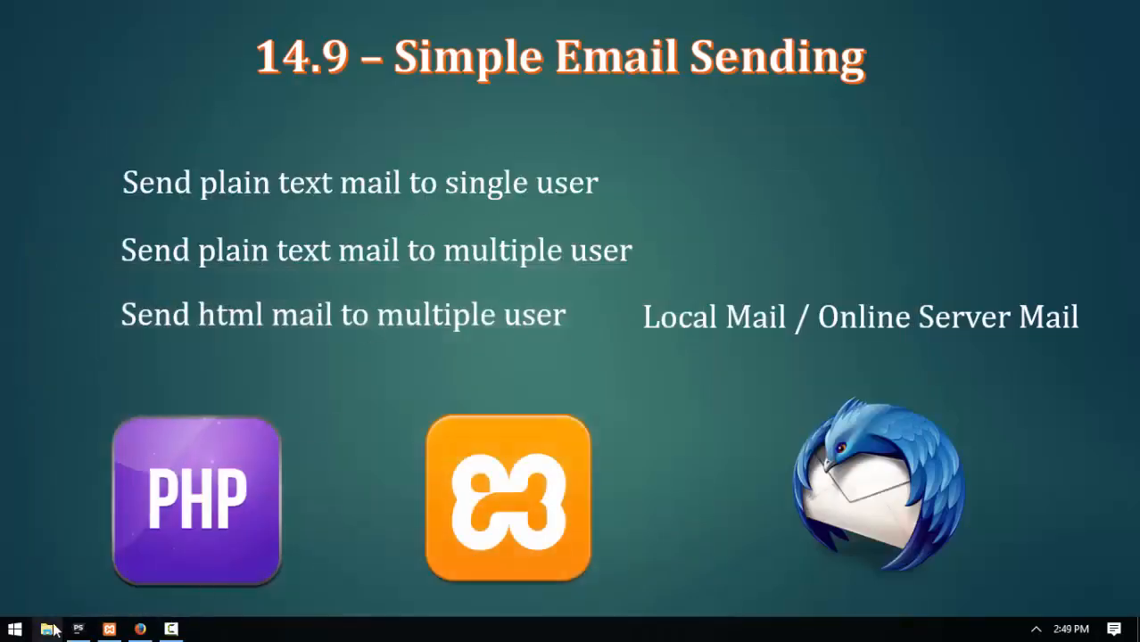
Present the 14.9 Simple Email Sending slide, then bring up PhpStorm showing index.php.
left_click(15, 630)
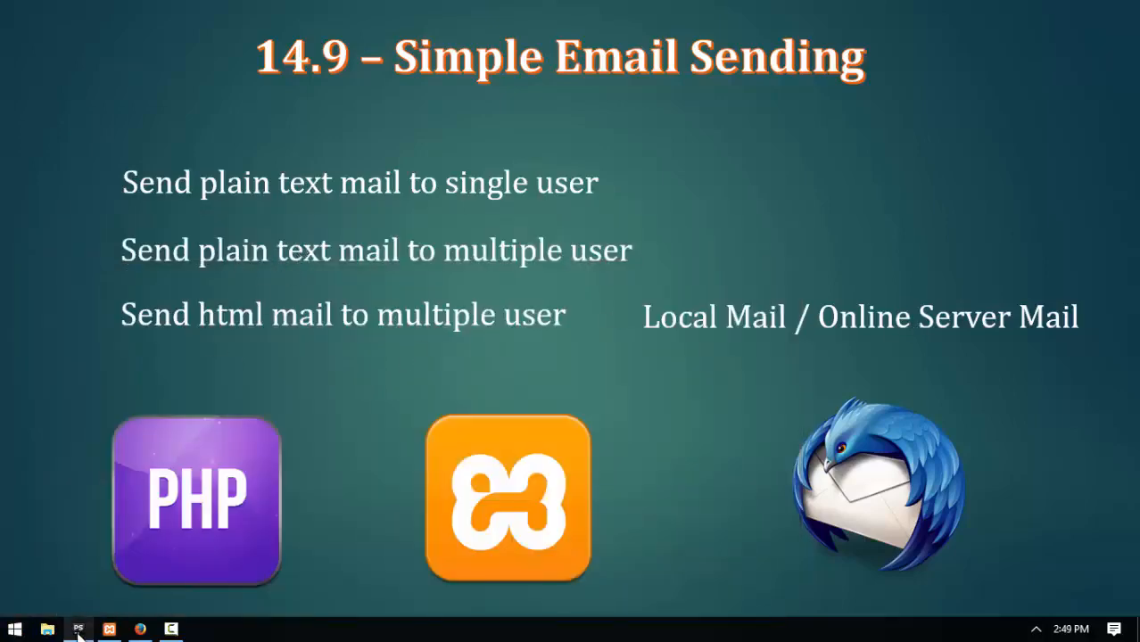
left_click(78, 630)
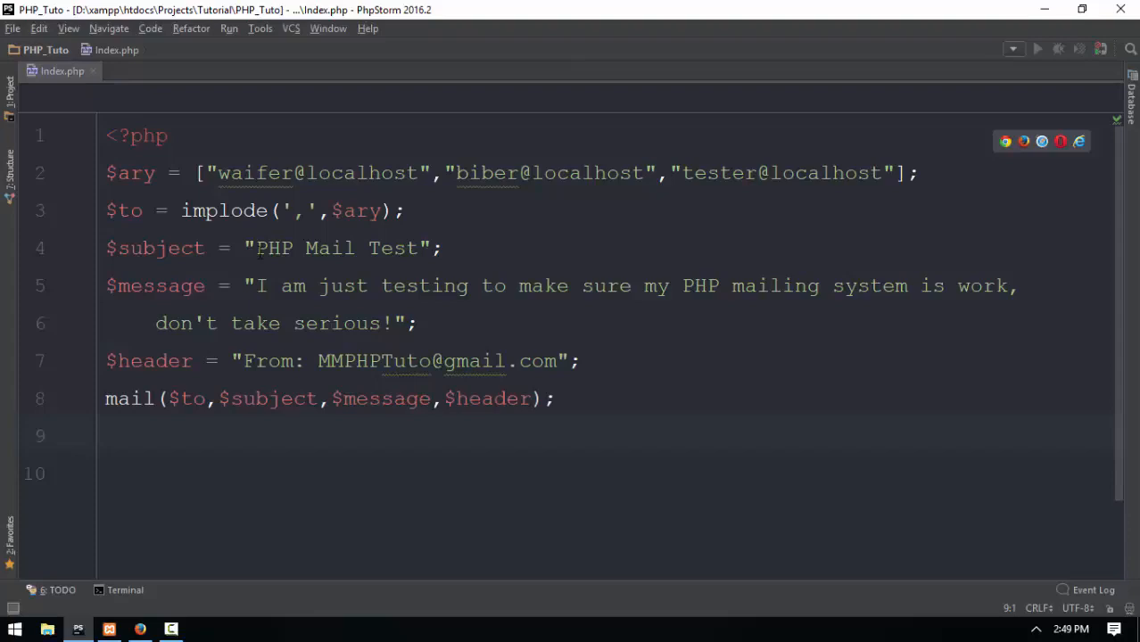
Expand the PHP_Tuto project tree and open test.html alongside index.php.
left_click(784, 285)
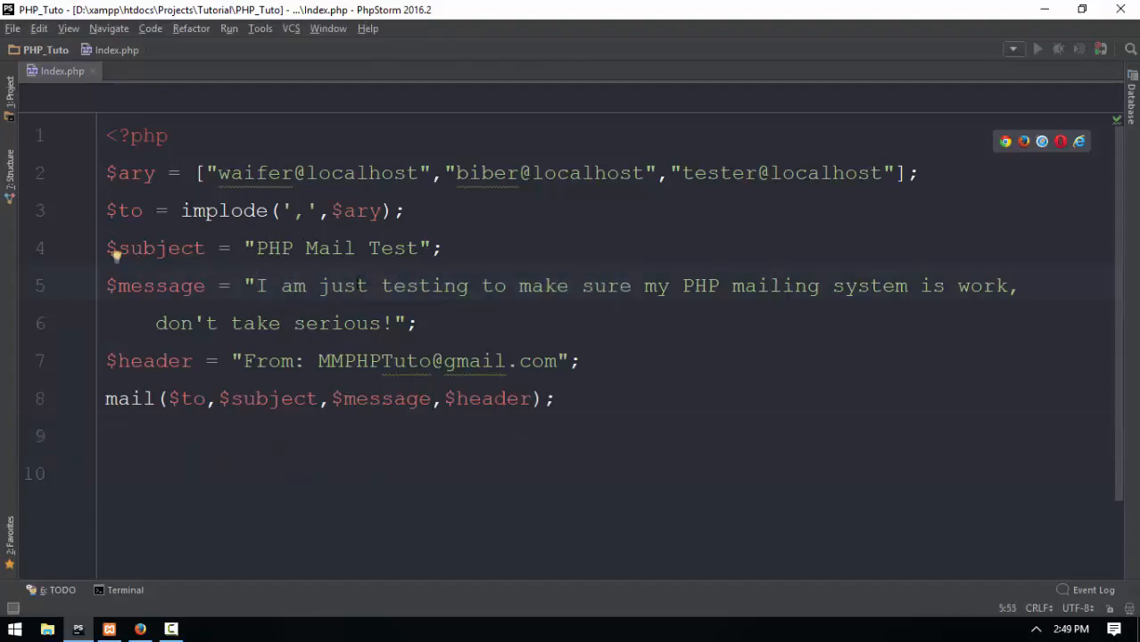
left_click(783, 286)
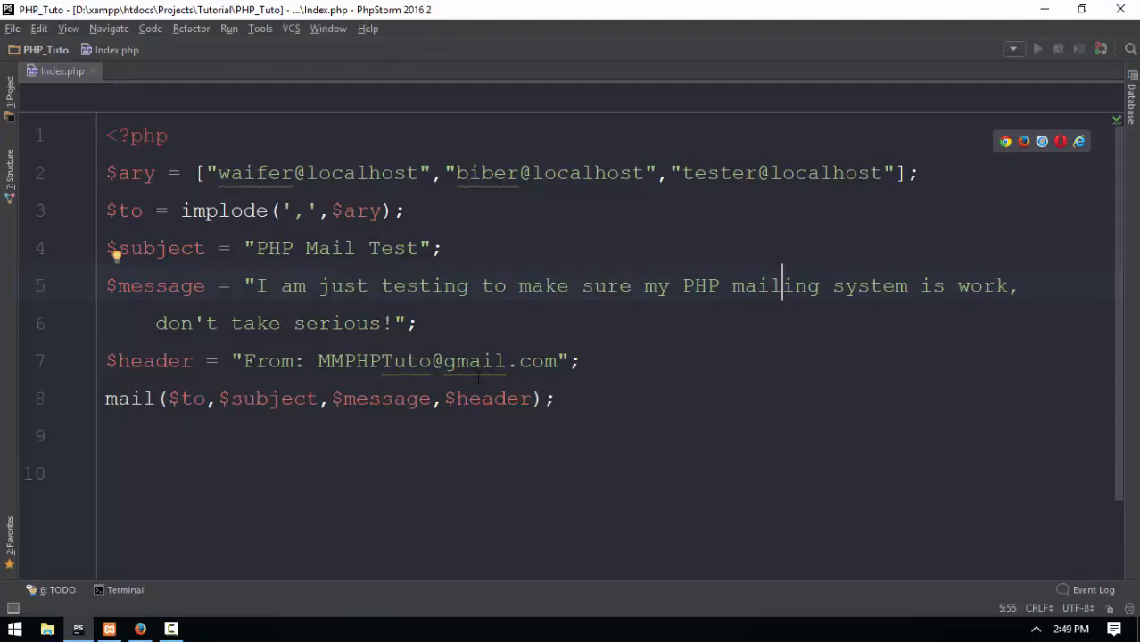
left_click(10, 85)
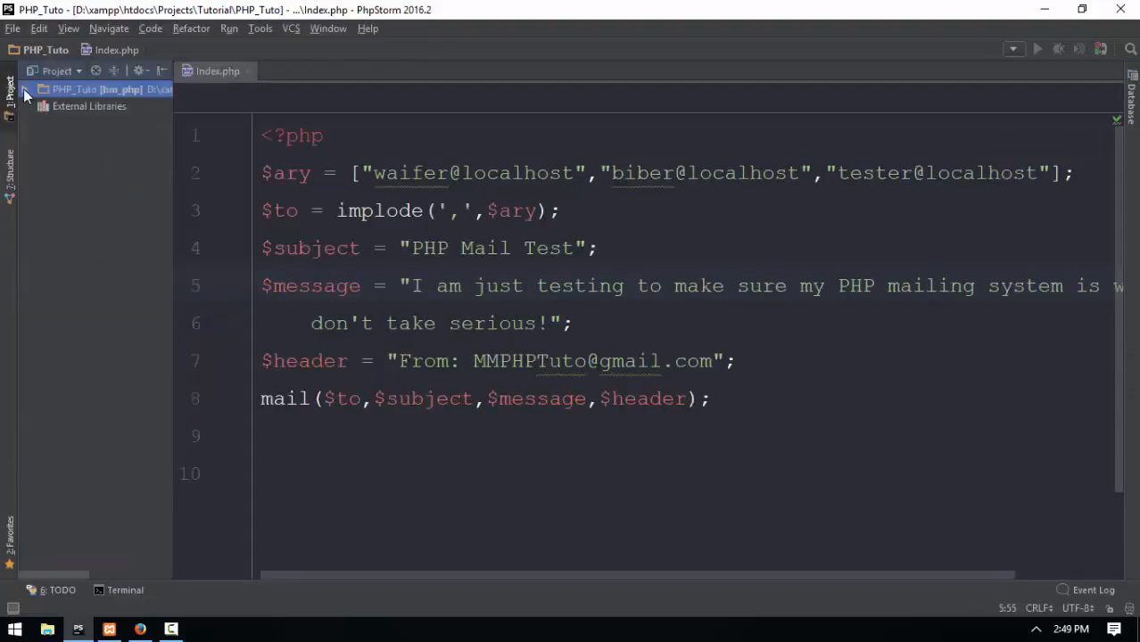
left_click(25, 89)
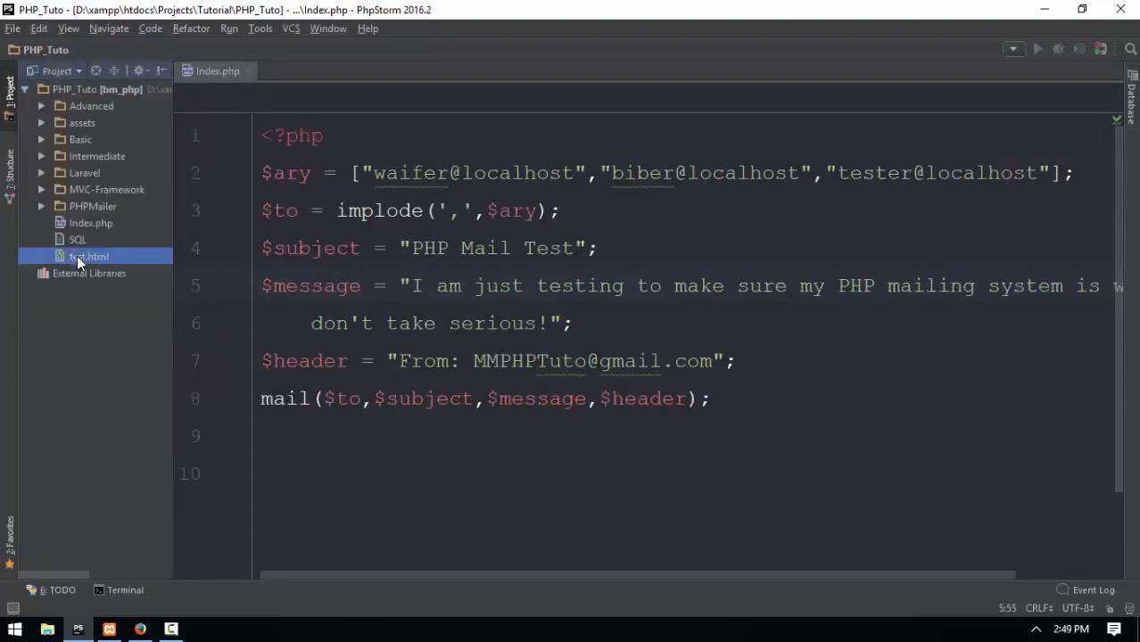
double_click(89, 256)
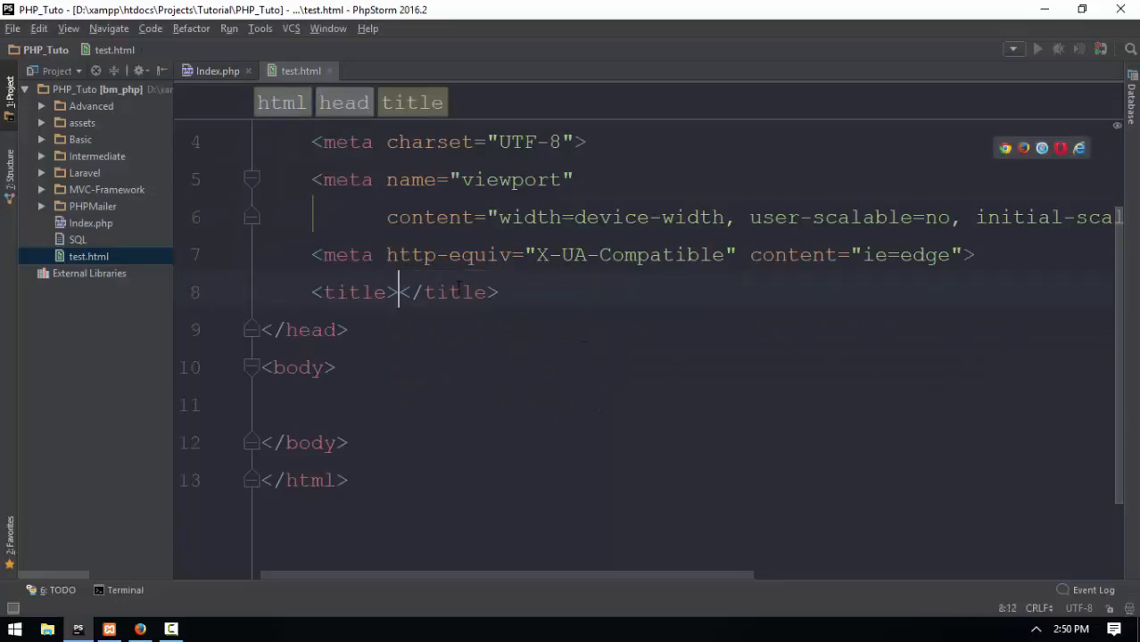
Title test.html 'Document' and add a container div with h1 'PHP Mail Test By 72CODER'.
type("Document")
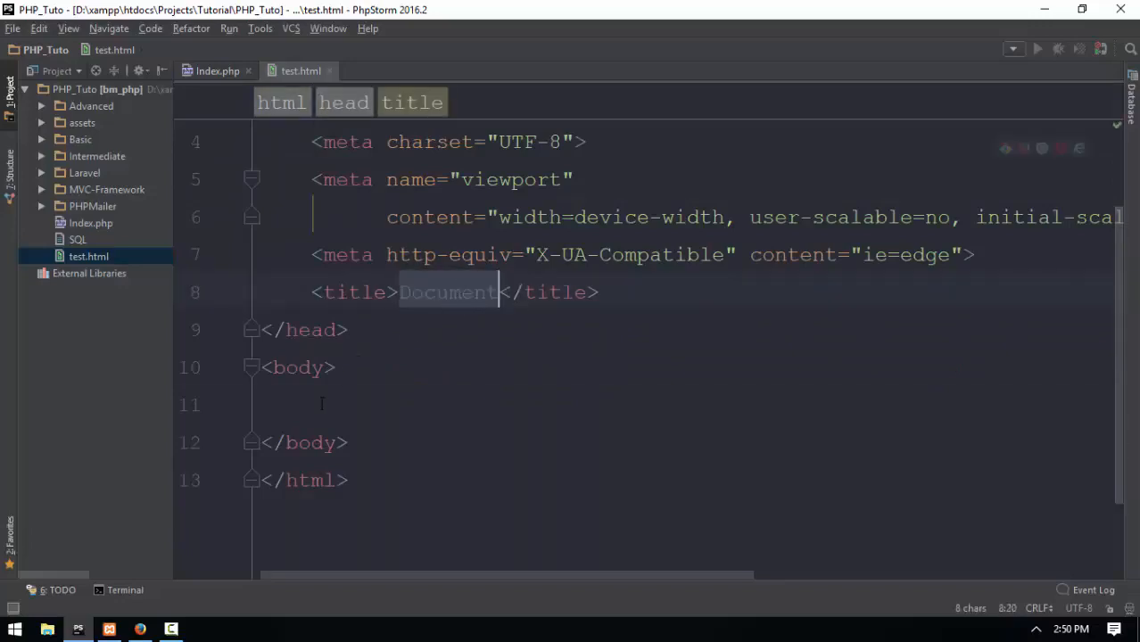
left_click(322, 404)
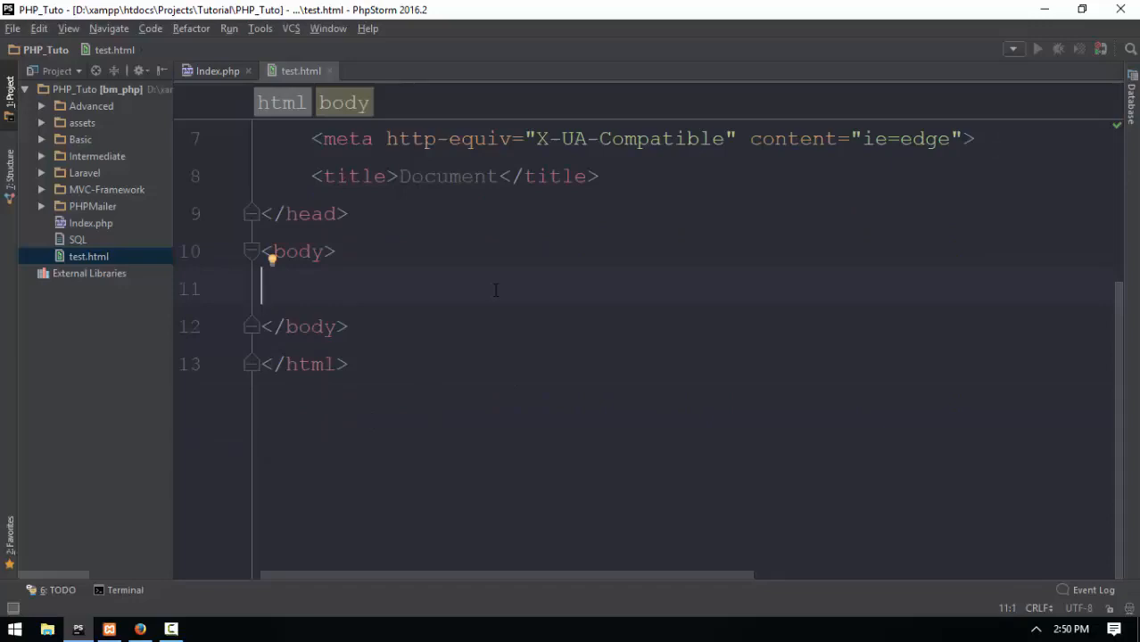
type("<div class=\"container\"></div>")
type("<h1></h1>")
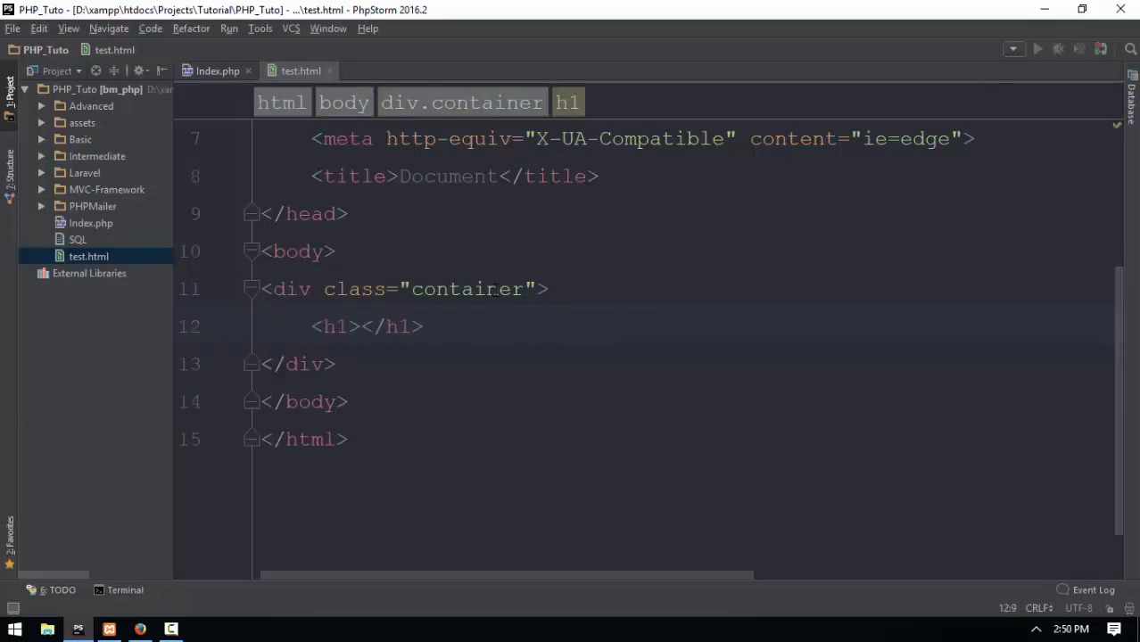
type("PHP")
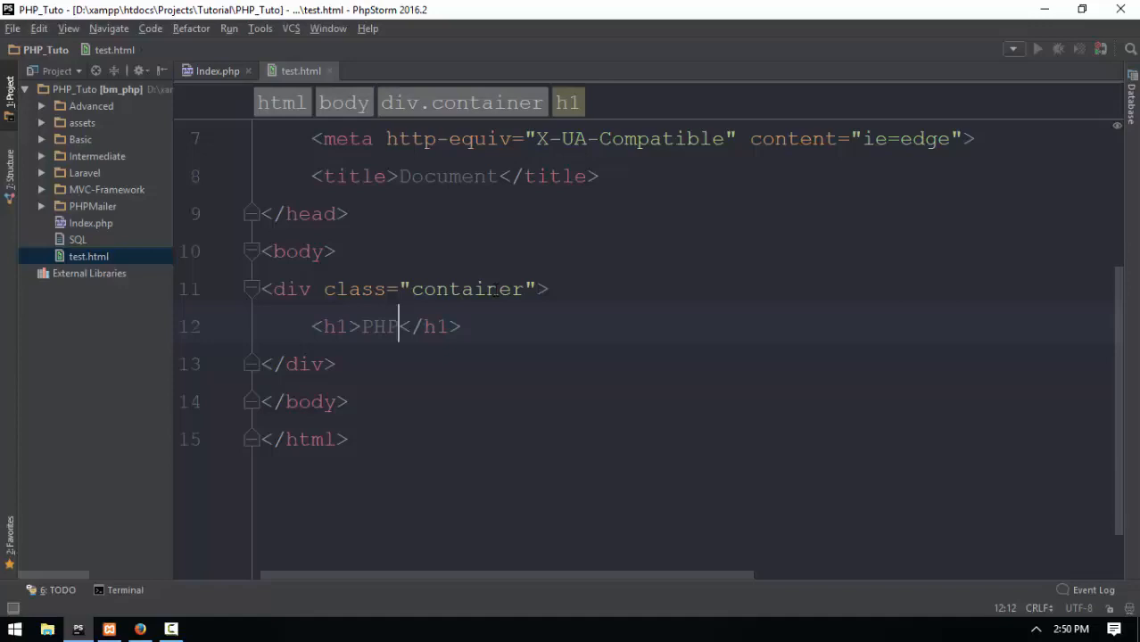
type("Mail Test")
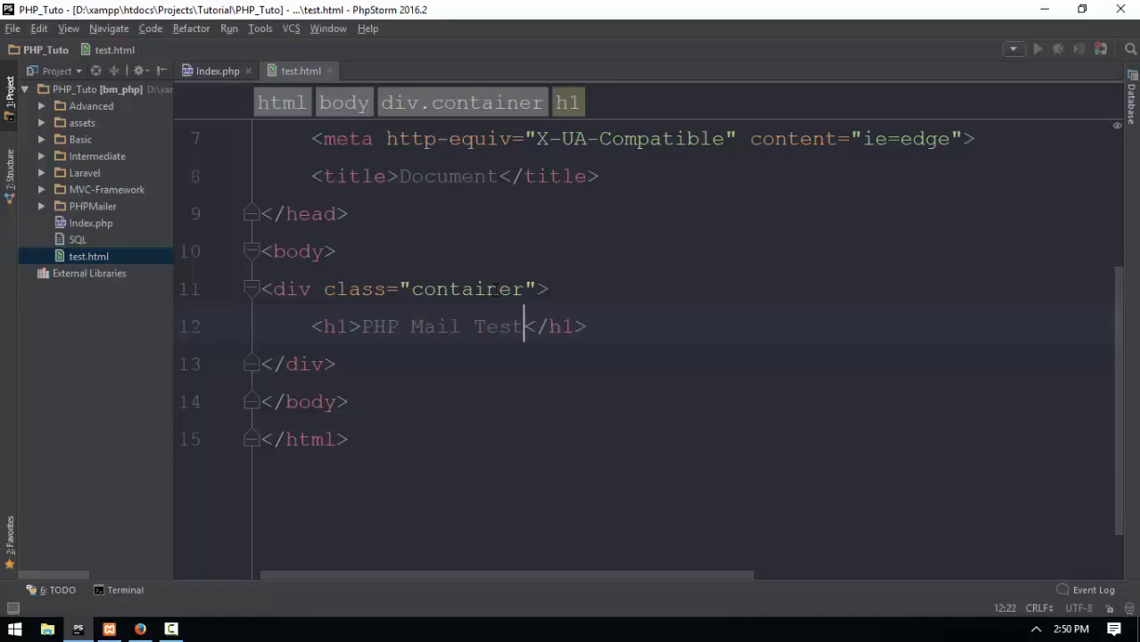
type("By 72CO")
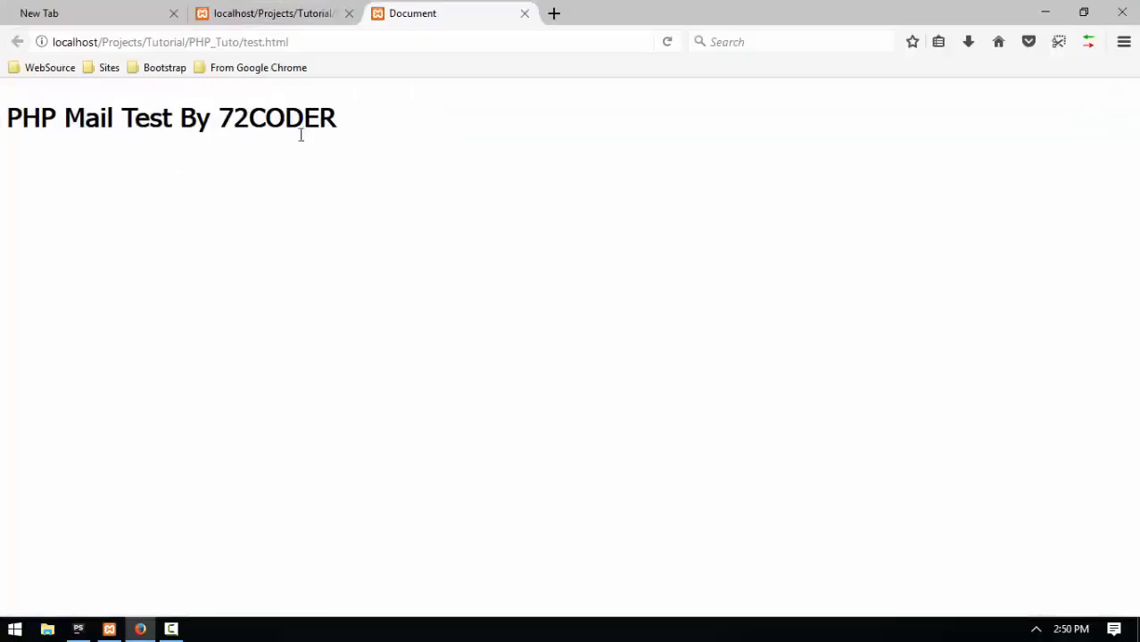
Select the unstyled heading on the reloaded Firefox page, then return to PhpStorm.
triple_click(170, 117)
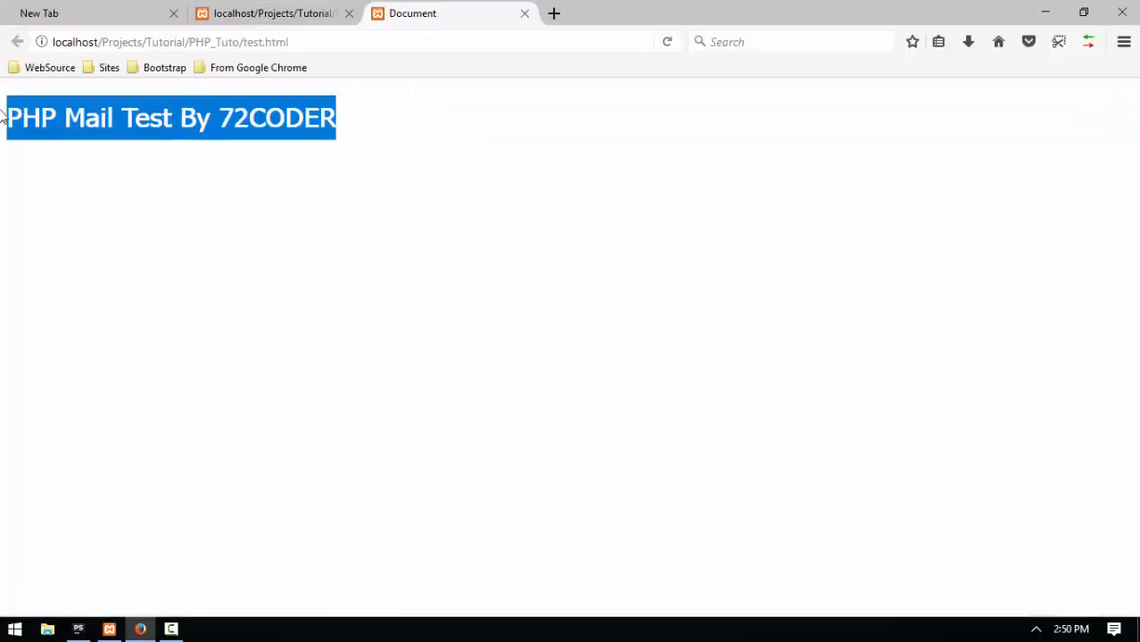
left_click(78, 629)
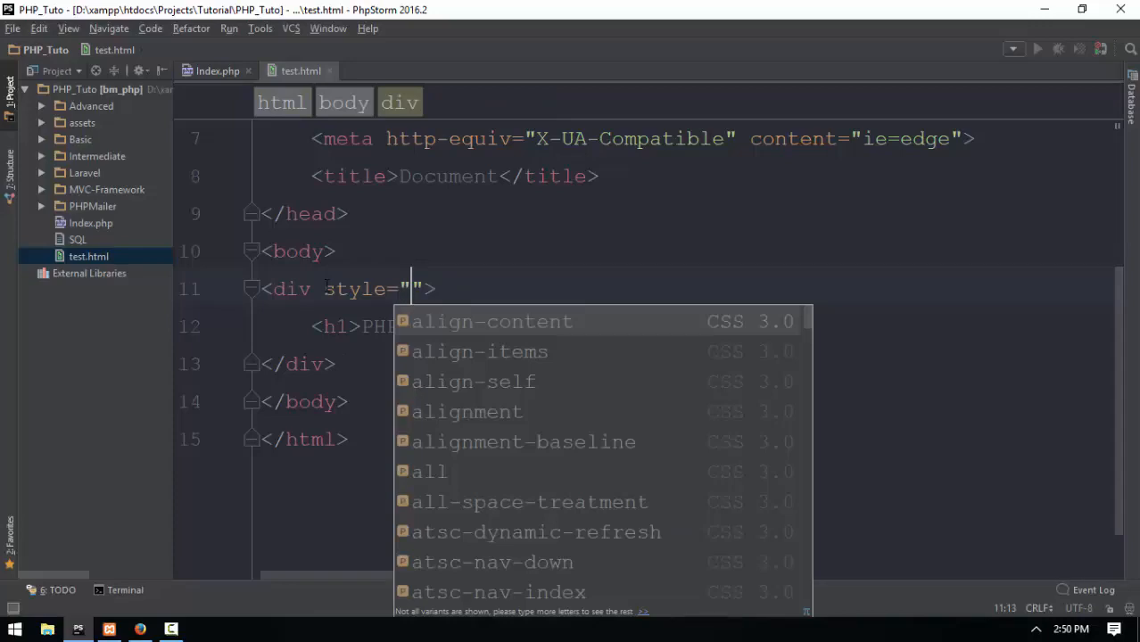
Style the div with width 80%, background #ddd and margin 0 auto, previewing in Firefox.
type("width:80")
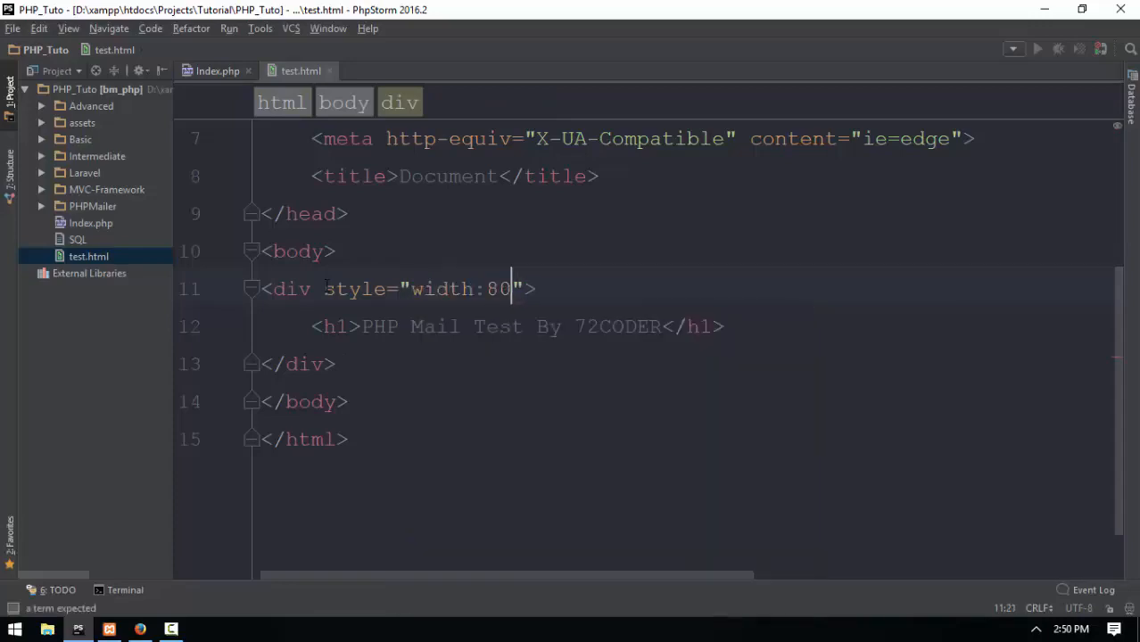
left_click(140, 630)
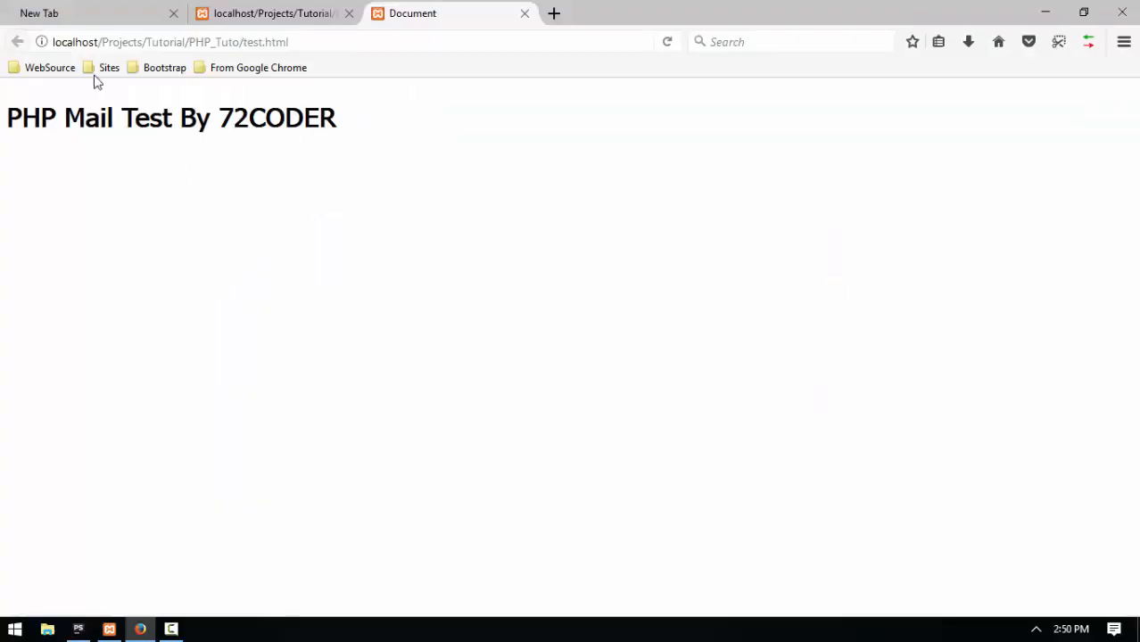
mouse_move(343, 114)
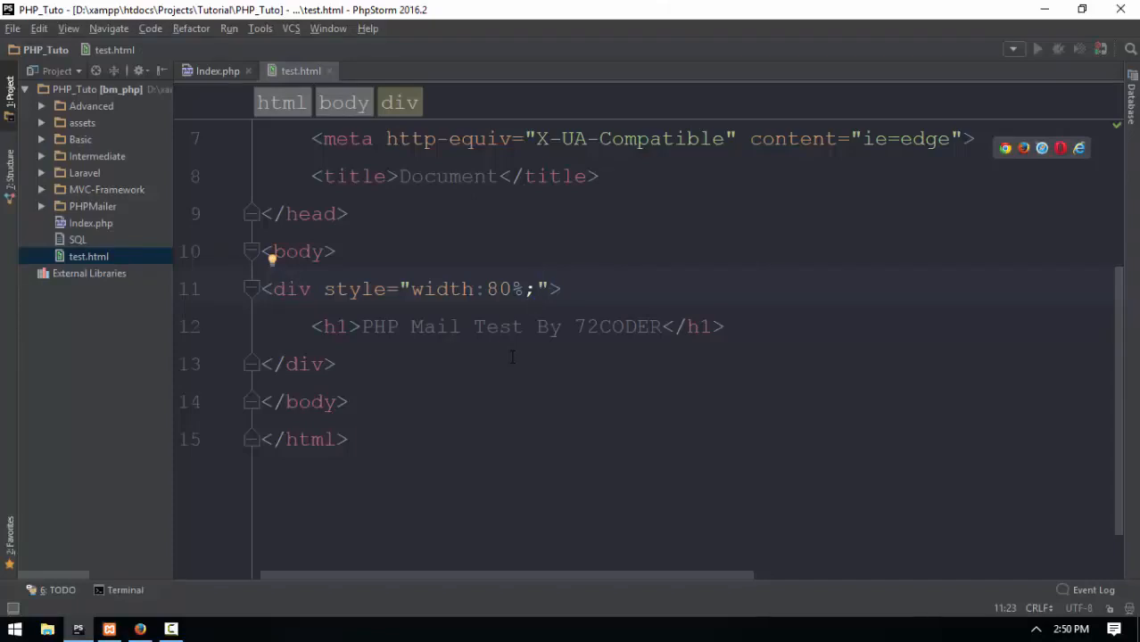
type("bg")
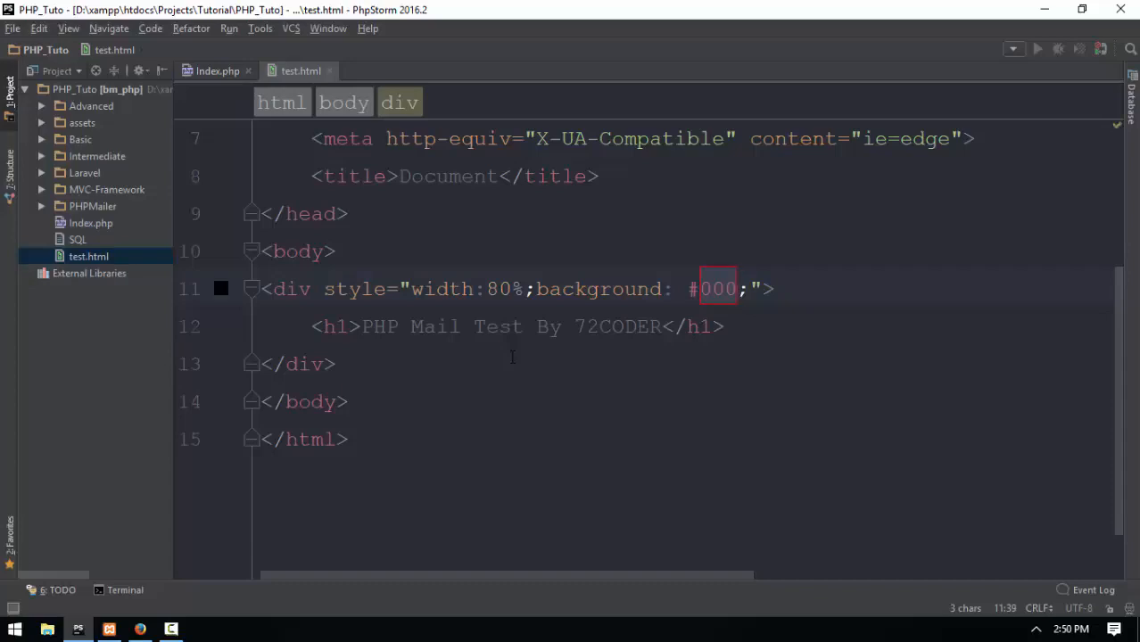
type("ddd")
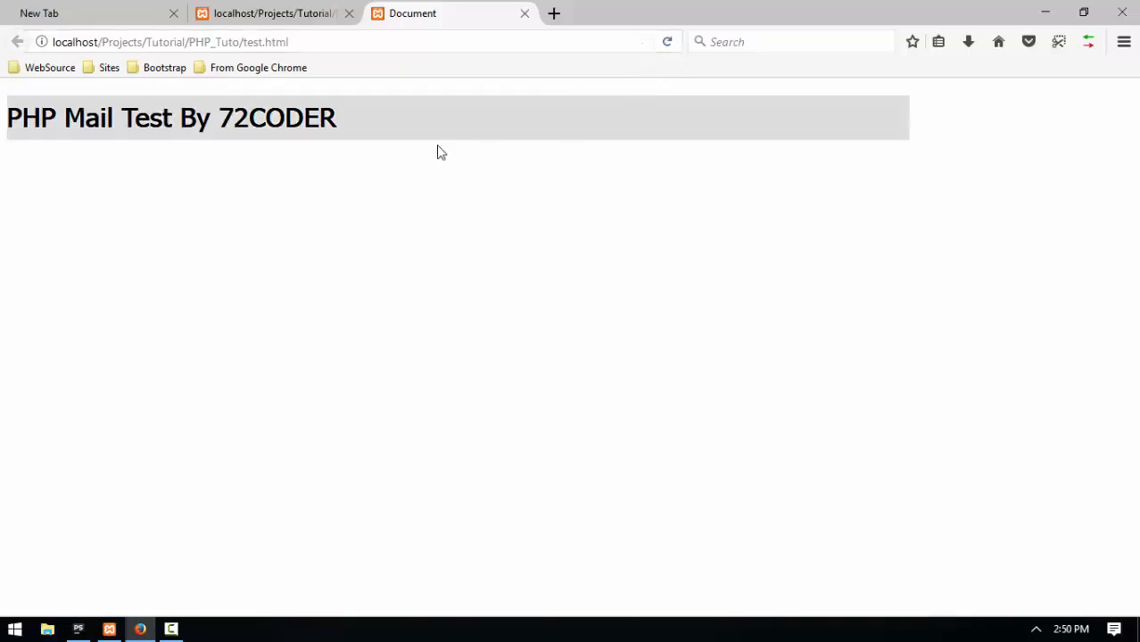
left_click(77, 629)
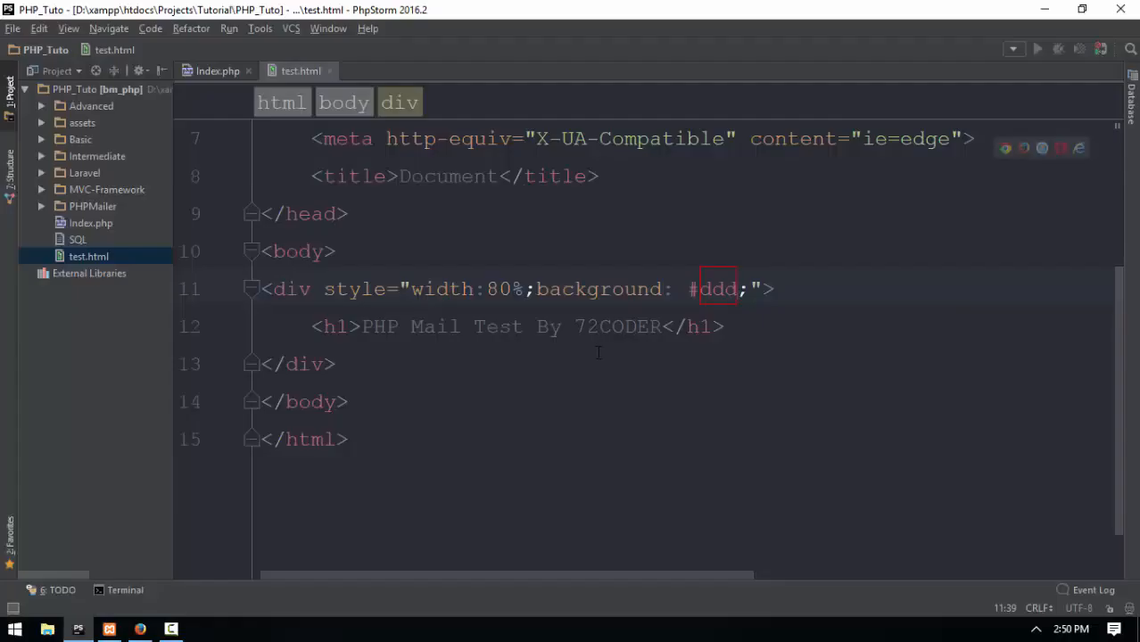
type("argin:0 auto")
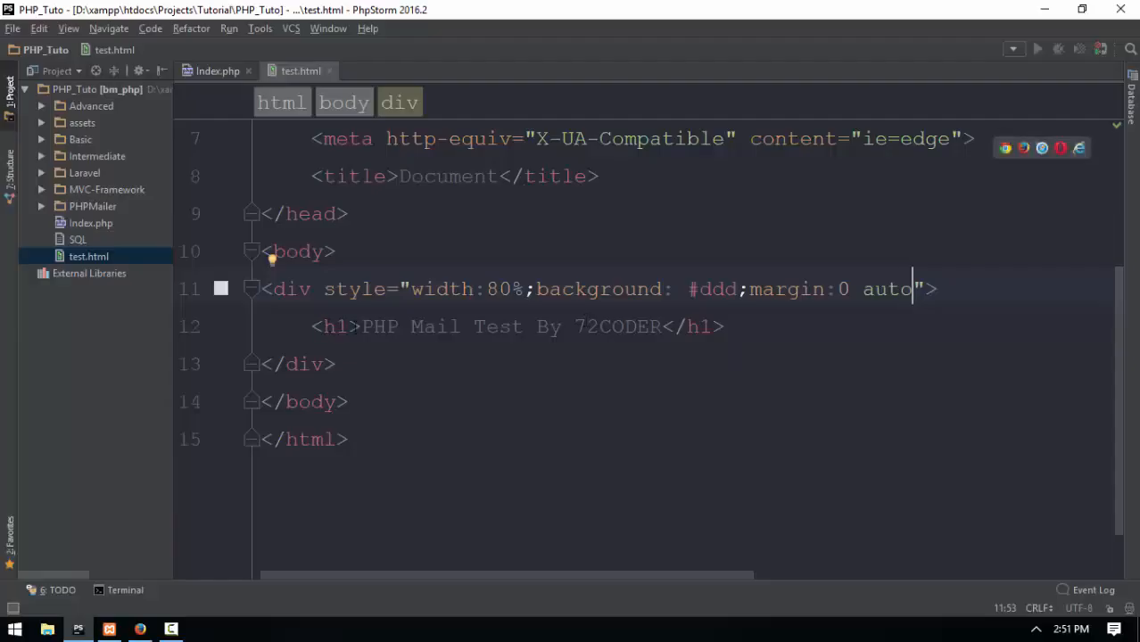
type("style=\"text-center")
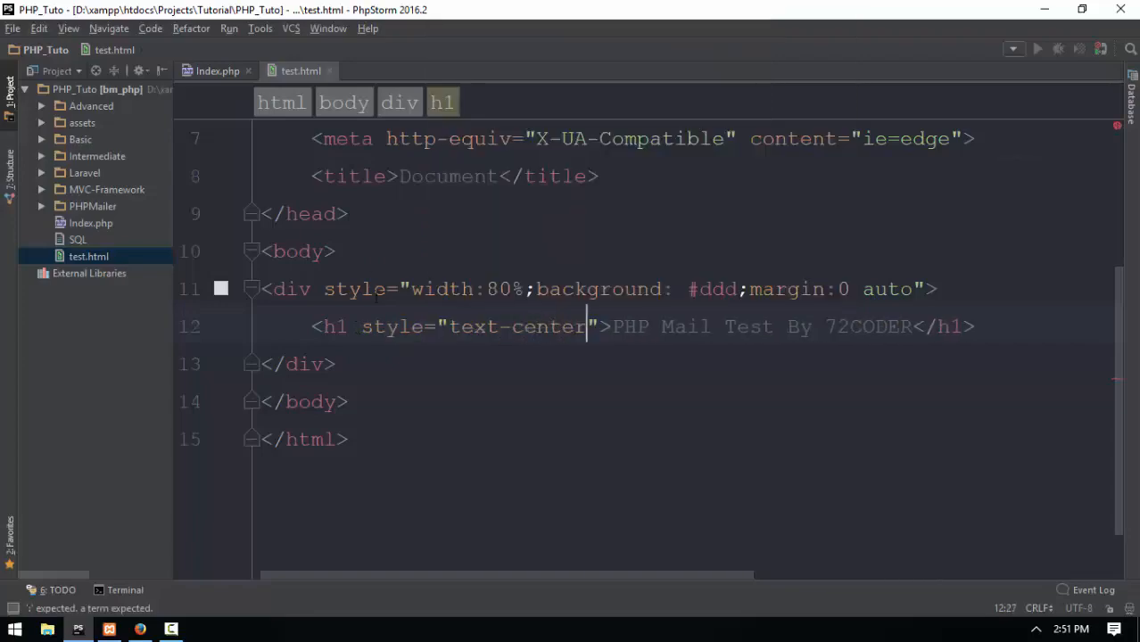
Give the h1 an inline text-align:center style, correcting the mistyped text-center.
left_click(140, 629)
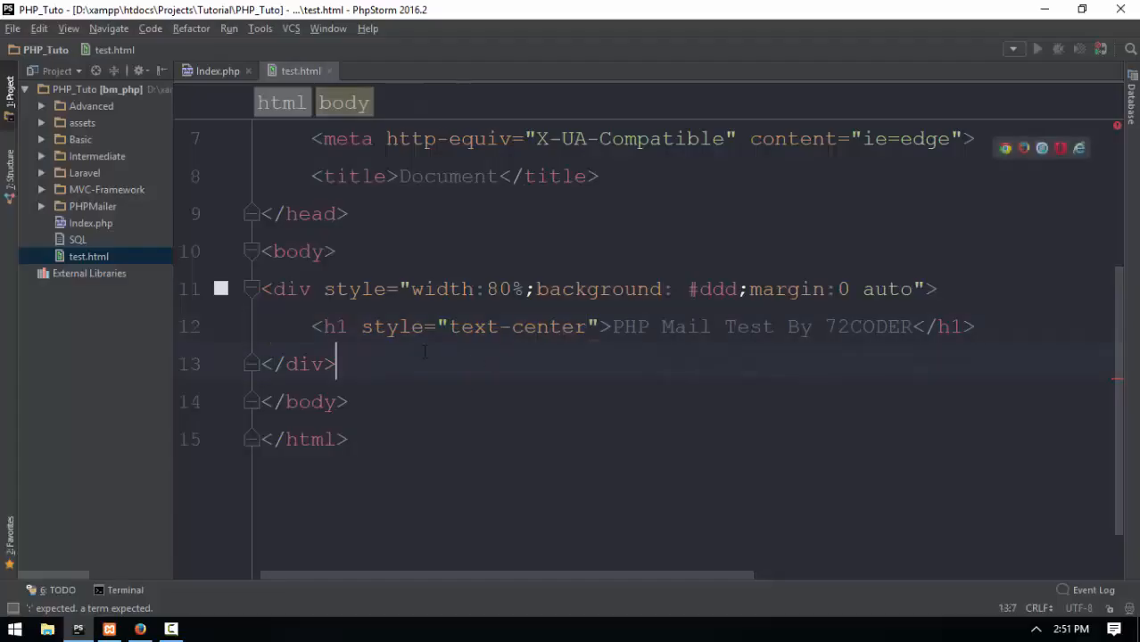
left_click(587, 326)
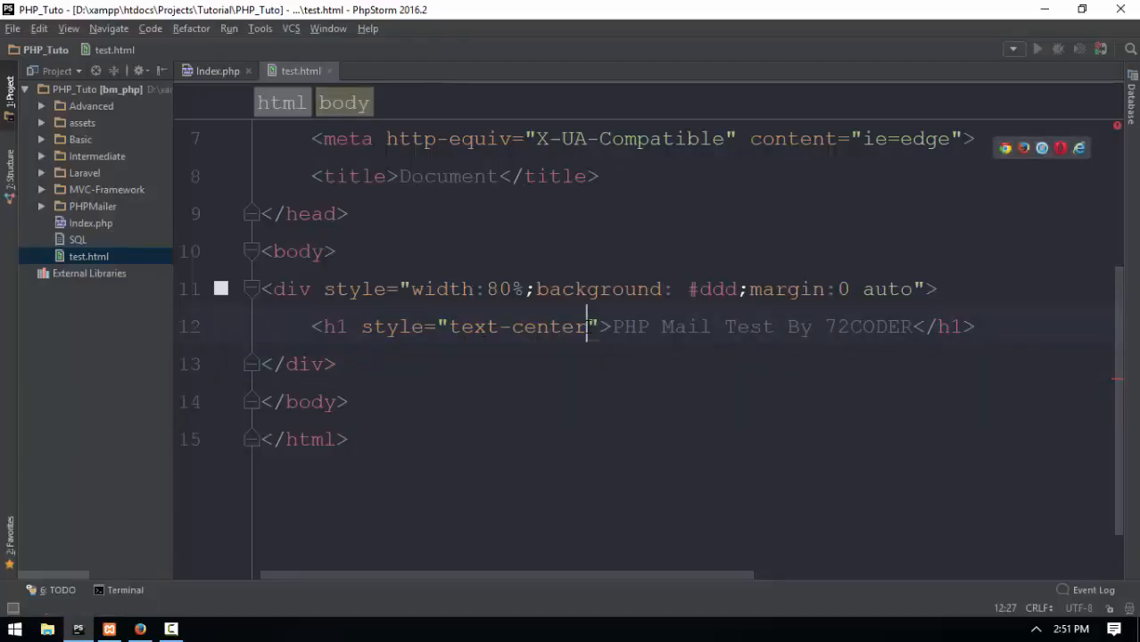
double_click(517, 326)
type("algi")
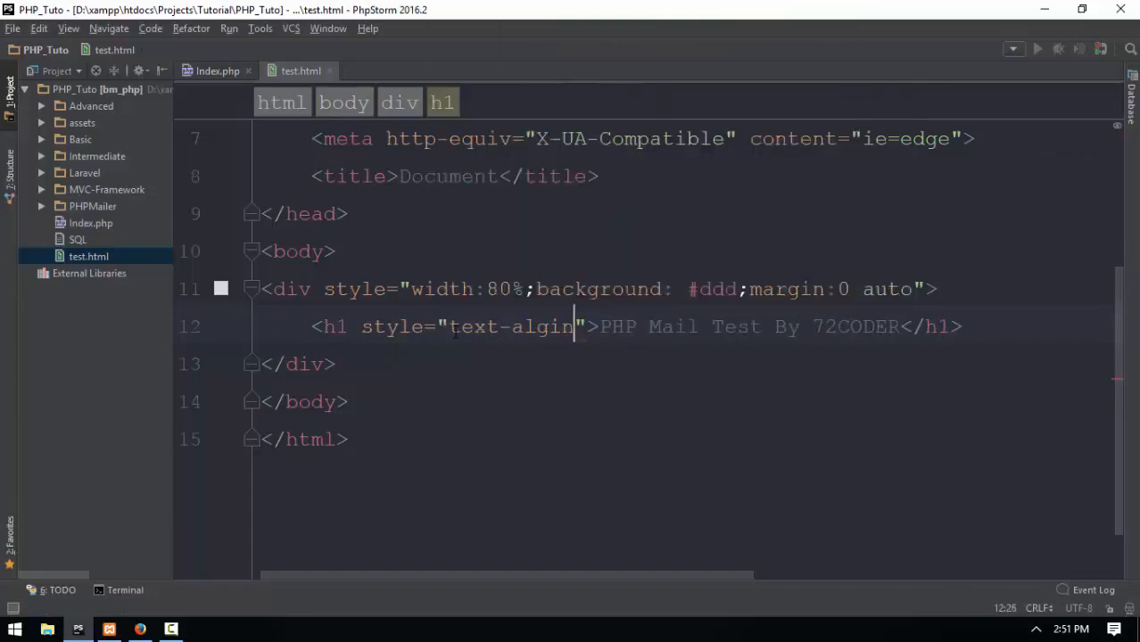
type(":center")
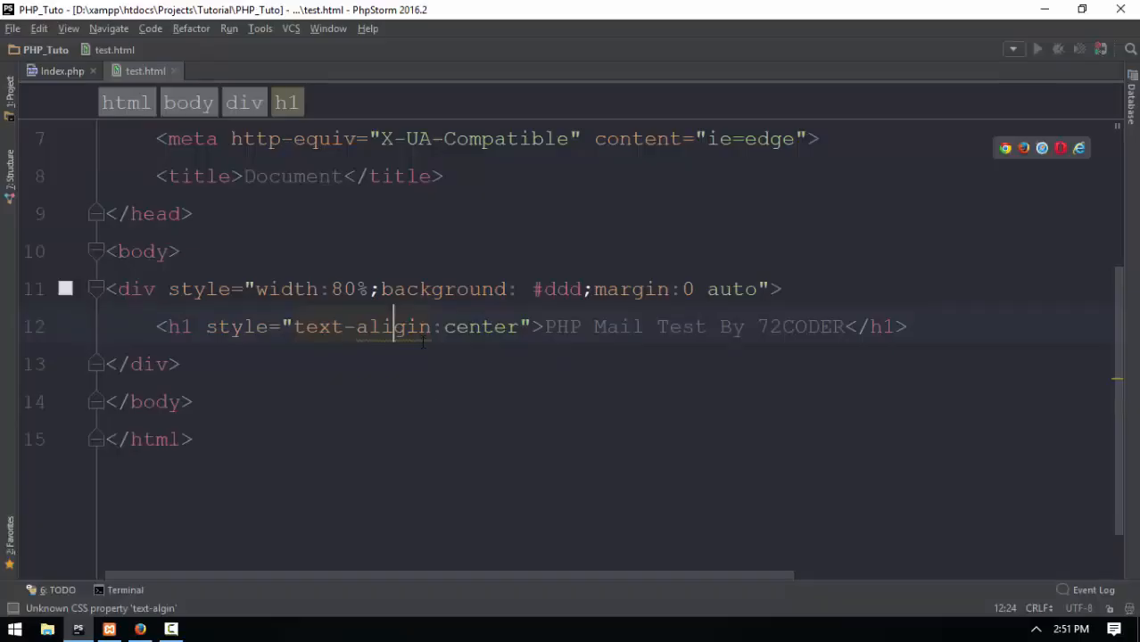
left_click(393, 326)
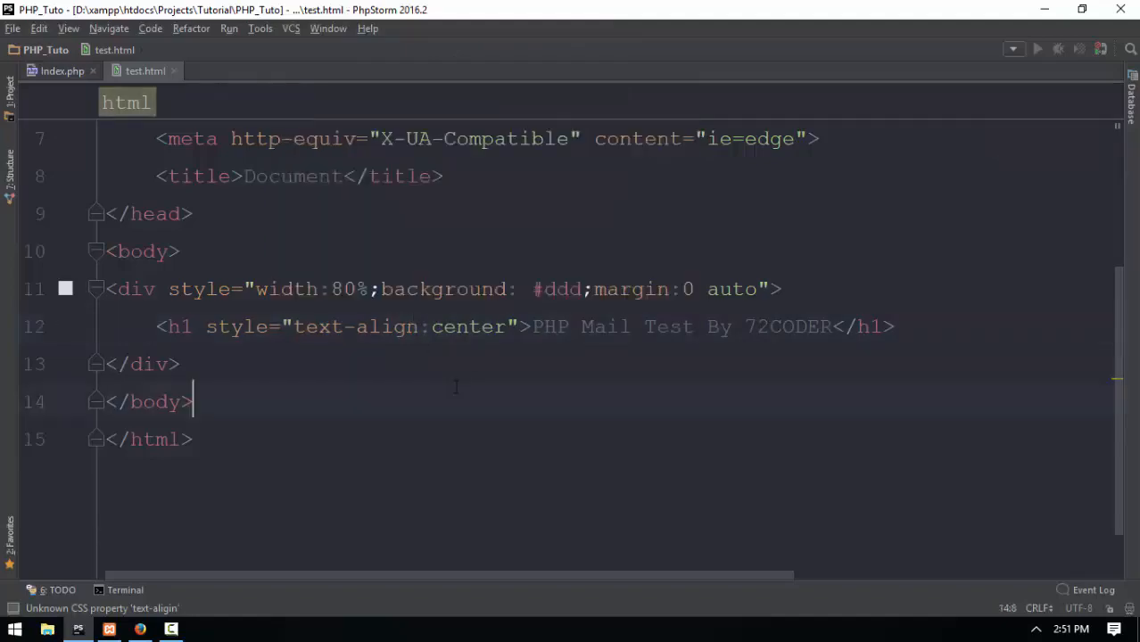
left_click(140, 630)
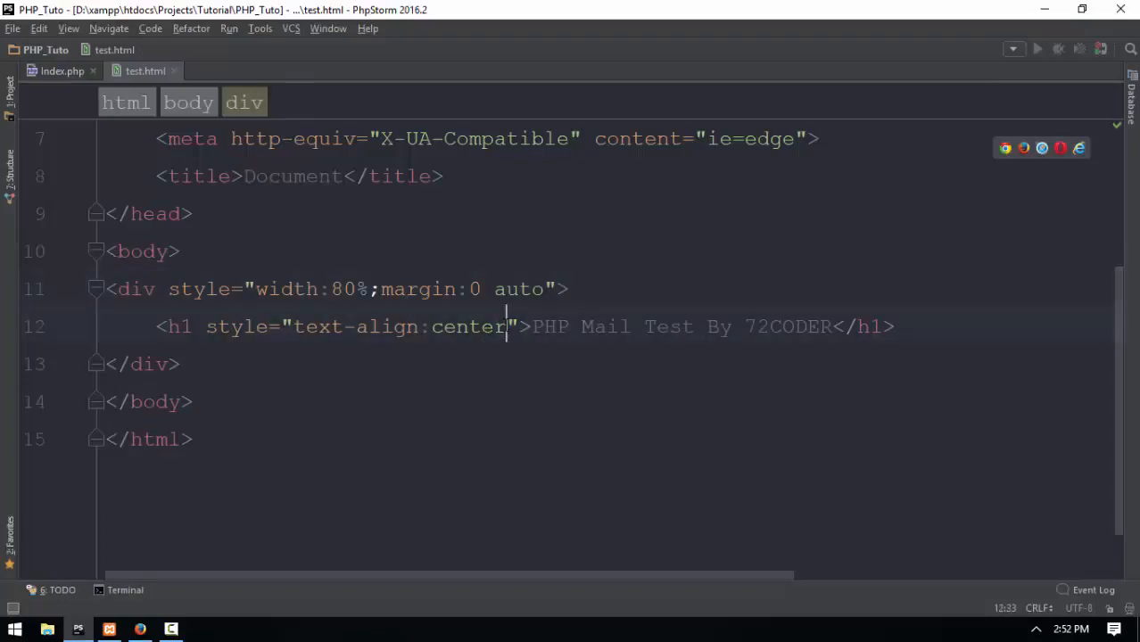
Append font-family Cambria and color red to the h1 style and add an empty paragraph.
type(";")
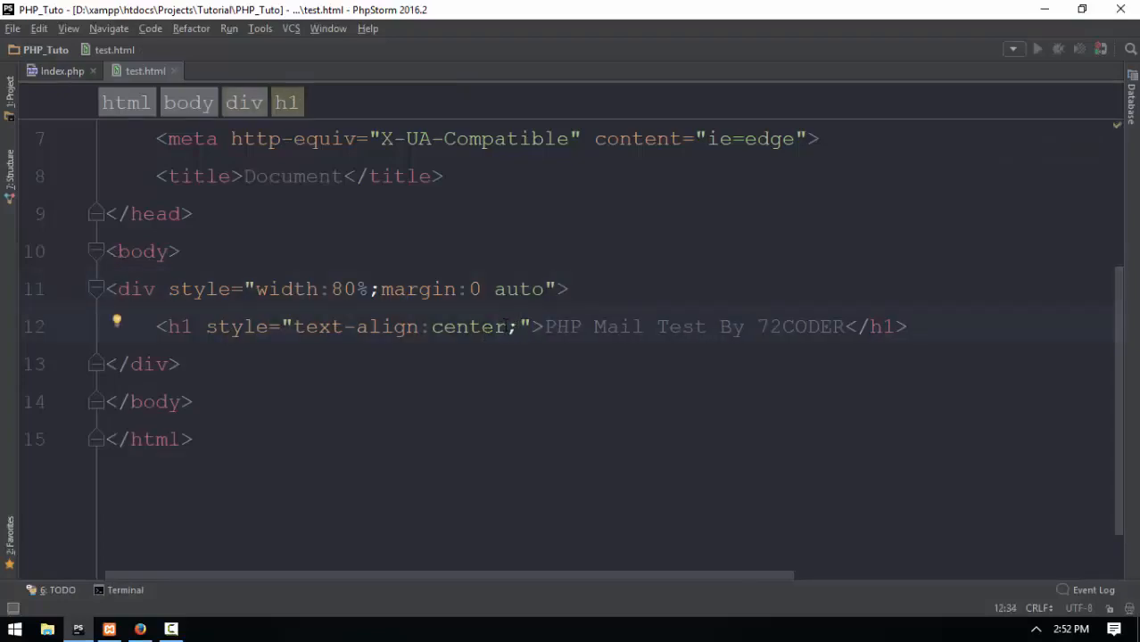
type("font-family")
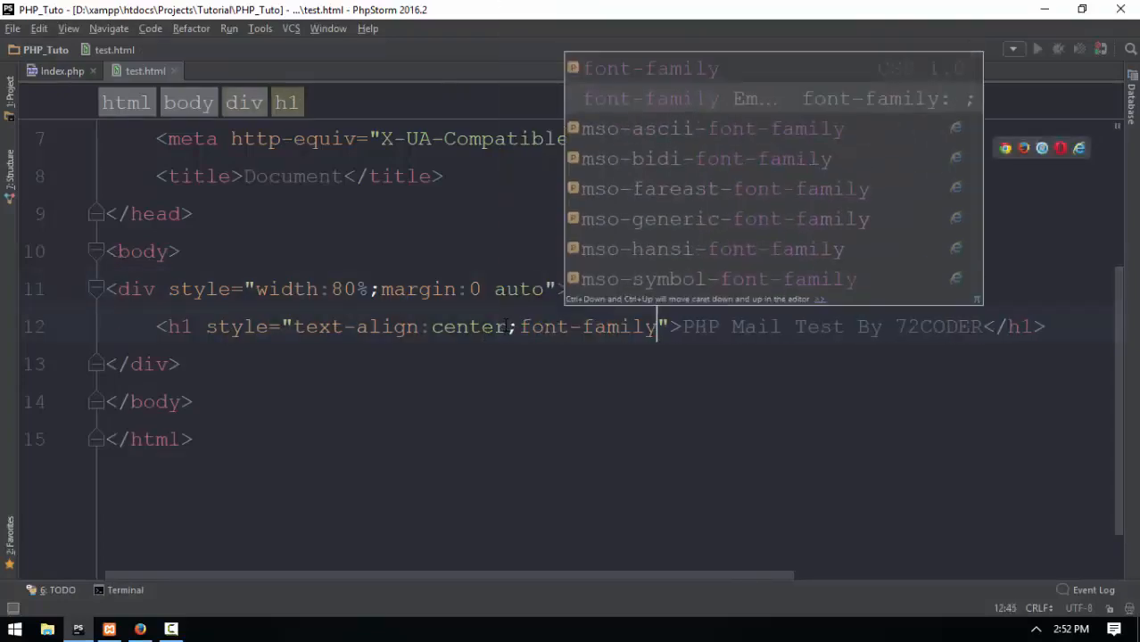
type("Georgia")
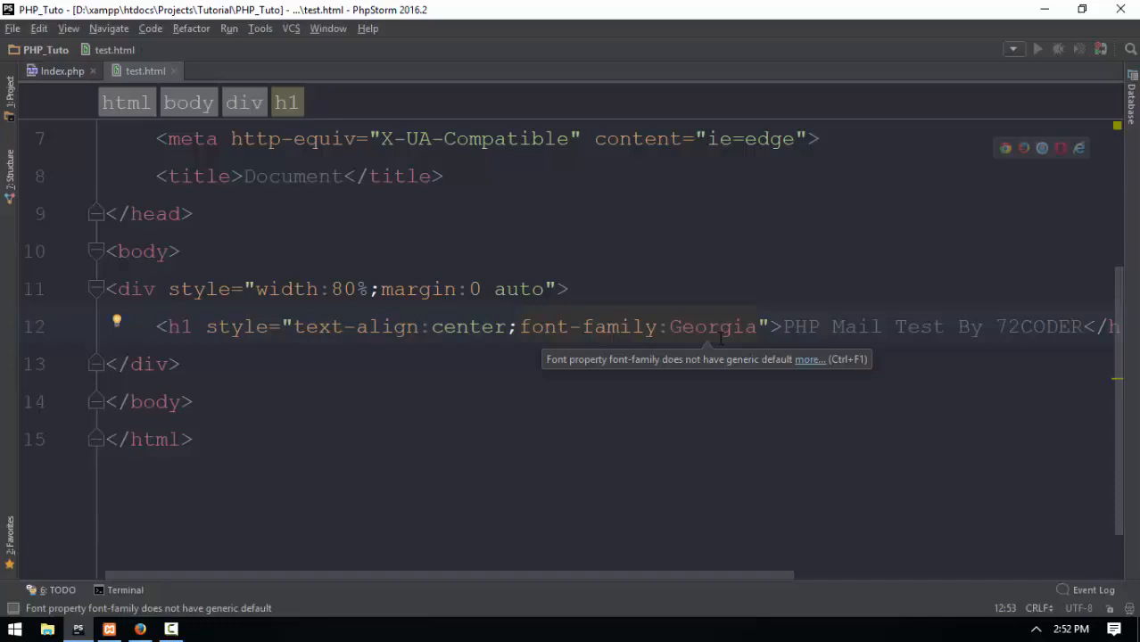
type("text-c")
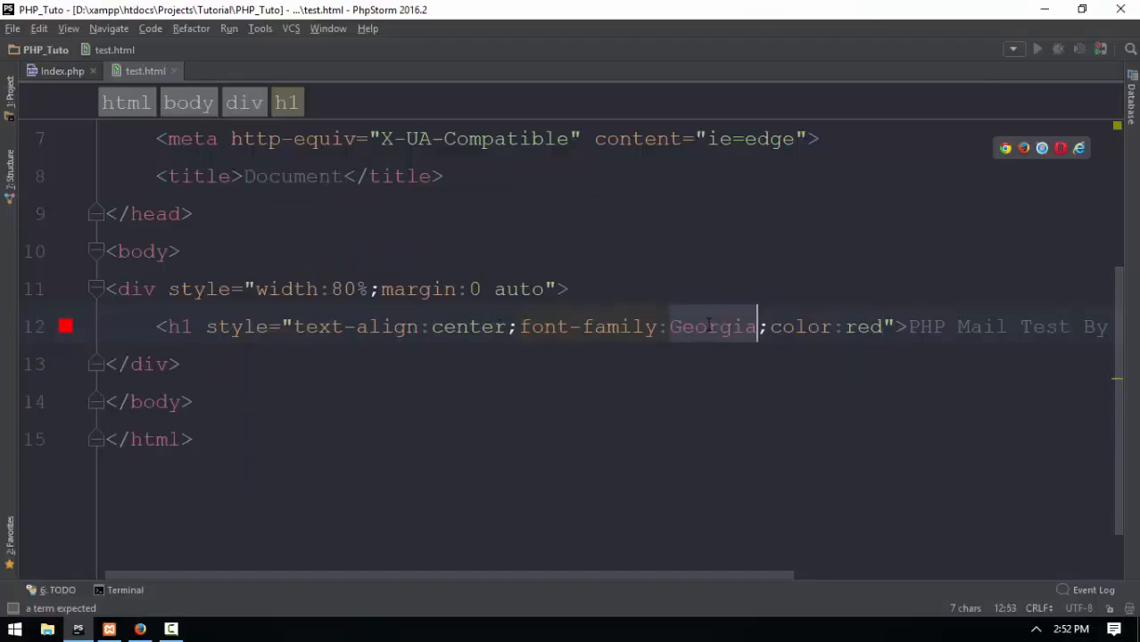
type("Cambria")
type("<p></p>")
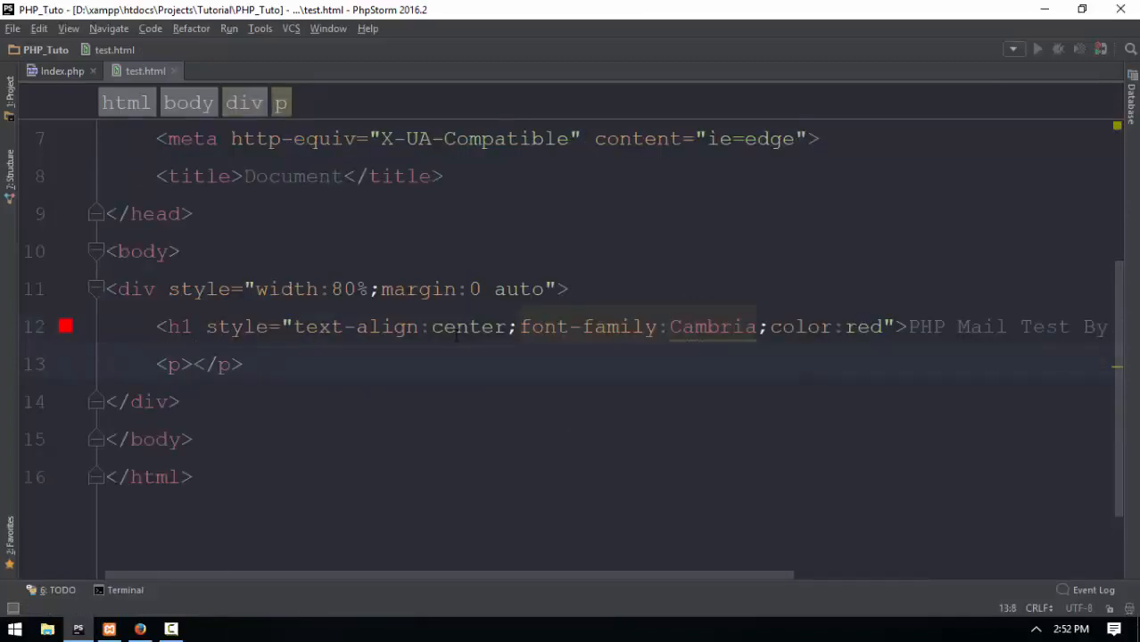
Copy the alert description sentence from the Bootstrap Alerts bookmarked documentation page.
left_click(139, 630)
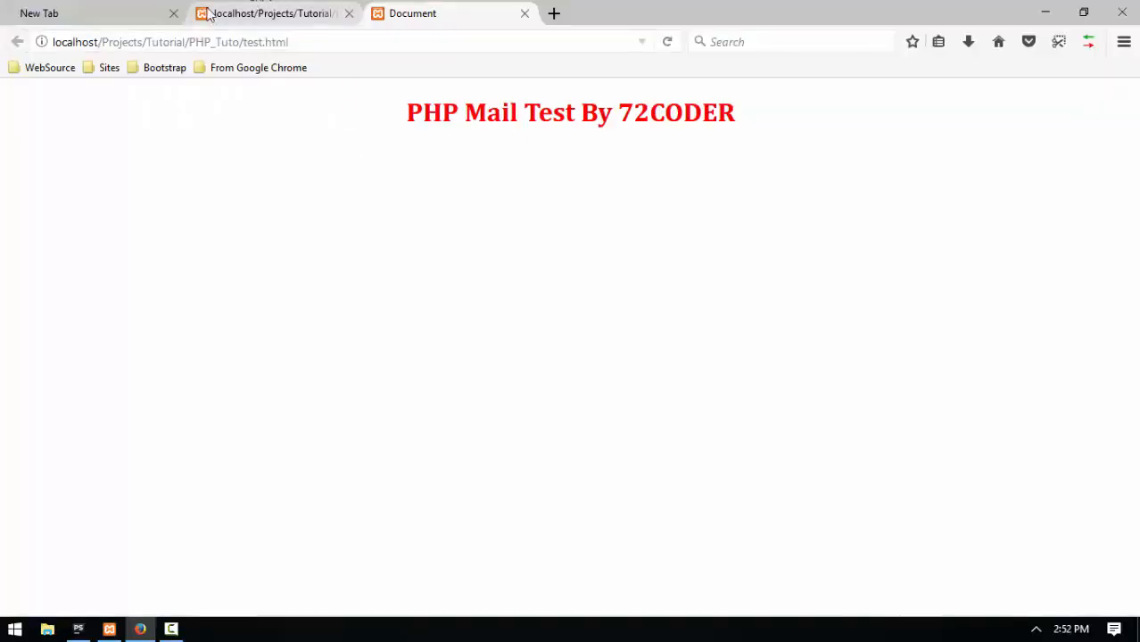
left_click(164, 67)
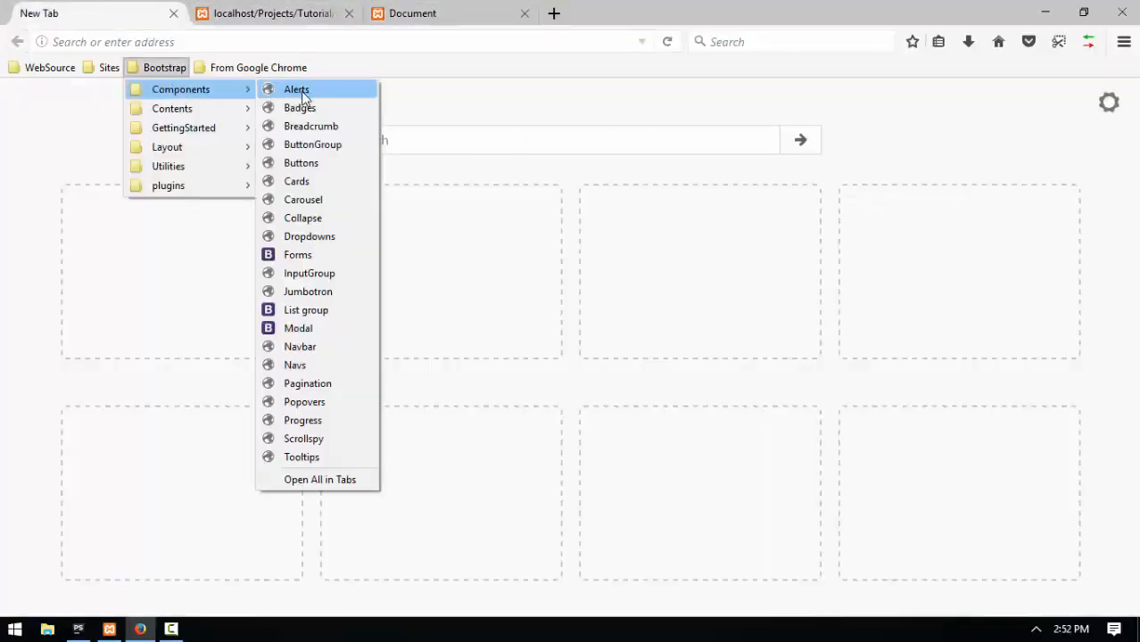
left_click(296, 88)
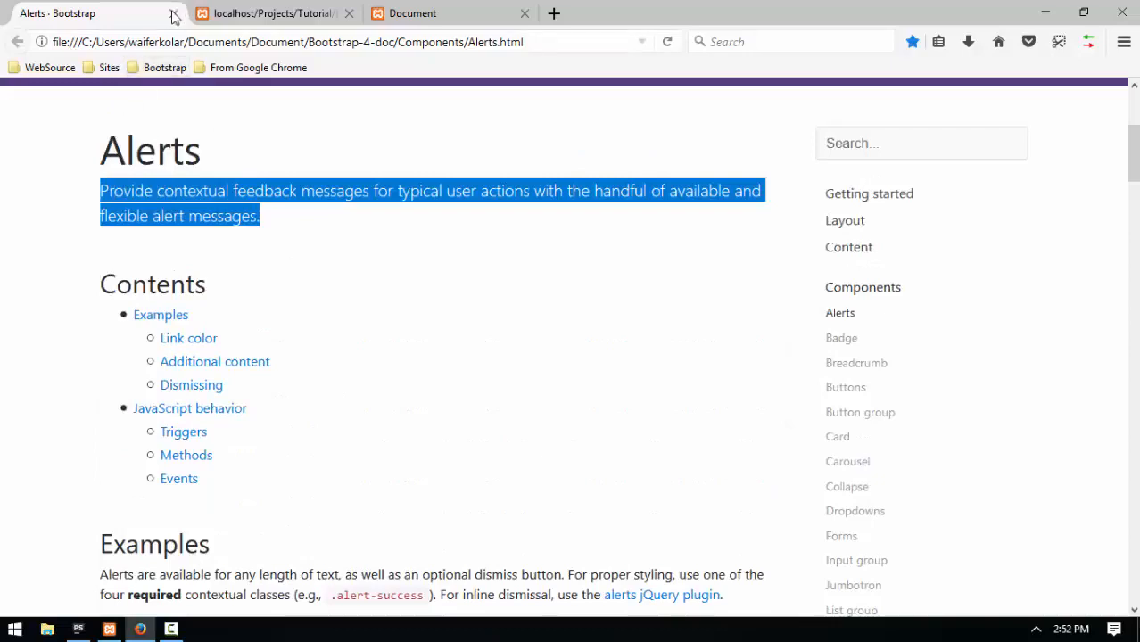
left_click(174, 13)
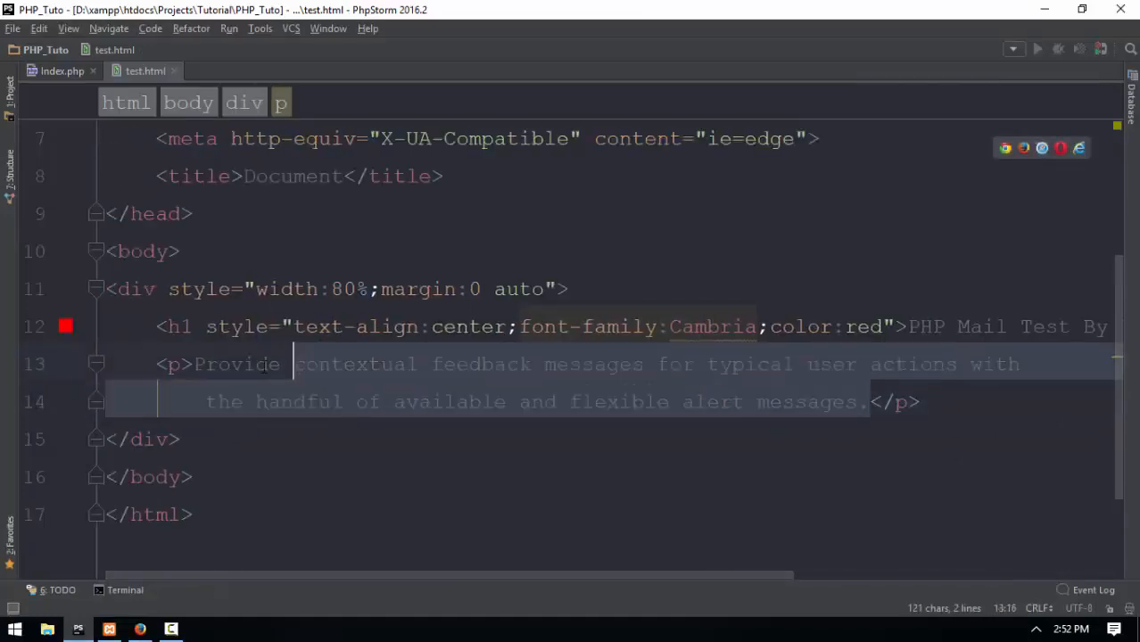
Paste the sentence into the paragraph four times, reloading test.html in Firefox to check.
left_click(868, 401)
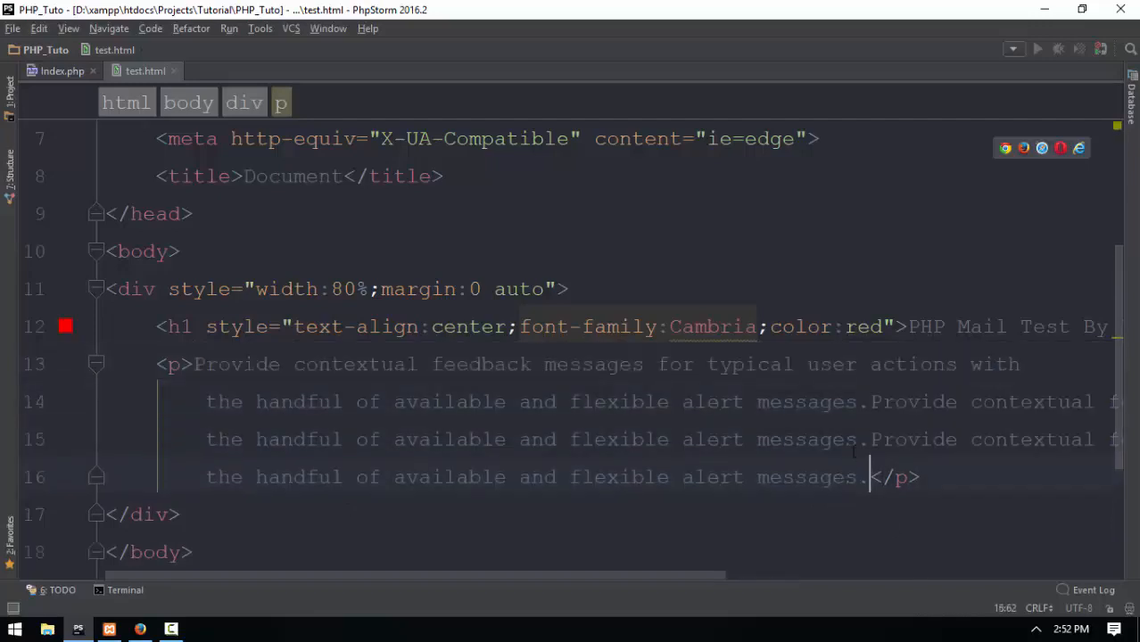
left_click(139, 630)
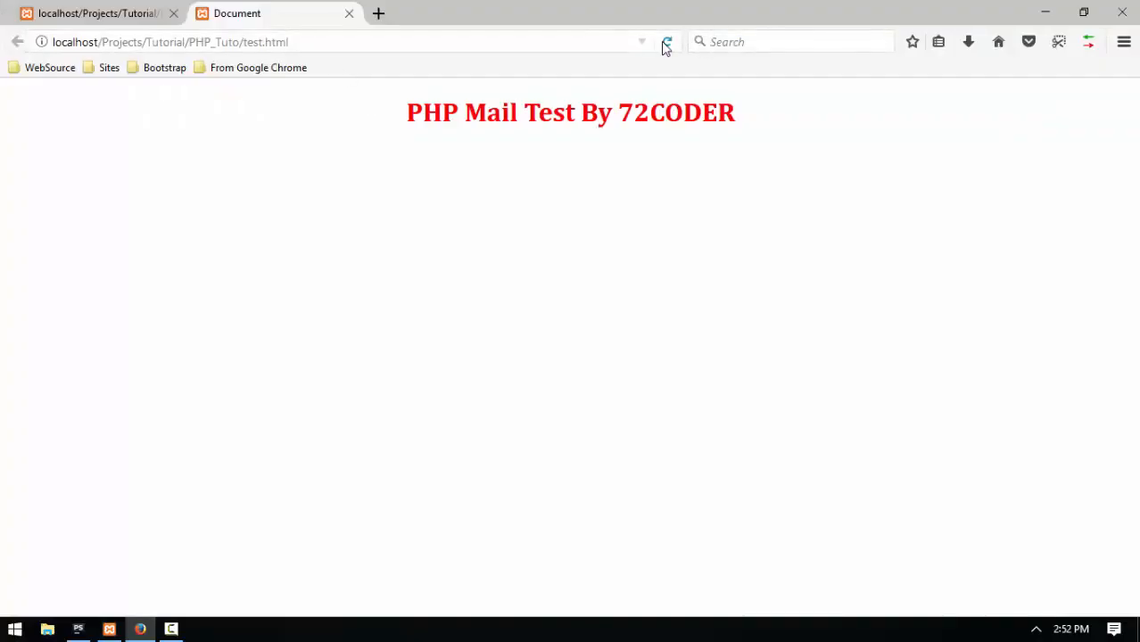
left_click(668, 42)
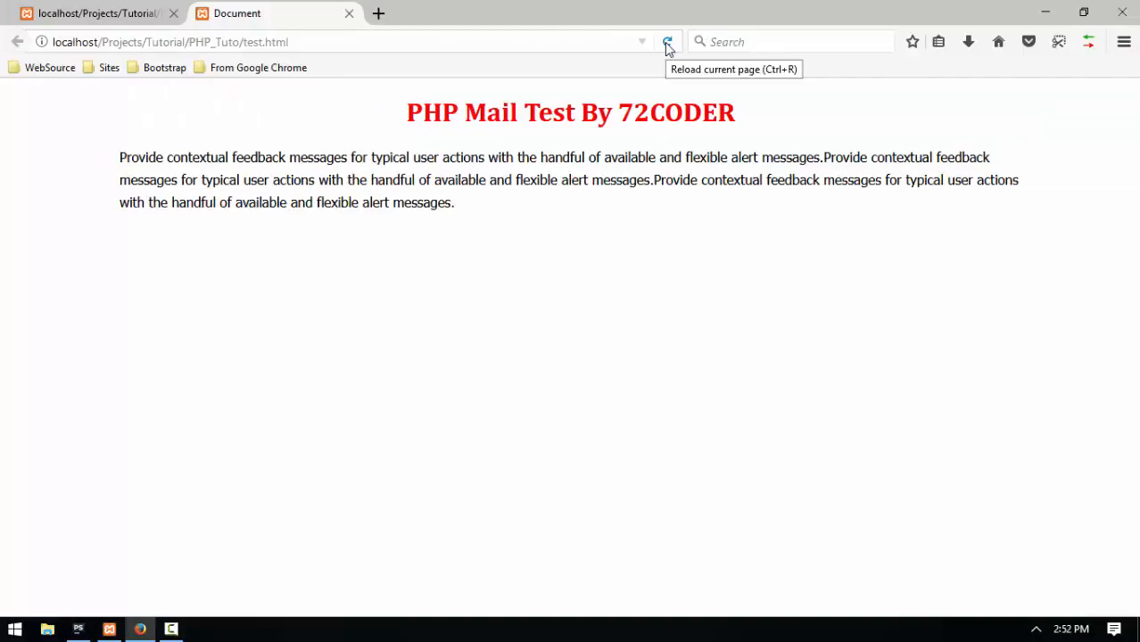
left_click(169, 630)
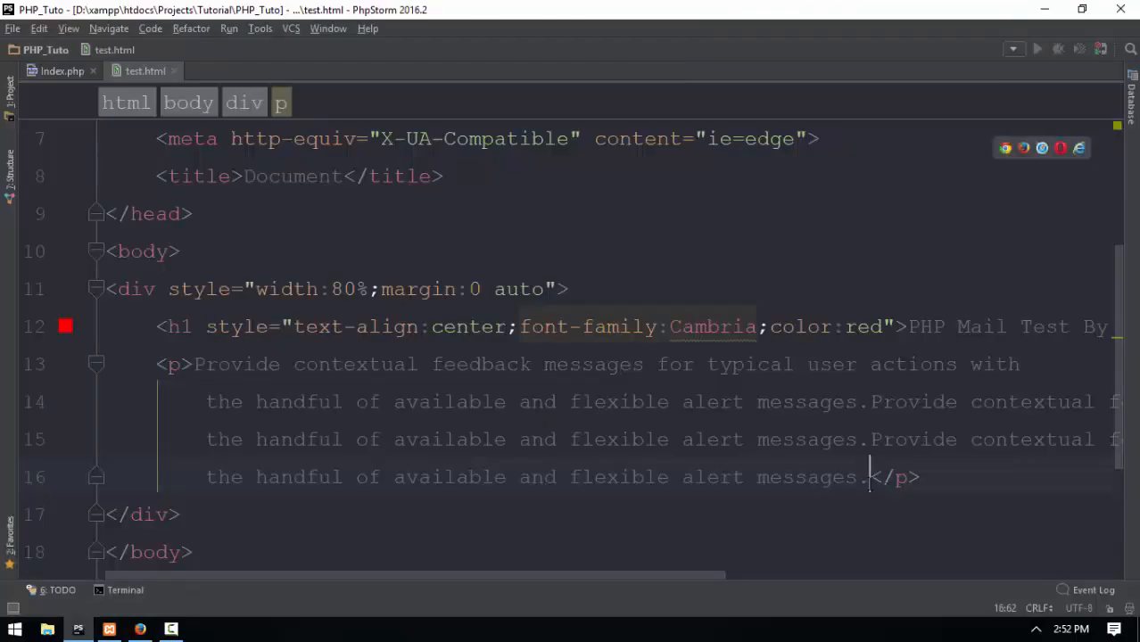
left_click(140, 630)
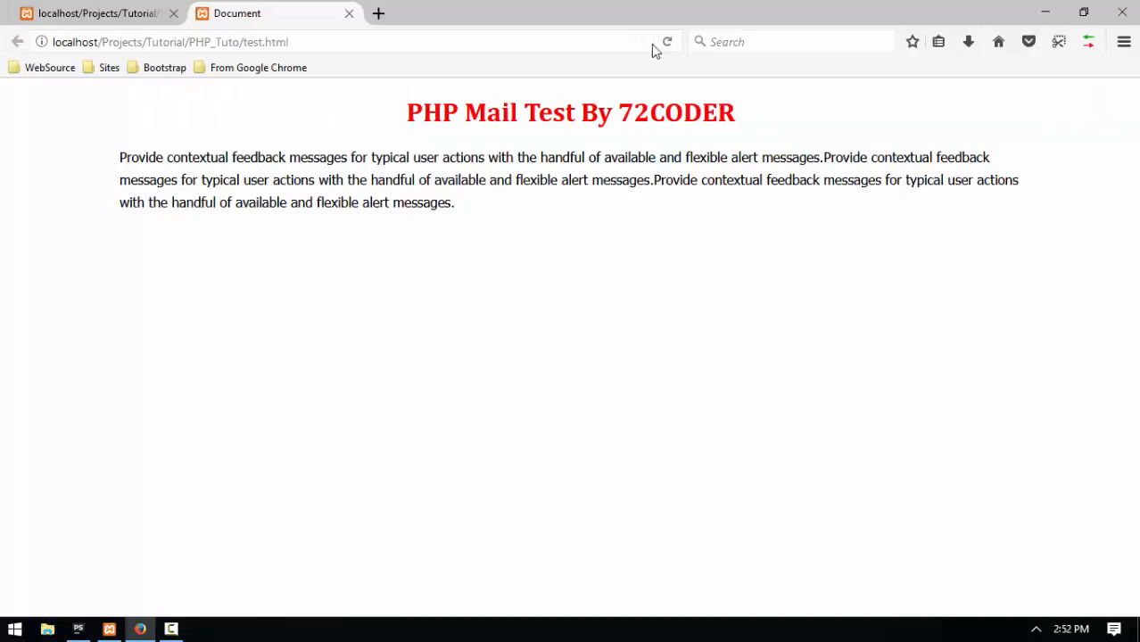
left_click(667, 41)
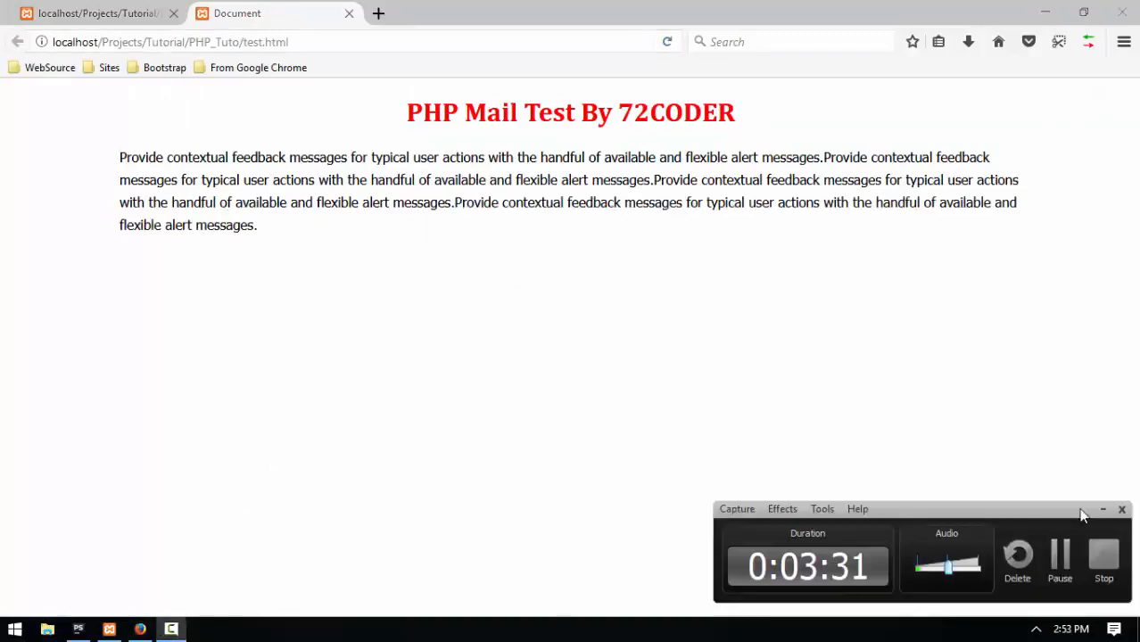
left_click(1103, 509)
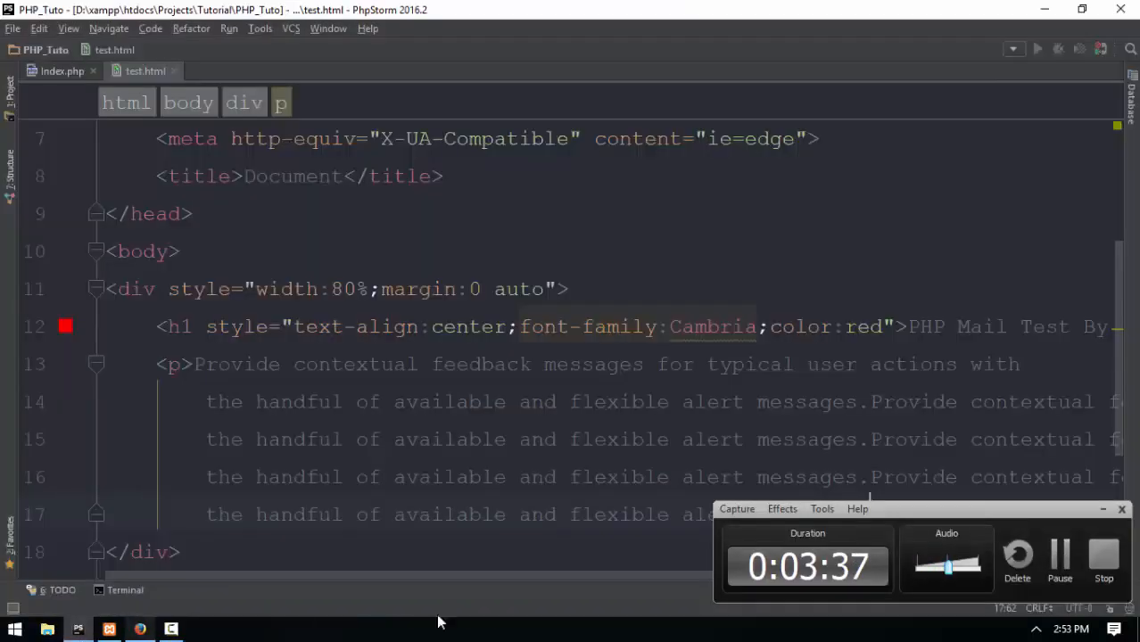
key("alt+tab")
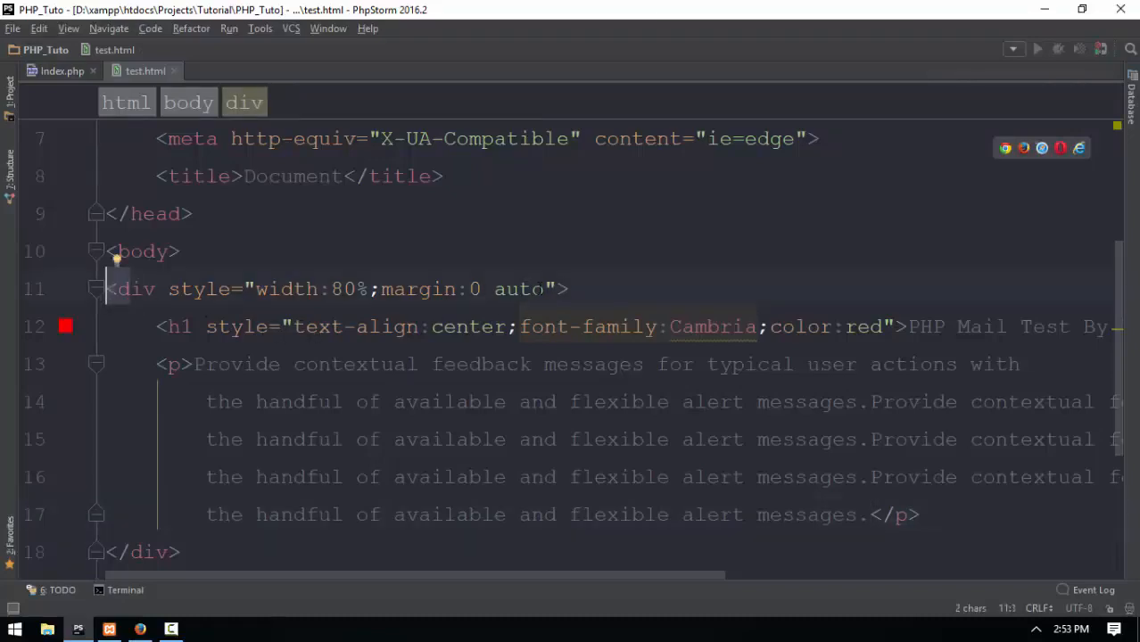
Add border 1px solid #ddd and padding 20px to the container div, previewing in Firefox.
type(";")
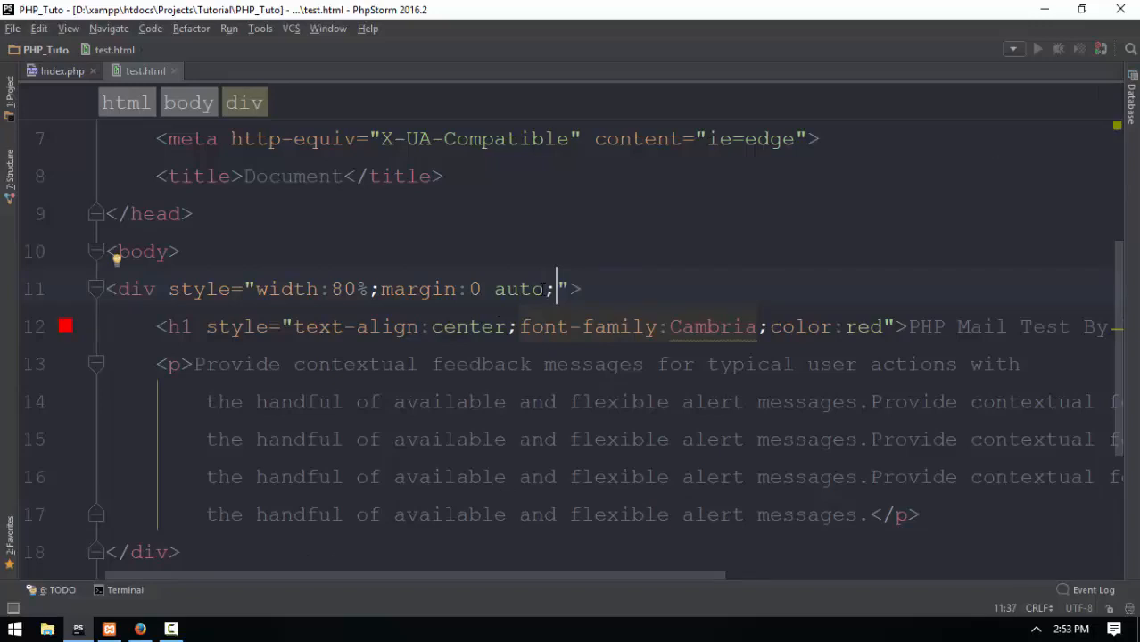
type("border:1px solid #ddd;")
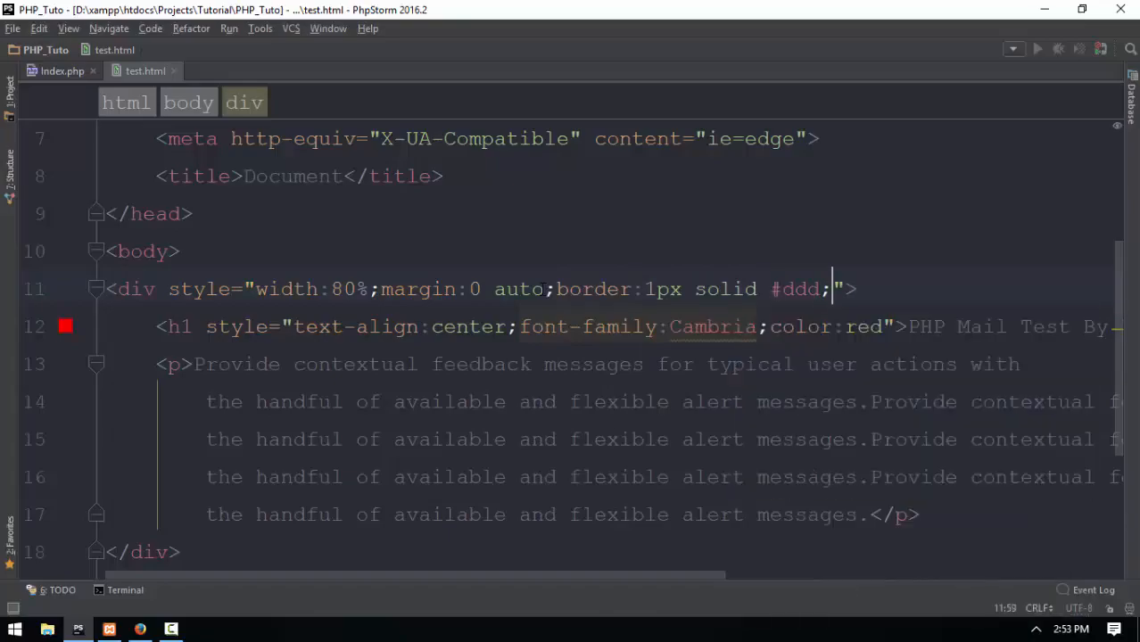
left_click(140, 630)
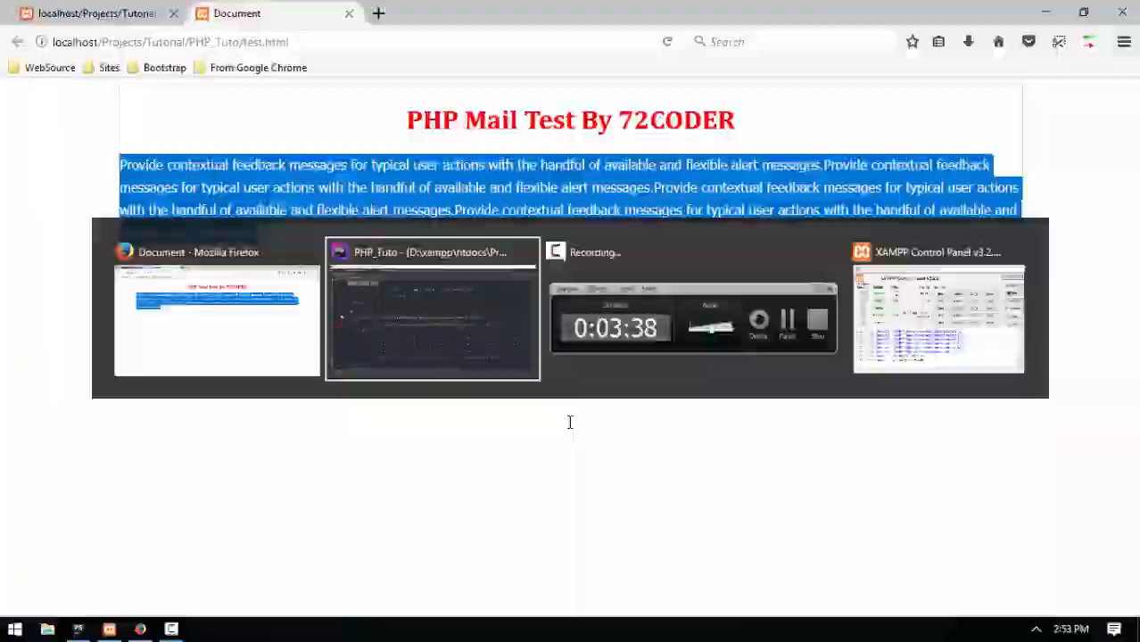
left_click(432, 317)
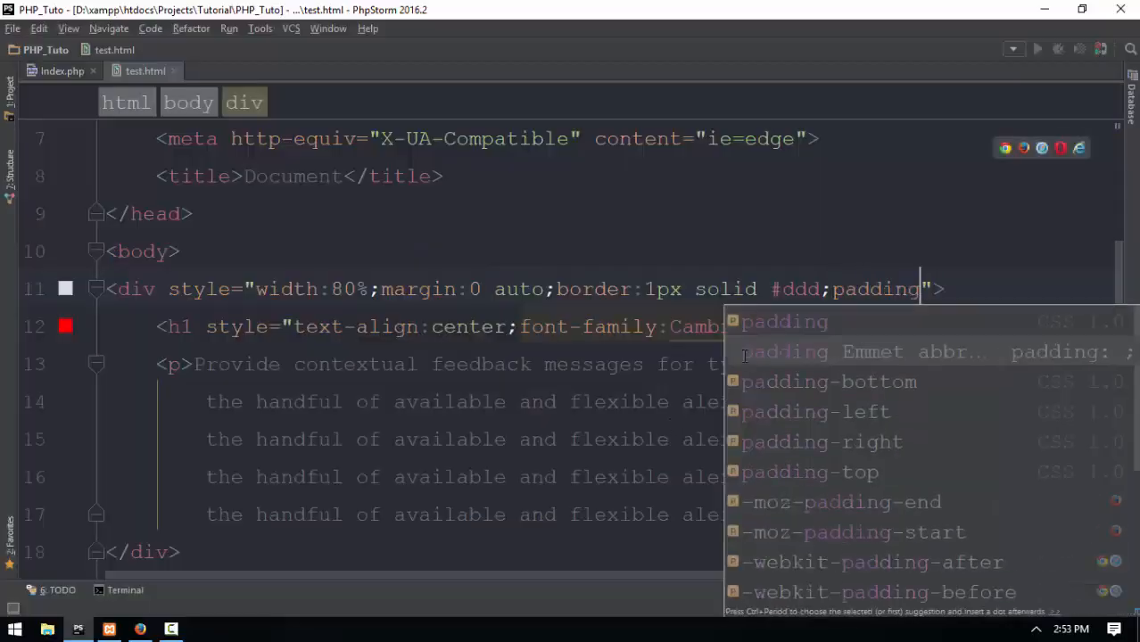
type("20px;")
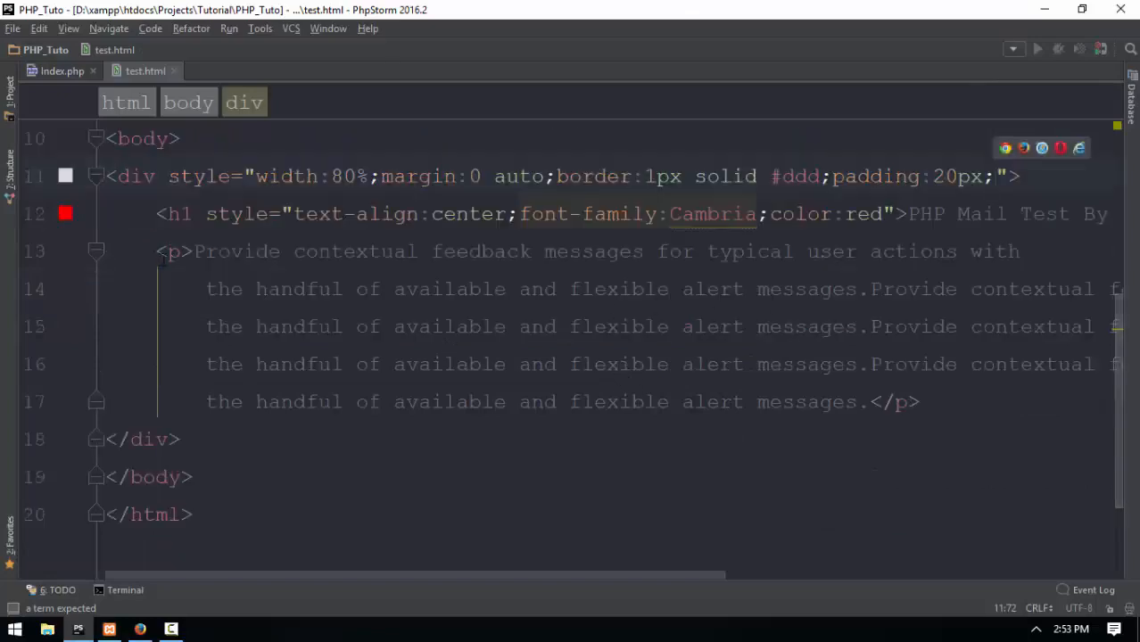
Give the paragraph an inline style with a text indent, set to 45px.
type("style")
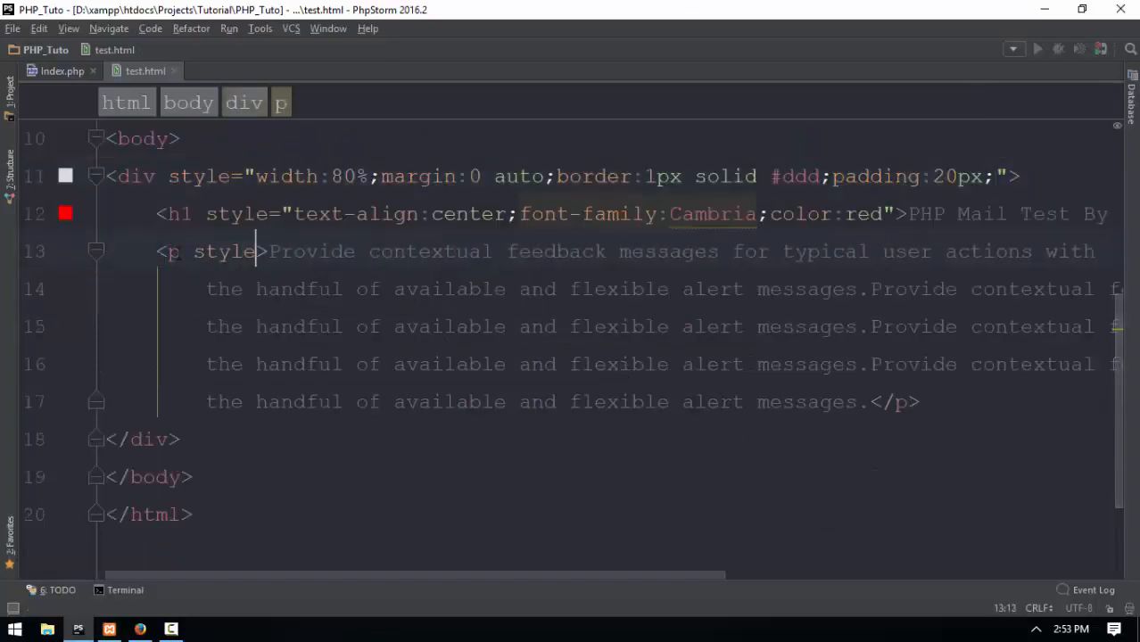
type("\"\"")
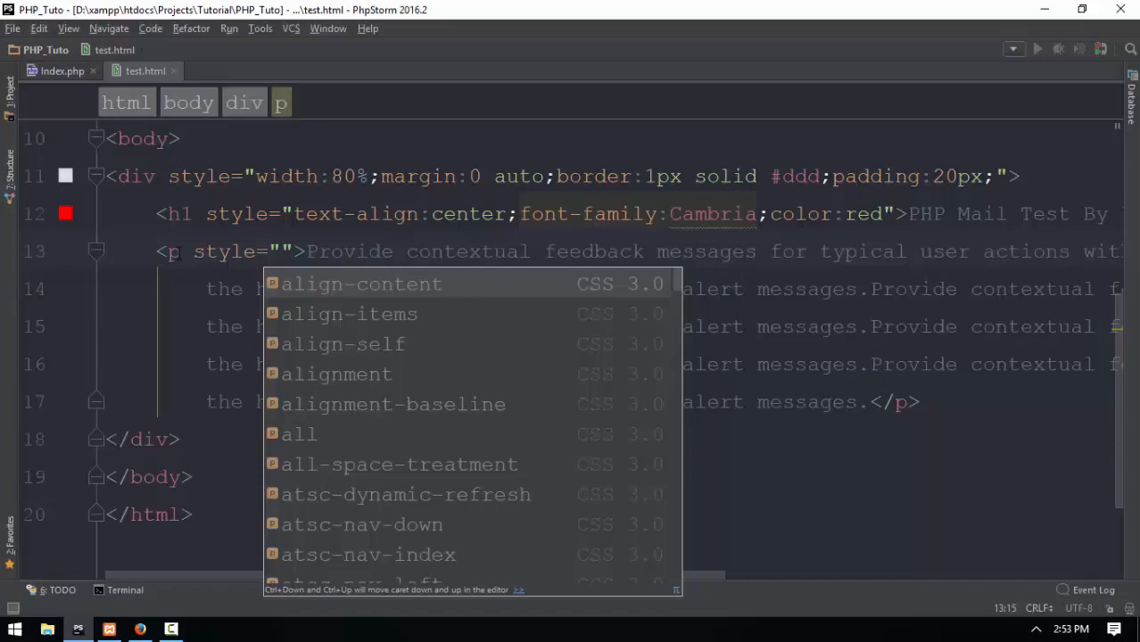
type("text-indent:")
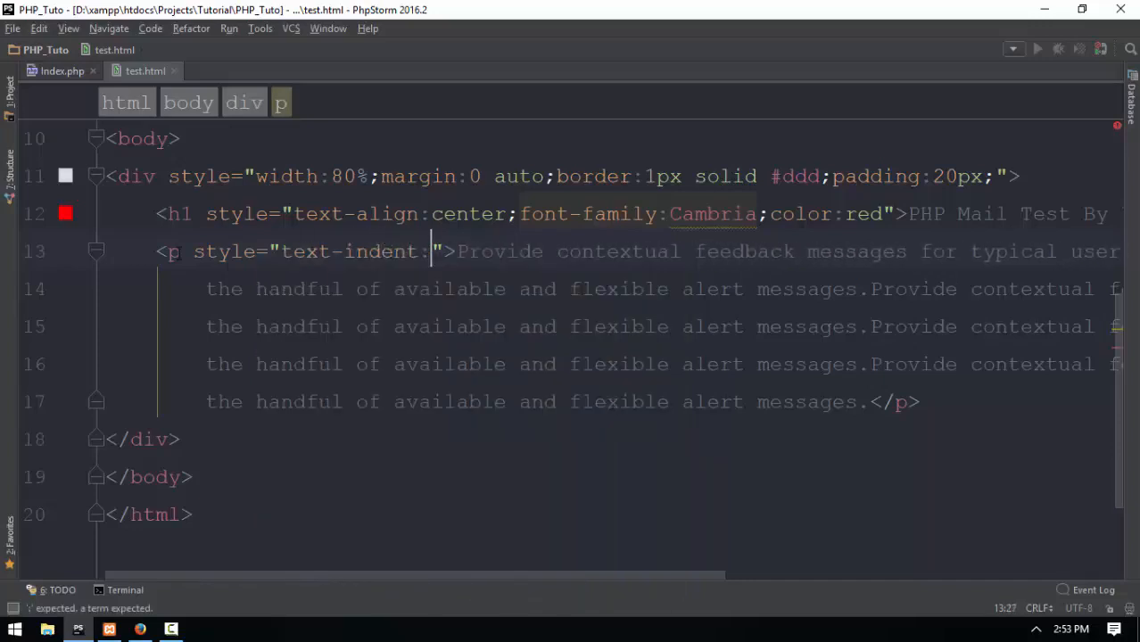
type("35px;")
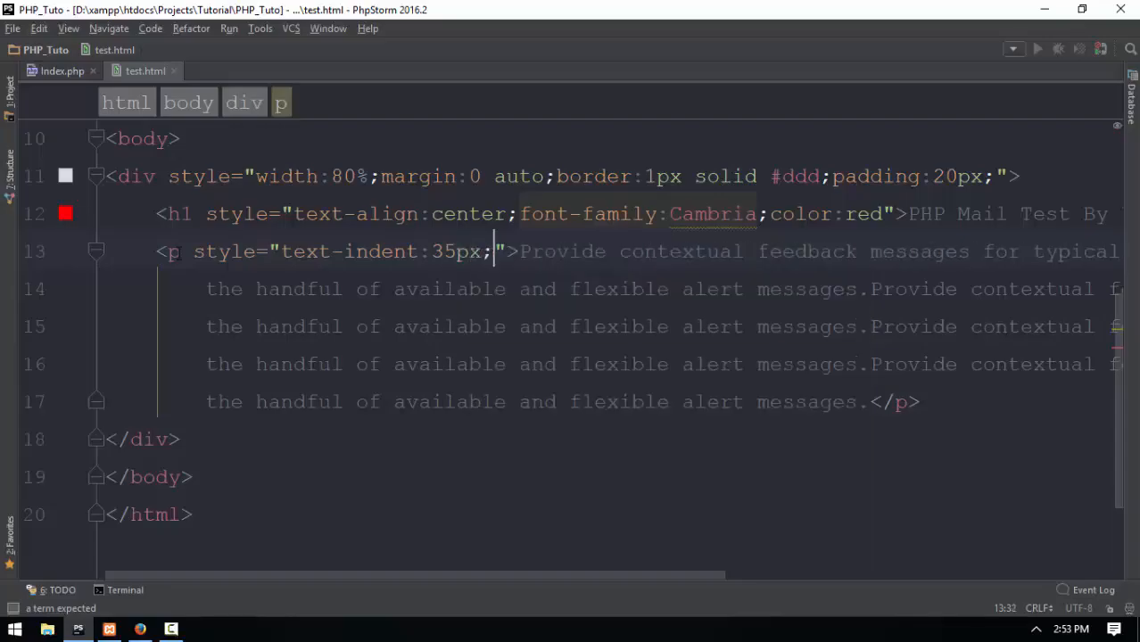
left_click(140, 630)
type("4")
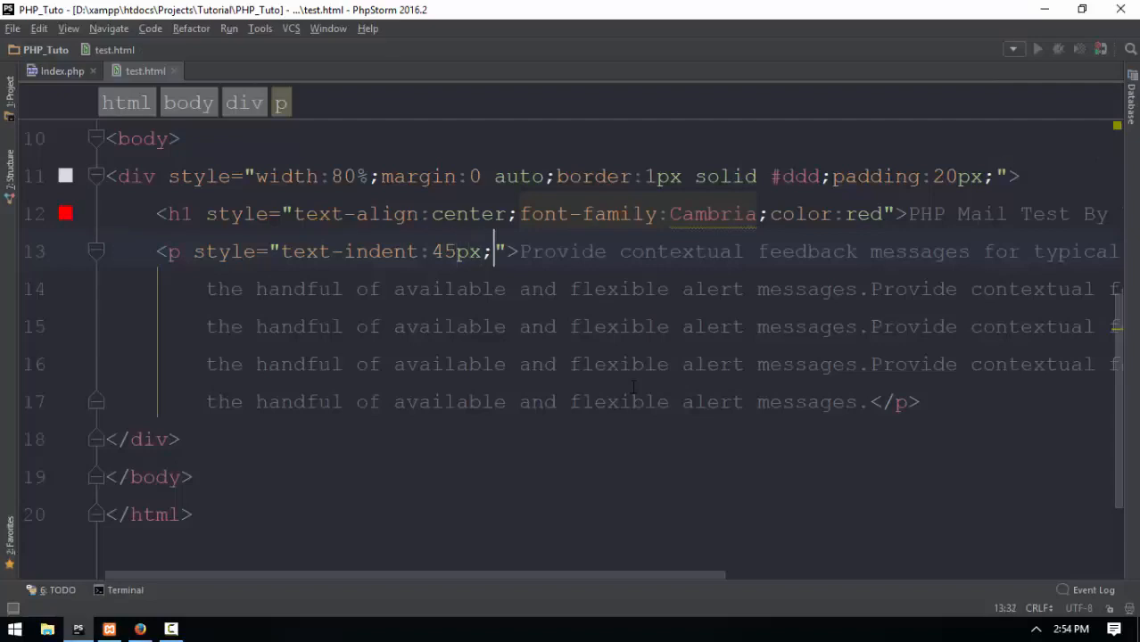
Add font-family Cambria and font-size 18px to the paragraph's style.
type("font-family:Cm")
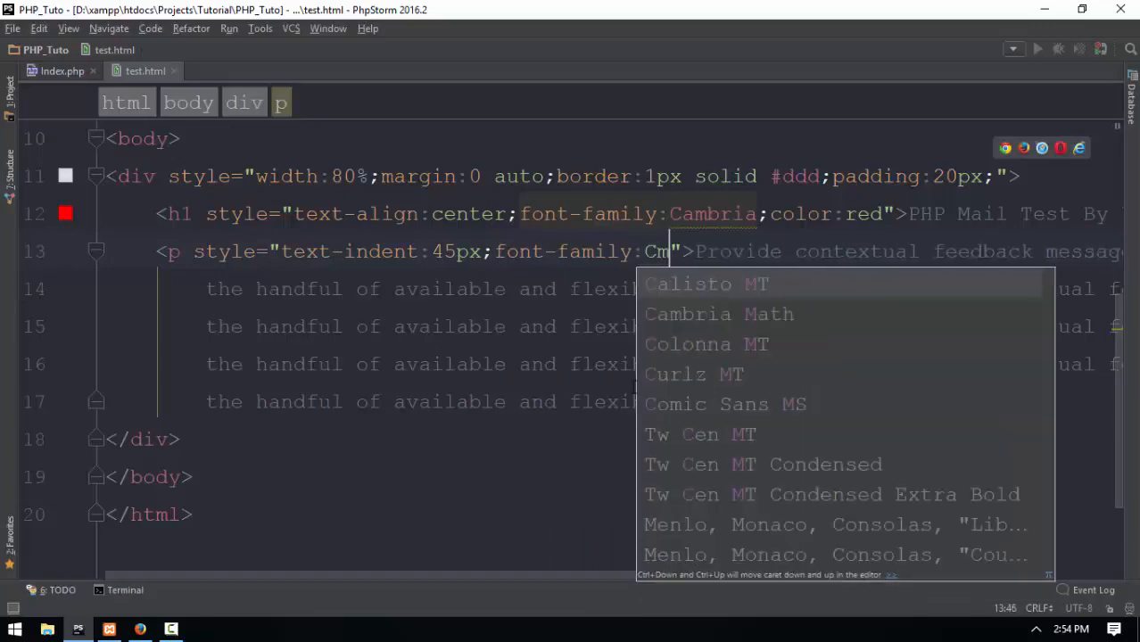
left_click(718, 313)
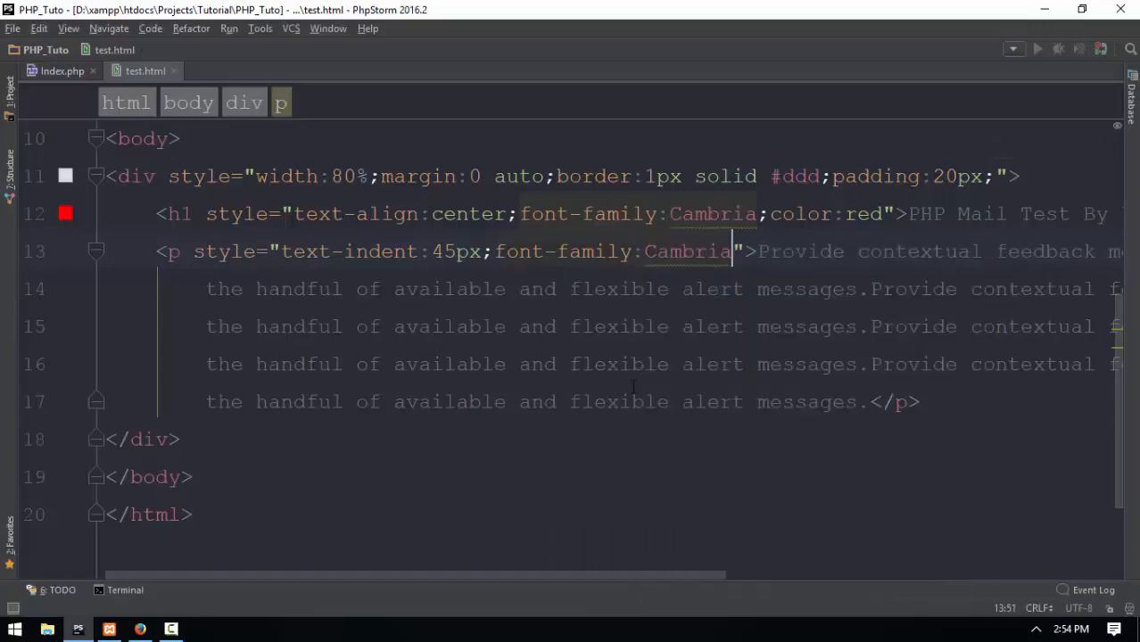
left_click(140, 630)
type(";")
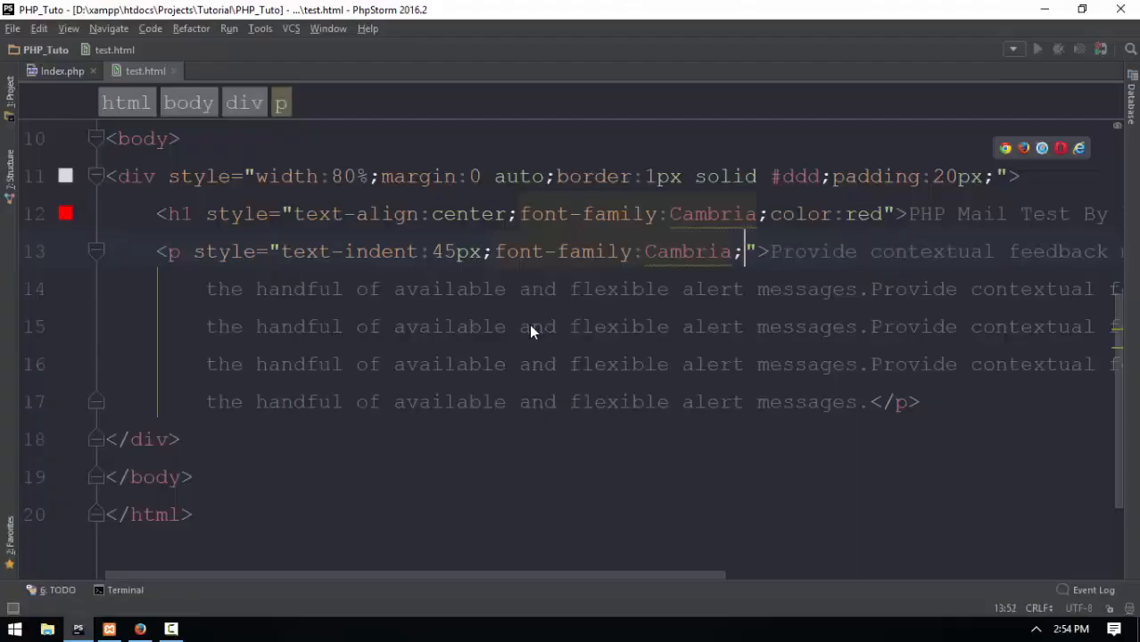
type("t")
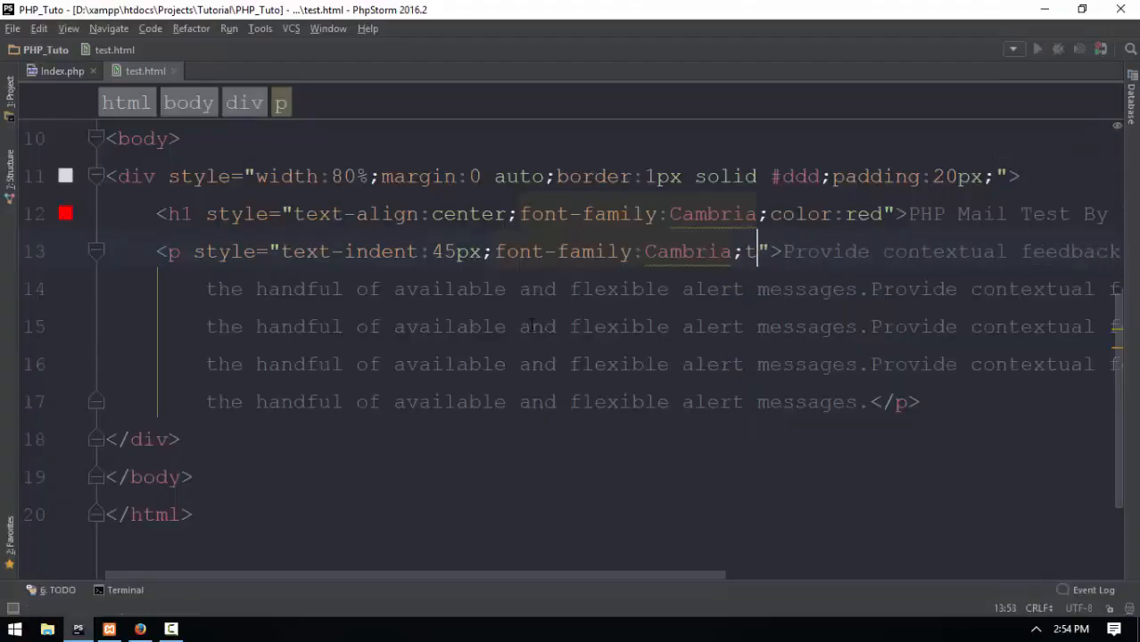
type("ont-s")
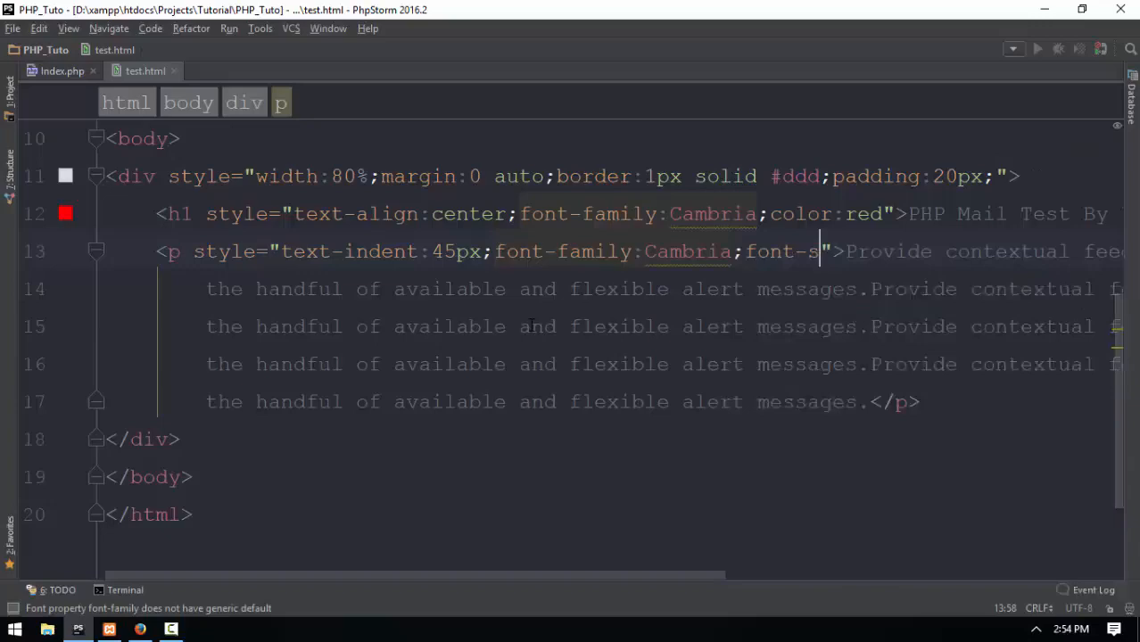
type("ize:18px;")
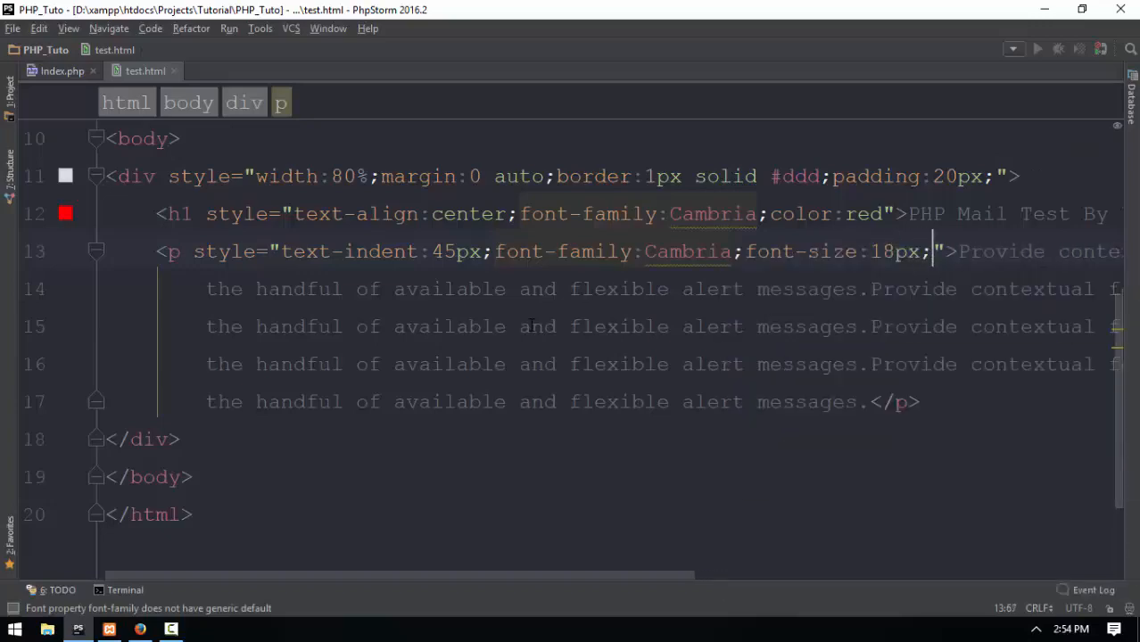
Reload the page in Firefox to preview the 17px paragraph text.
left_click(139, 630)
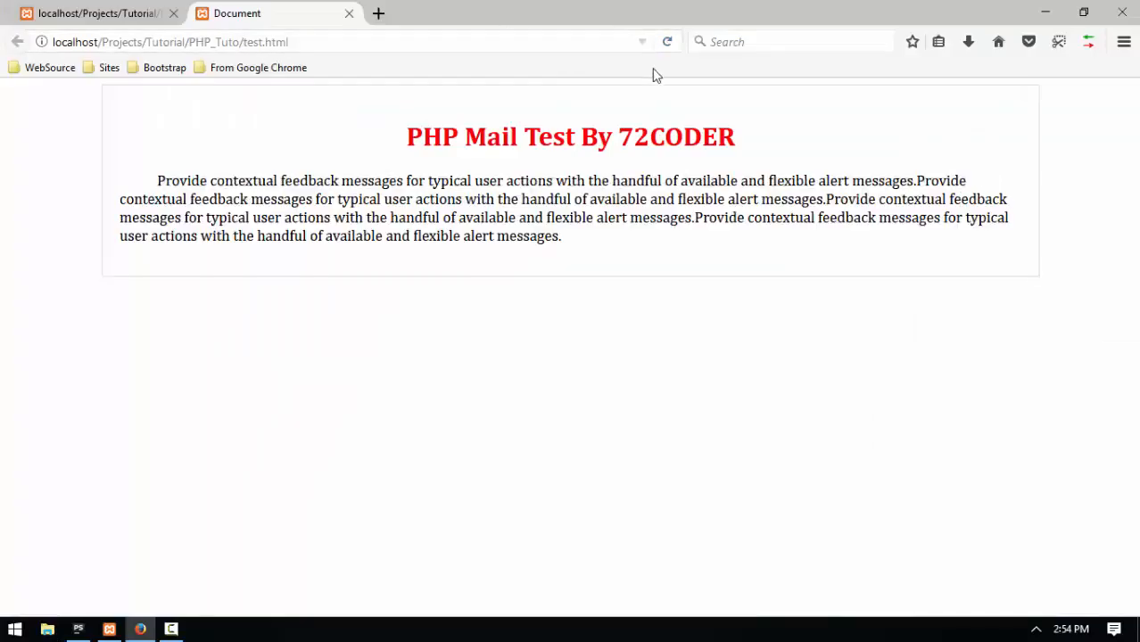
left_click(171, 630)
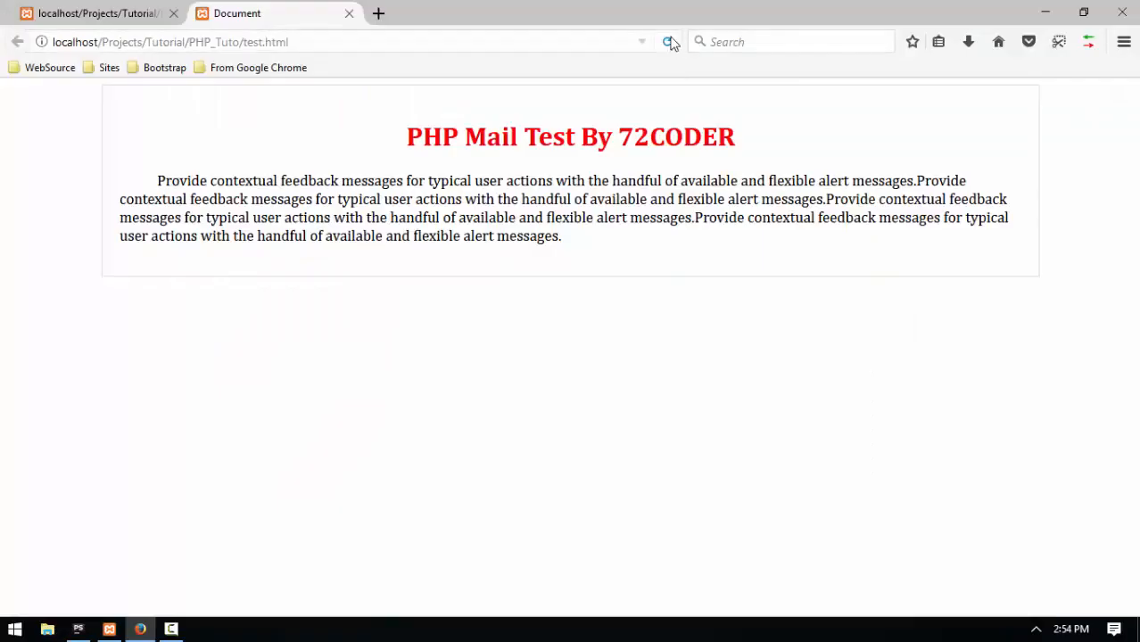
left_click(667, 42)
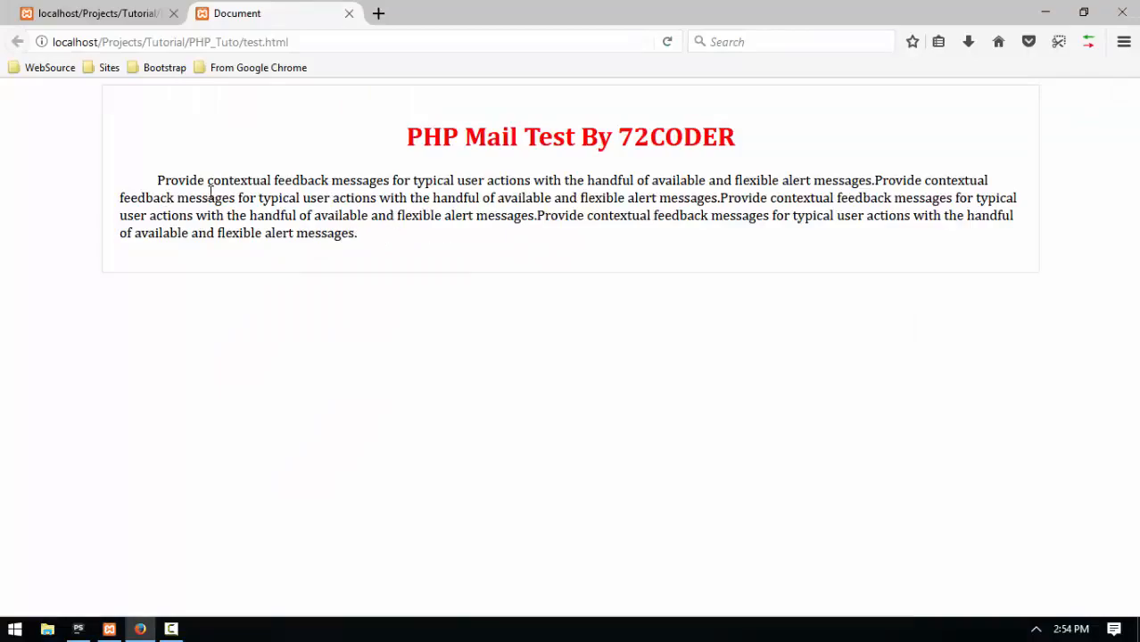
Add color:#999 to the paragraph's style in PhpStorm.
left_click(78, 630)
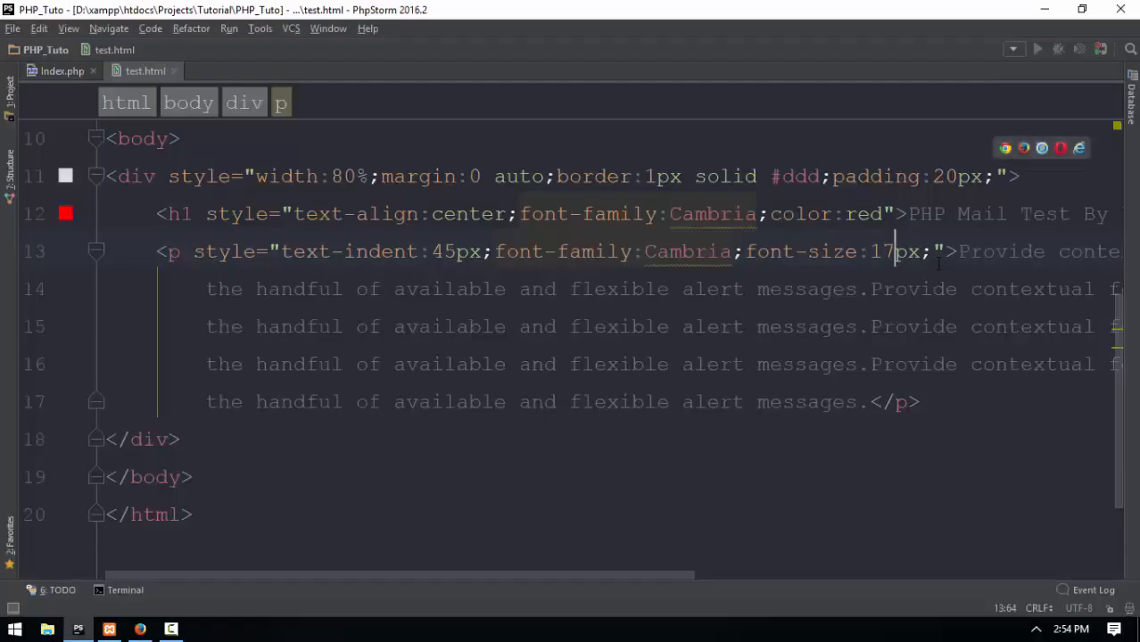
type("color:")
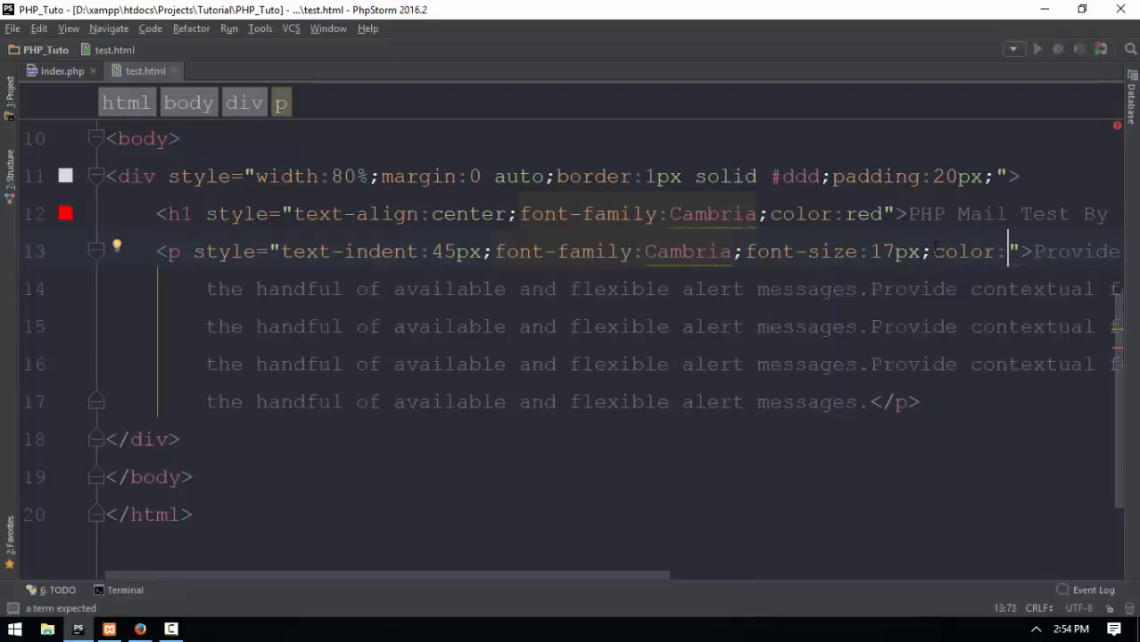
type("#")
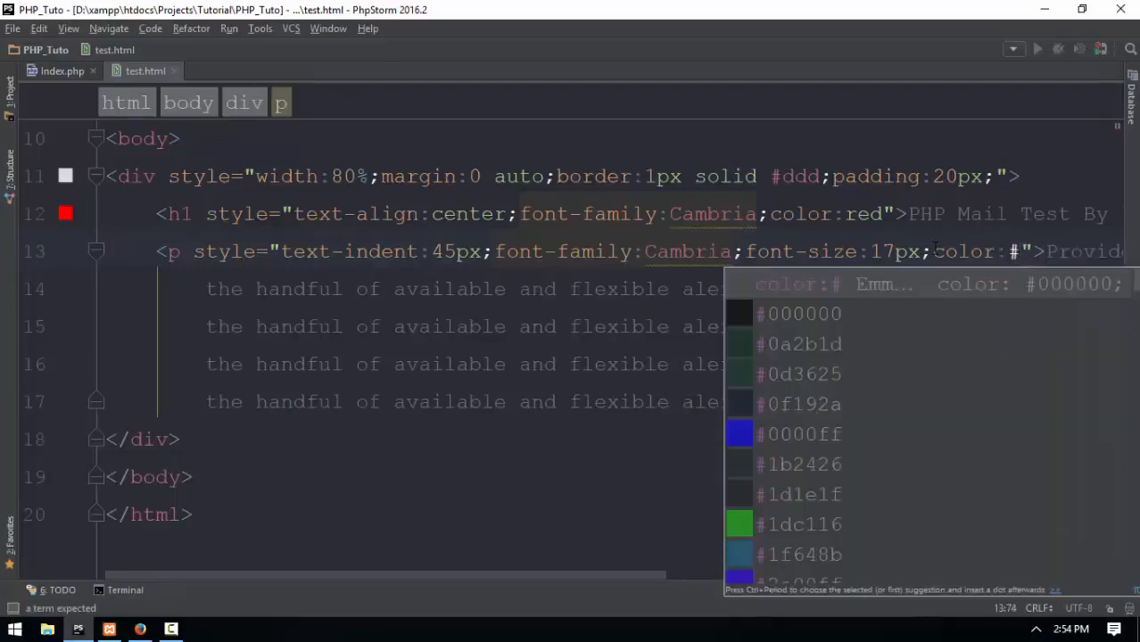
type("999")
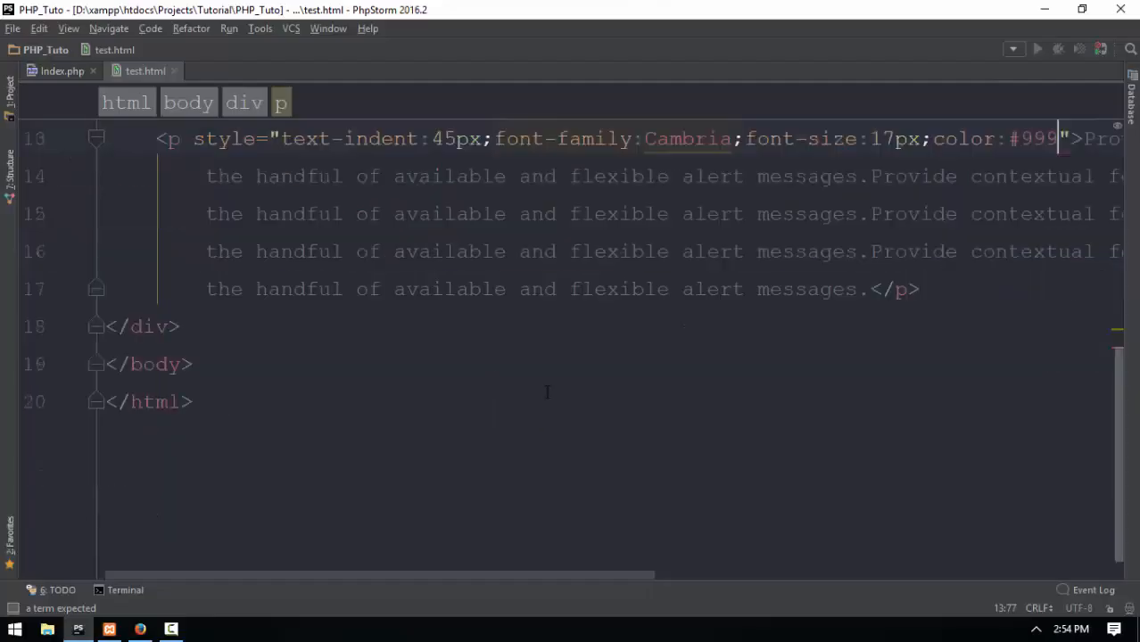
scroll("up", 3)
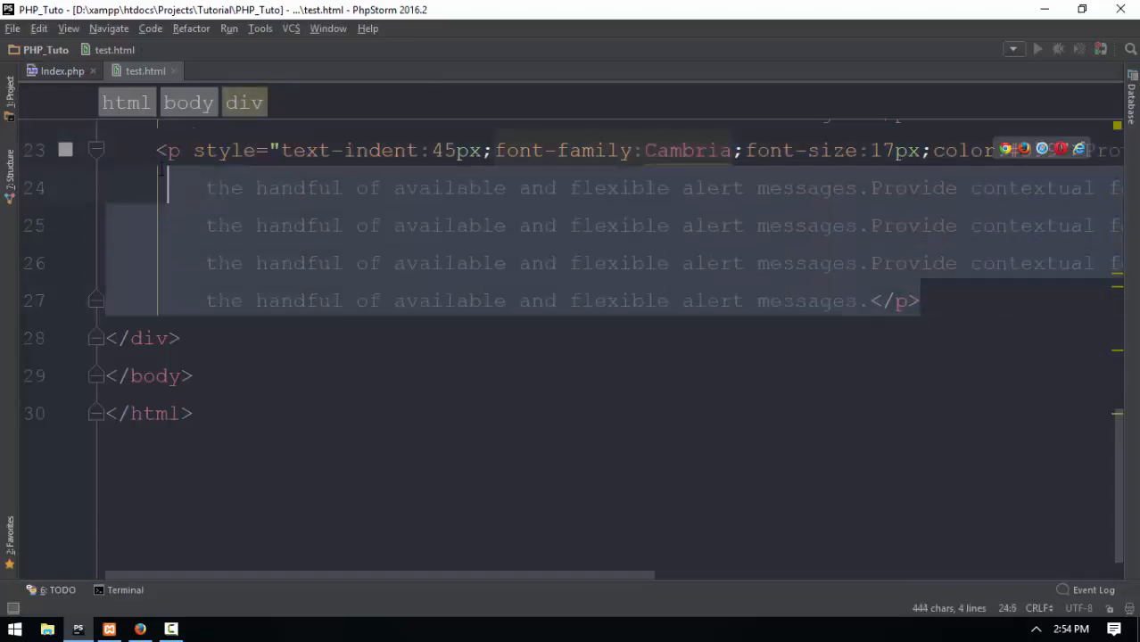
Duplicate the paragraph twice, typing 'Your Sincerely!' and the name 'Waiferkolar', then preview.
key("enter")
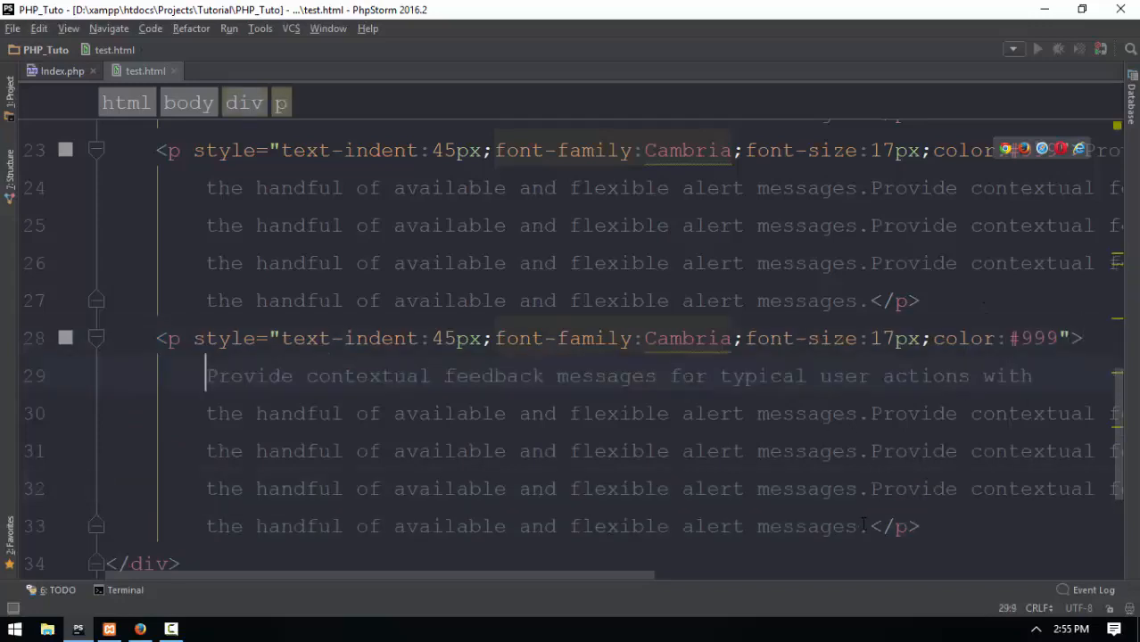
left_click_drag(205, 375, 865, 526)
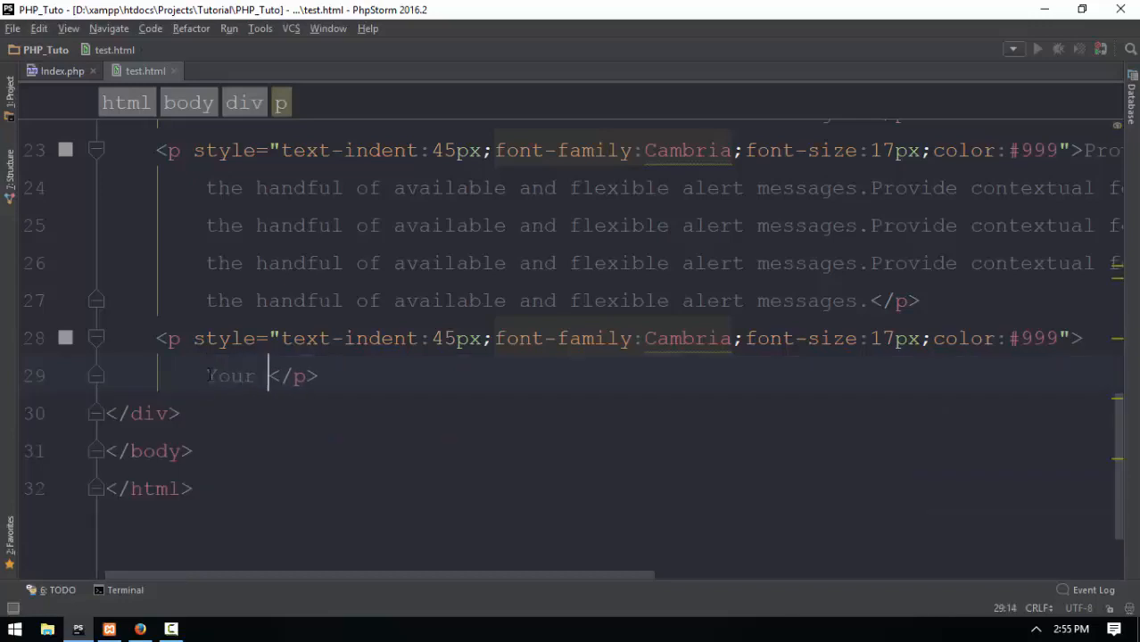
type("Sincer")
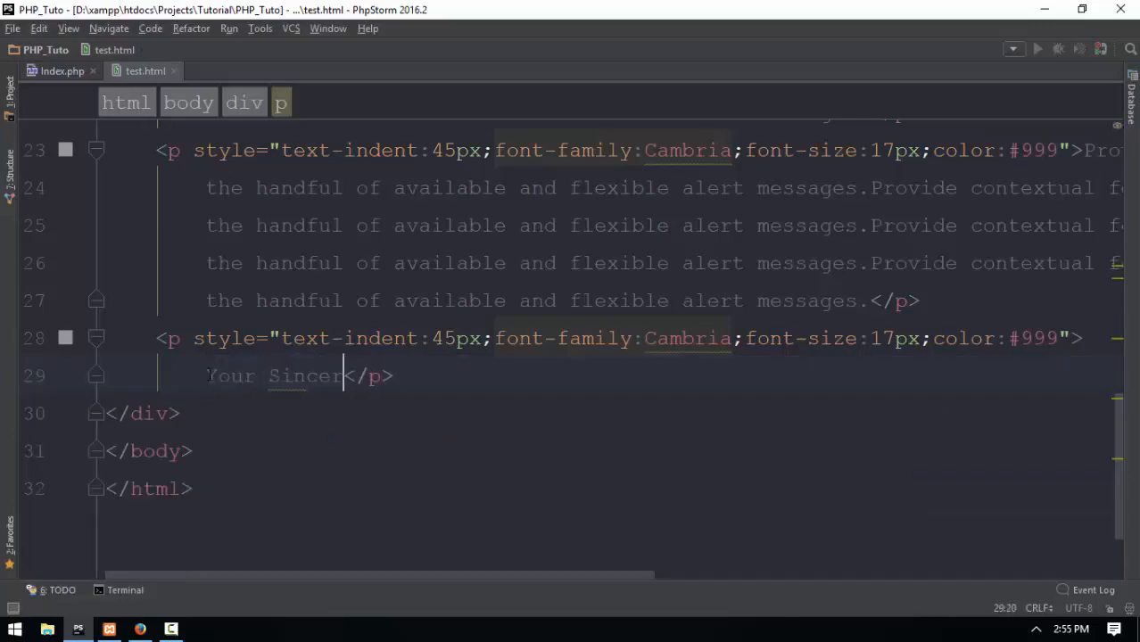
type("ely")
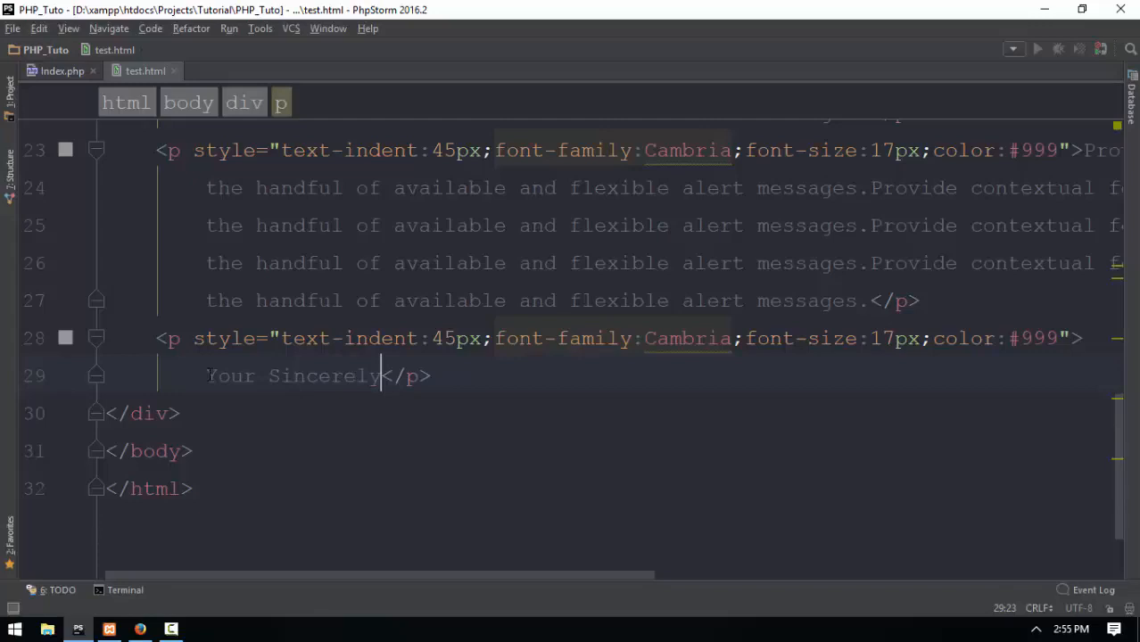
type("!")
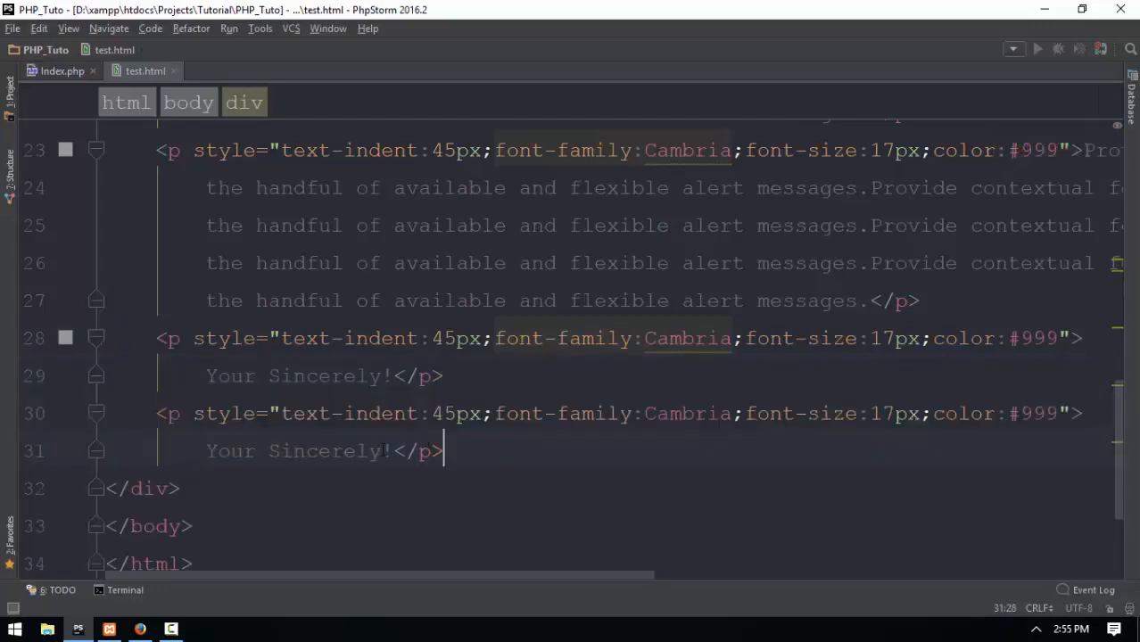
type("Waifer</p>")
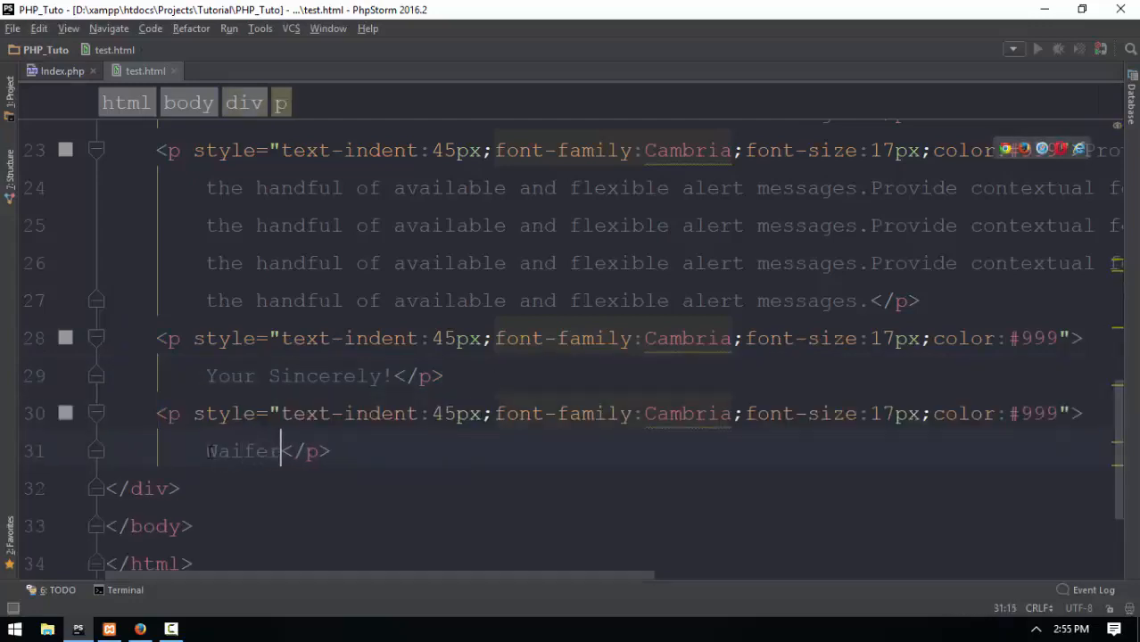
left_click(139, 629)
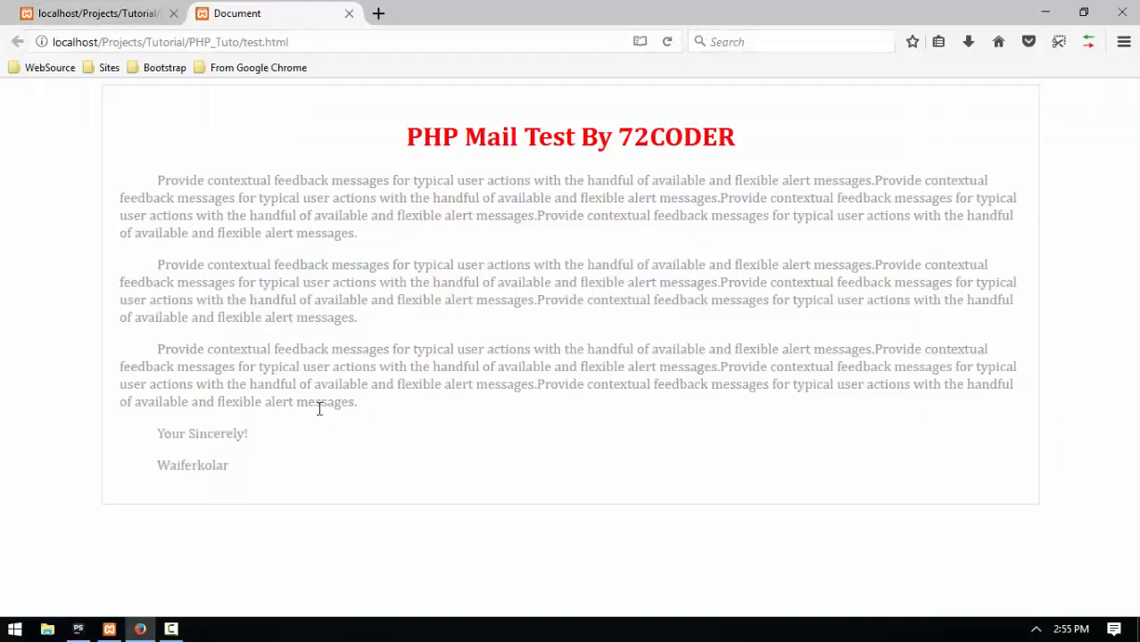
Add float:right to the Your Sincerely! paragraph's style and check it in Firefox.
left_click(170, 629)
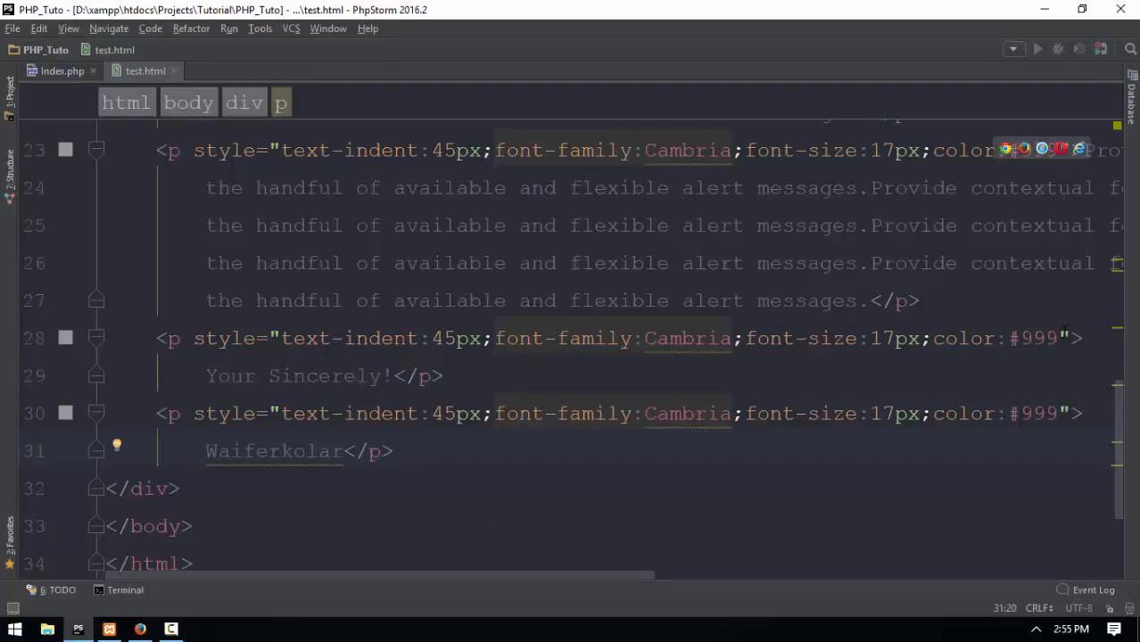
key("enter")
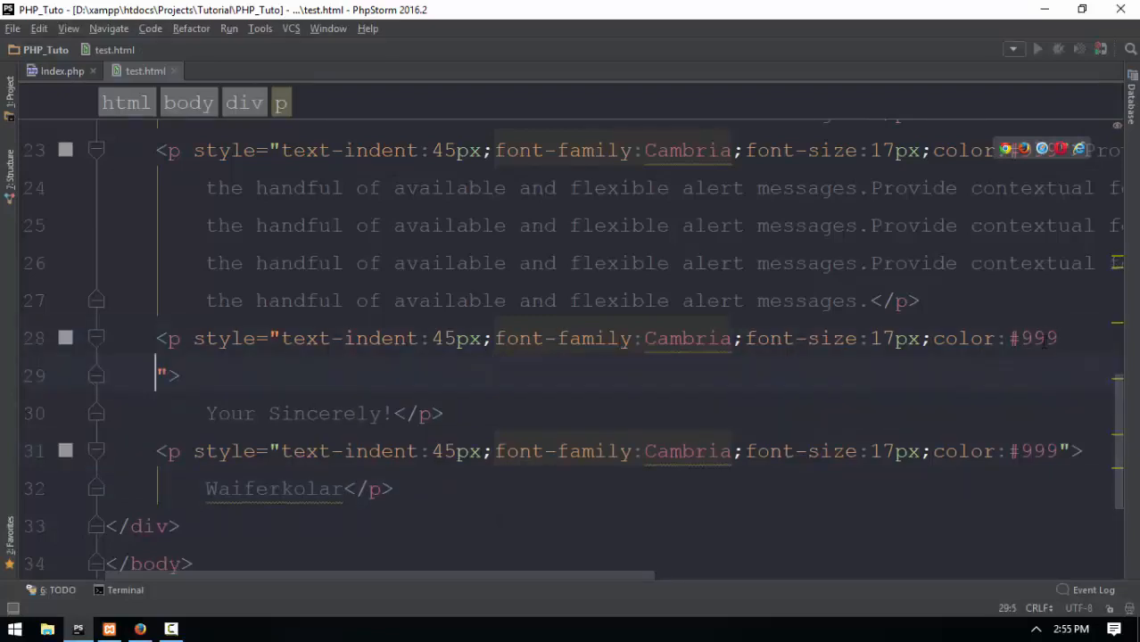
type("float:right")
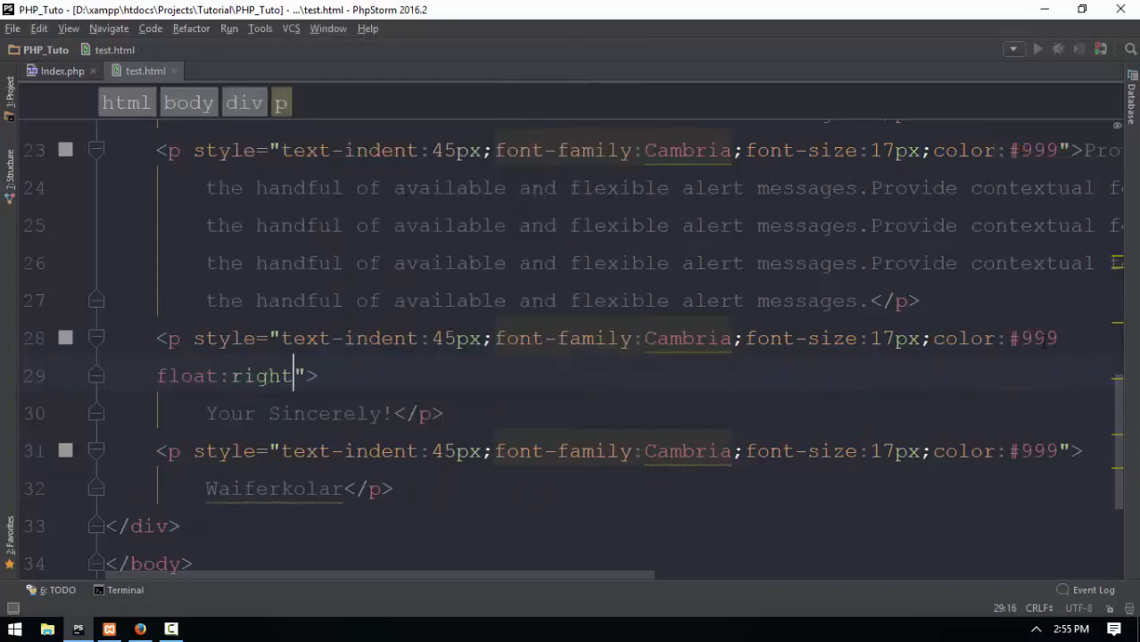
left_click(141, 630)
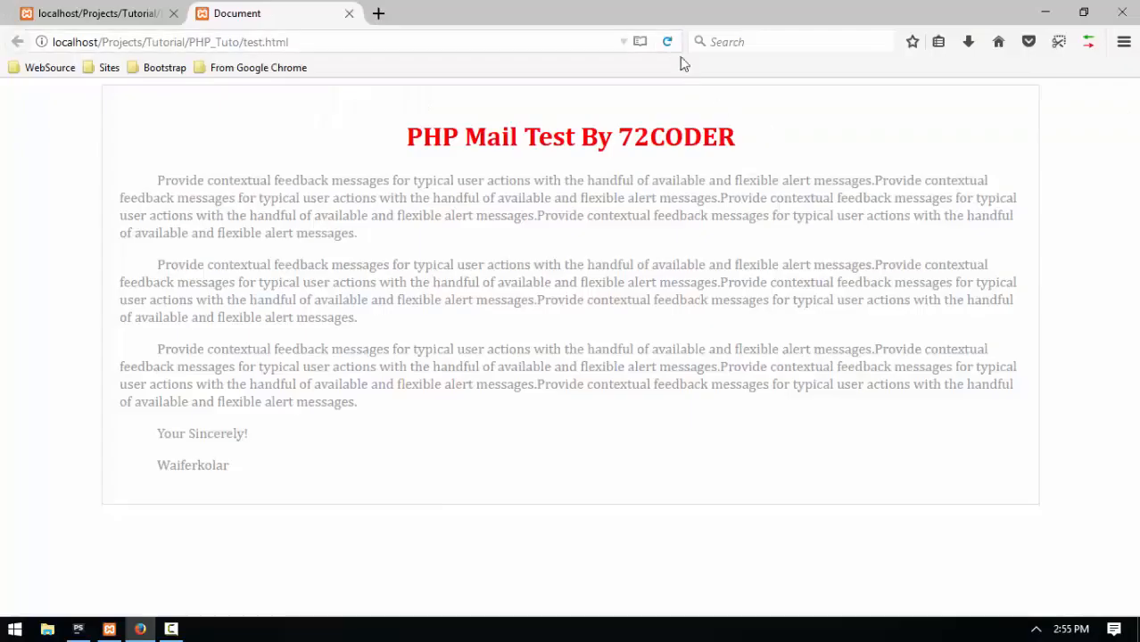
left_click(78, 630)
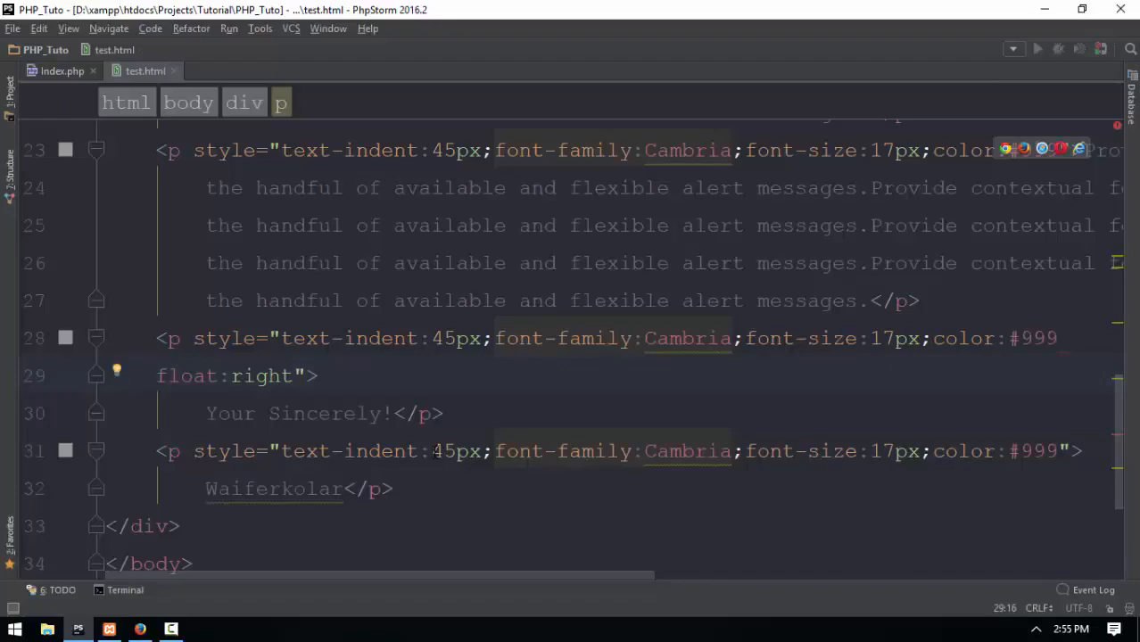
Add float:right to the signature paragraph and clear:both to the Your Sincerely! paragraph.
left_click(1058, 338)
type(";")
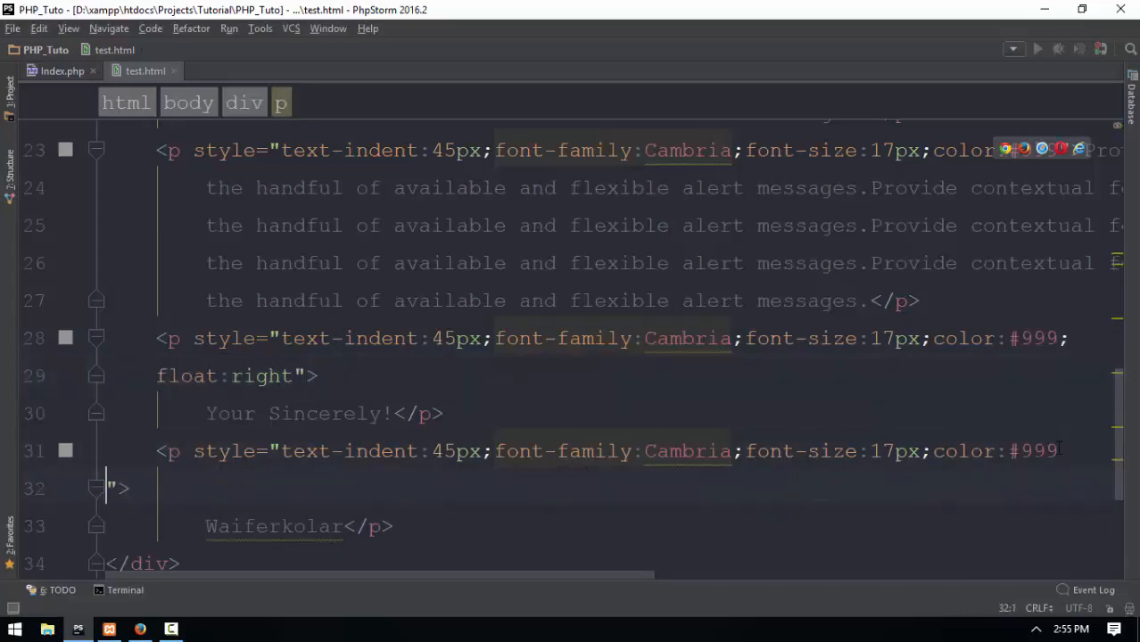
type("float:right")
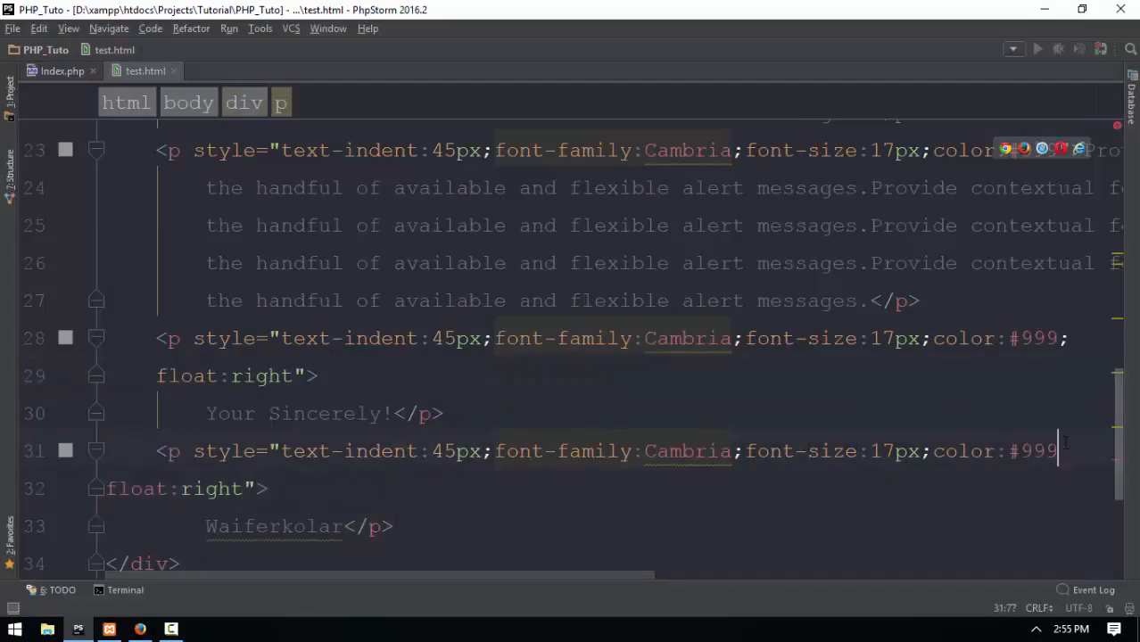
left_click(140, 630)
type(";")
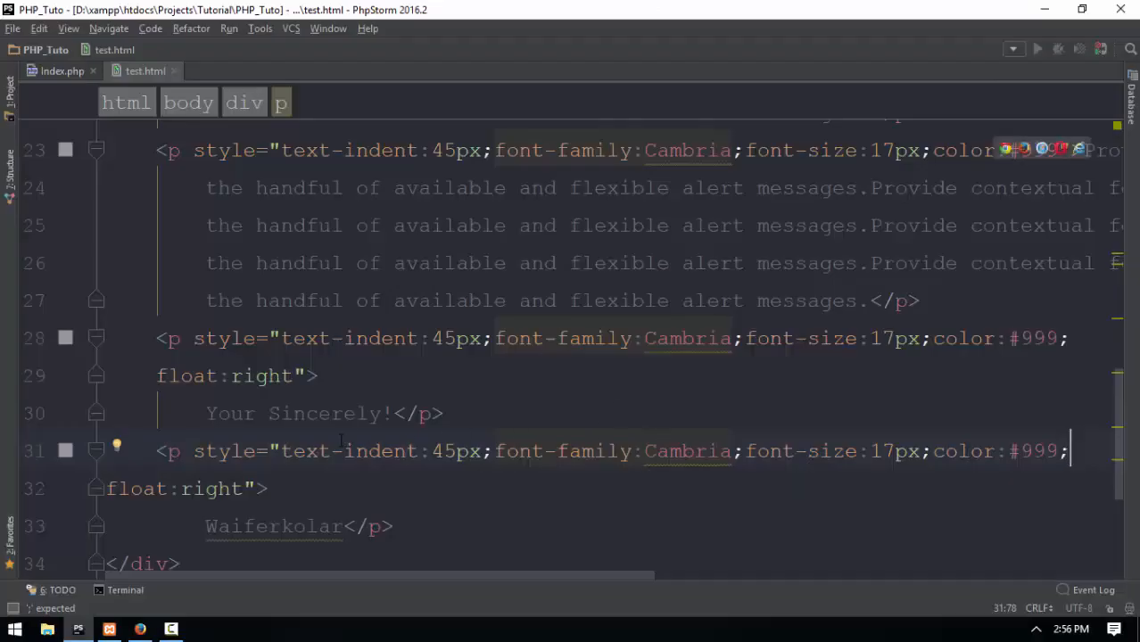
left_click(443, 413)
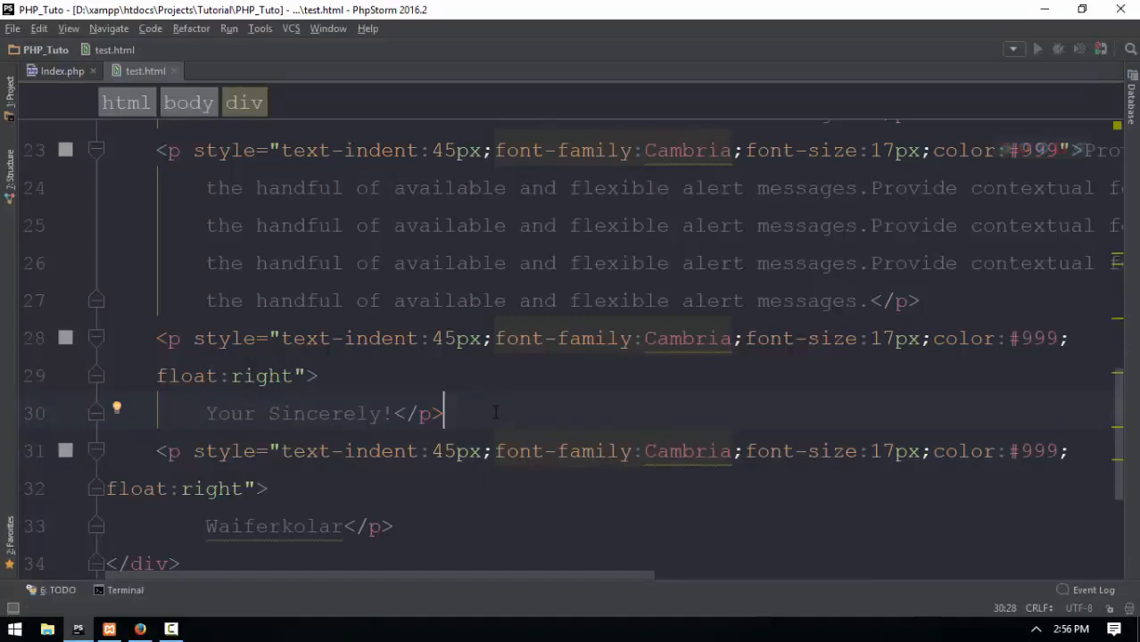
left_click(294, 376)
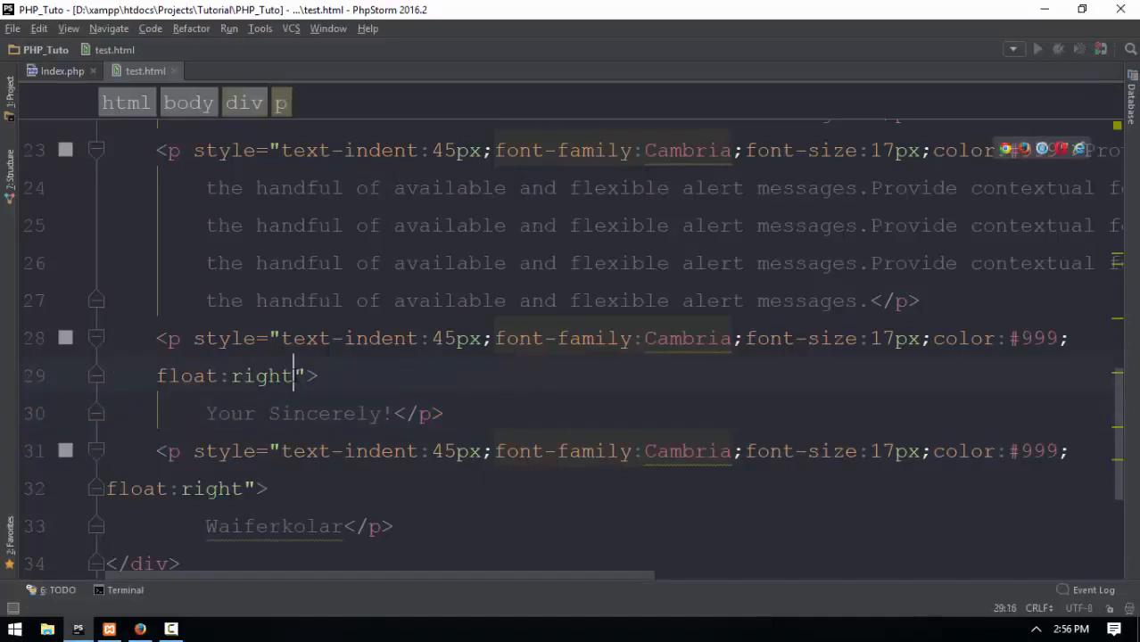
type("clear:both;")
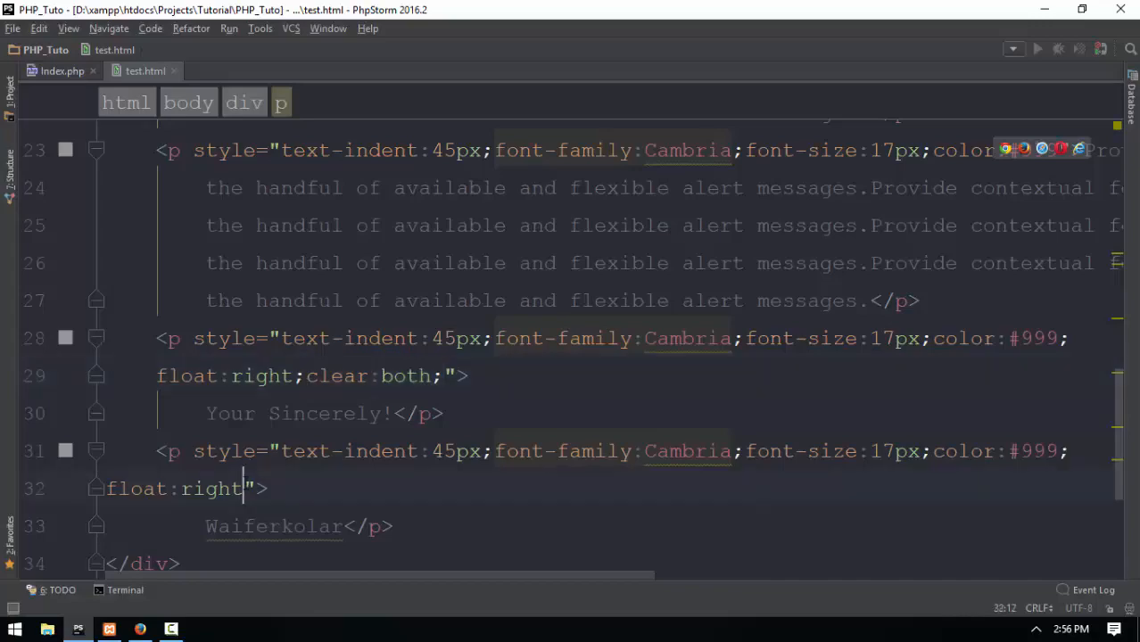
left_click(139, 629)
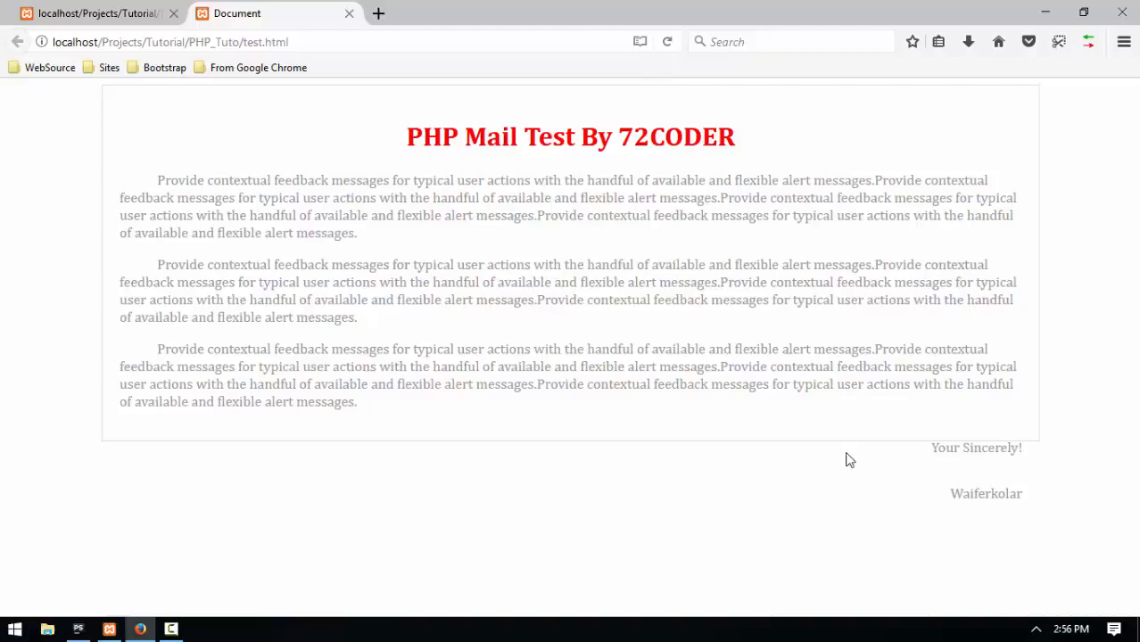
mouse_move(808, 443)
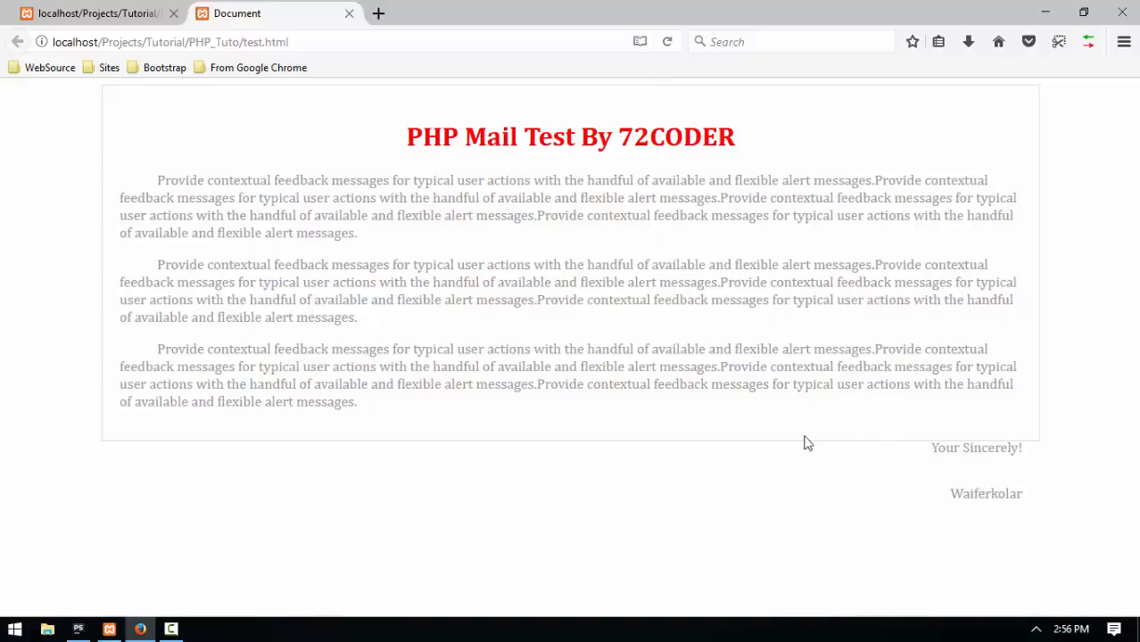
mouse_move(723, 465)
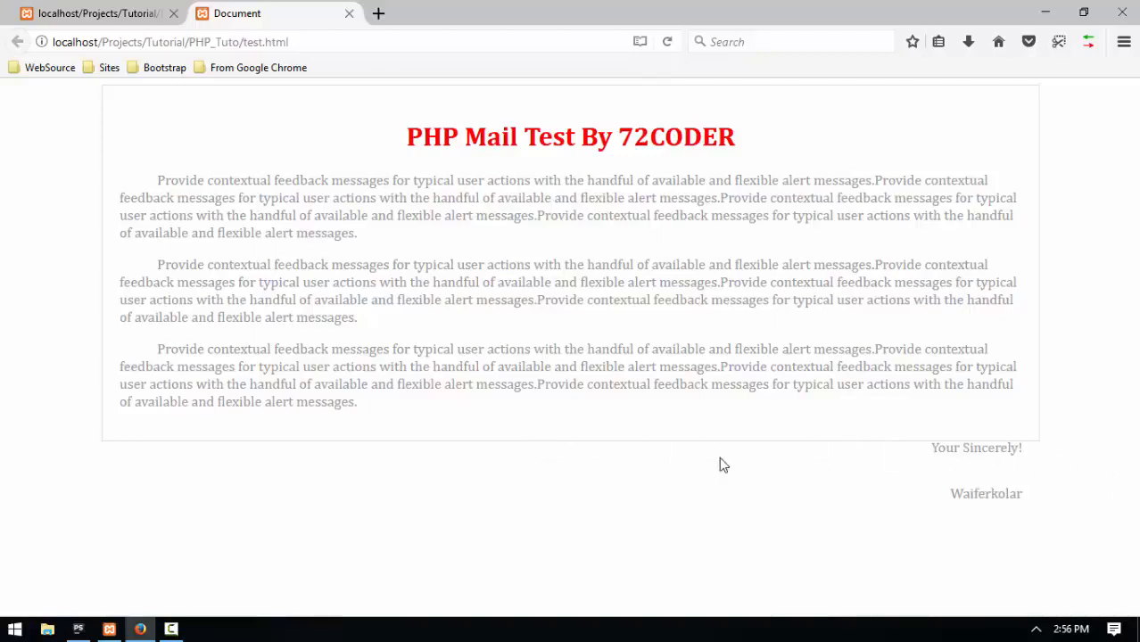
Add overflow:auto to the container div's style in test.html.
left_click(170, 630)
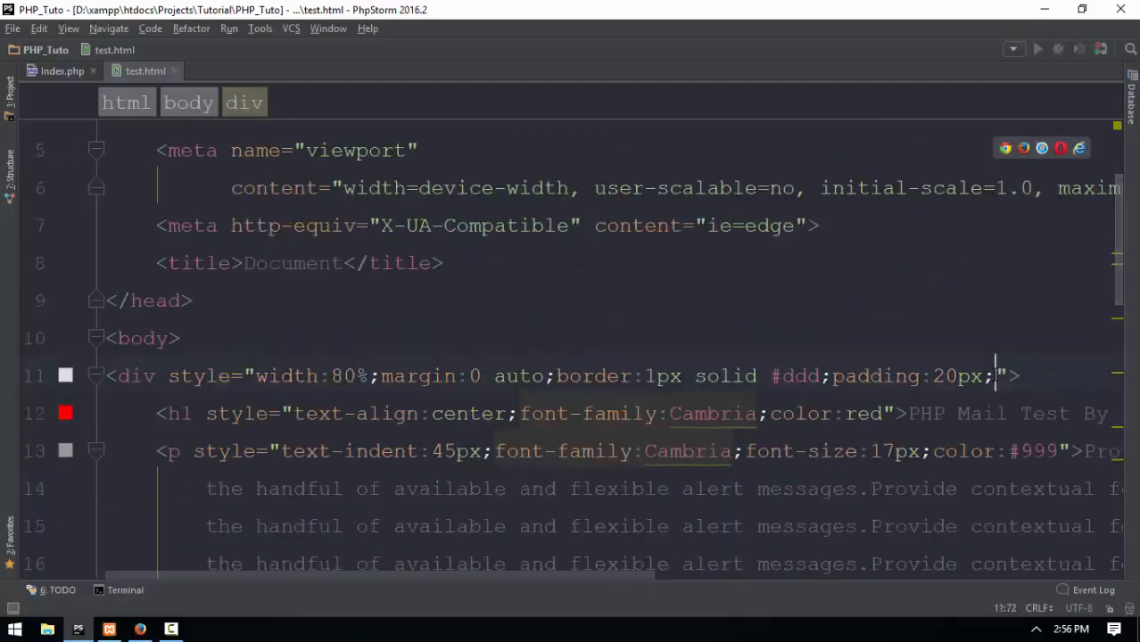
type("overflow:au")
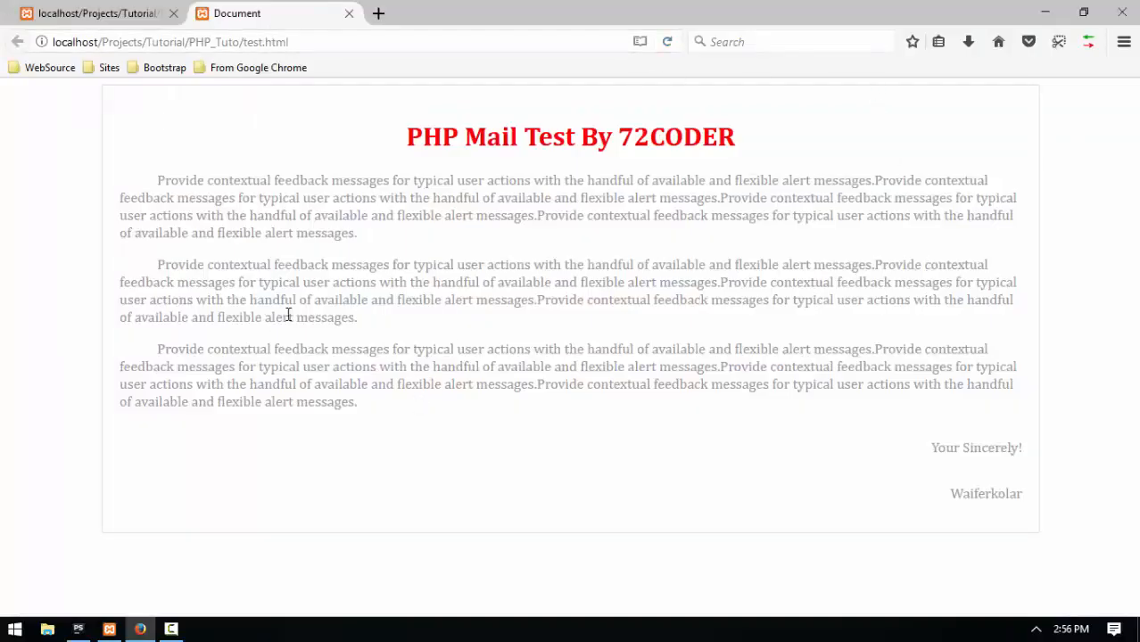
mouse_move(388, 282)
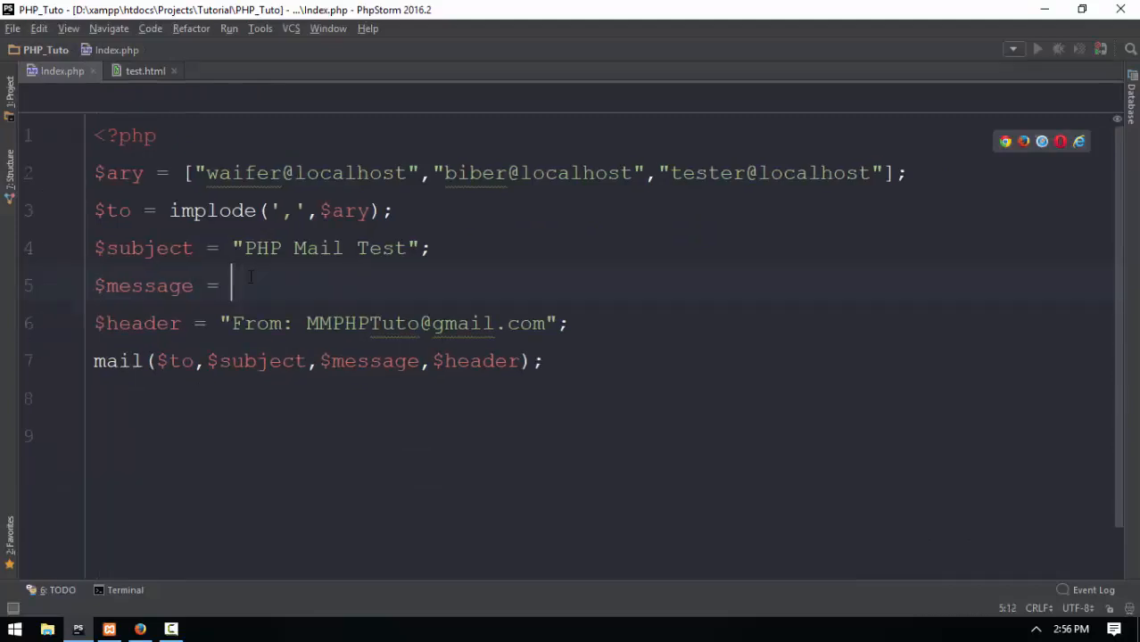
Set $message to "<html><body>" and append "</body></html>" on the next line.
type("\"<hr>\"")
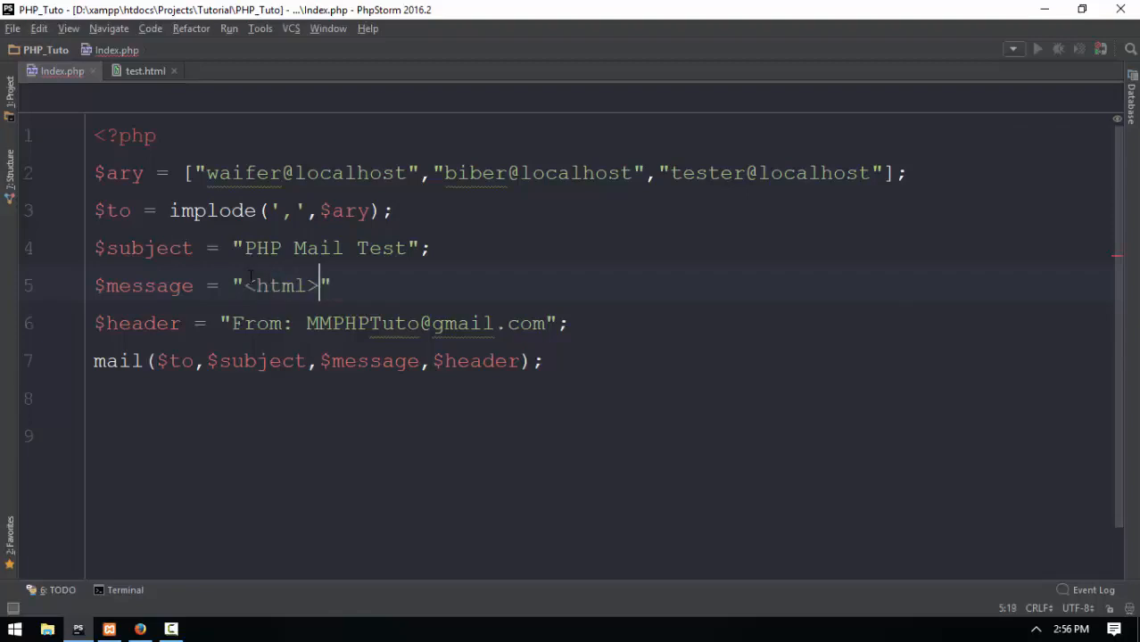
type("</html")
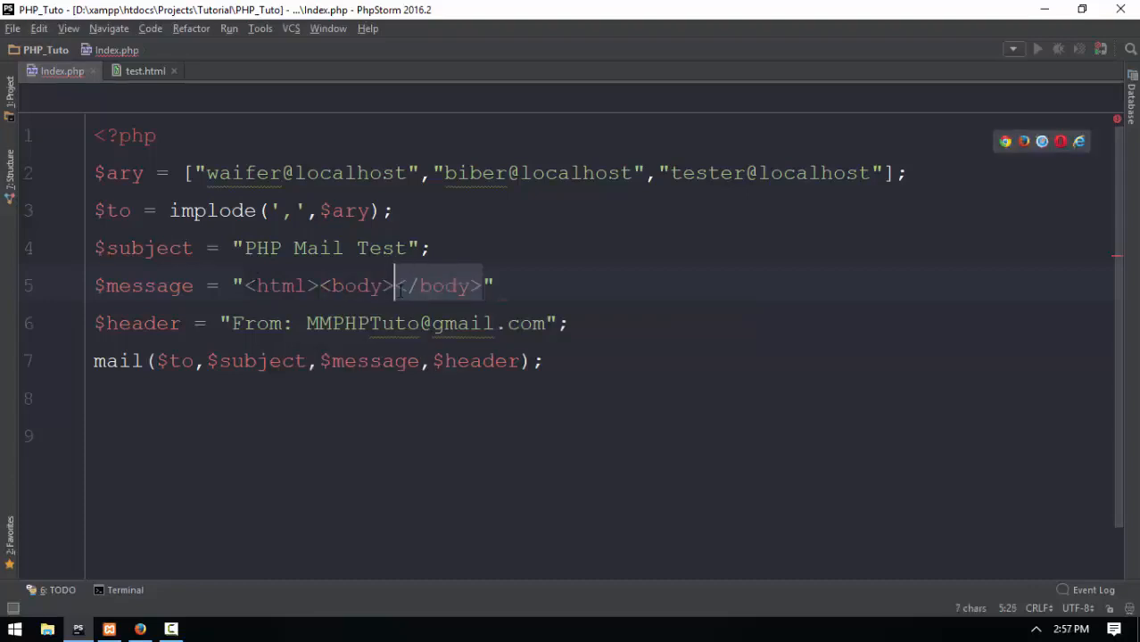
key("Delete")
type(";")
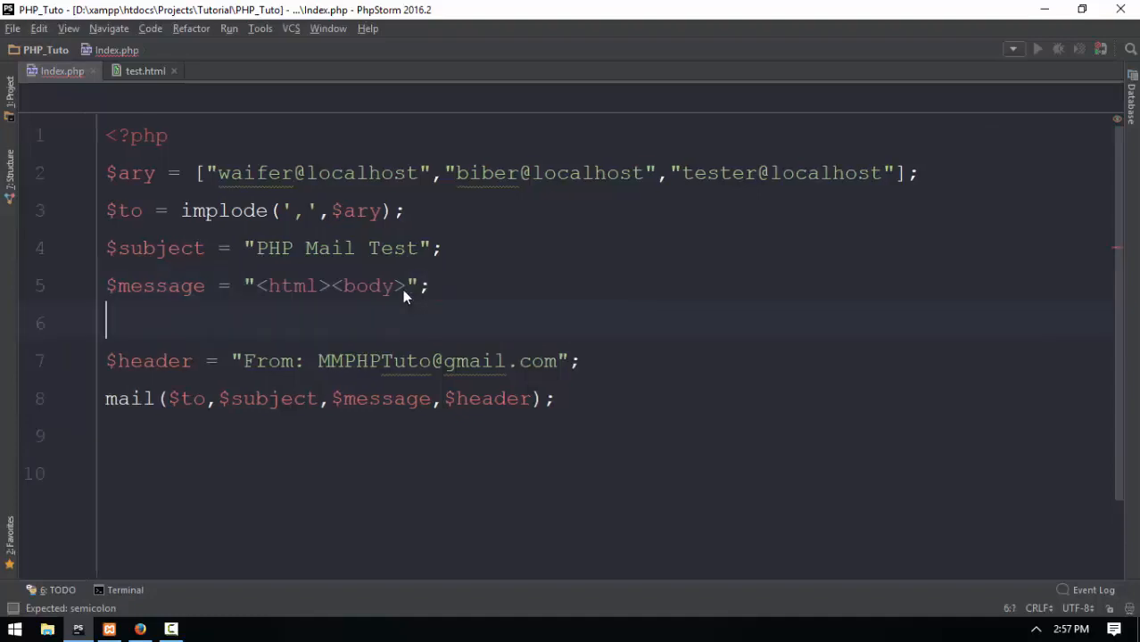
type("$mes")
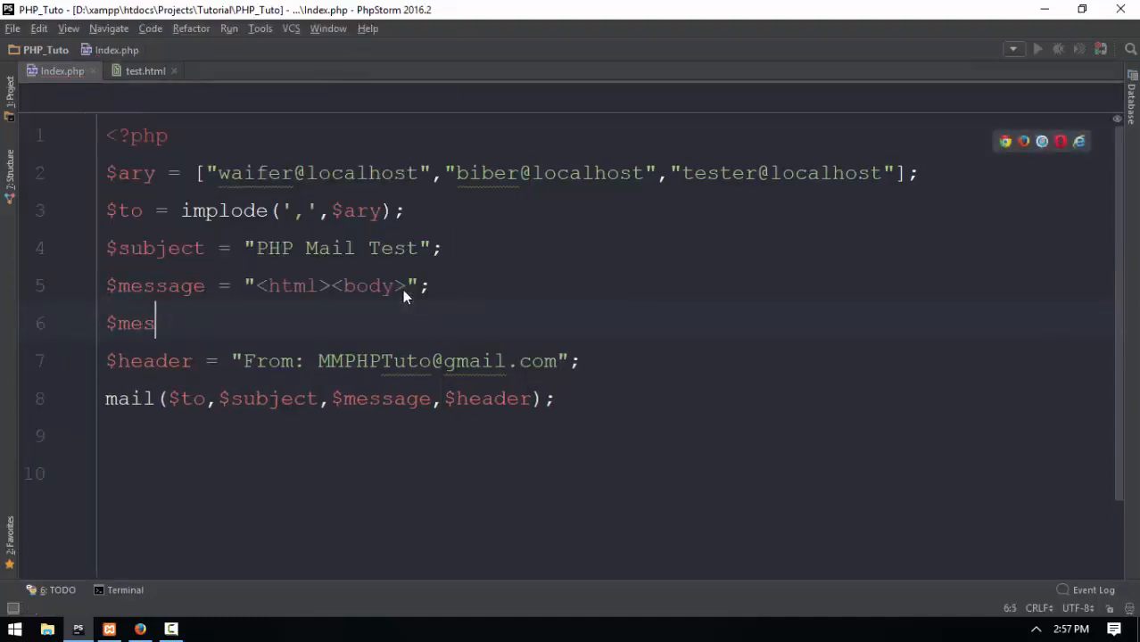
type("sage .=")
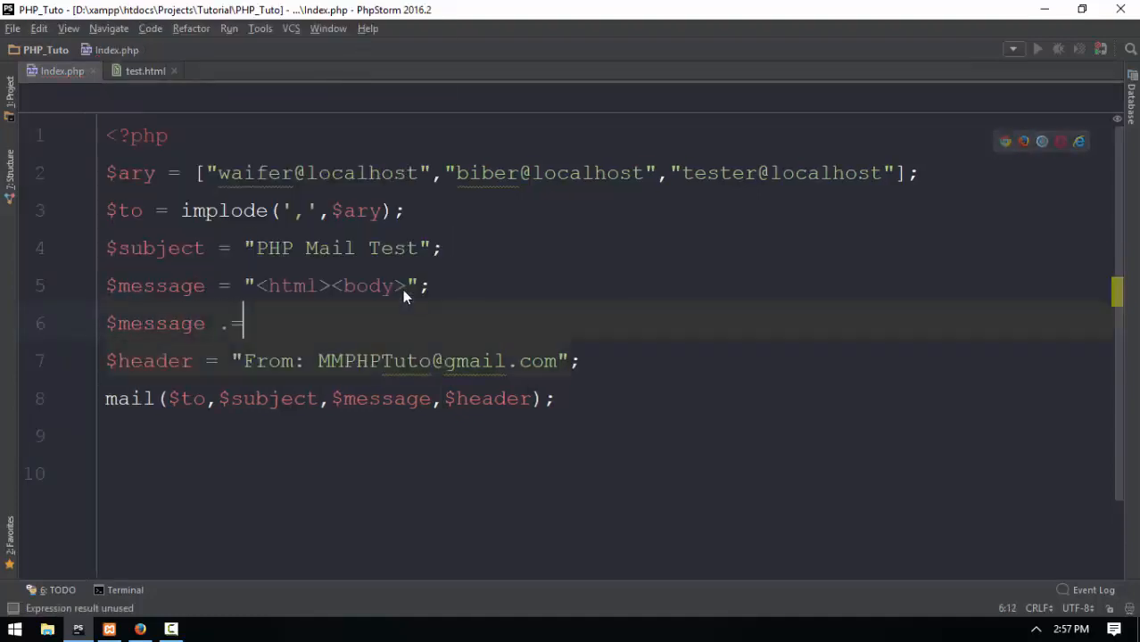
type("\"</body></")
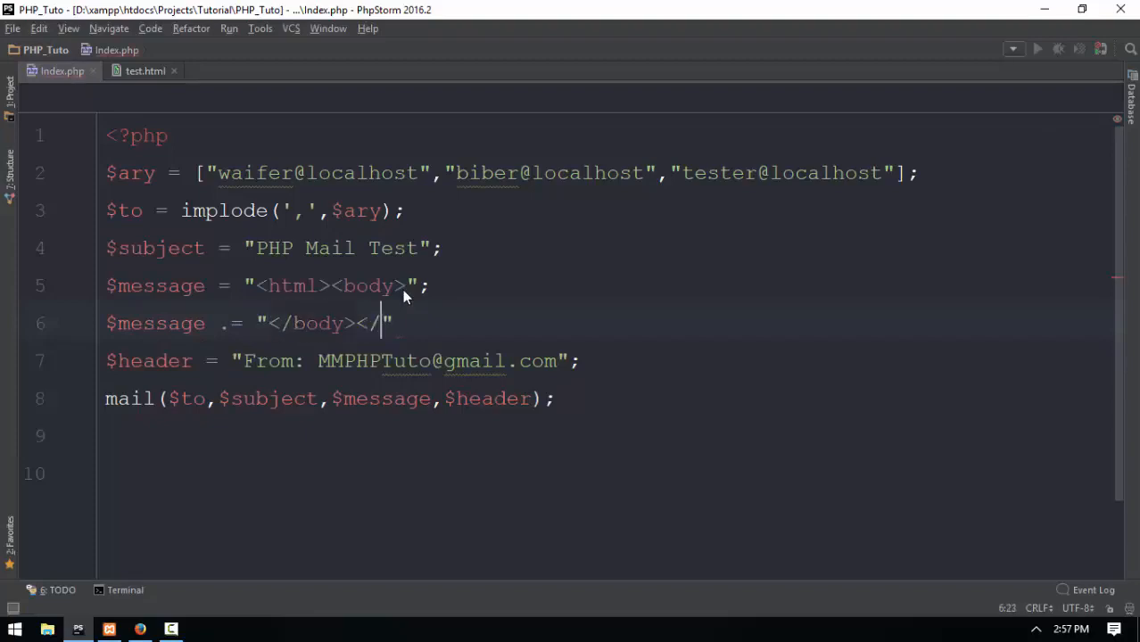
type("html >")
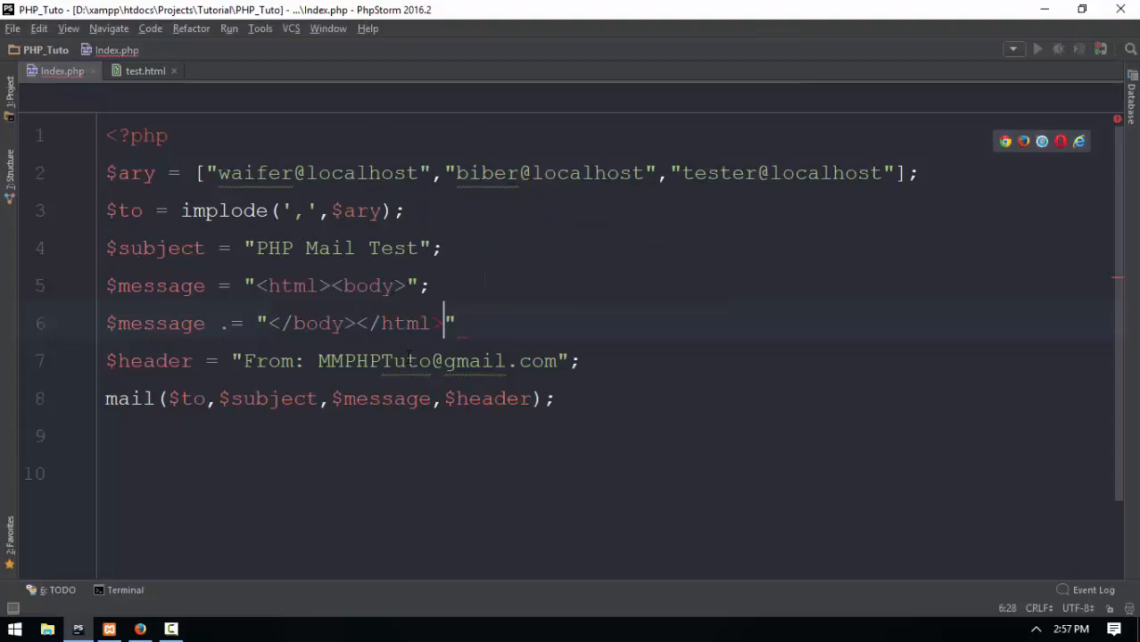
type(">;")
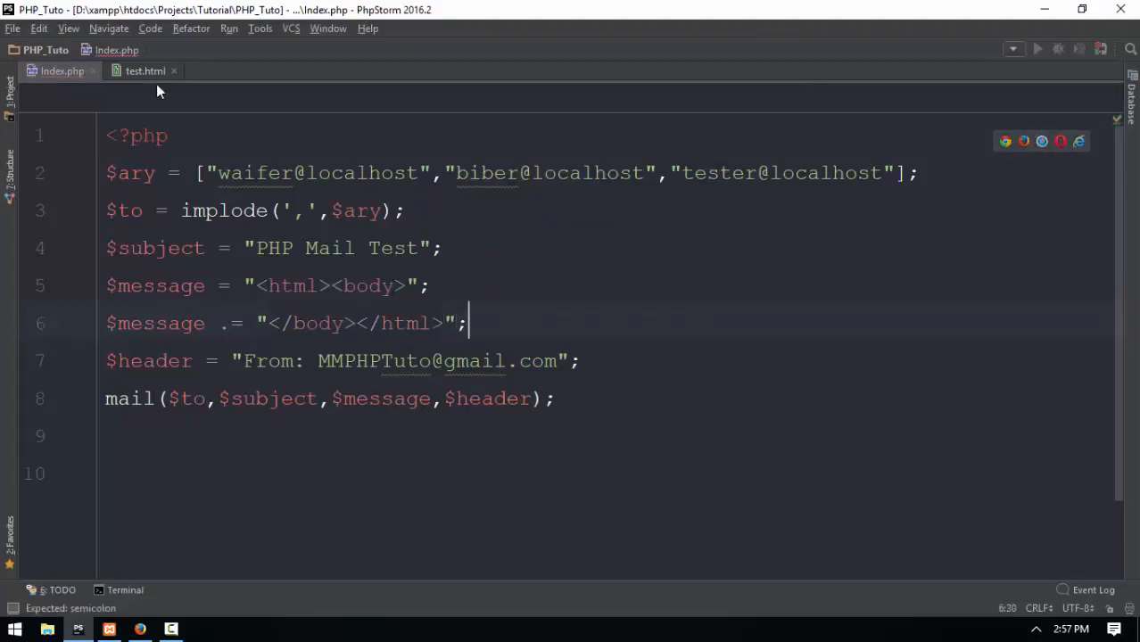
left_click(144, 70)
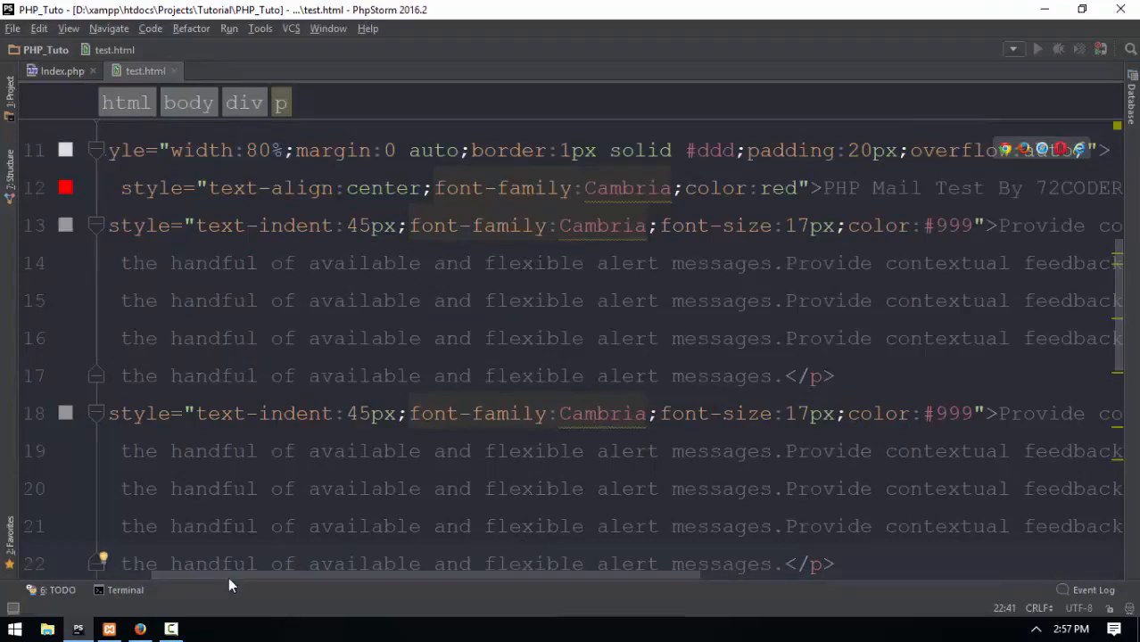
Copy test.html's styled opening div tag into a new $message .= line in index.php.
scroll("up", 3)
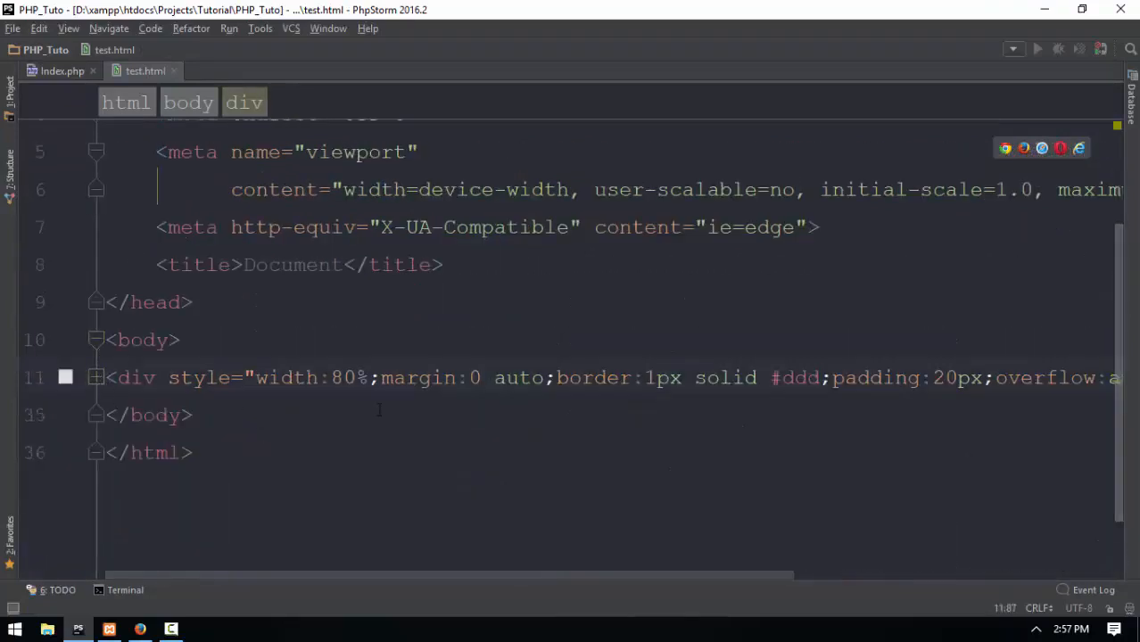
left_click(96, 377)
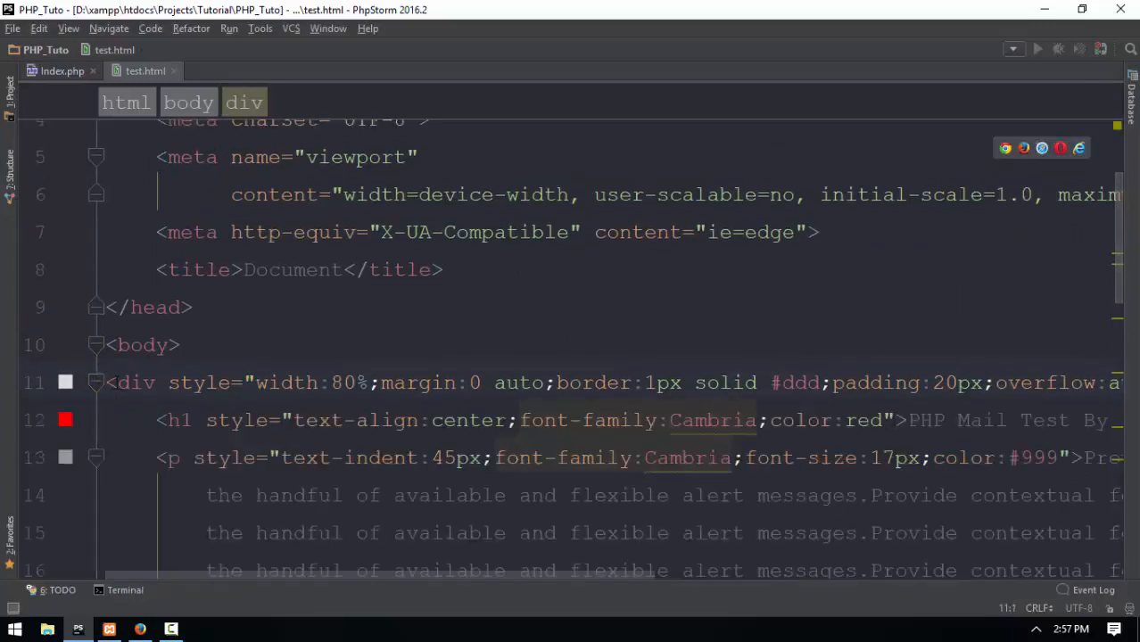
scroll("right", 3)
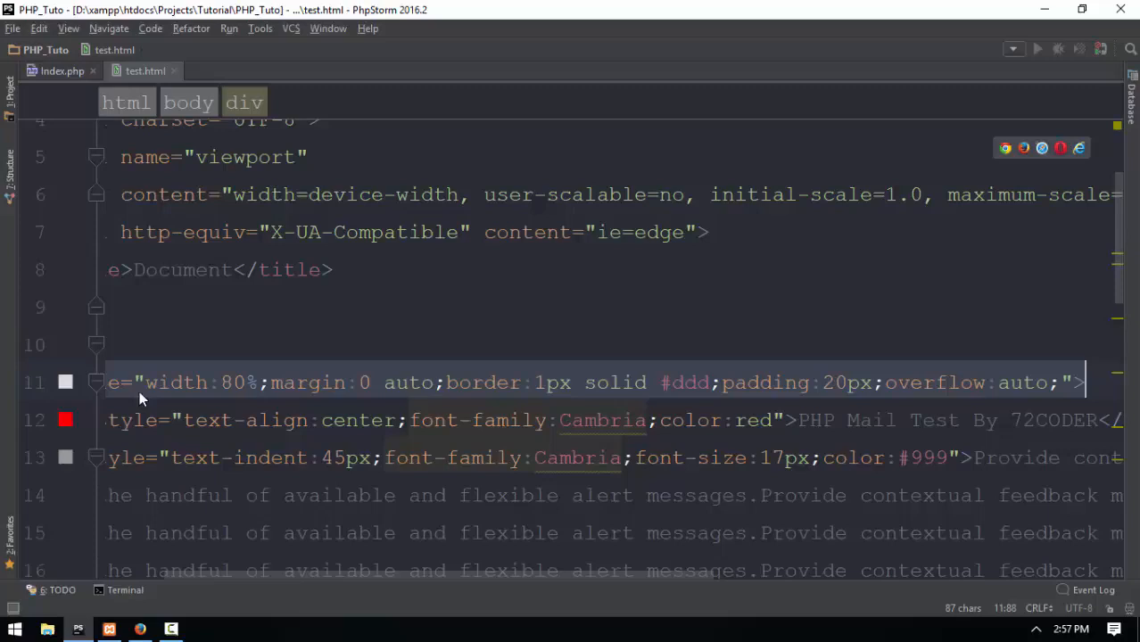
left_click(62, 71)
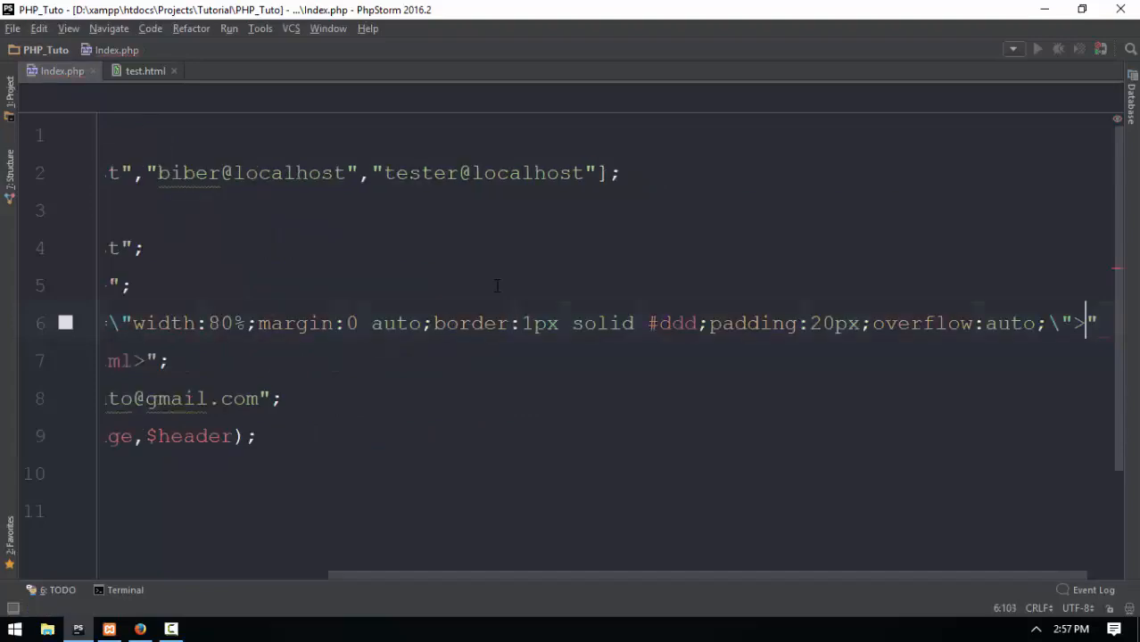
type(";")
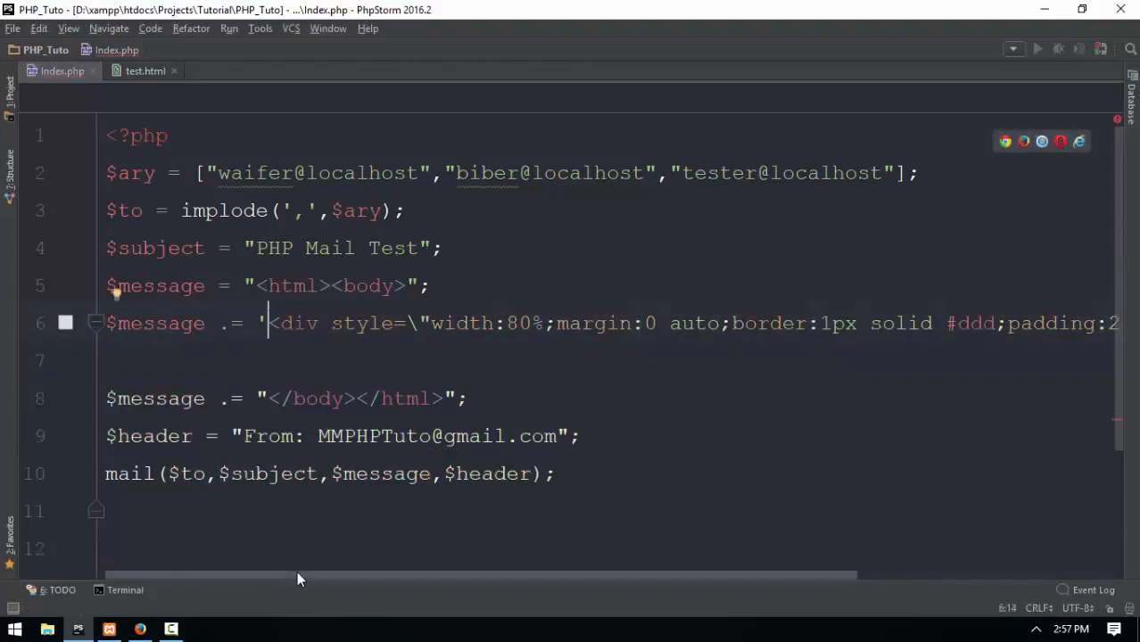
scroll("right", 3)
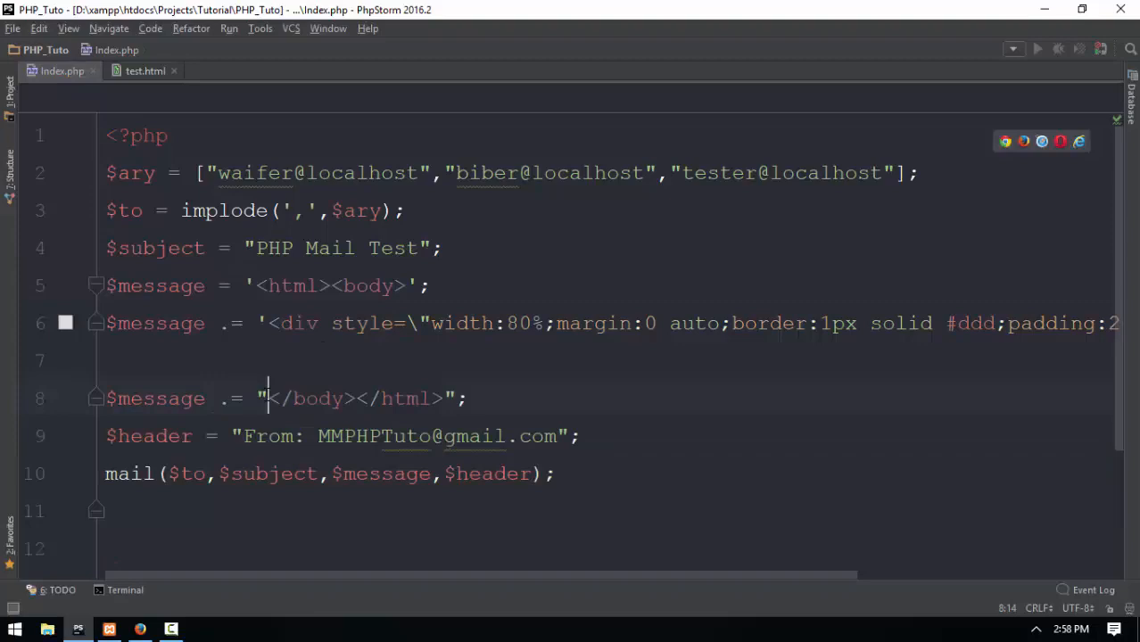
Convert the $message strings to single quotes and start a new .= '' line.
type("''")
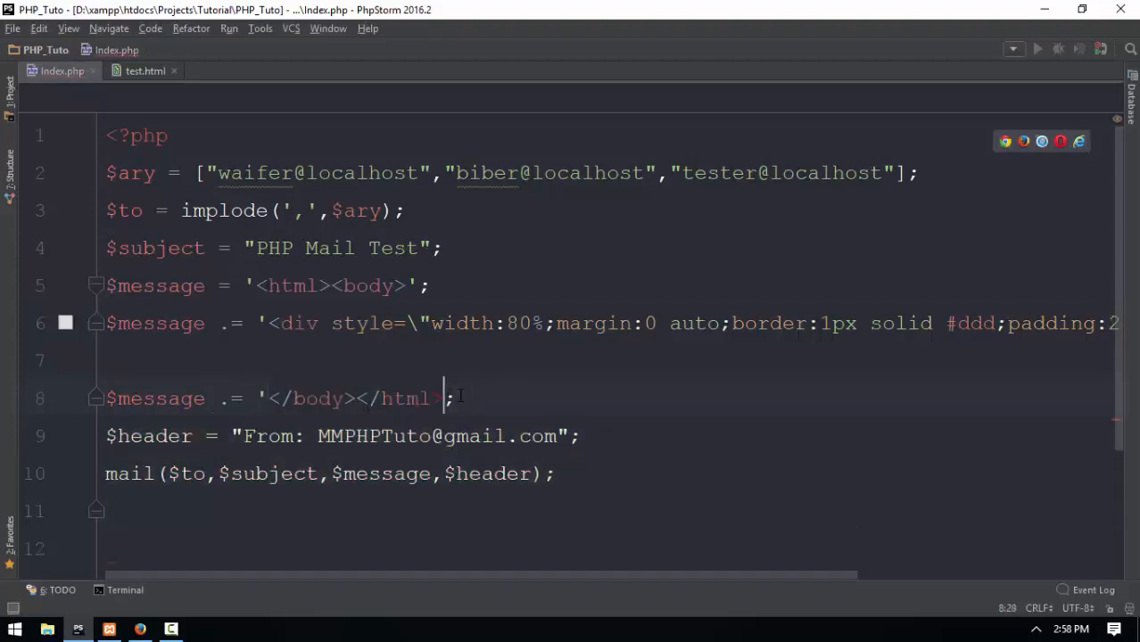
type("'")
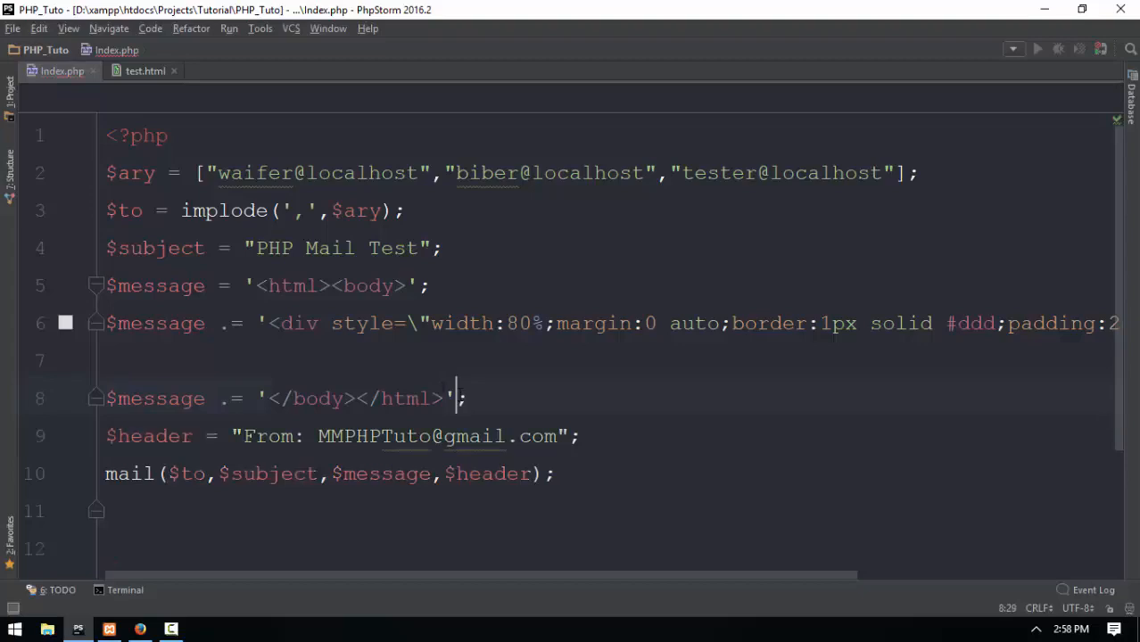
type("$mes")
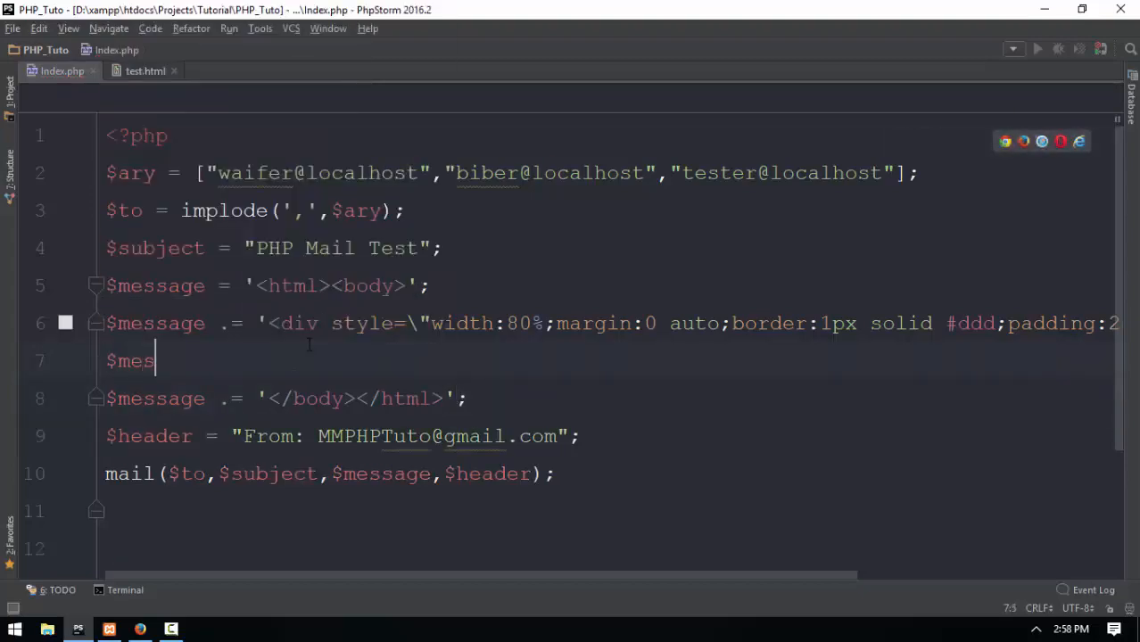
type("sage =")
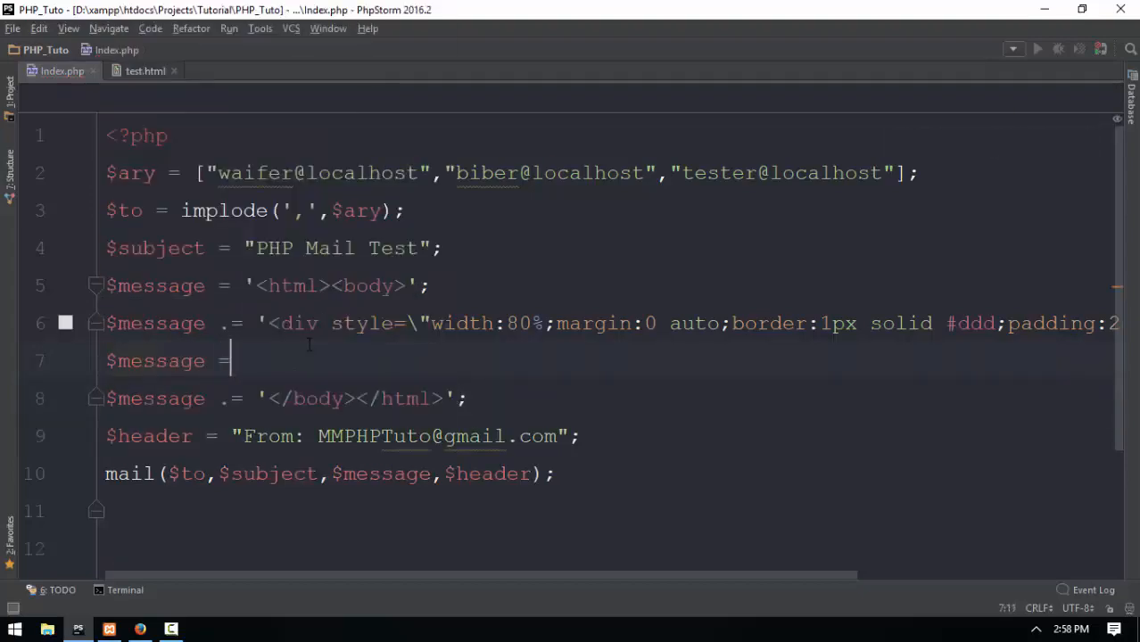
type(".=''")
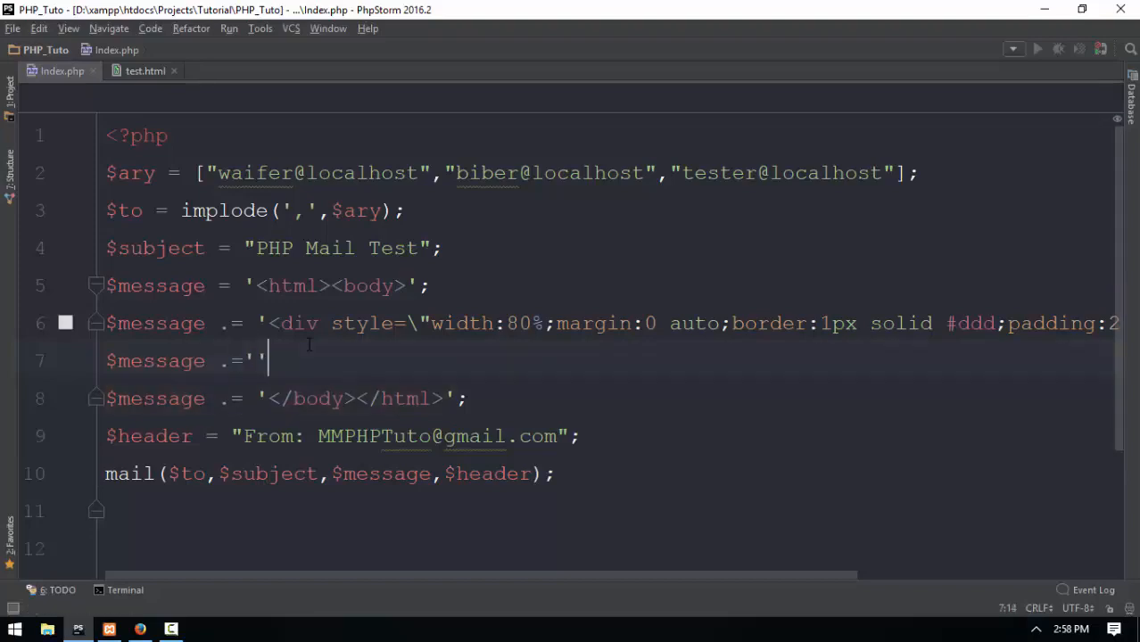
Append the red centred Cambria 'PHP Mail Test By 72CODER' h1 to $message.
left_click(146, 70)
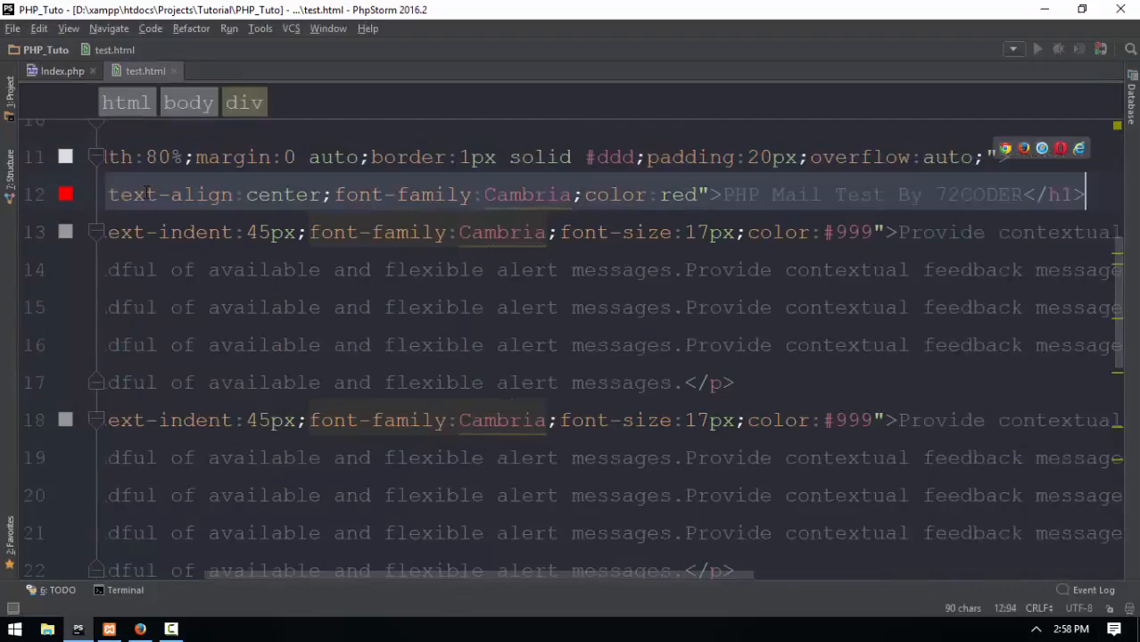
left_click(62, 71)
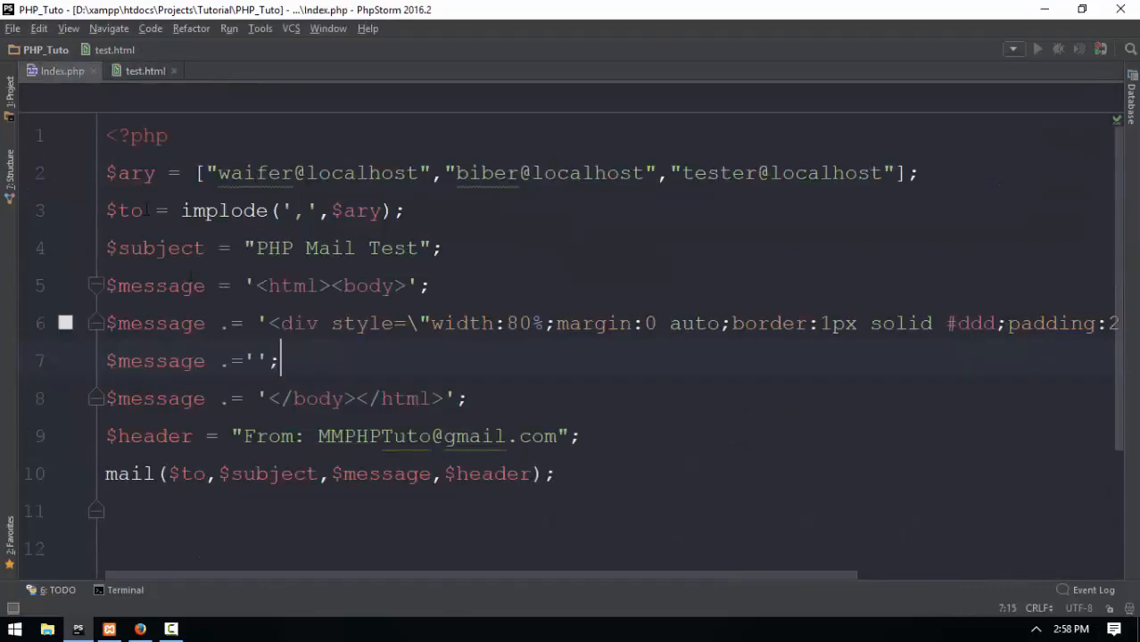
type("text-align:center;font-family:Cambria;color:red\">PHP Mail Test By 72CODER</h1>")
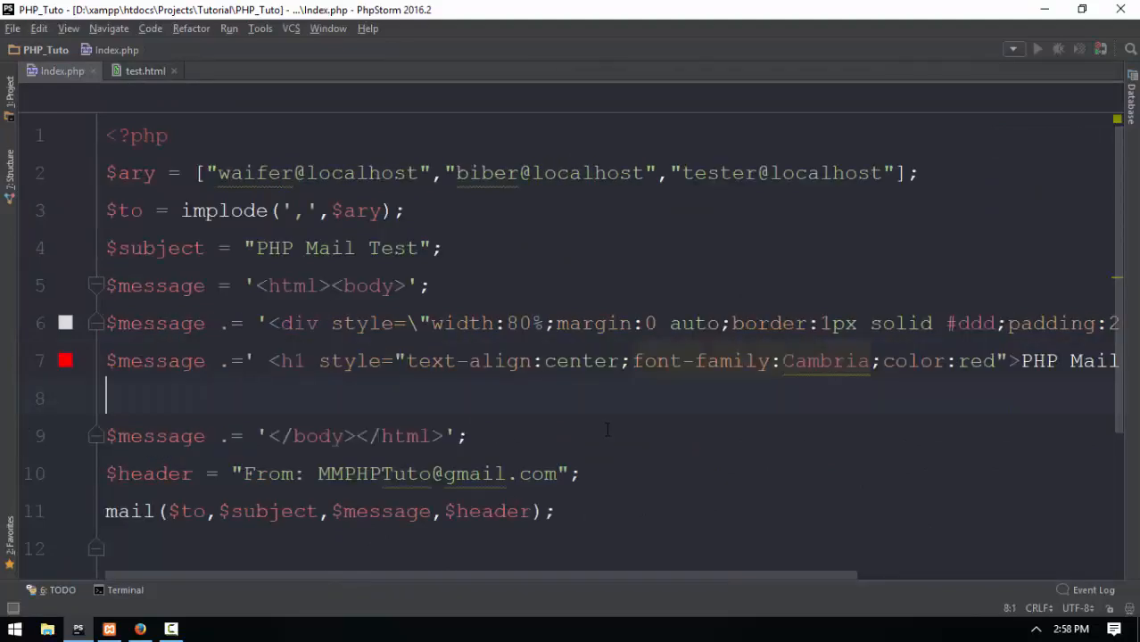
type("$message")
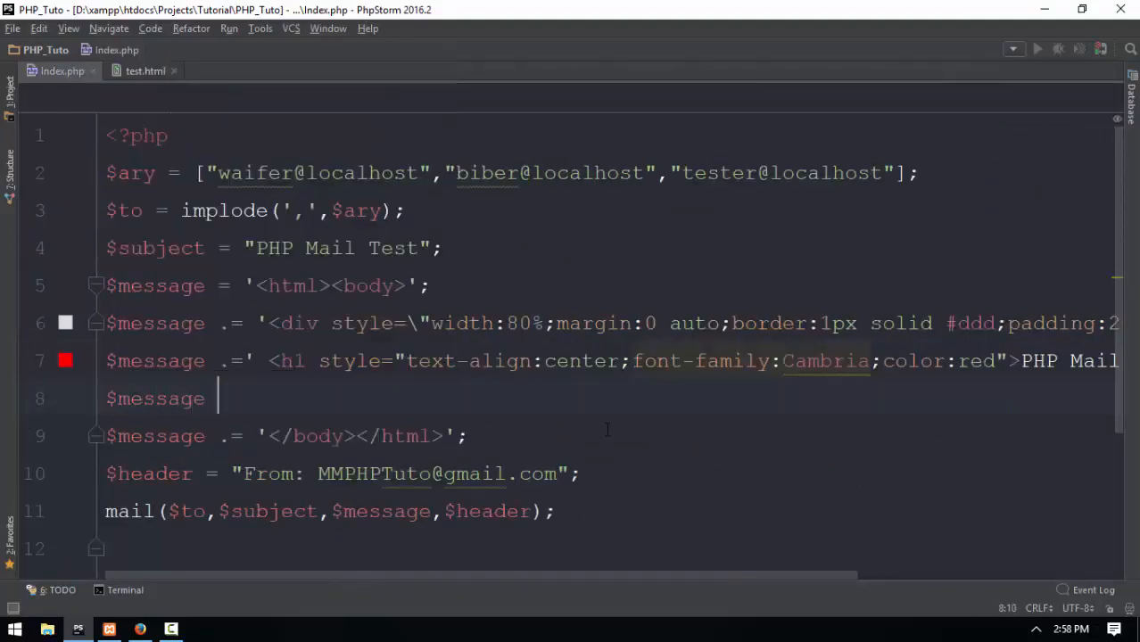
type(".= ''")
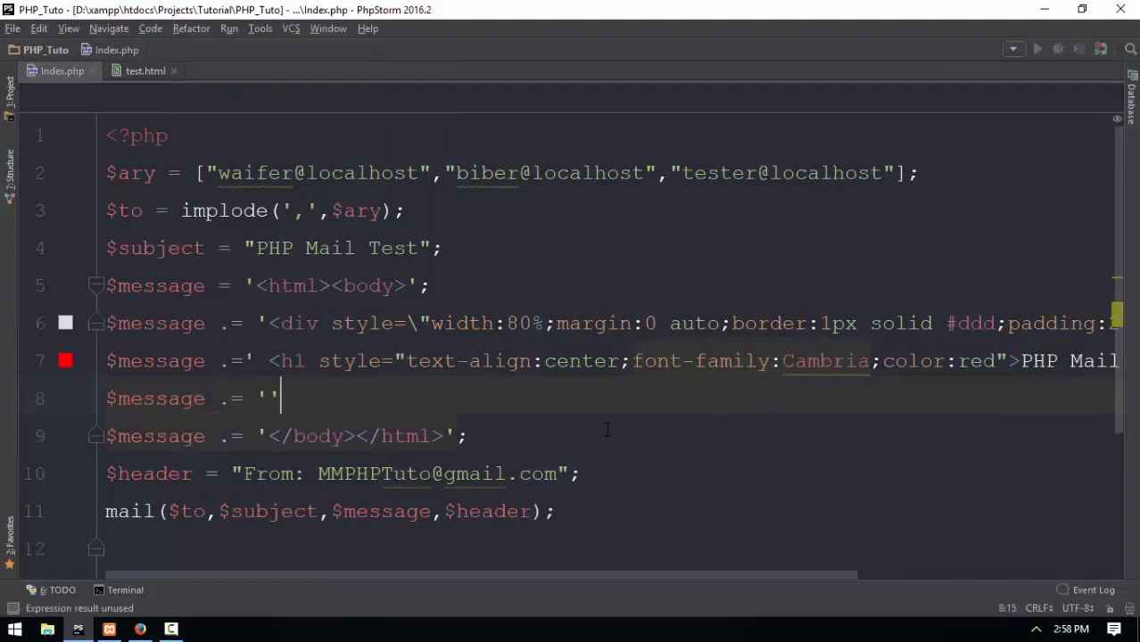
left_click(146, 71)
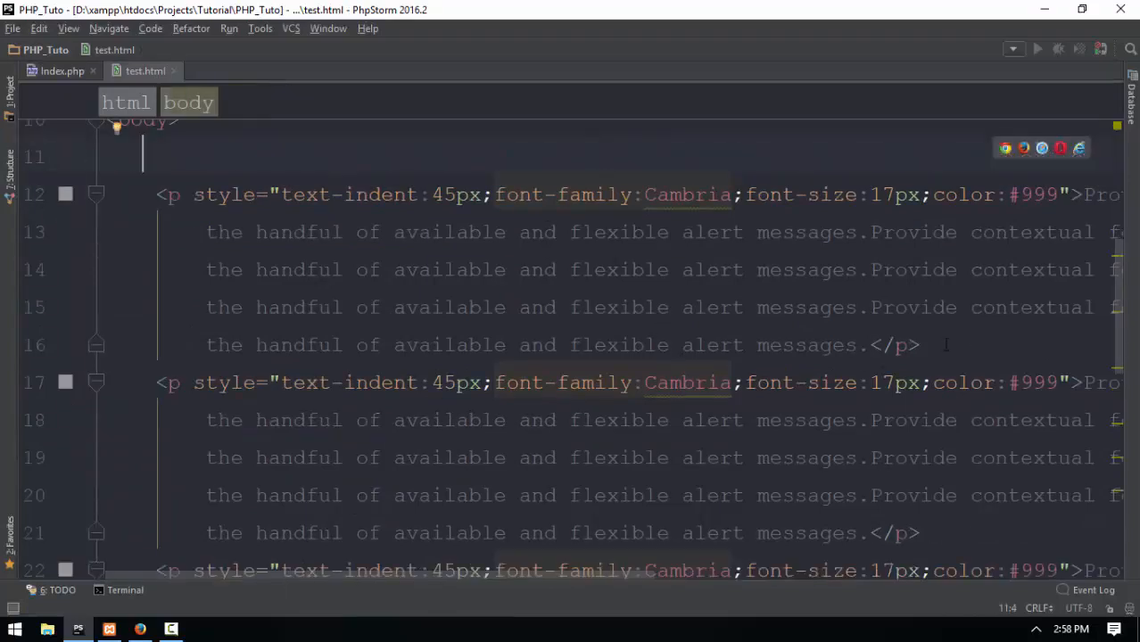
Cut the closing signature paragraphs from test.html and begin new $message .= '' lines.
left_click(61, 70)
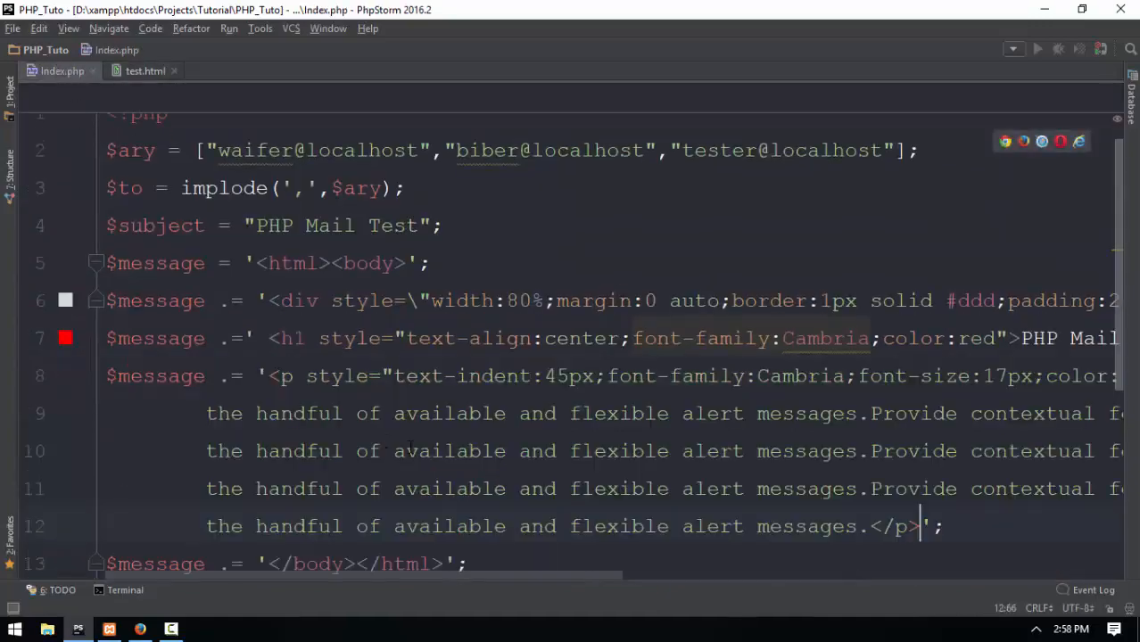
scroll("down", 3)
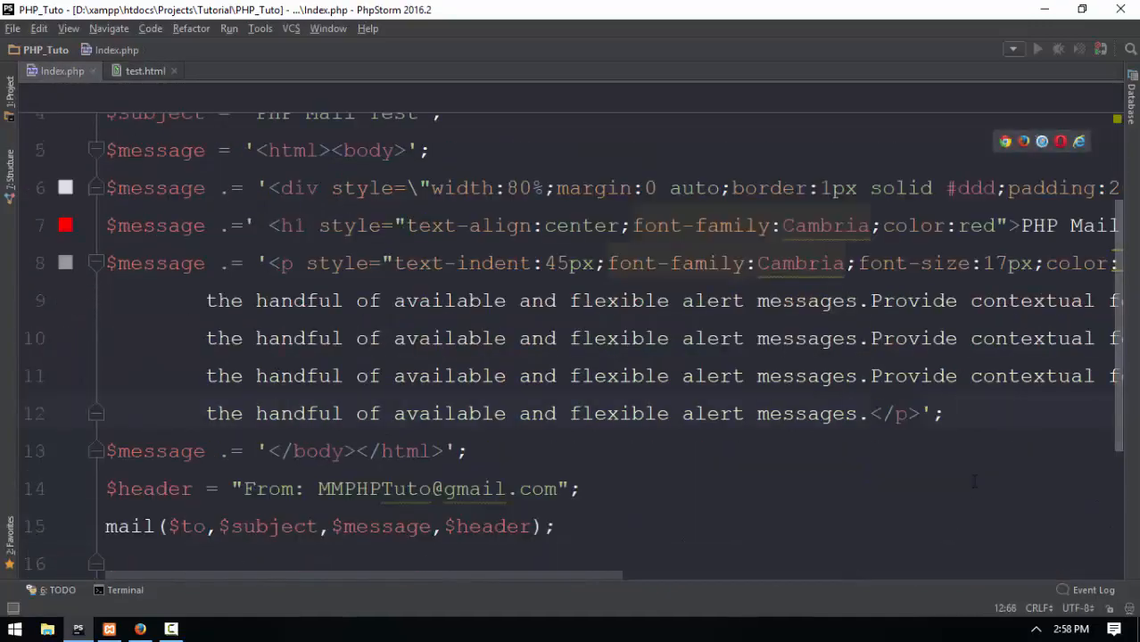
left_click_drag(105, 263, 946, 413)
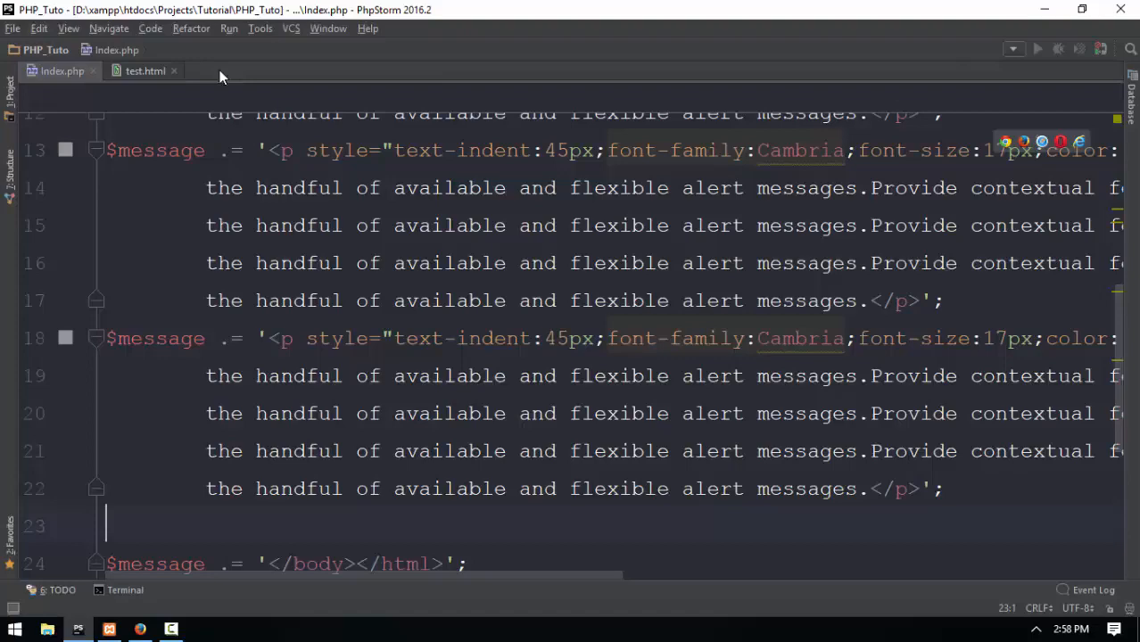
left_click(146, 70)
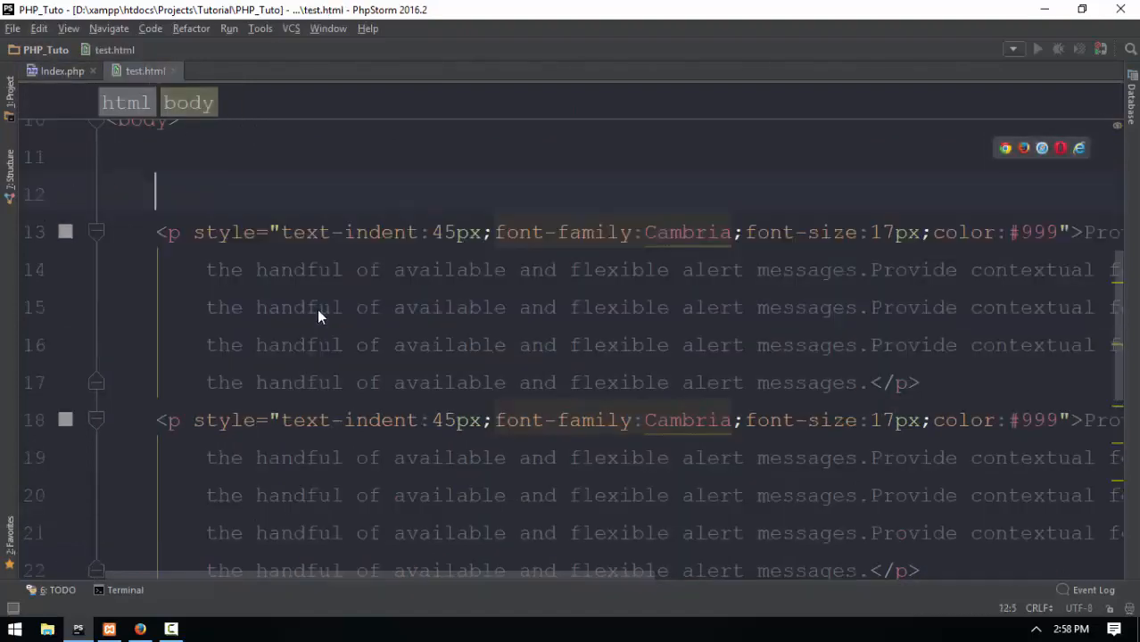
left_click_drag(155, 194, 918, 381)
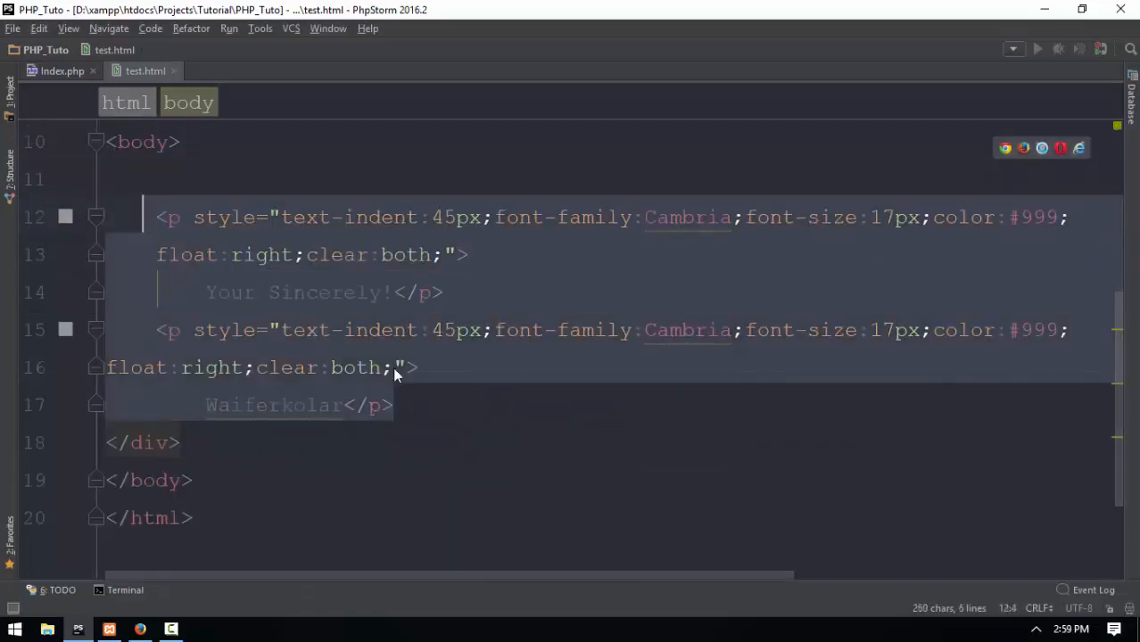
left_click(61, 70)
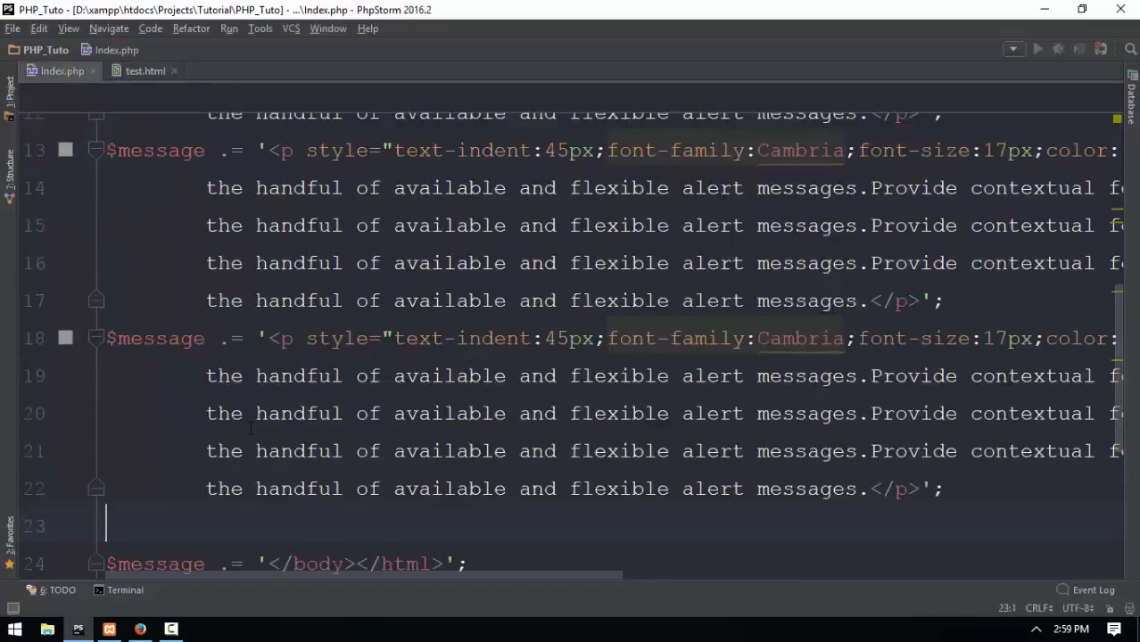
type("$e")
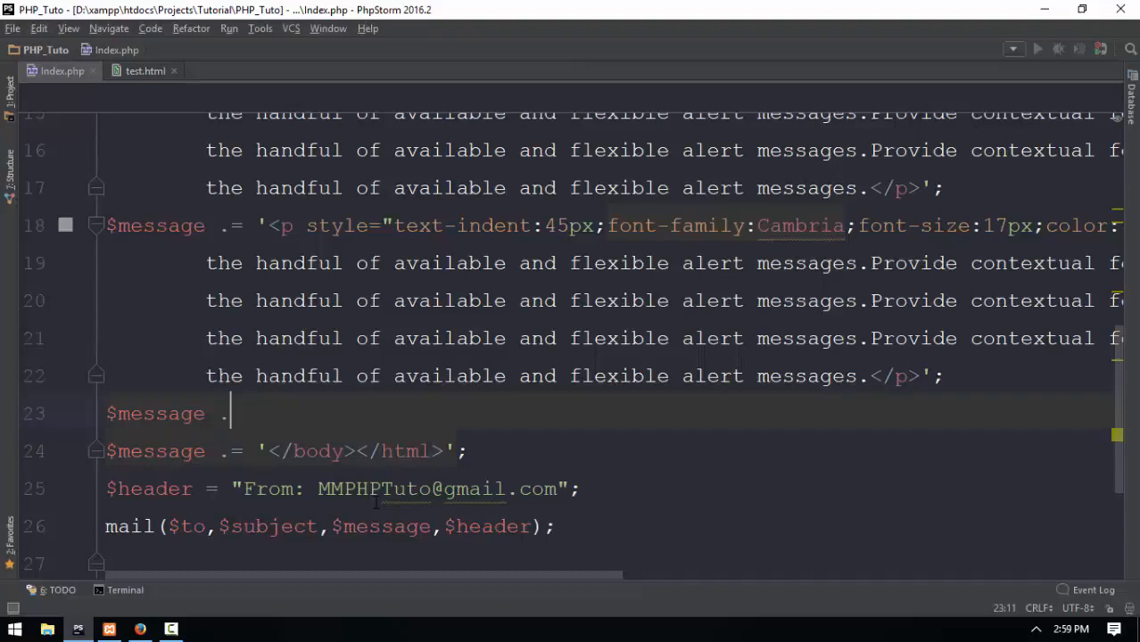
type("='';")
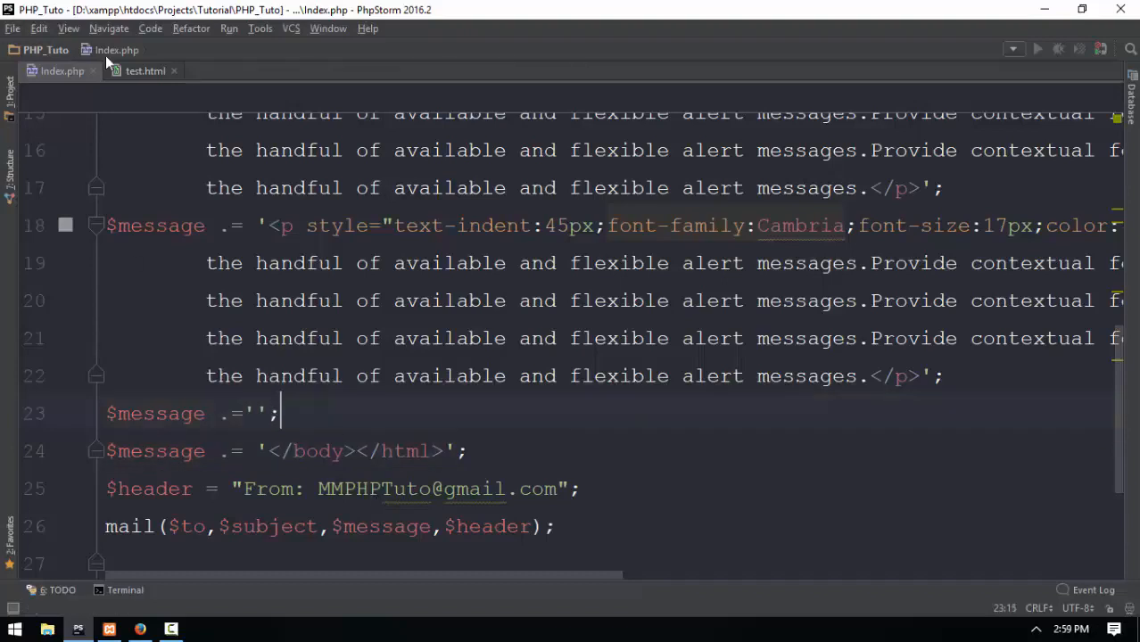
Paste the Your Sincerely! and Waiferkolar paragraphs into index.php and start deleting test.html.
left_click(146, 70)
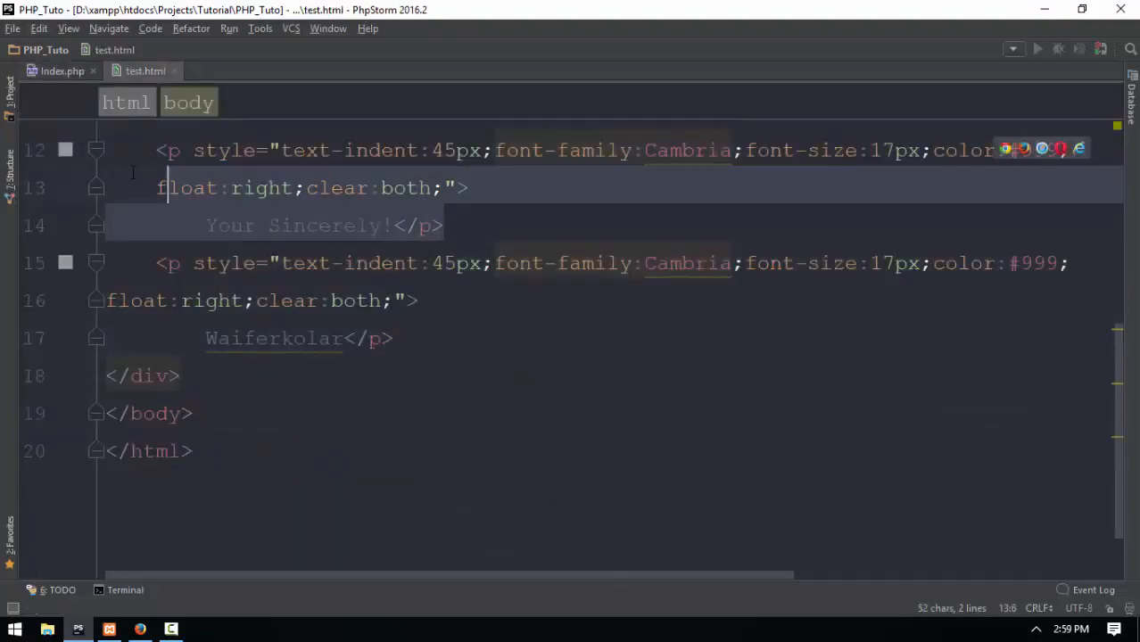
left_click(61, 71)
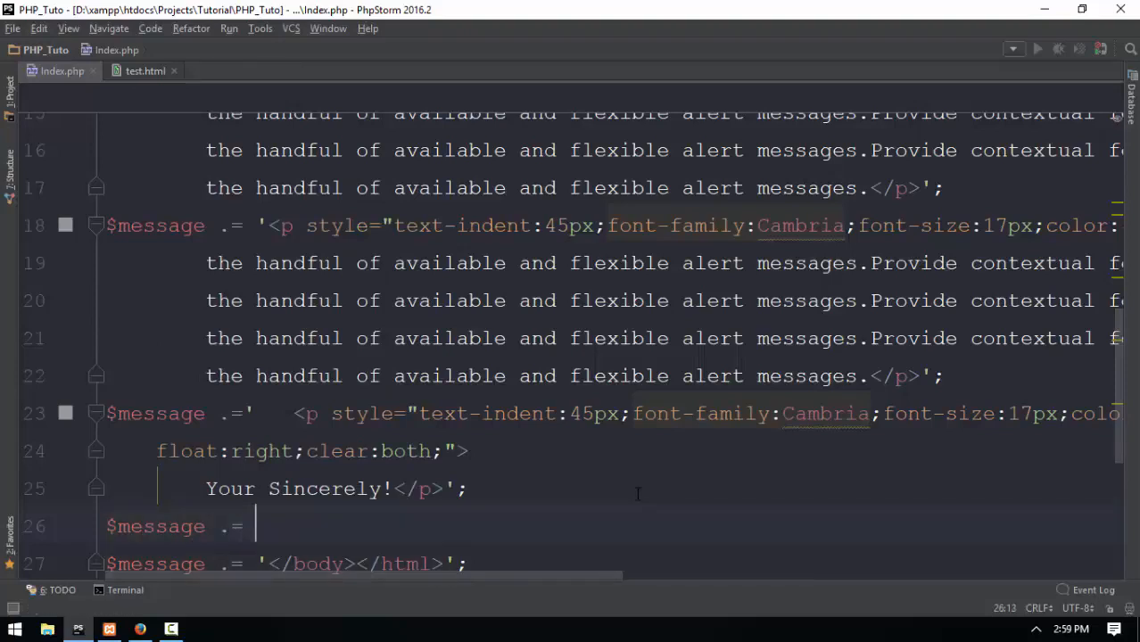
type("'';")
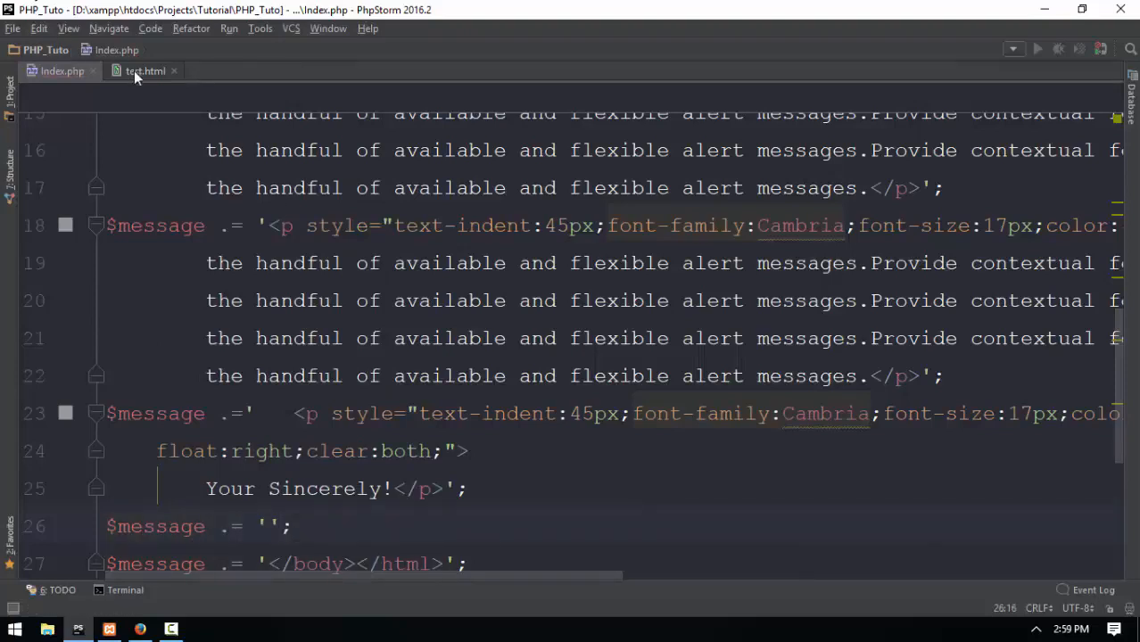
left_click(145, 70)
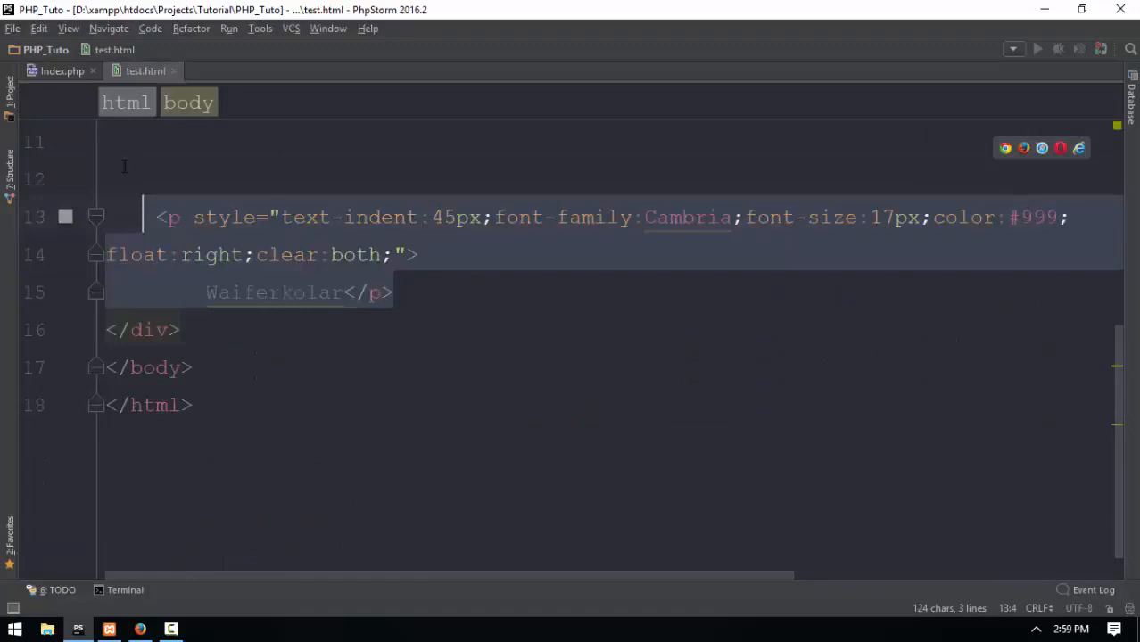
left_click(62, 70)
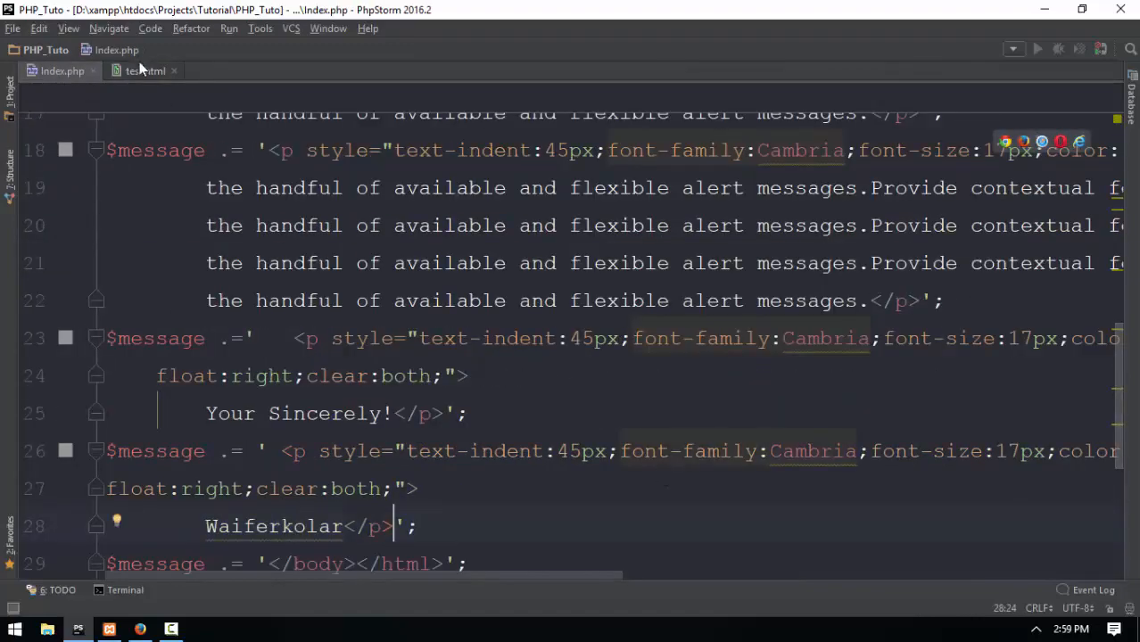
left_click(145, 71)
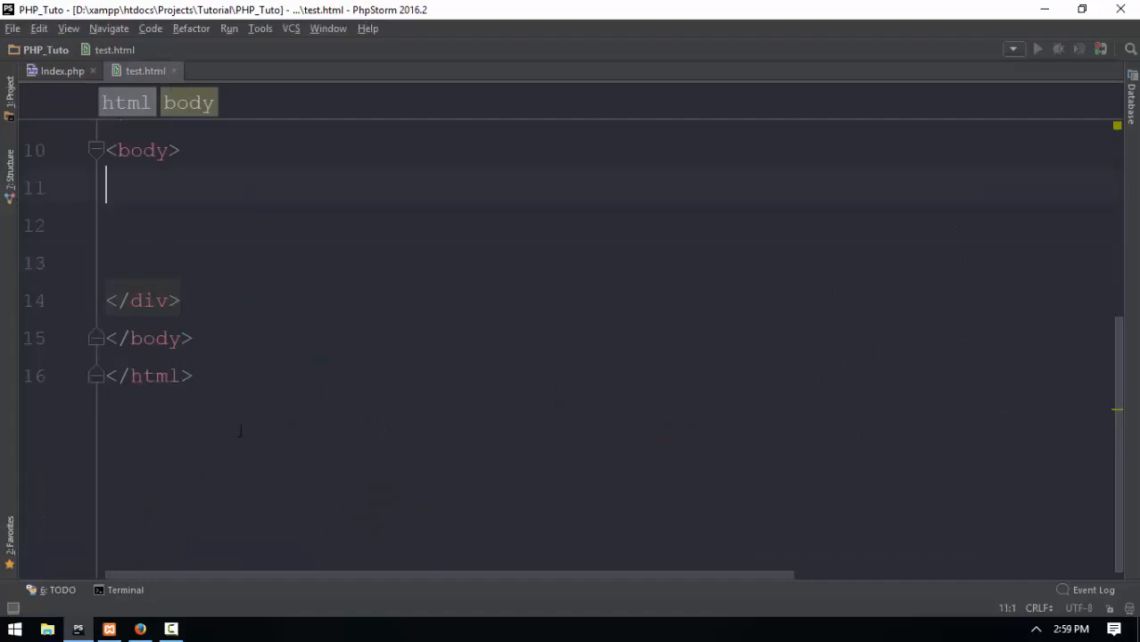
left_click(61, 70)
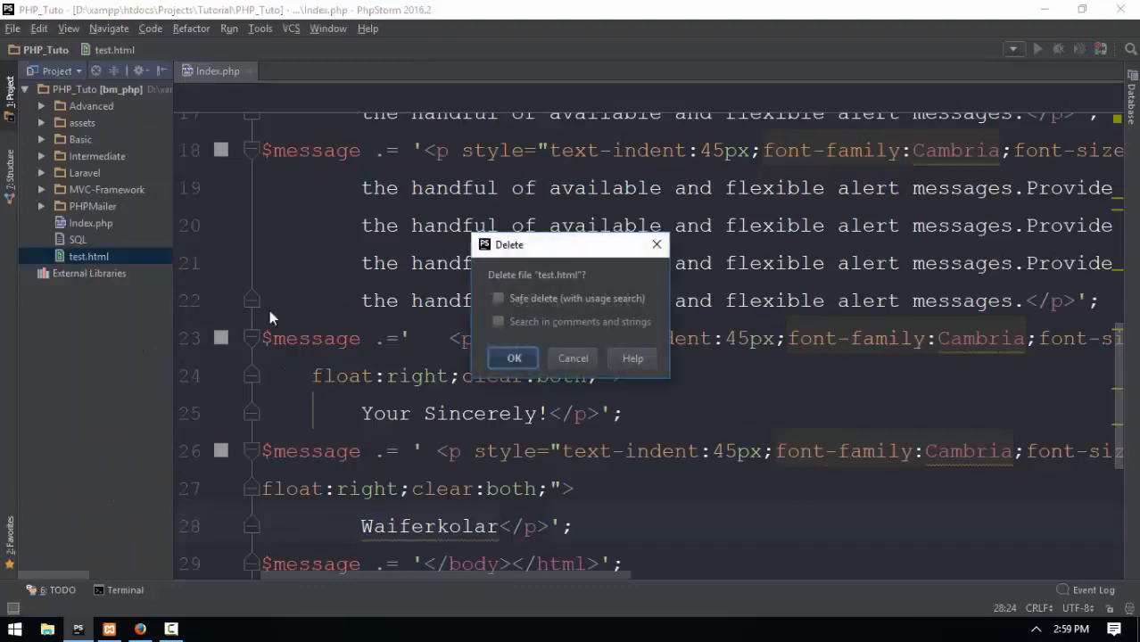
Confirm deleting test.html, scroll through index.php, and bring up the Start menu.
left_click(513, 358)
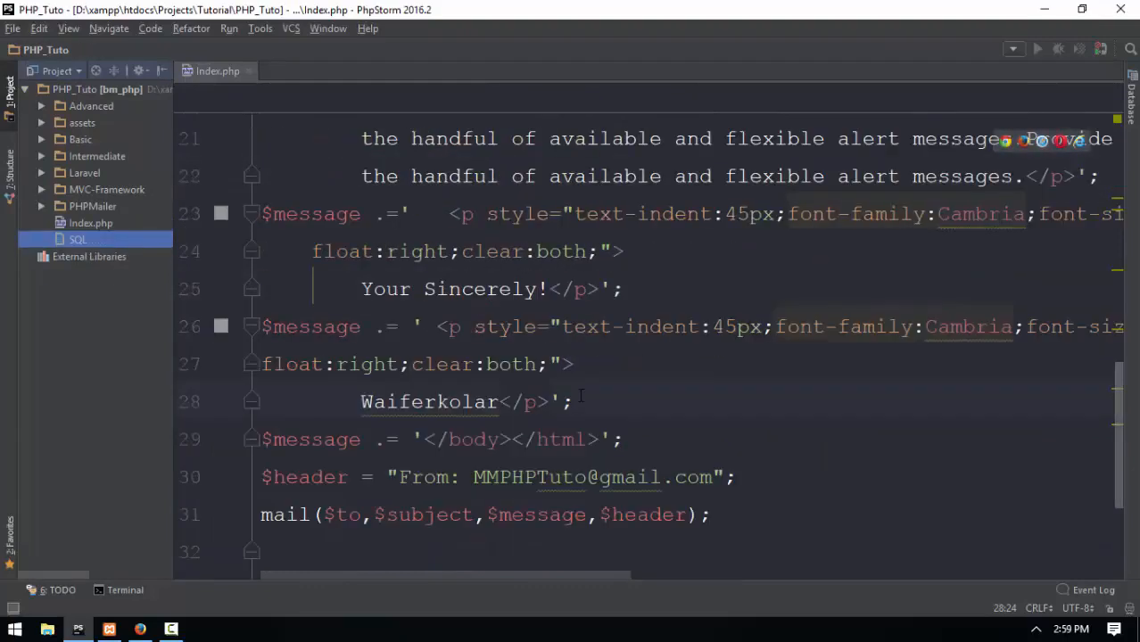
scroll("up", 3)
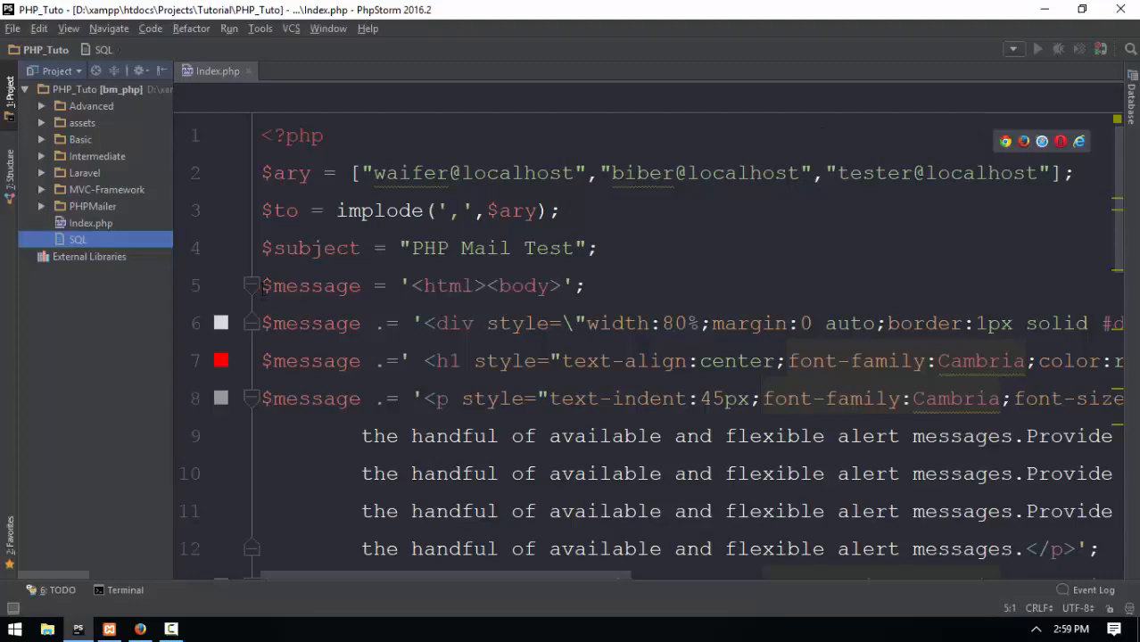
scroll("down", 3)
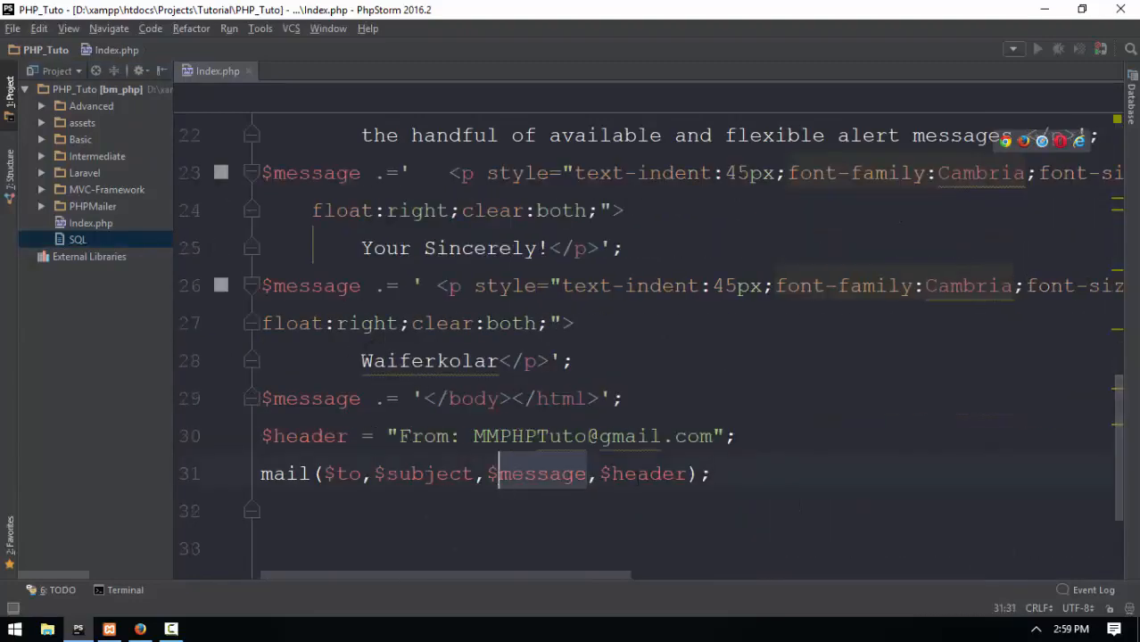
left_click(15, 629)
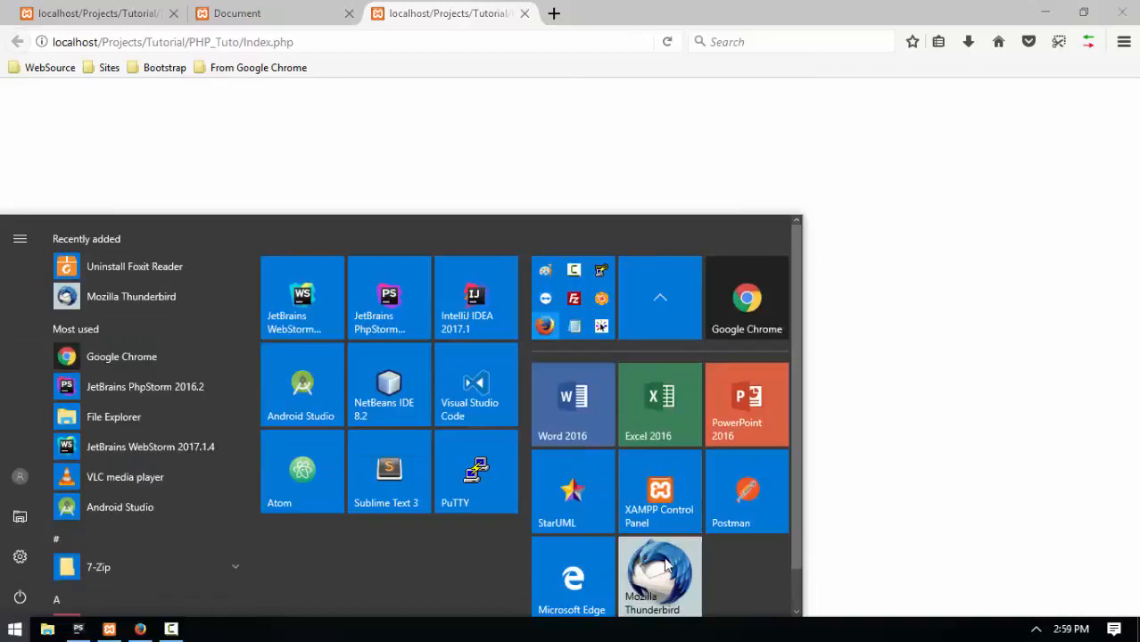
Launch Thunderbird, view the raw-HTML PHP Mail Test email, then return to index.php.
left_click(659, 575)
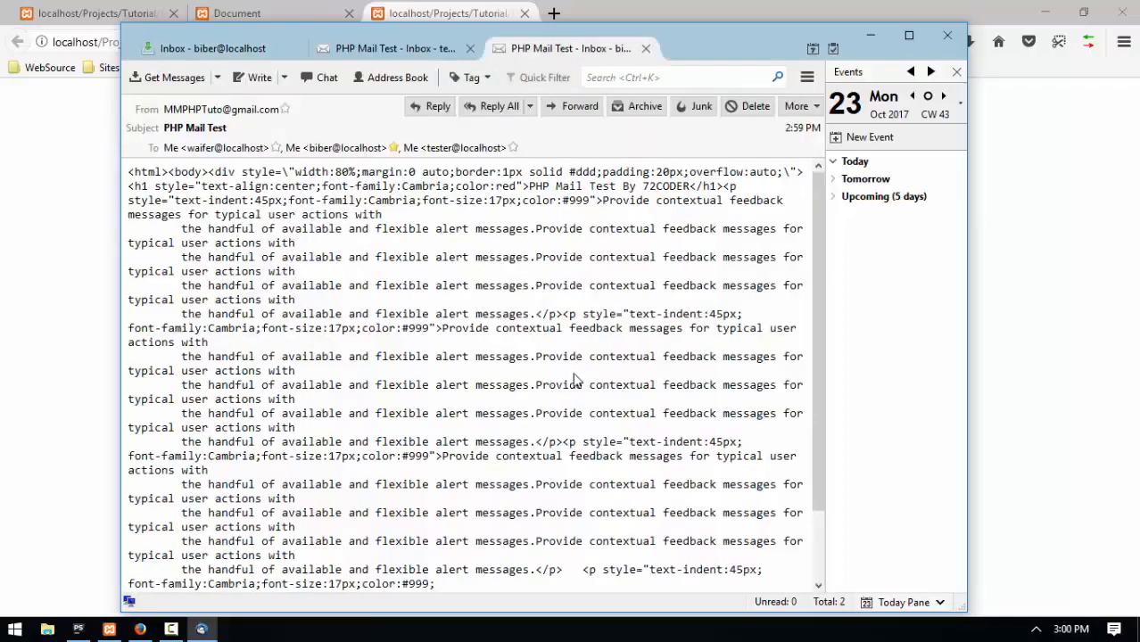
left_click(646, 48)
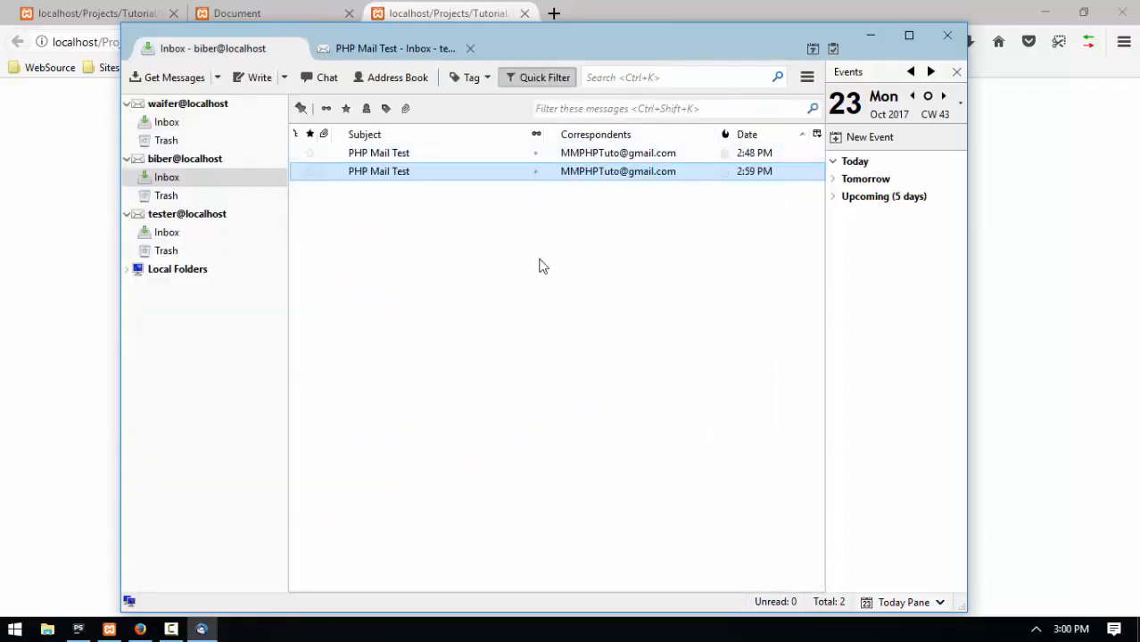
left_click(78, 630)
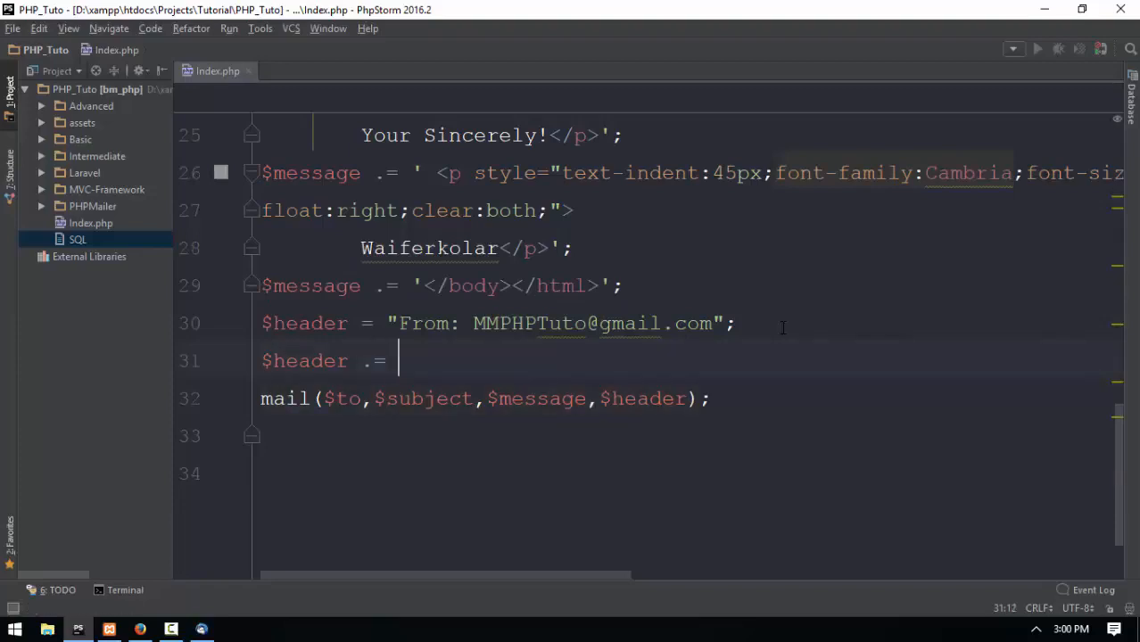
Type the Content-Type:text/html header onto the $header line below the From header.
type("\"Cont\"")
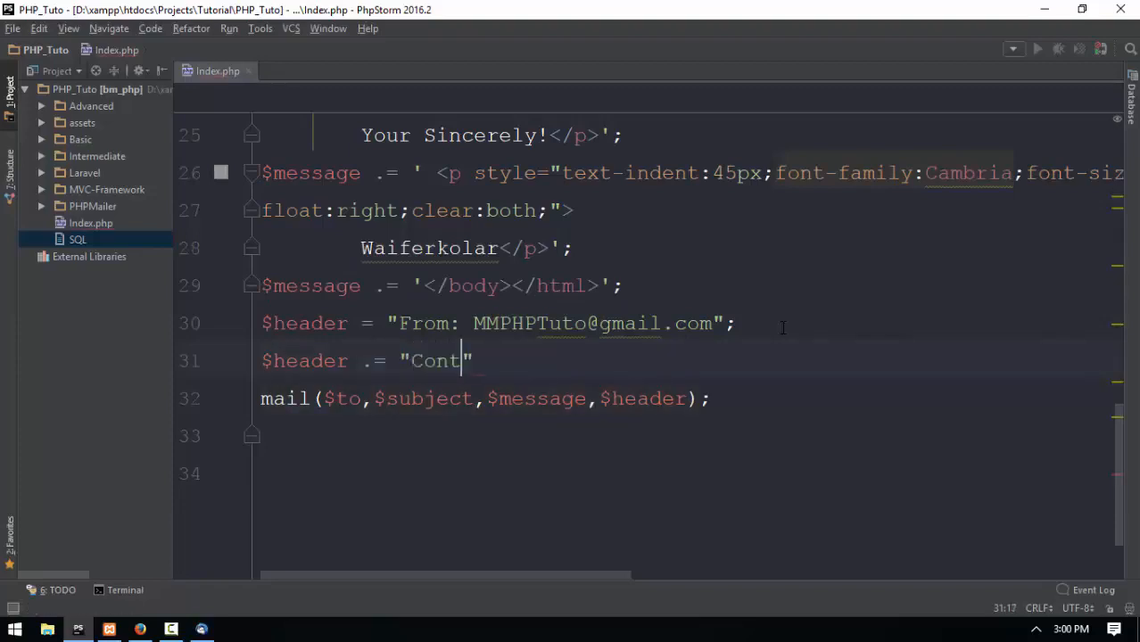
type("ent-Type:")
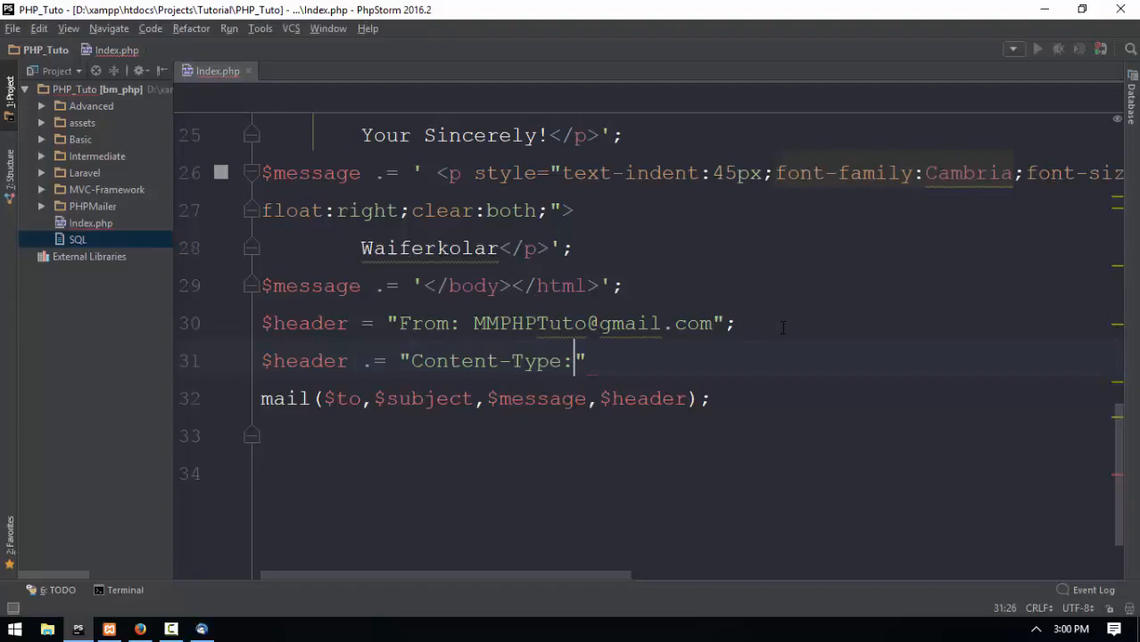
type("text/html")
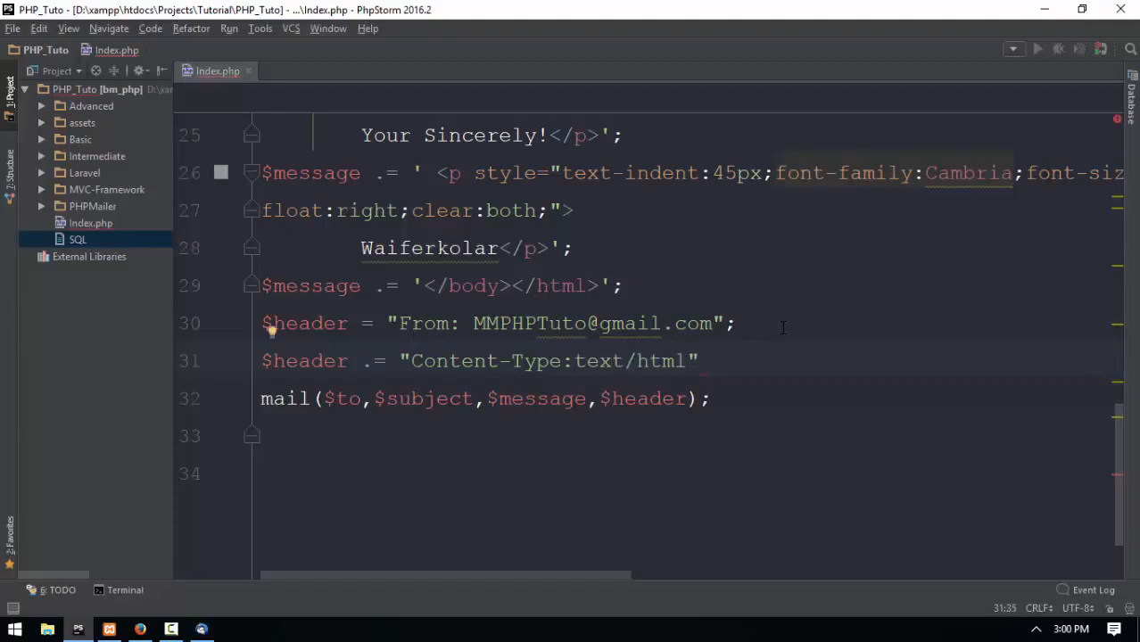
type("pl")
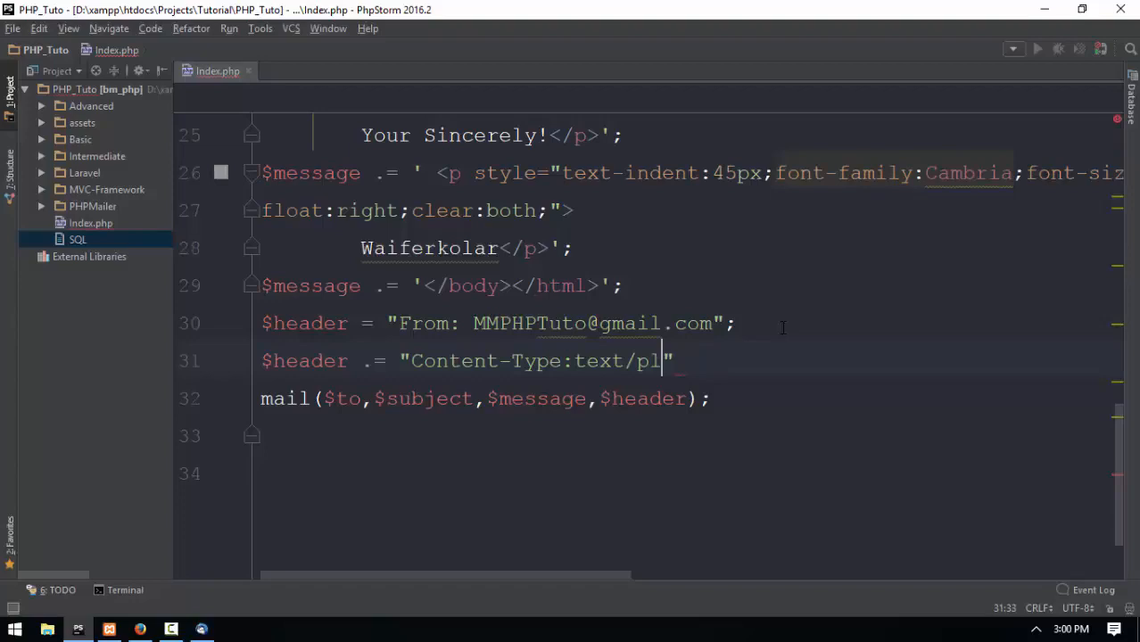
key("Backspace")
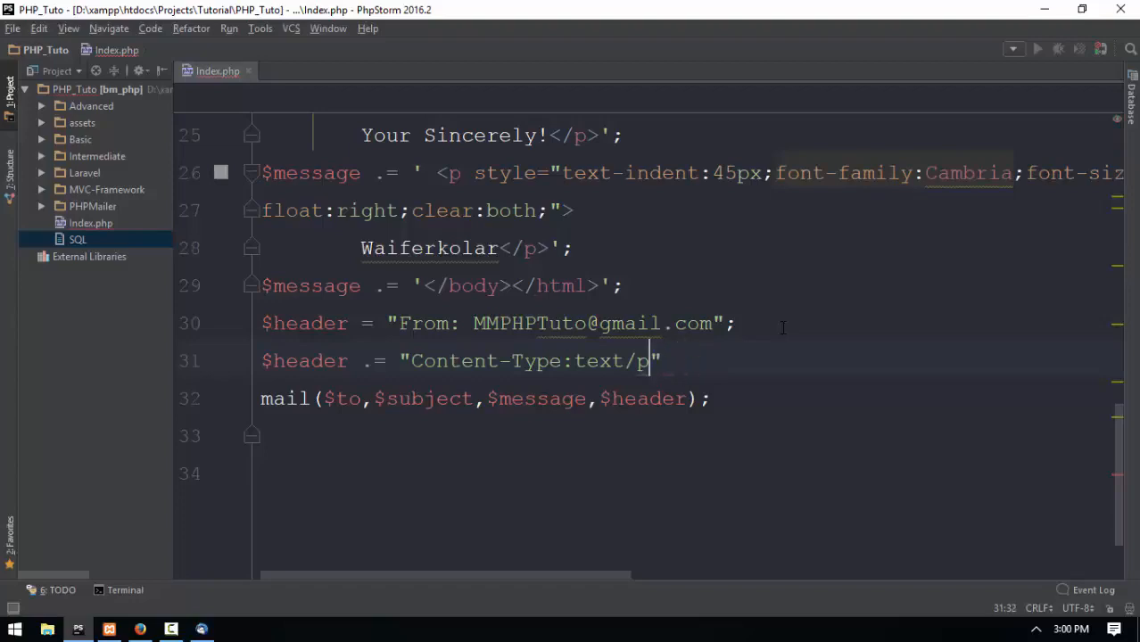
type("tml\";")
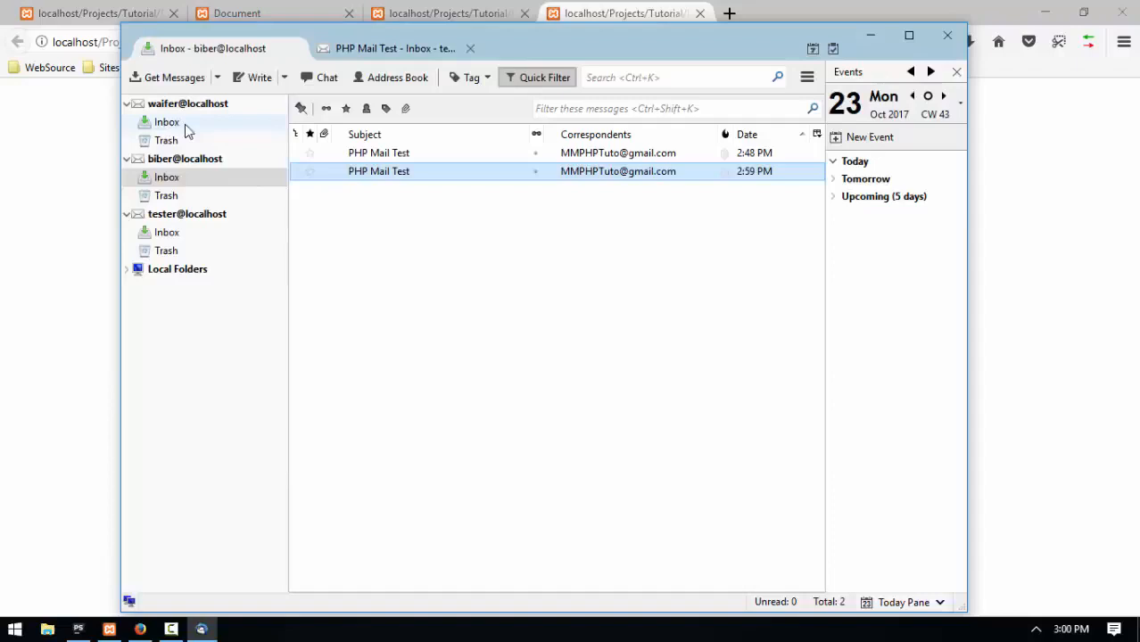
left_click(167, 121)
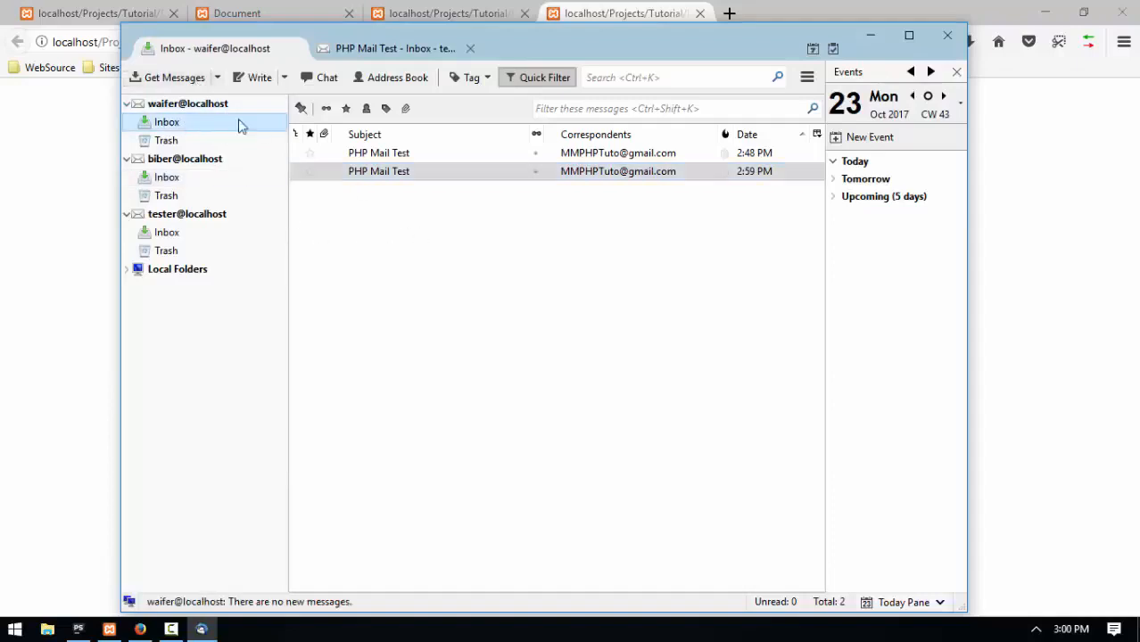
left_click(166, 177)
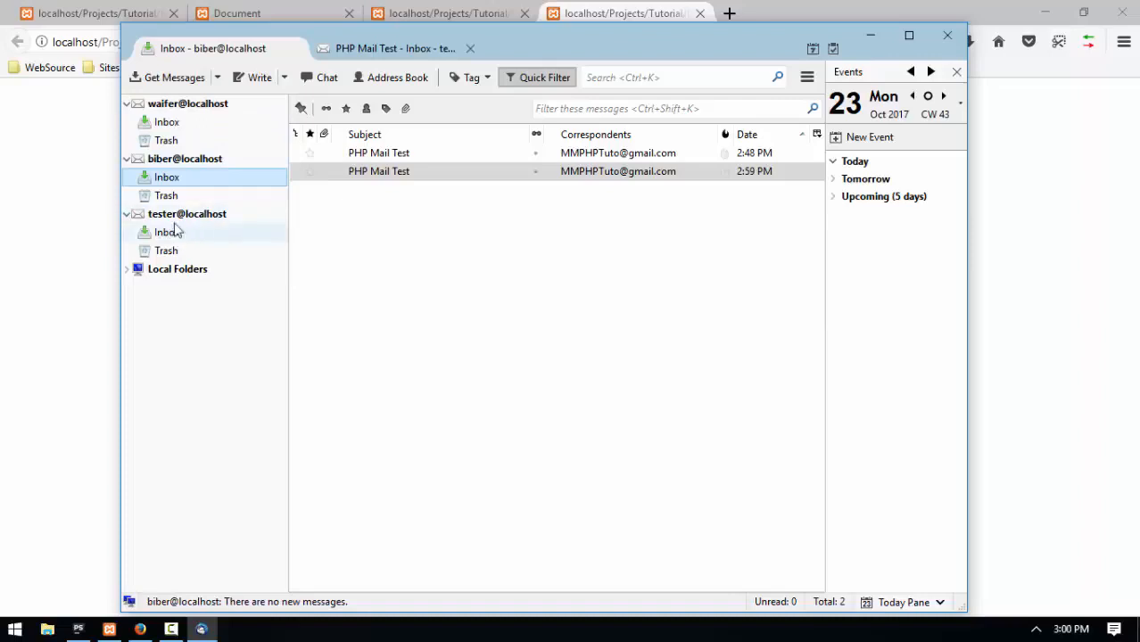
left_click(166, 232)
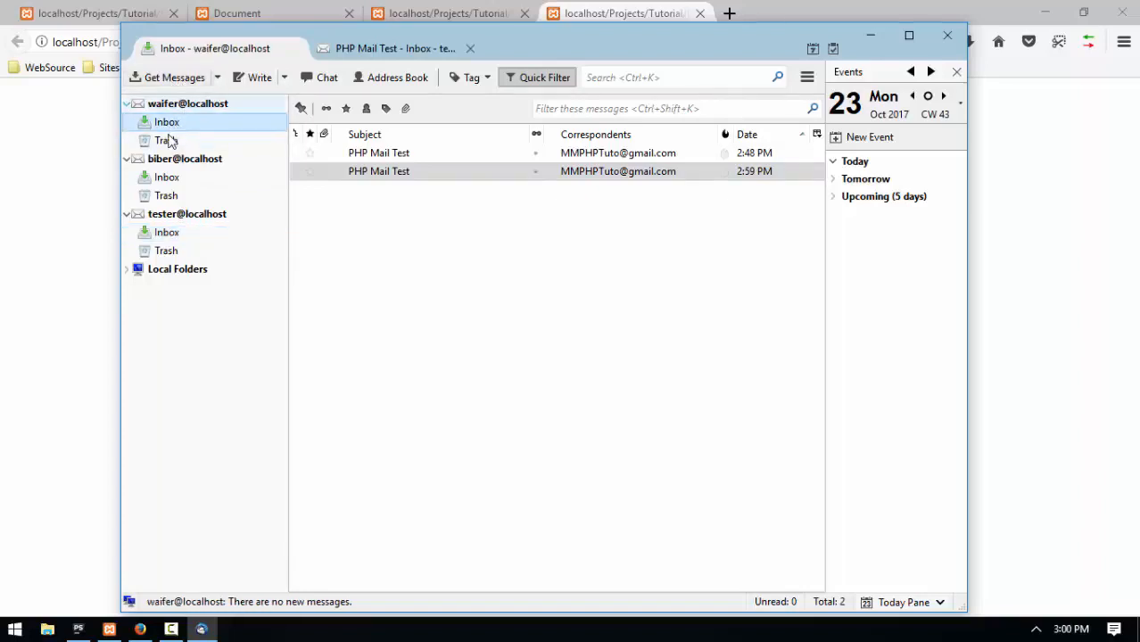
left_click(167, 177)
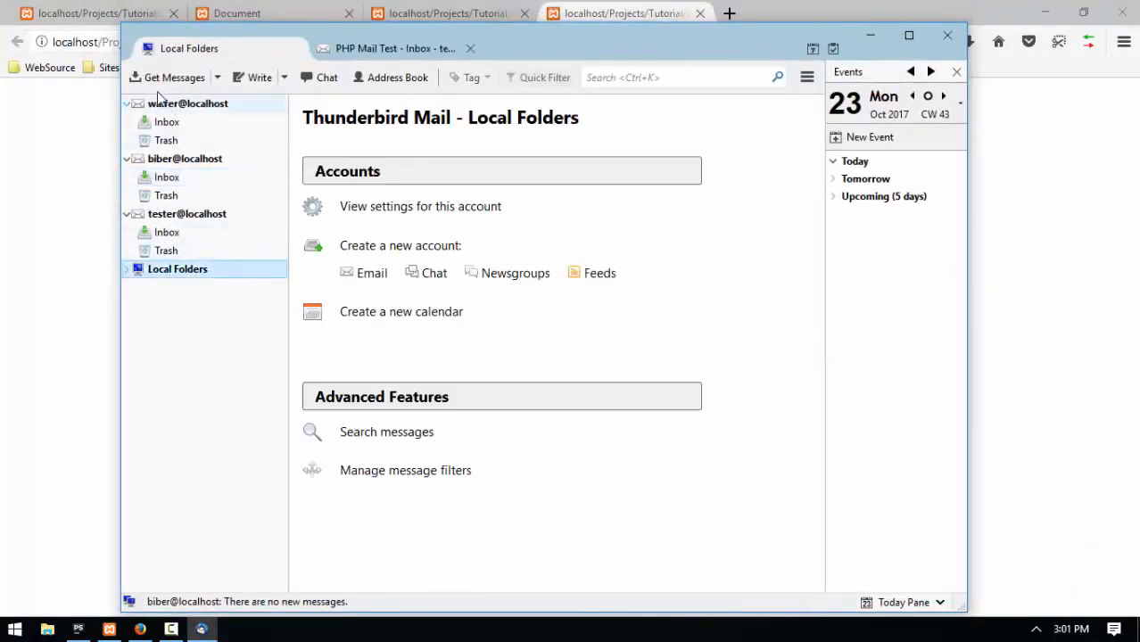
left_click(167, 122)
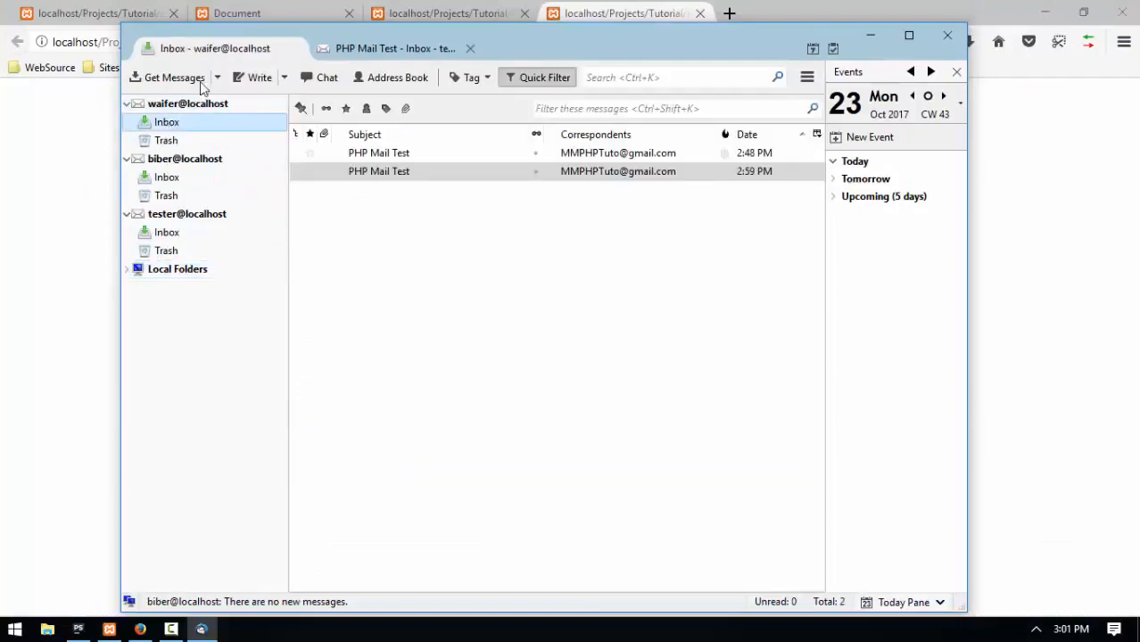
left_click(167, 176)
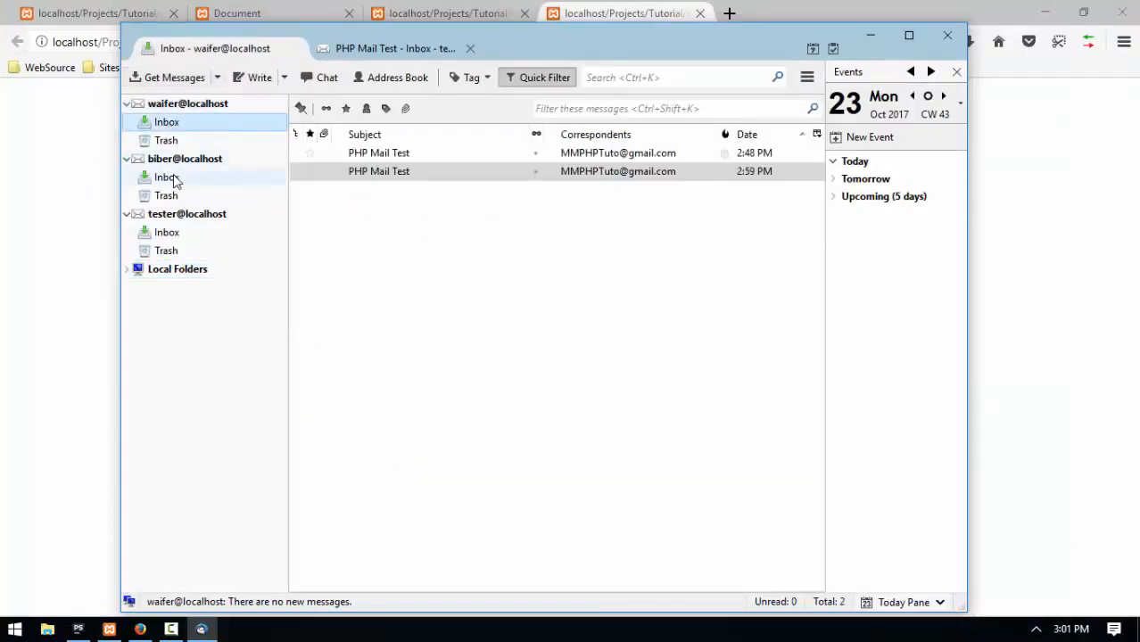
left_click(166, 231)
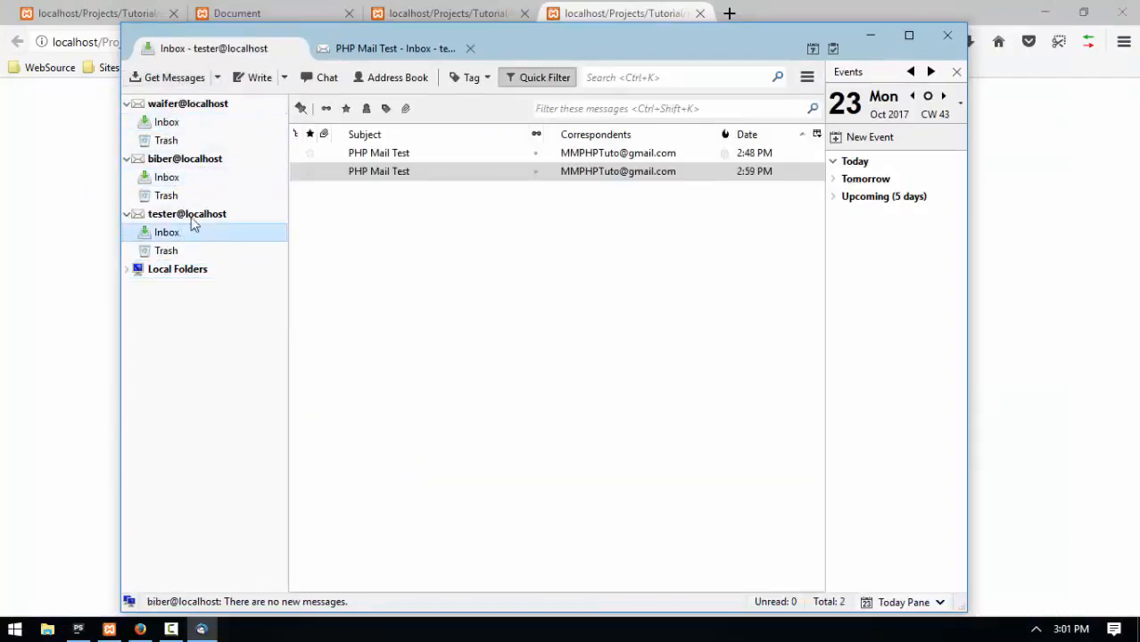
left_click(78, 630)
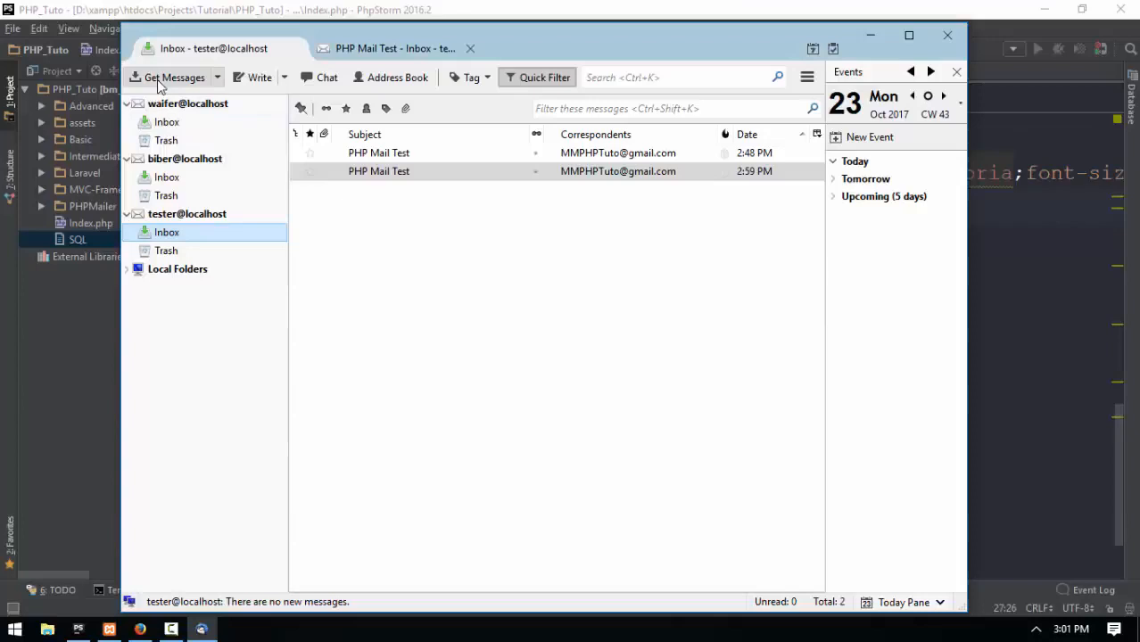
left_click(166, 121)
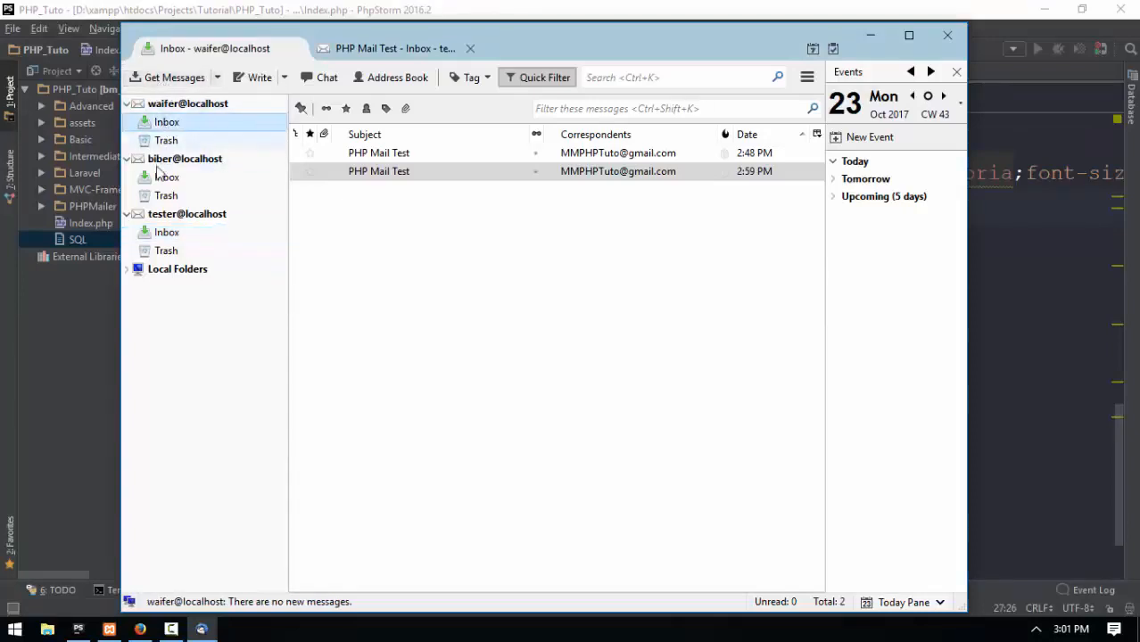
left_click(167, 177)
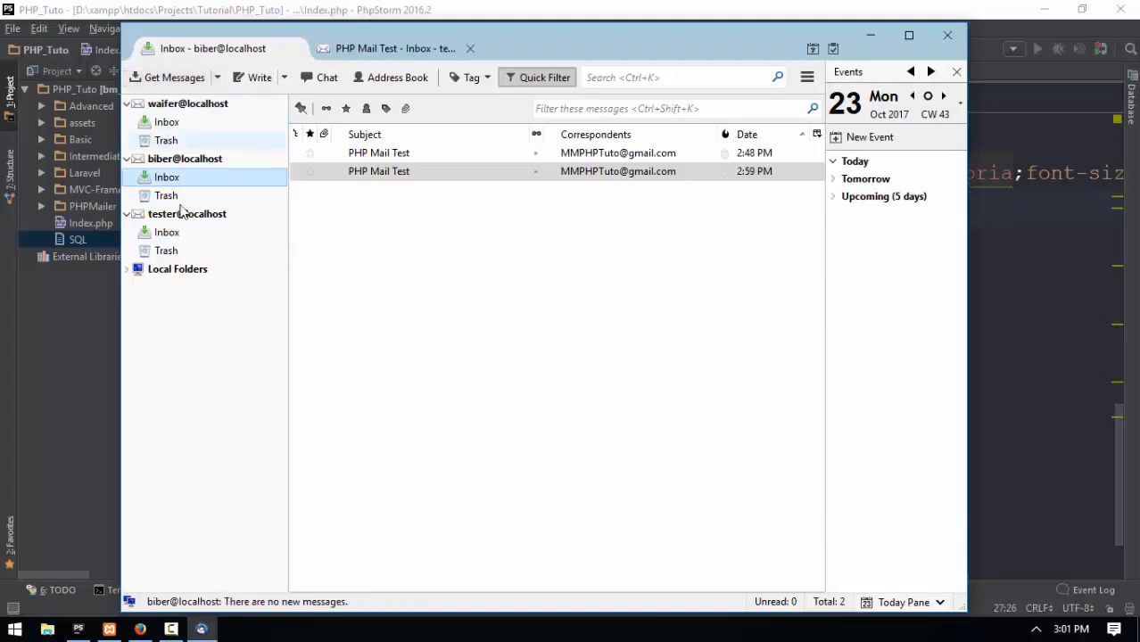
left_click(167, 232)
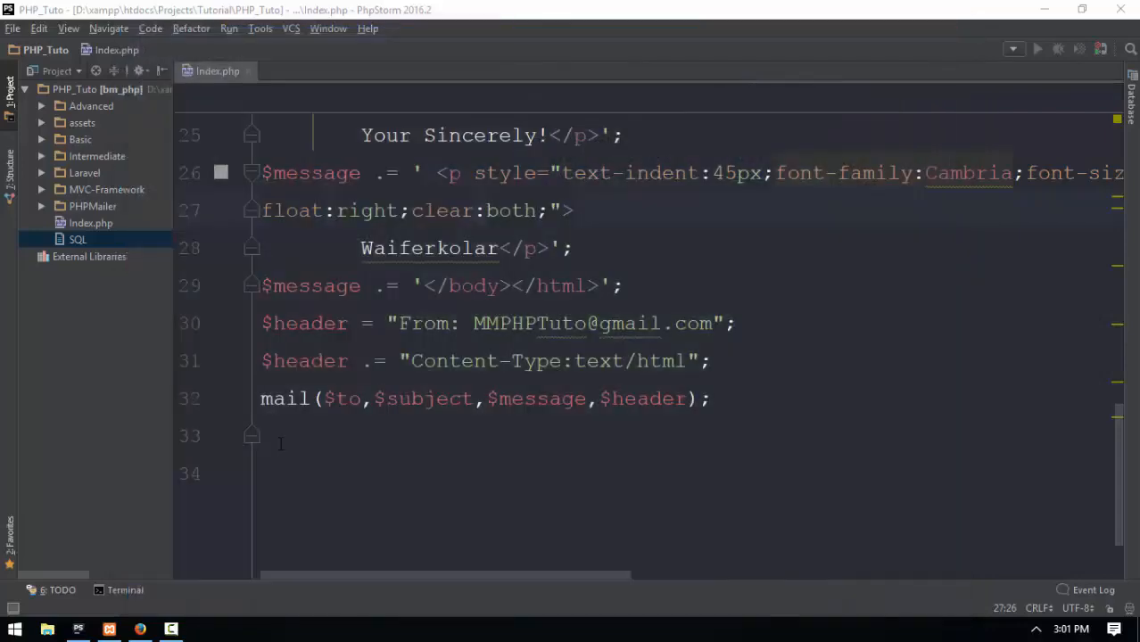
left_click(14, 629)
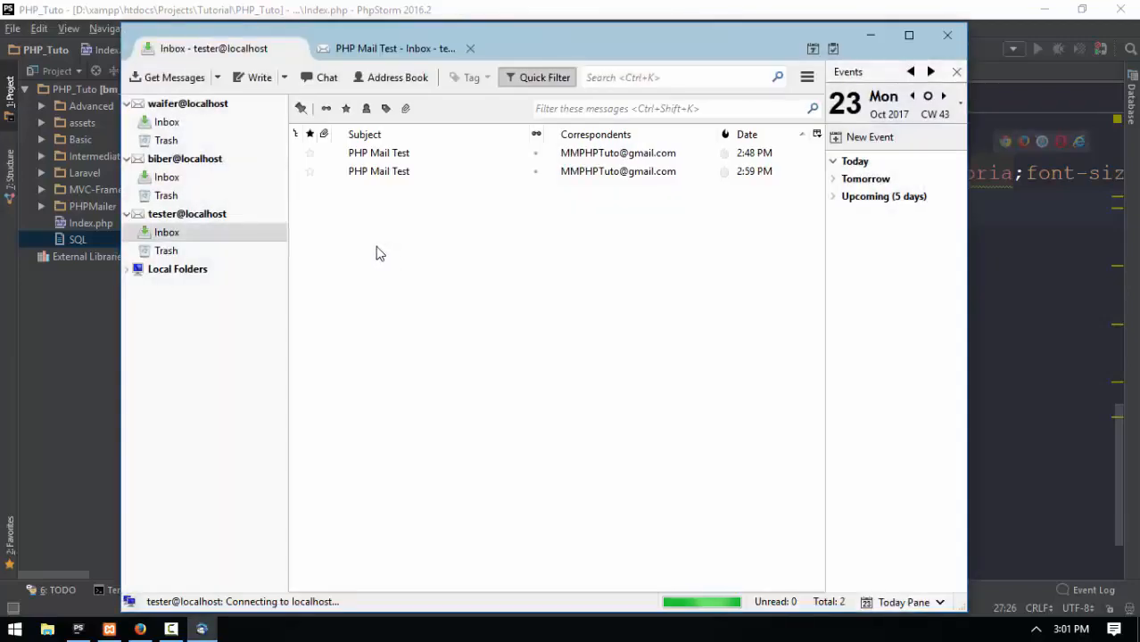
mouse_move(339, 378)
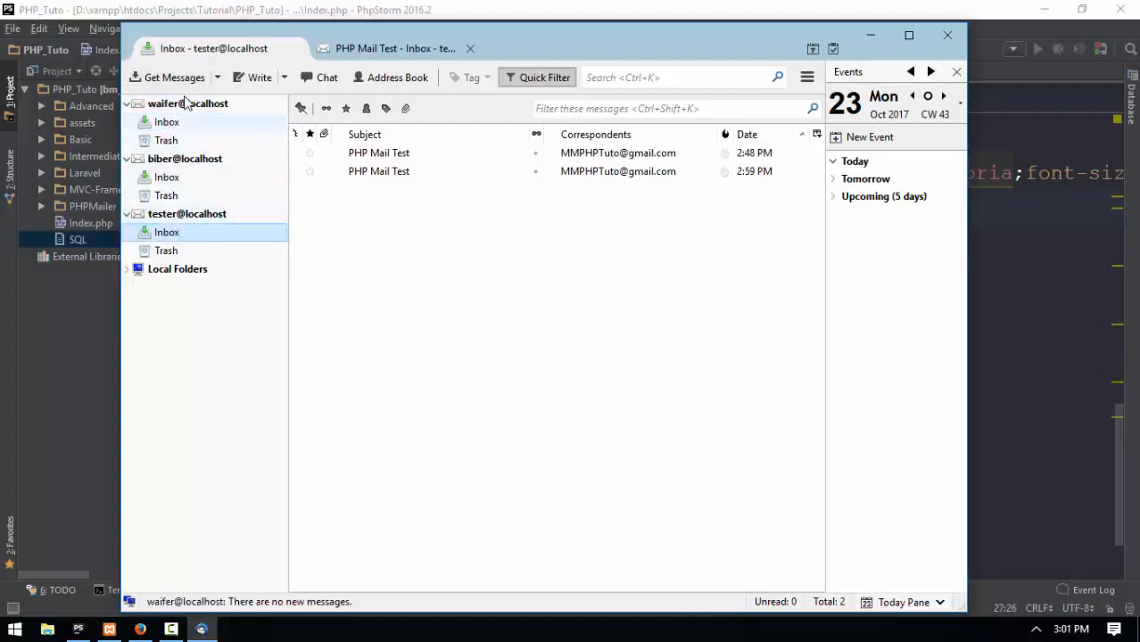
left_click(166, 176)
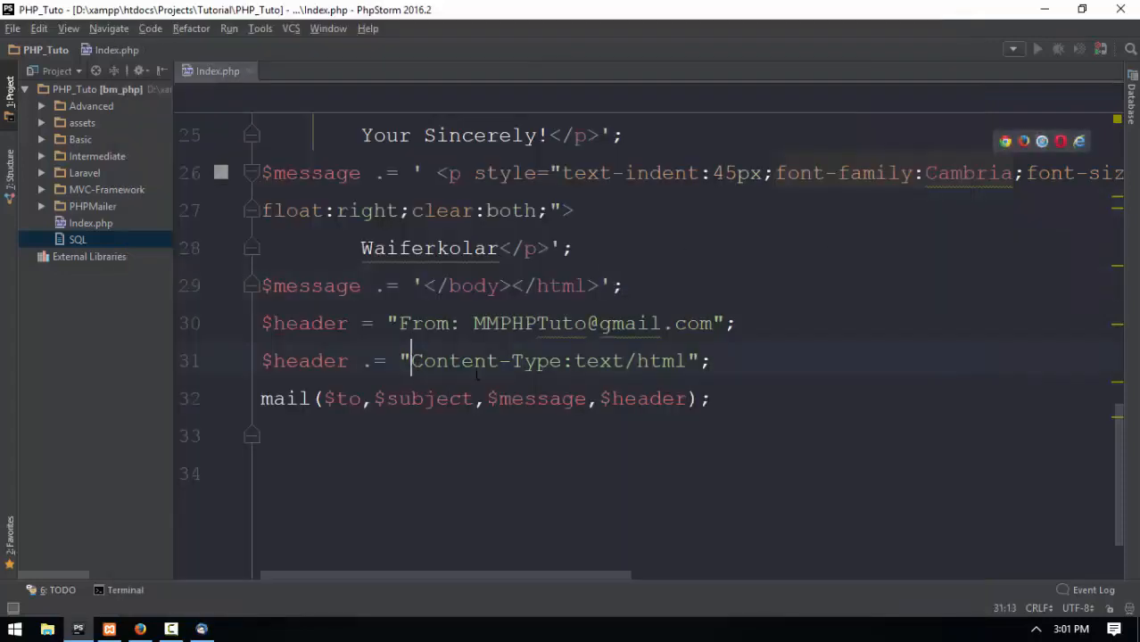
Add a \n escape right after the sender address in the From header string.
left_click(576, 360)
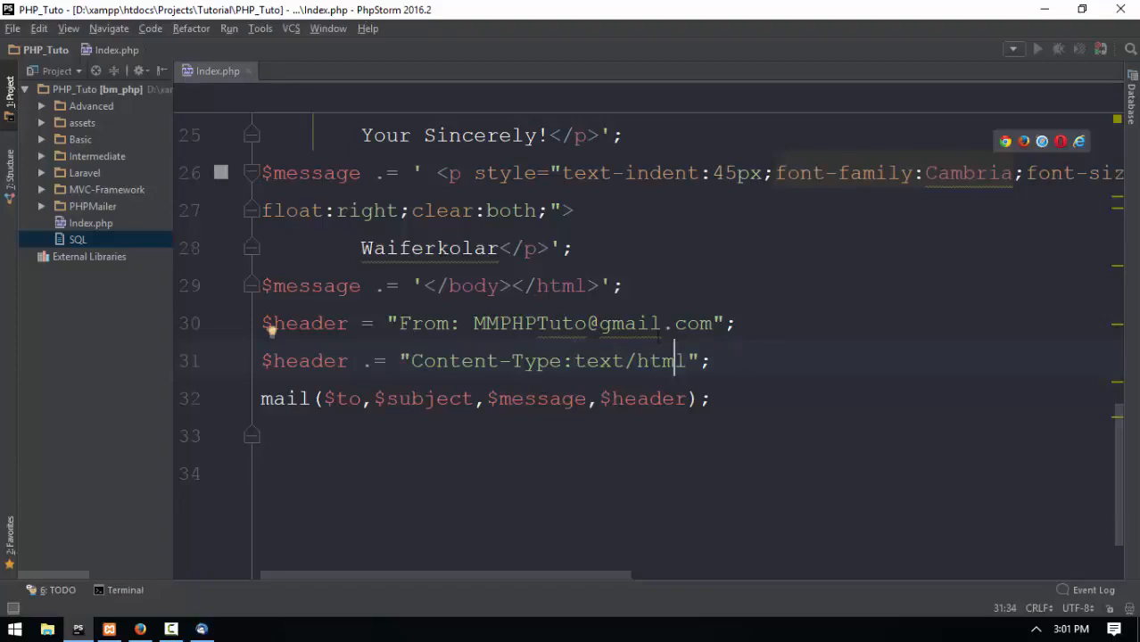
left_click(710, 323)
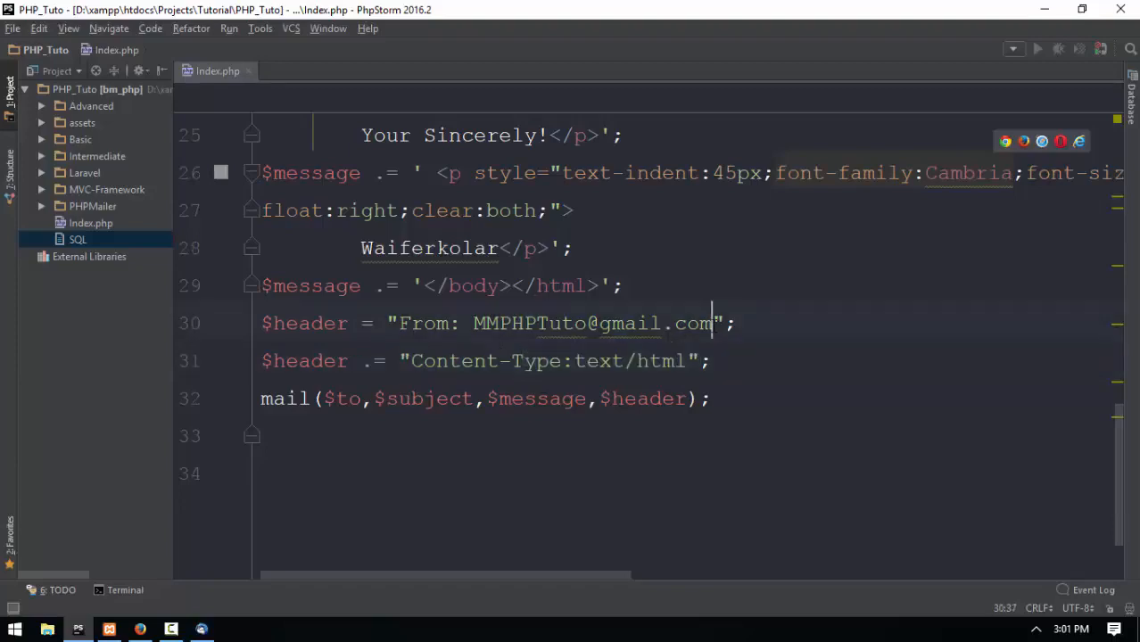
type("\\n")
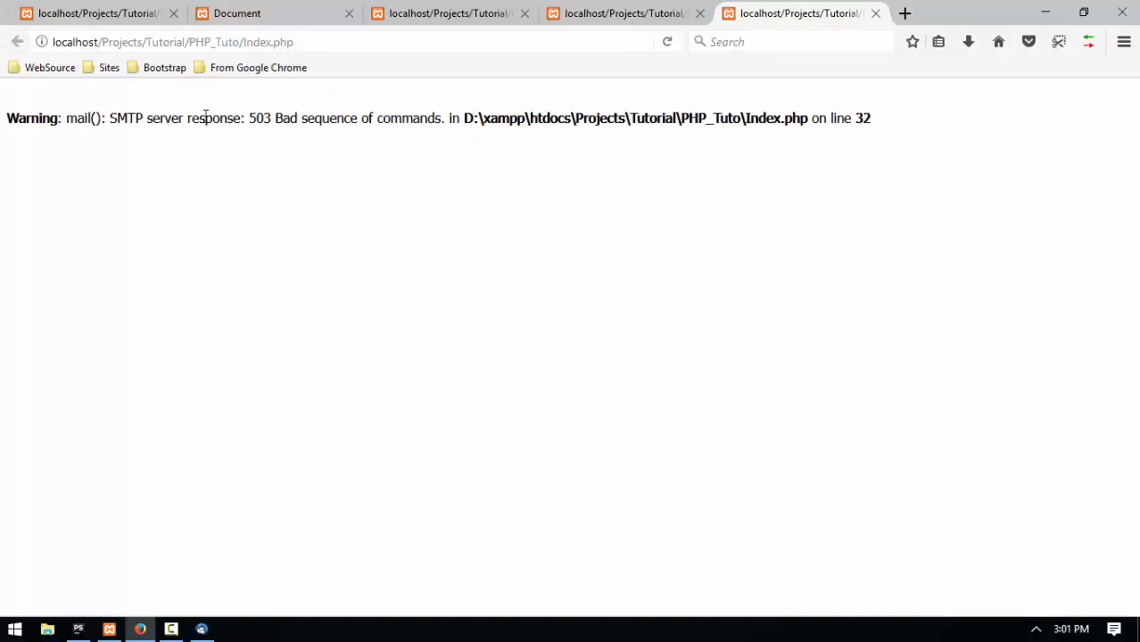
Highlight the 503 SMTP response in Firefox's mail() warning.
left_click_drag(169, 117, 272, 117)
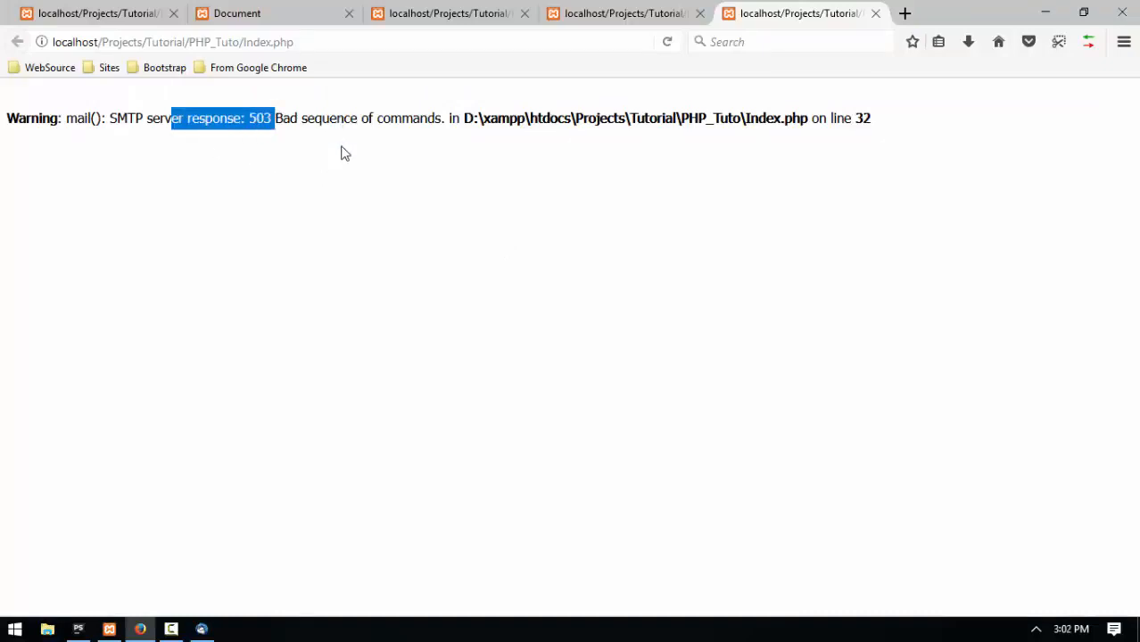
mouse_move(348, 150)
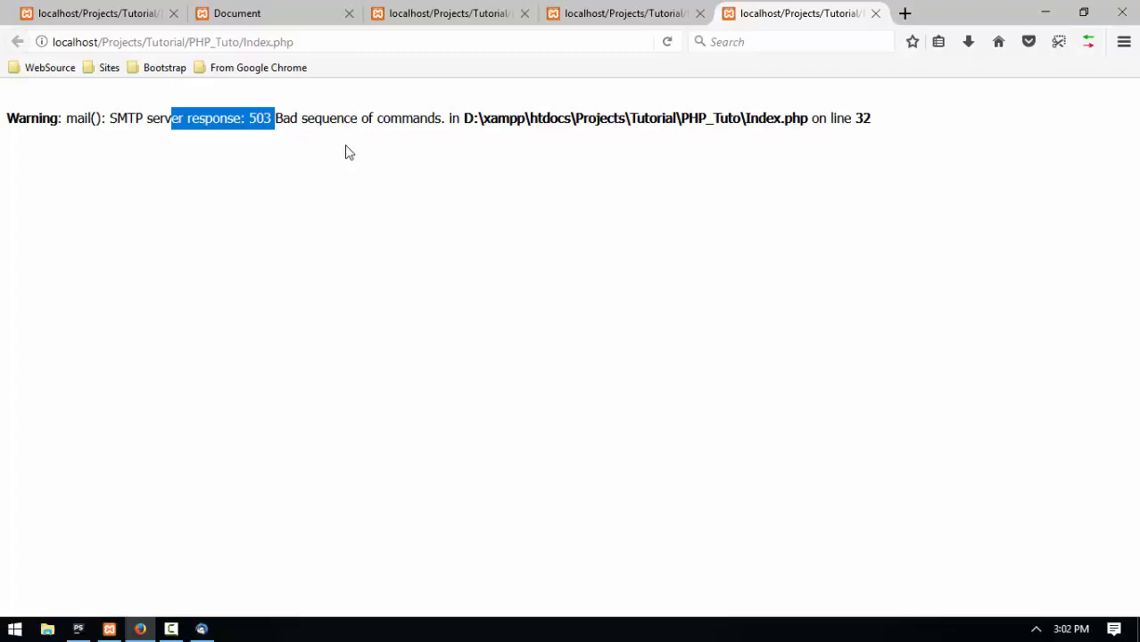
mouse_move(105, 623)
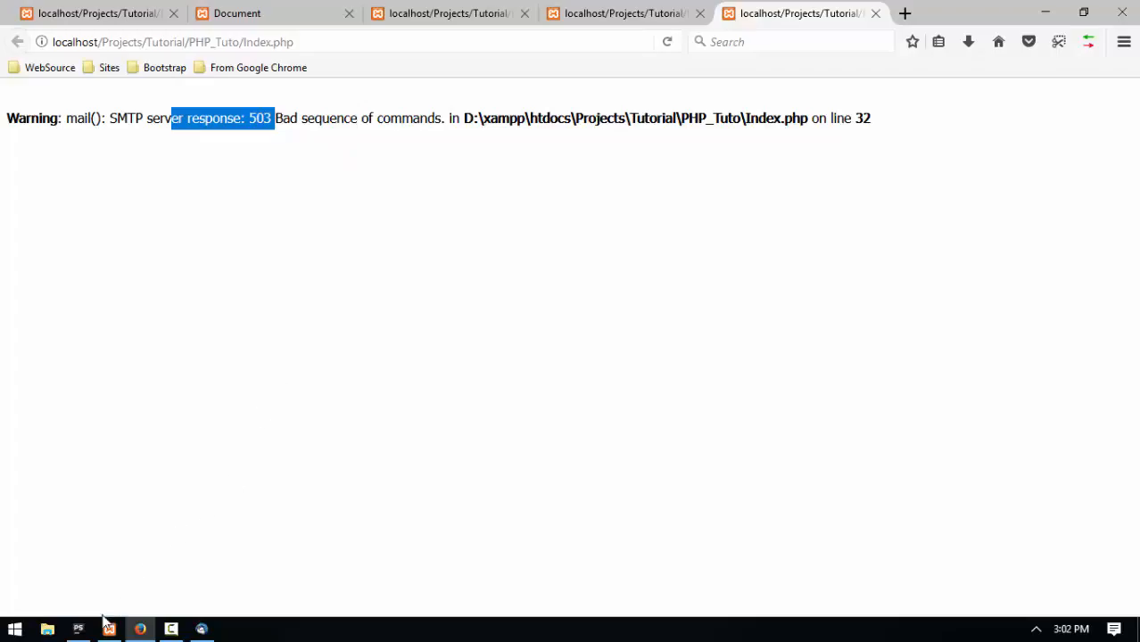
Back in PhpStorm, change the From header's line-break escape to \r\n.
left_click(108, 630)
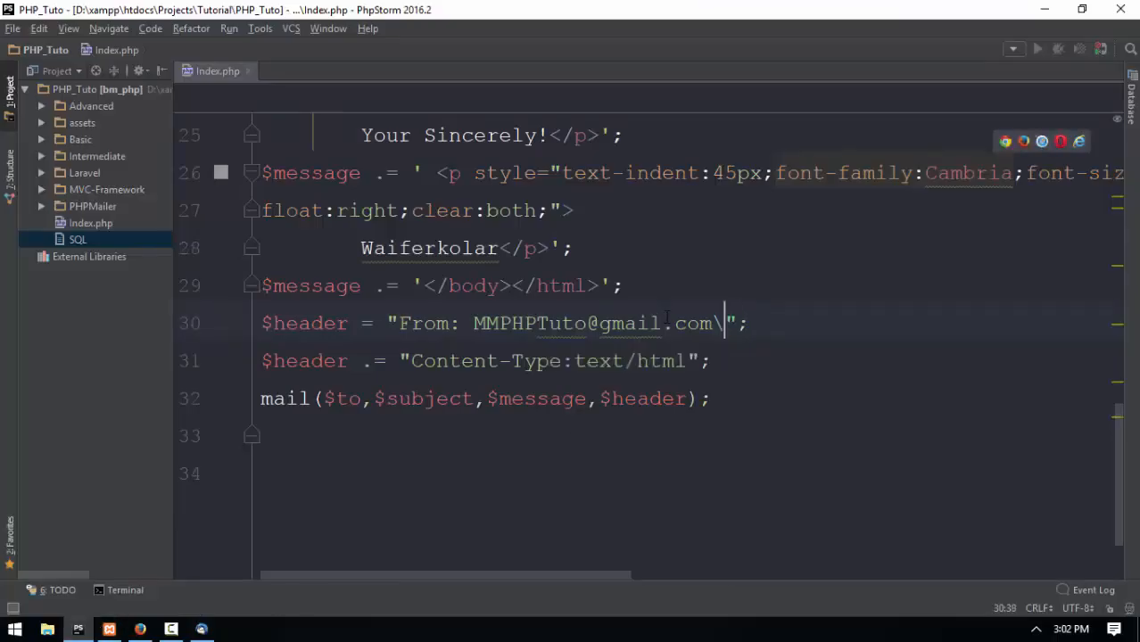
type("r\\n")
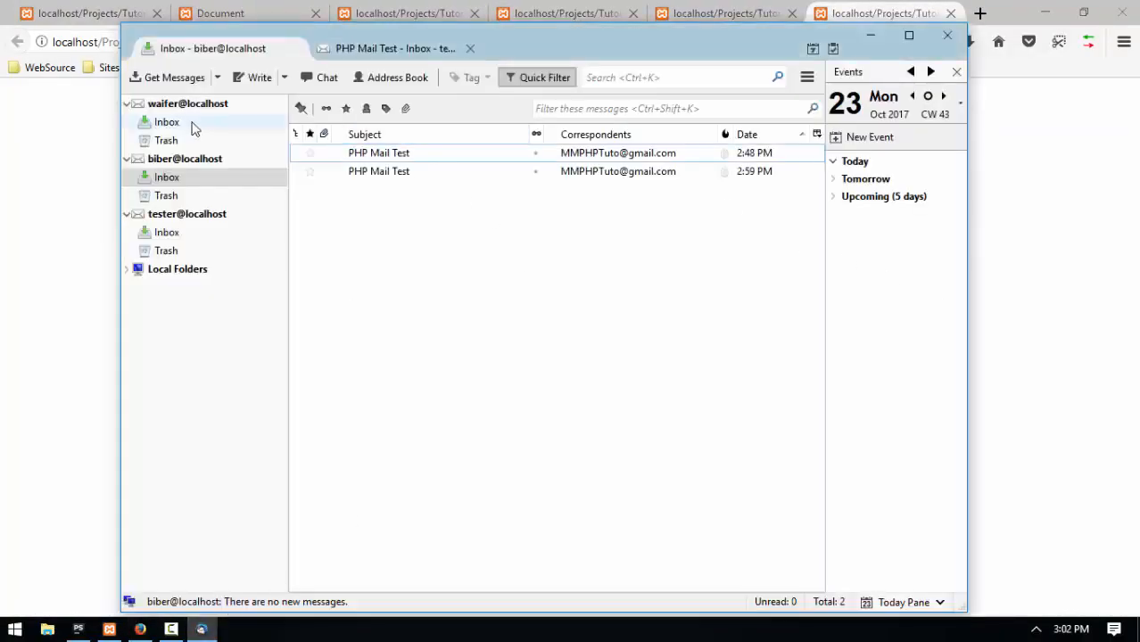
Open and maximize the new 3:02 PM PHP Mail Test in waifer's inbox, then close it.
left_click(167, 121)
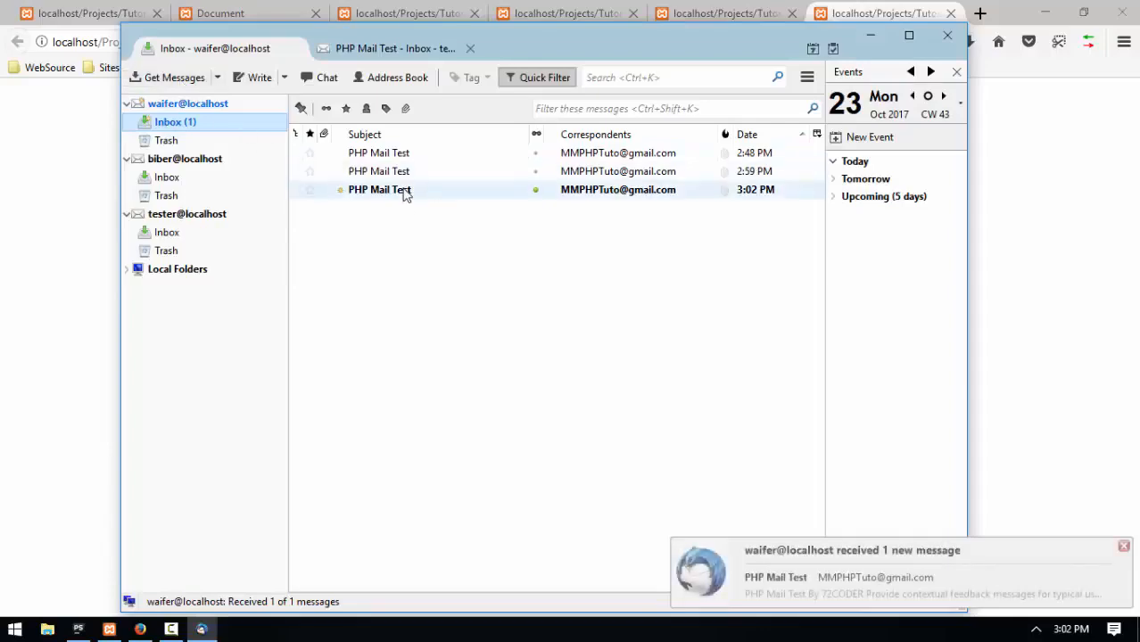
double_click(380, 189)
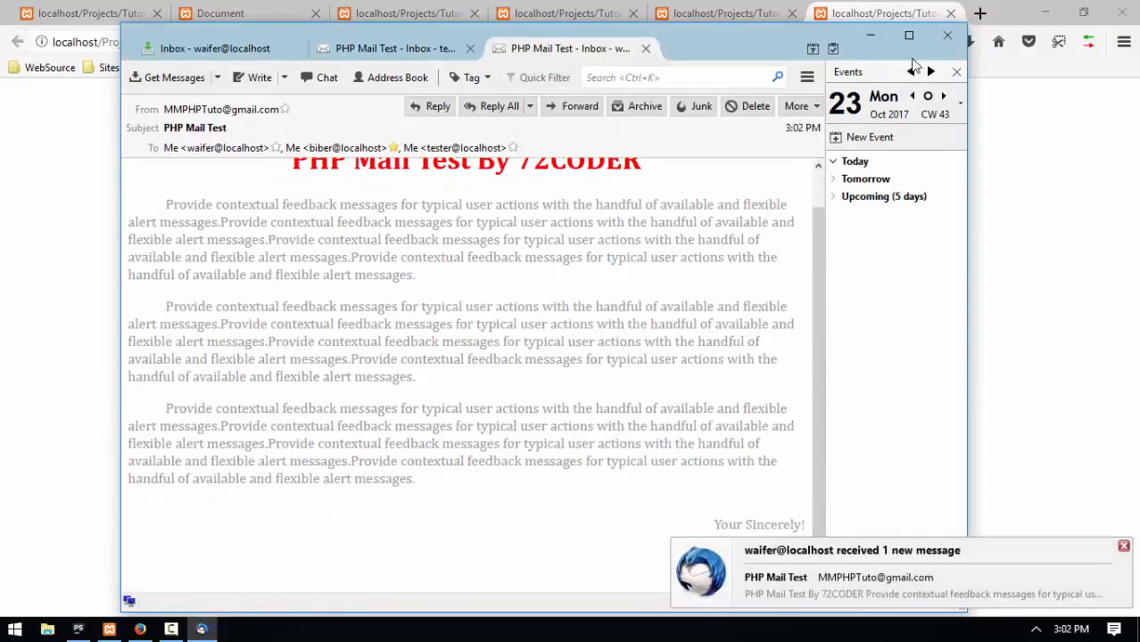
left_click(908, 35)
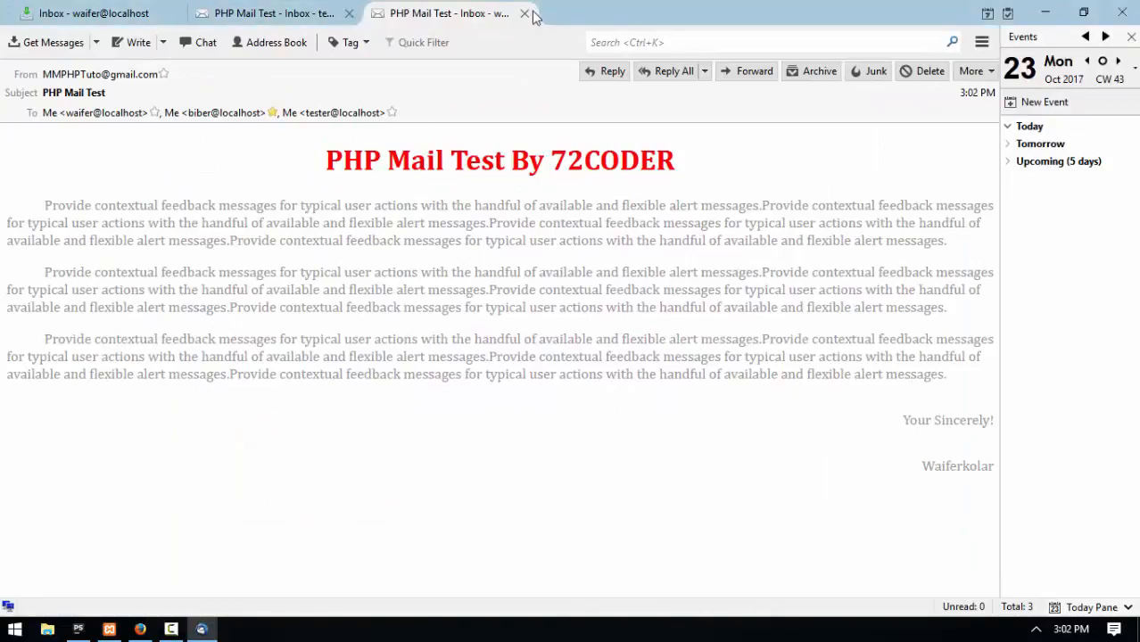
left_click(526, 13)
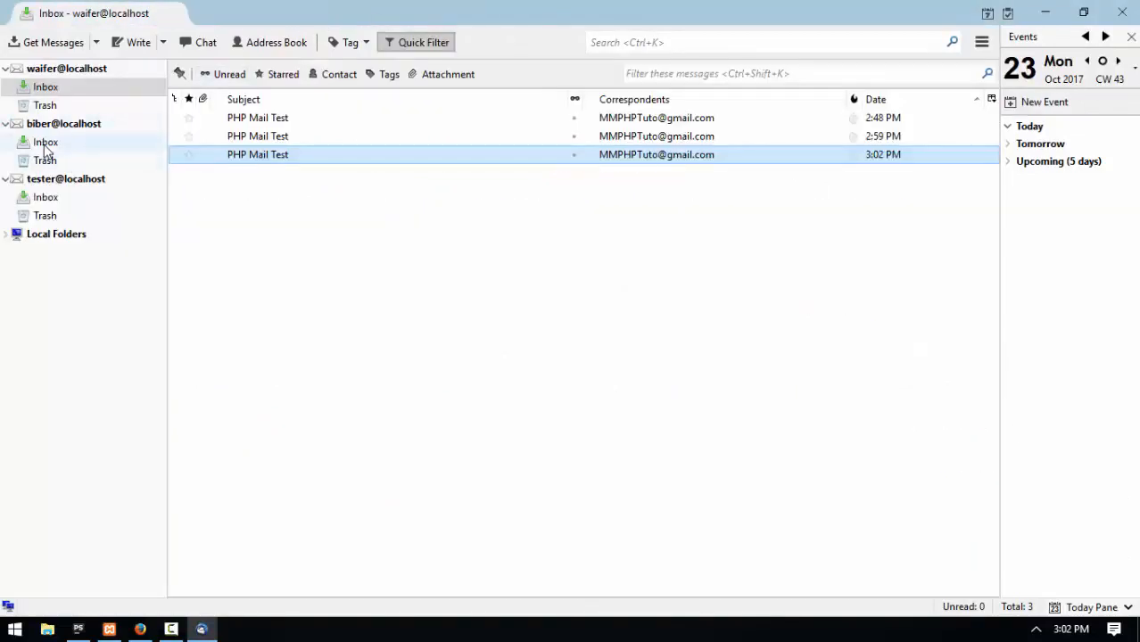
Open the new test message in biber's and tester's inboxes, then return to index.php.
left_click(46, 142)
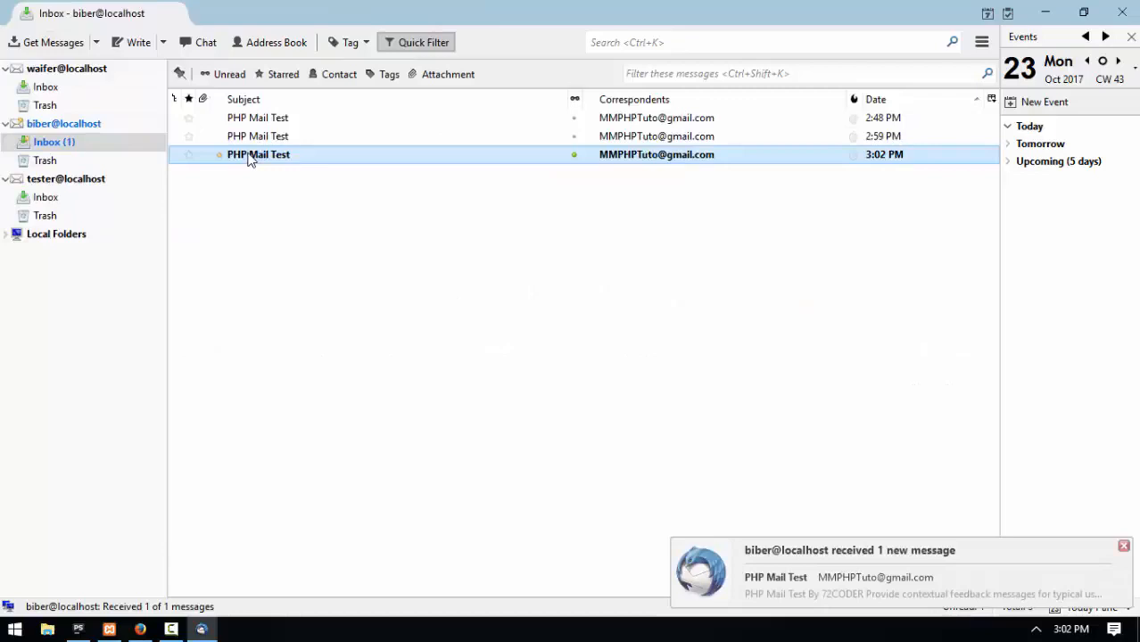
double_click(259, 154)
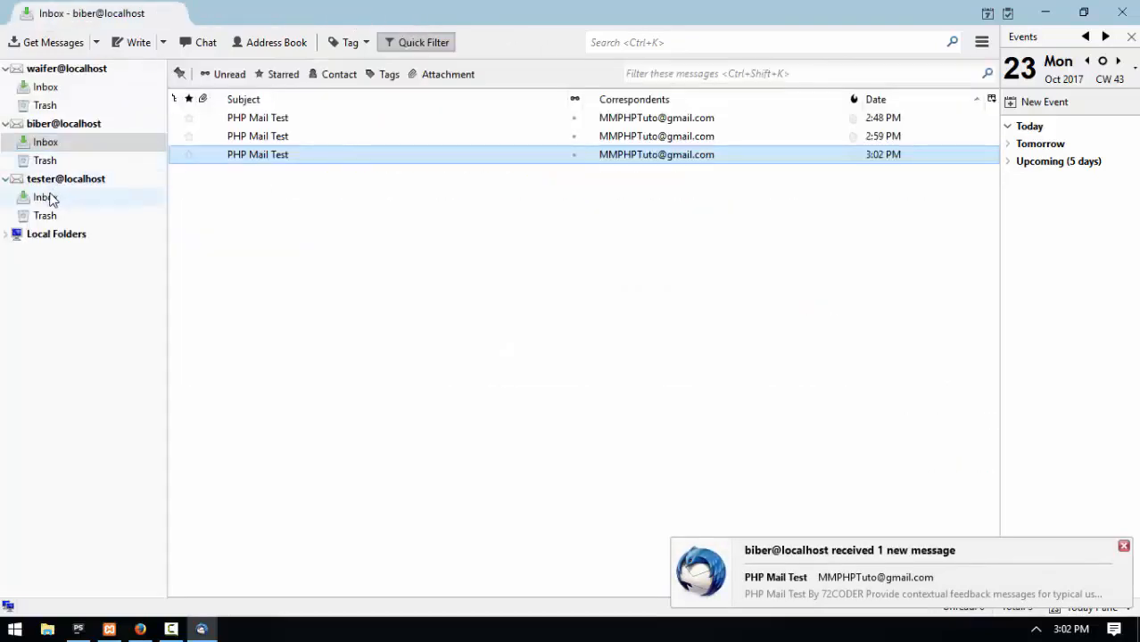
left_click(46, 197)
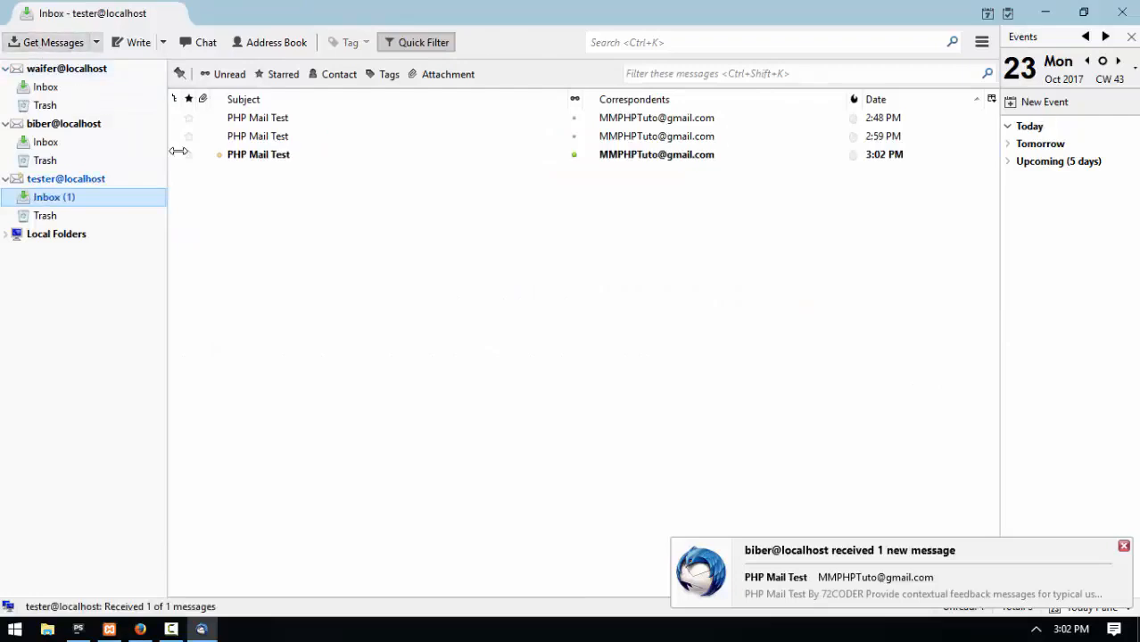
double_click(258, 154)
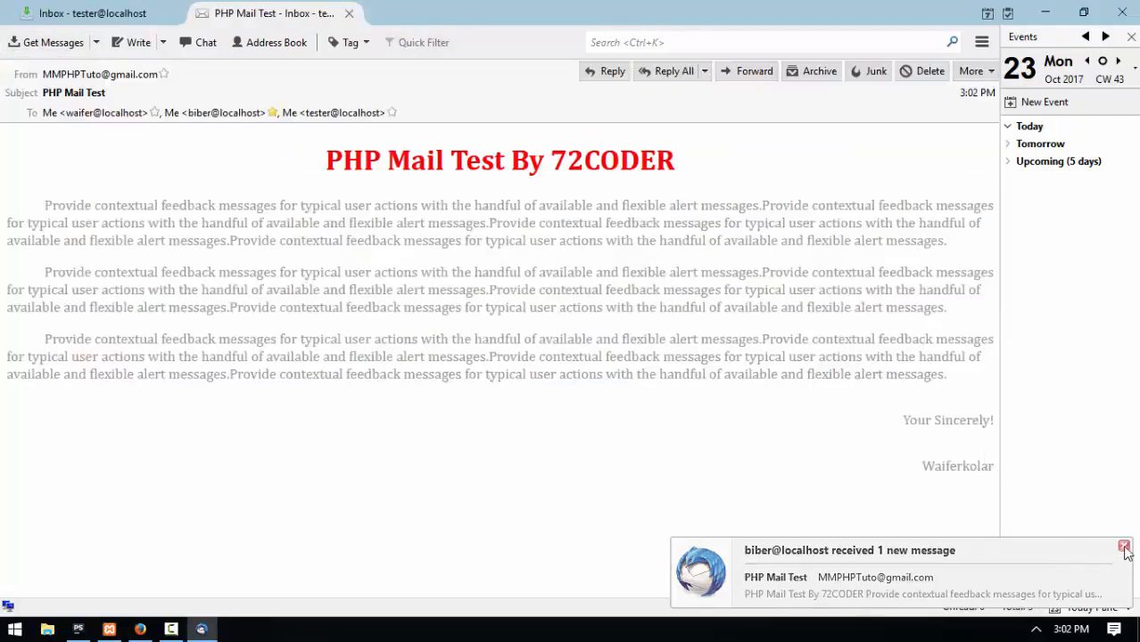
key("ctrl+a")
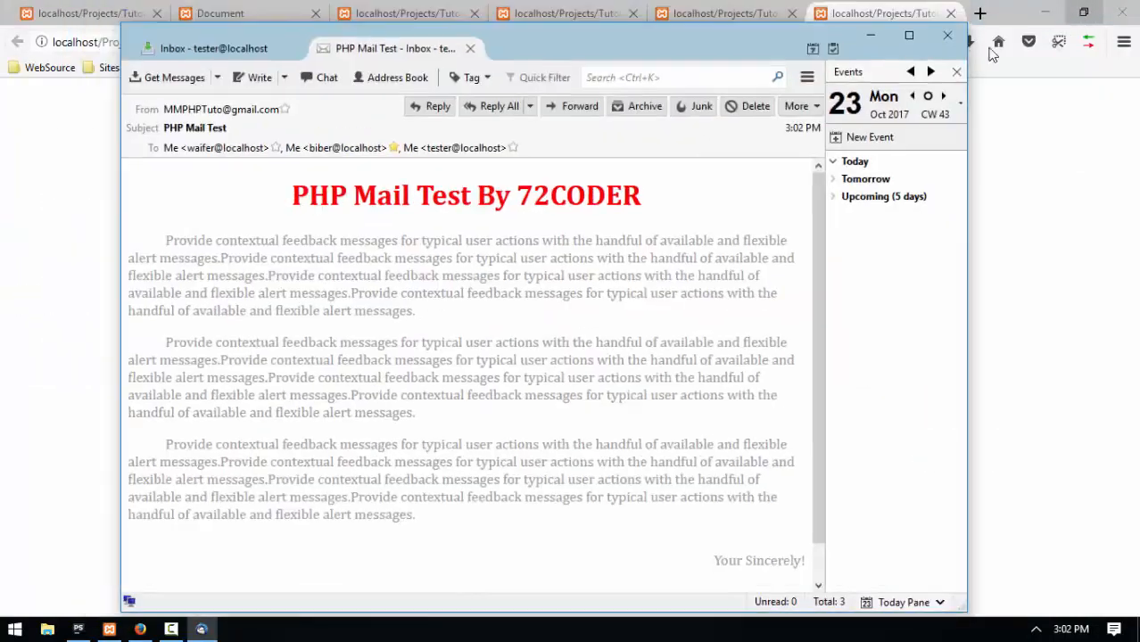
left_click(77, 630)
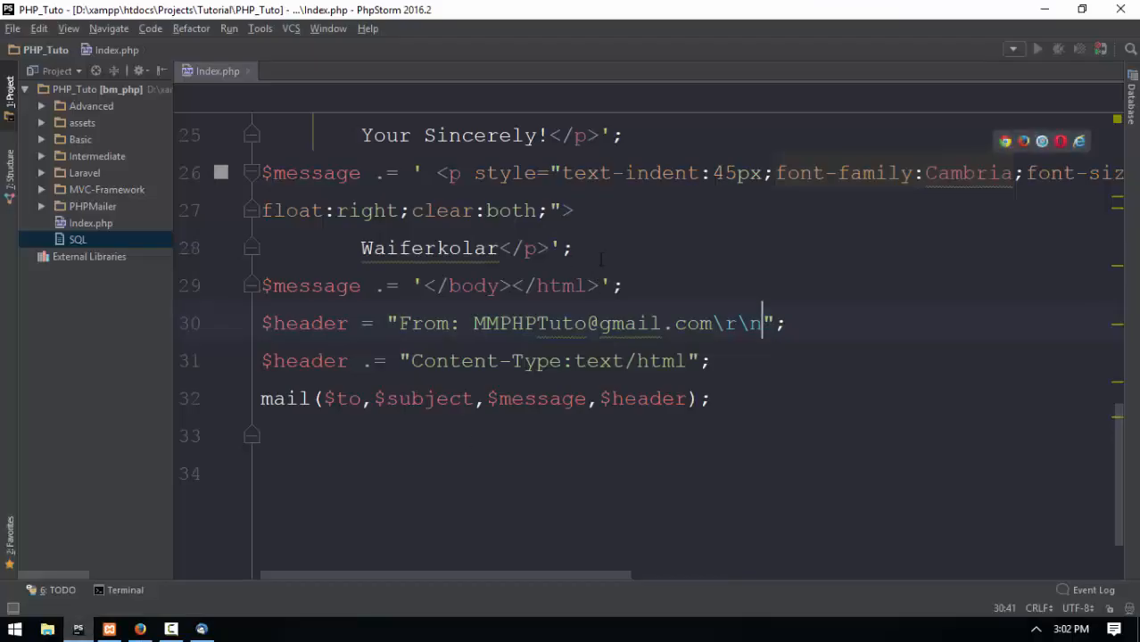
key("Return")
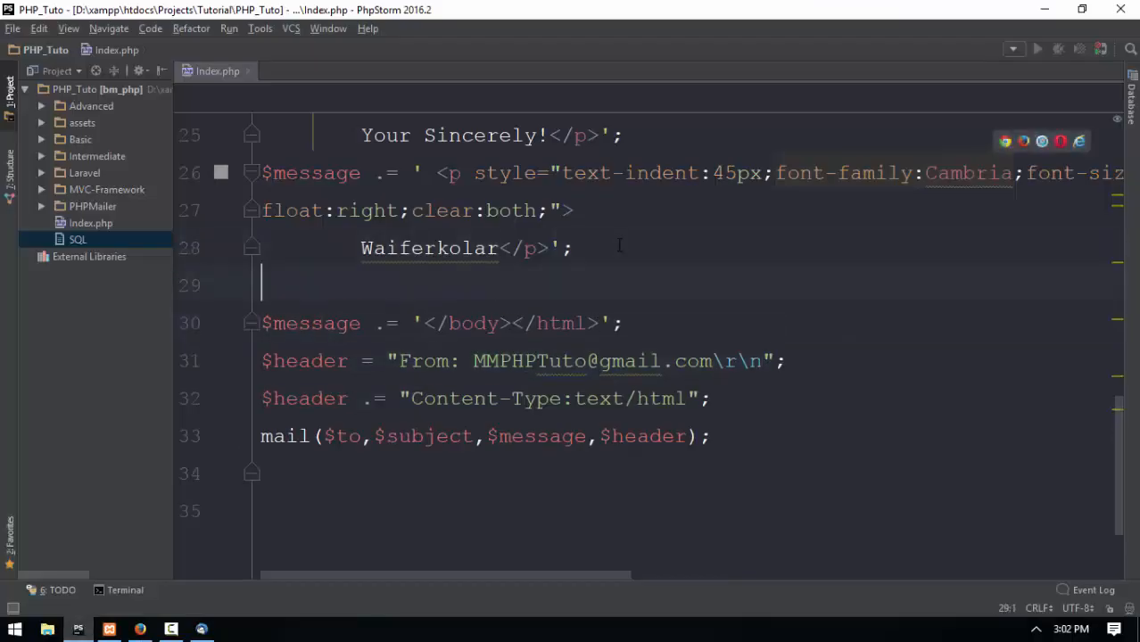
type("$message")
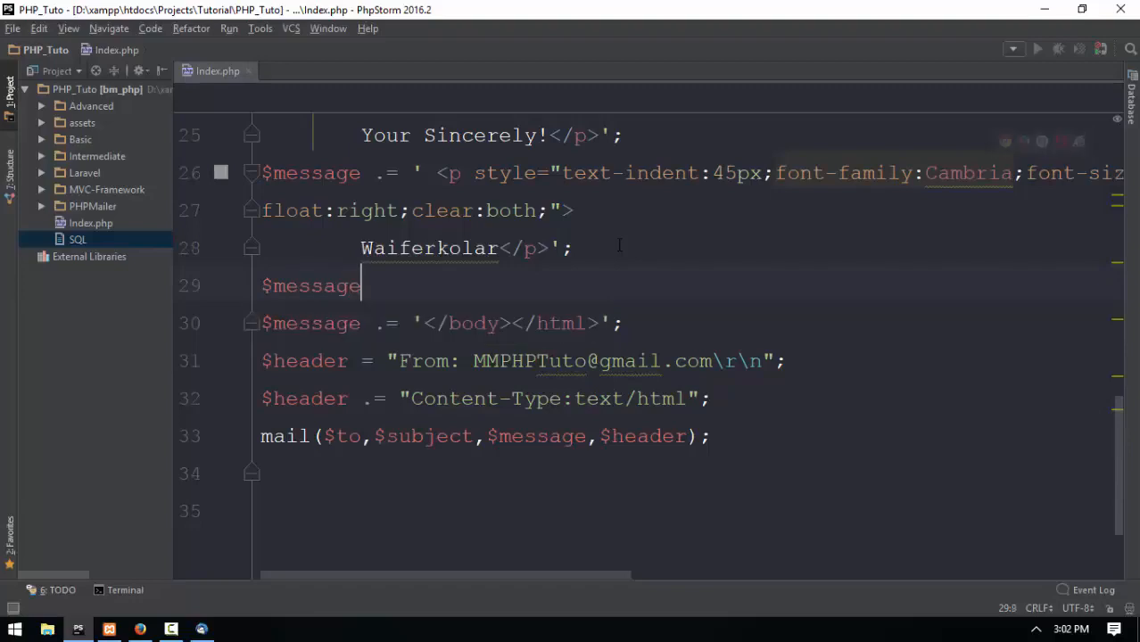
type(".=")
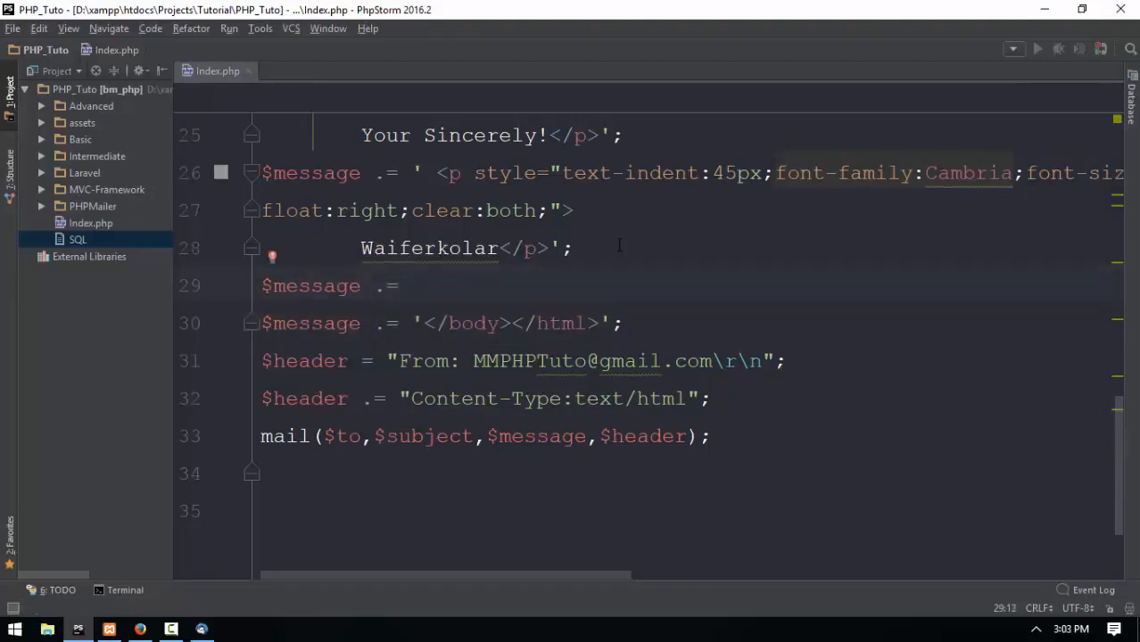
type("a")
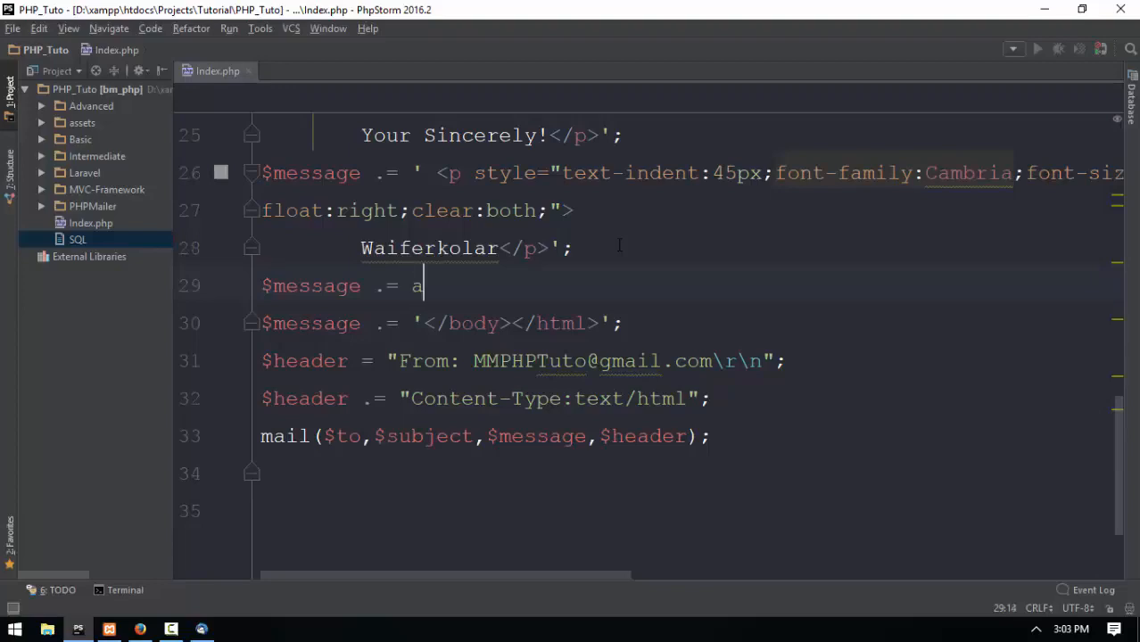
type("mg")
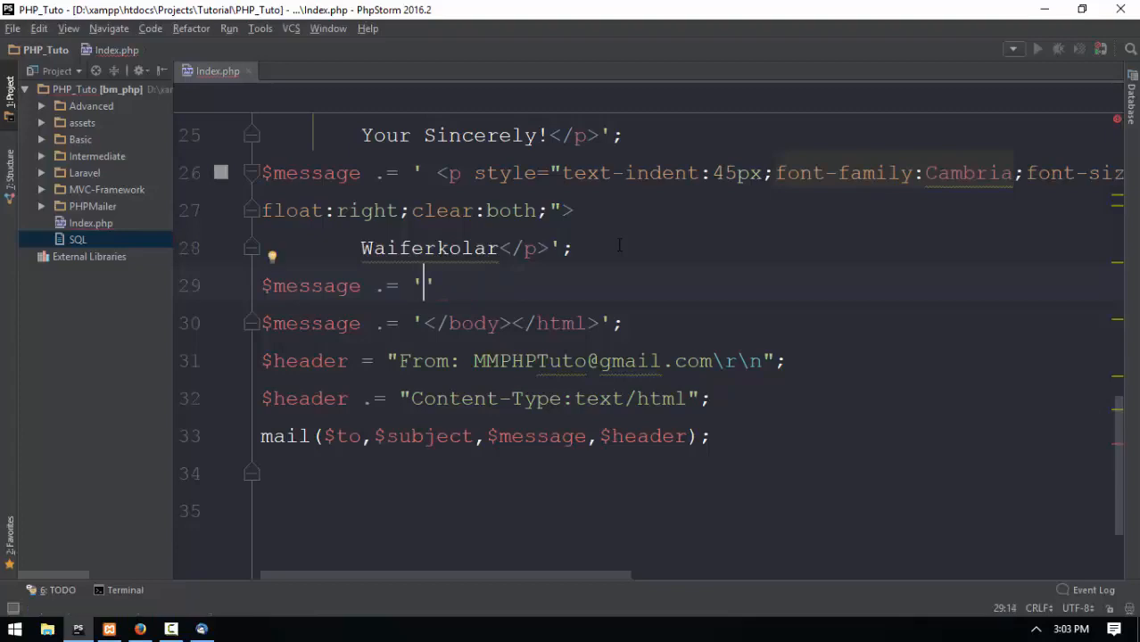
type("<img>")
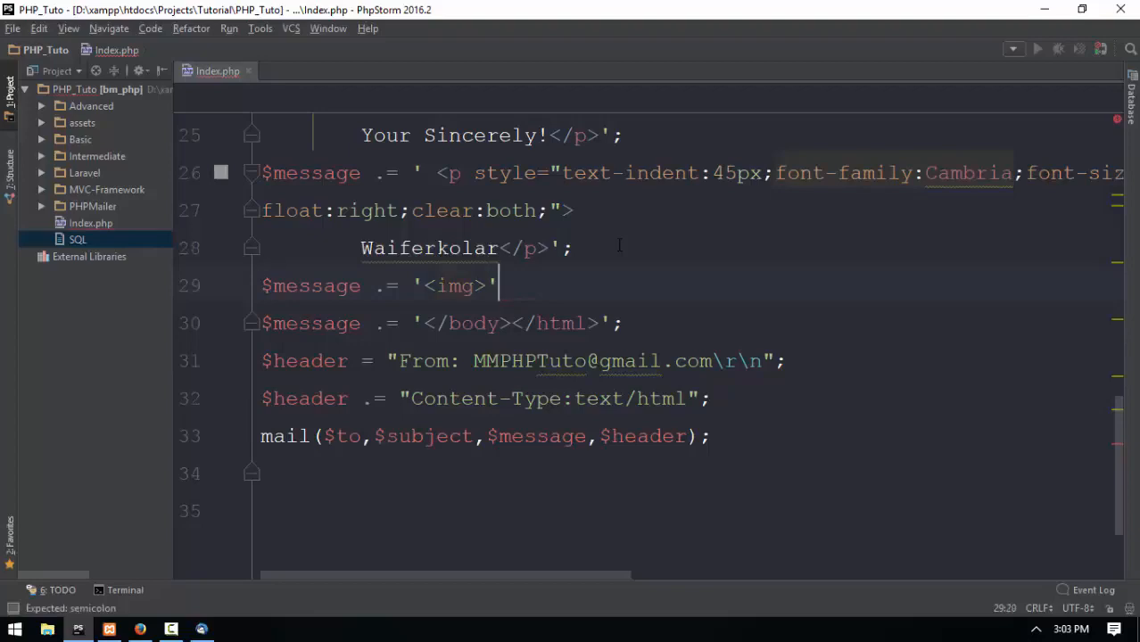
type("src=\"")
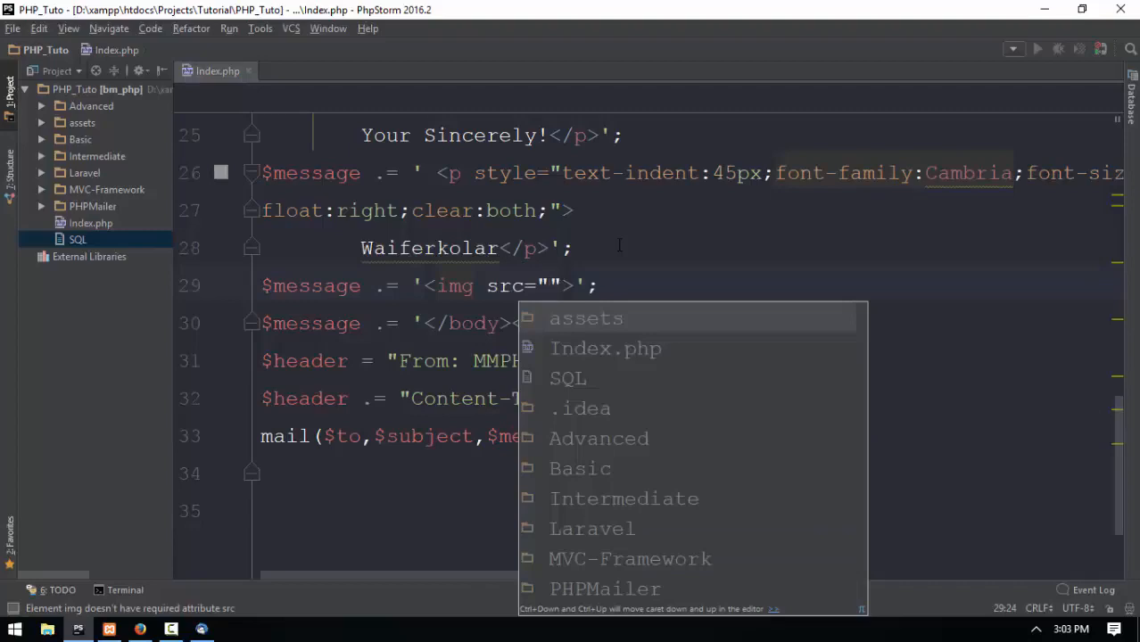
type("www.72")
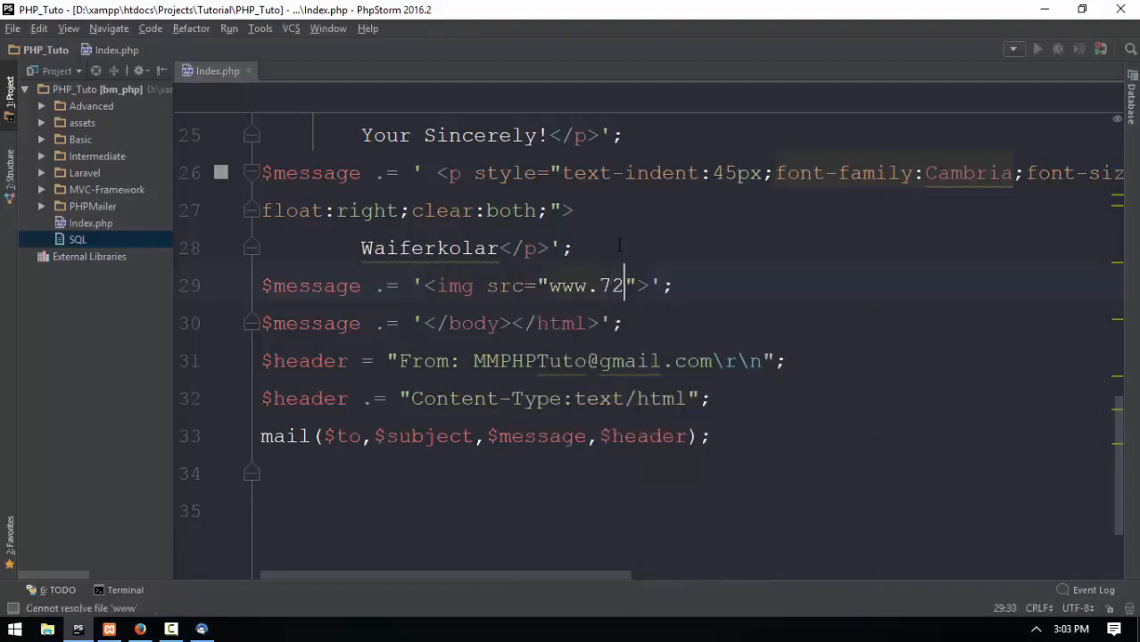
type("coder.org/")
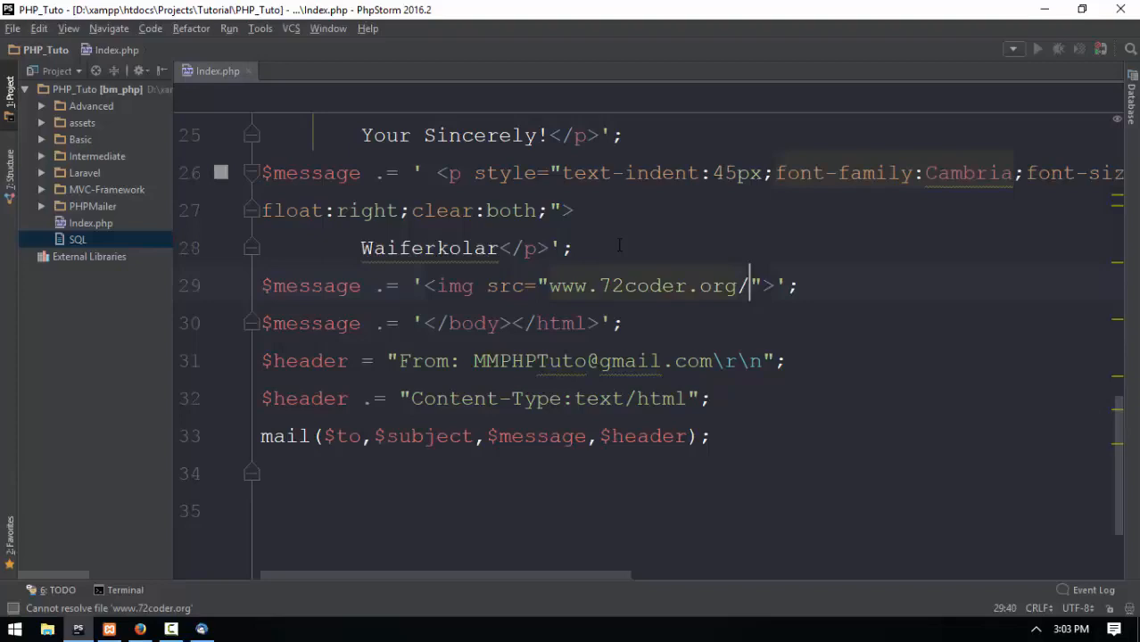
type("gallery/")
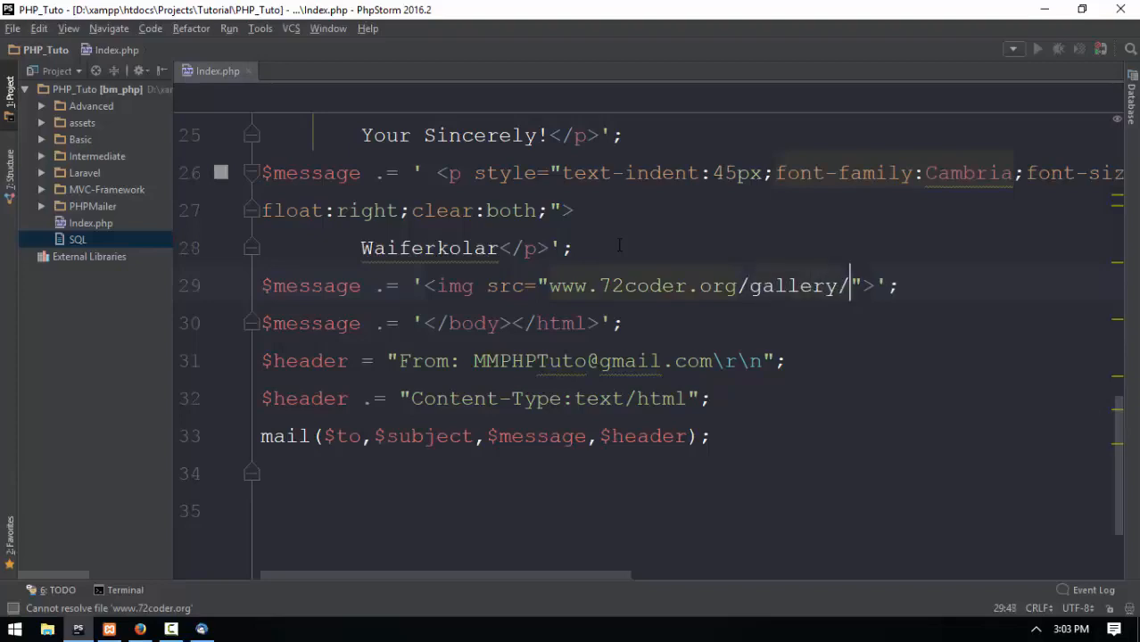
type("picky")
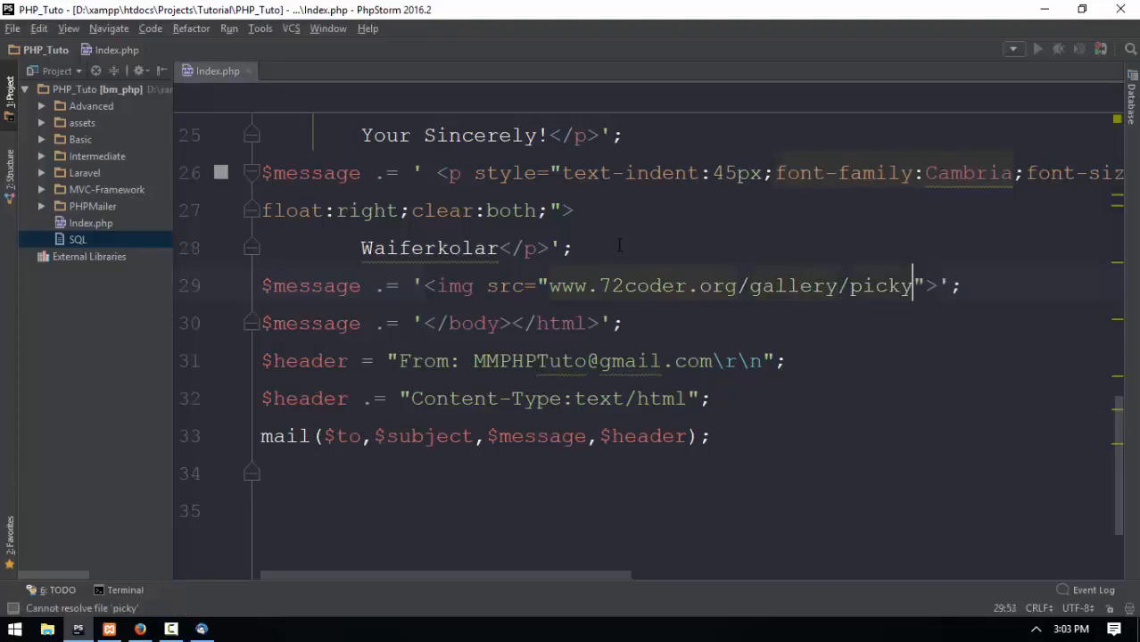
type("1.png")
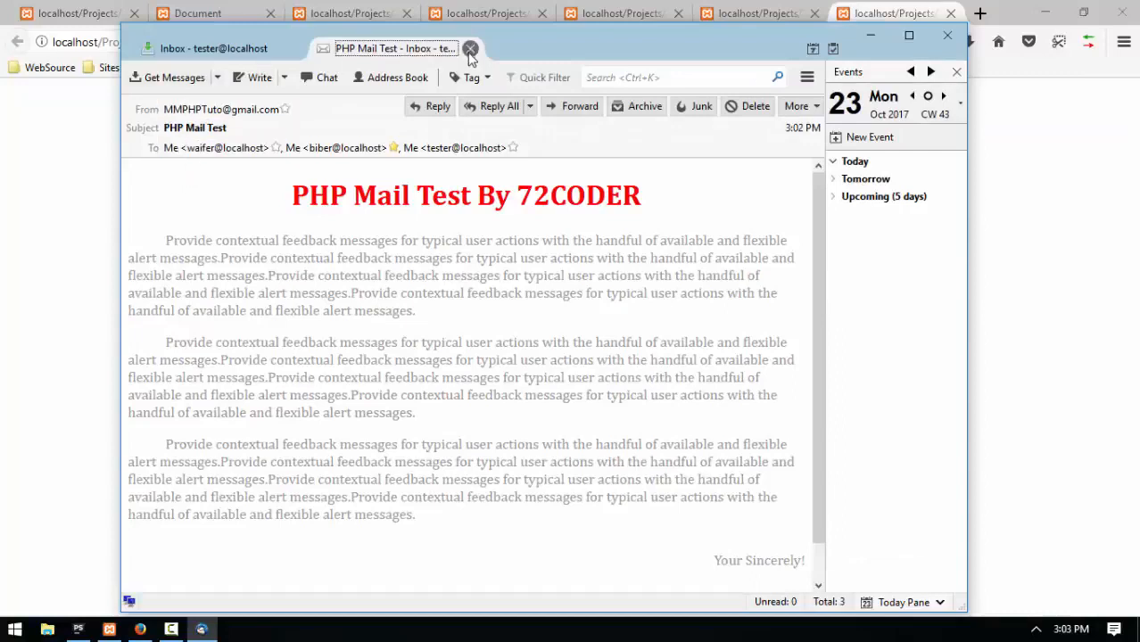
Close the open email, check waifer's inbox, and open biber's new 3:03 PM PHP Mail Test.
left_click(471, 48)
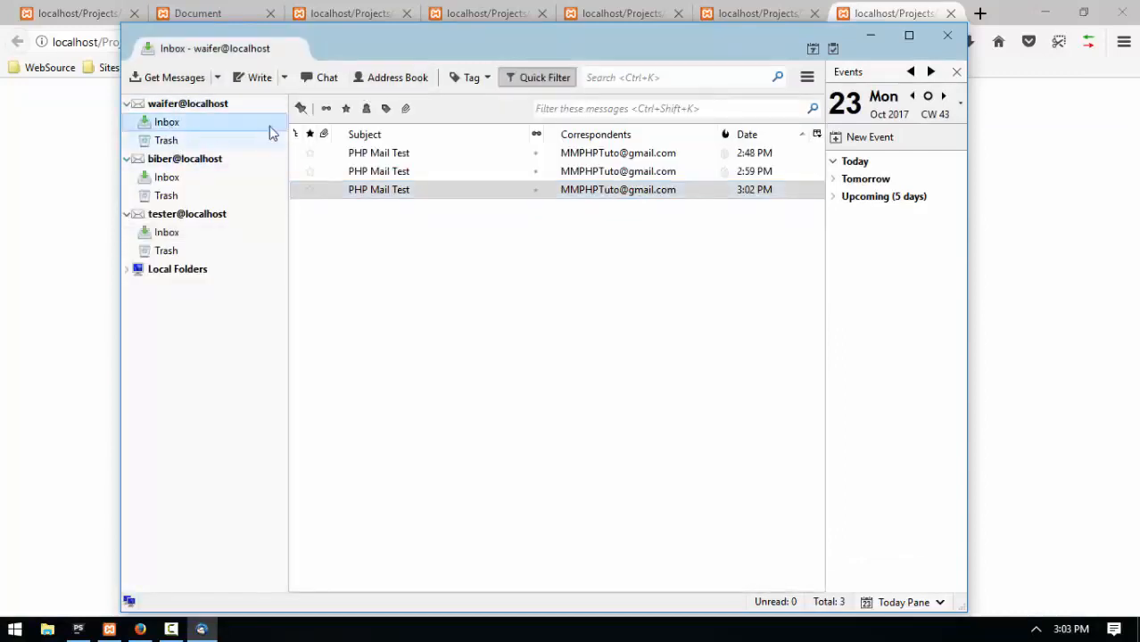
left_click(184, 157)
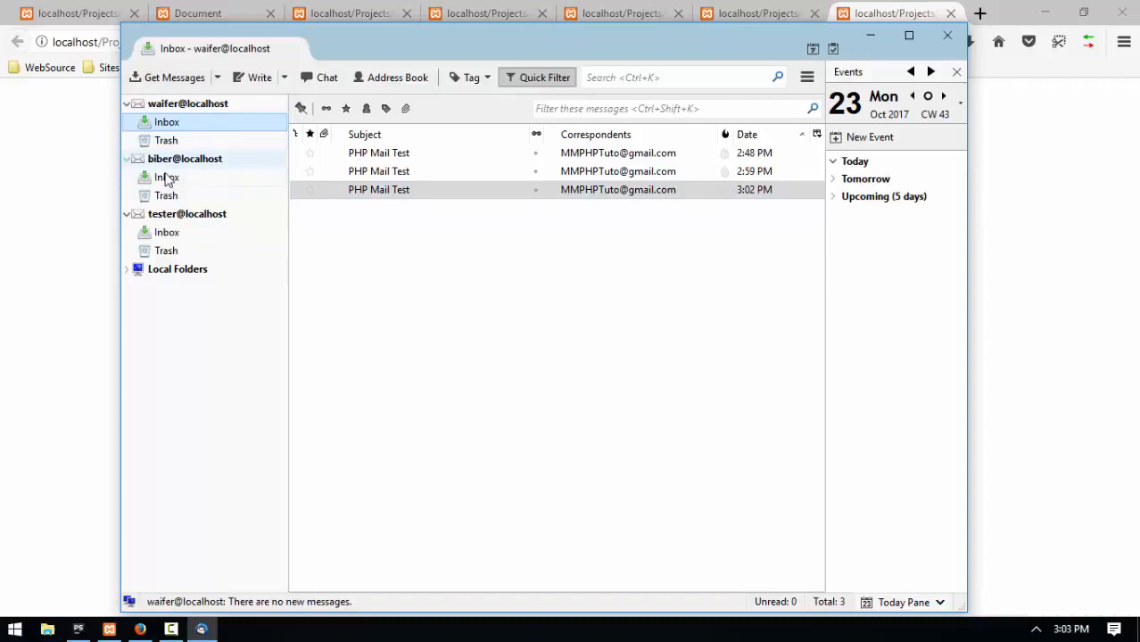
left_click(166, 177)
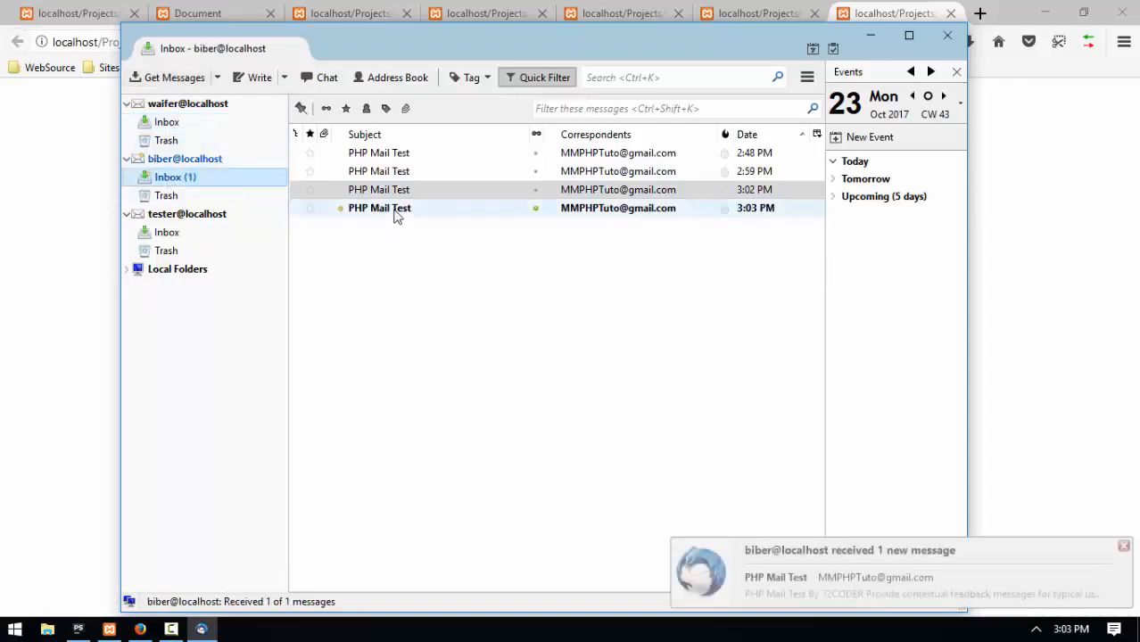
double_click(379, 208)
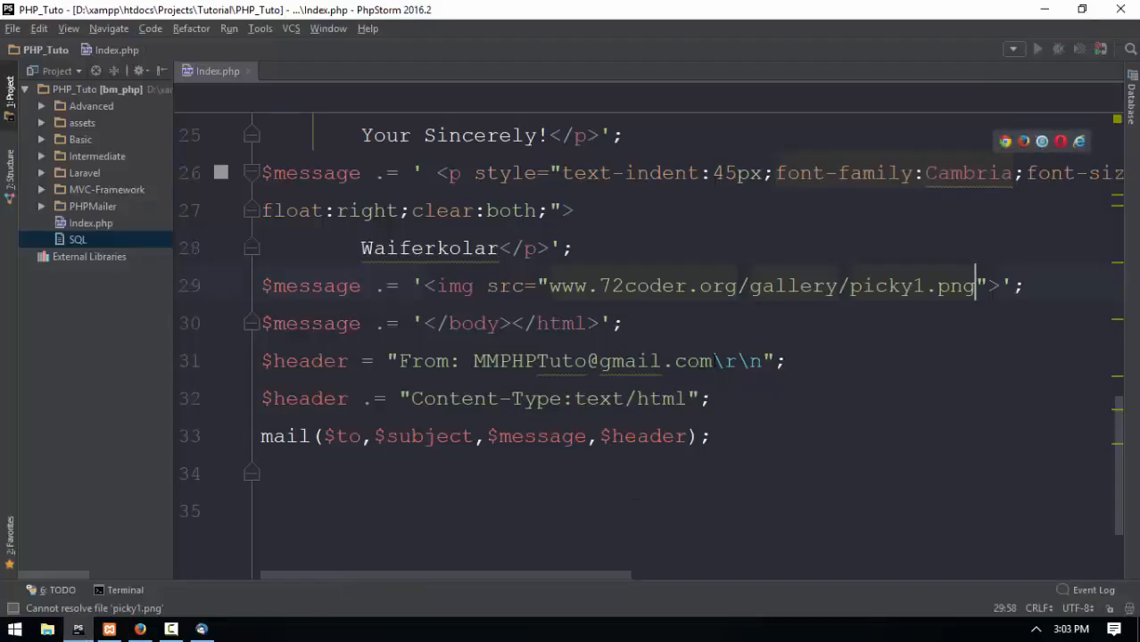
left_click(735, 361)
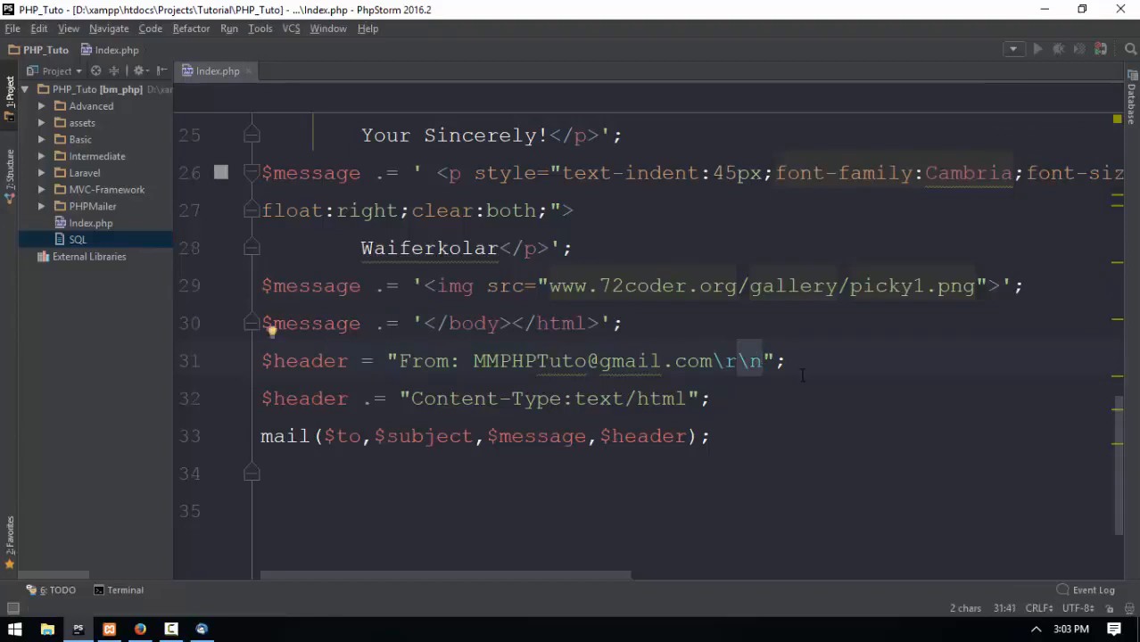
left_click(709, 398)
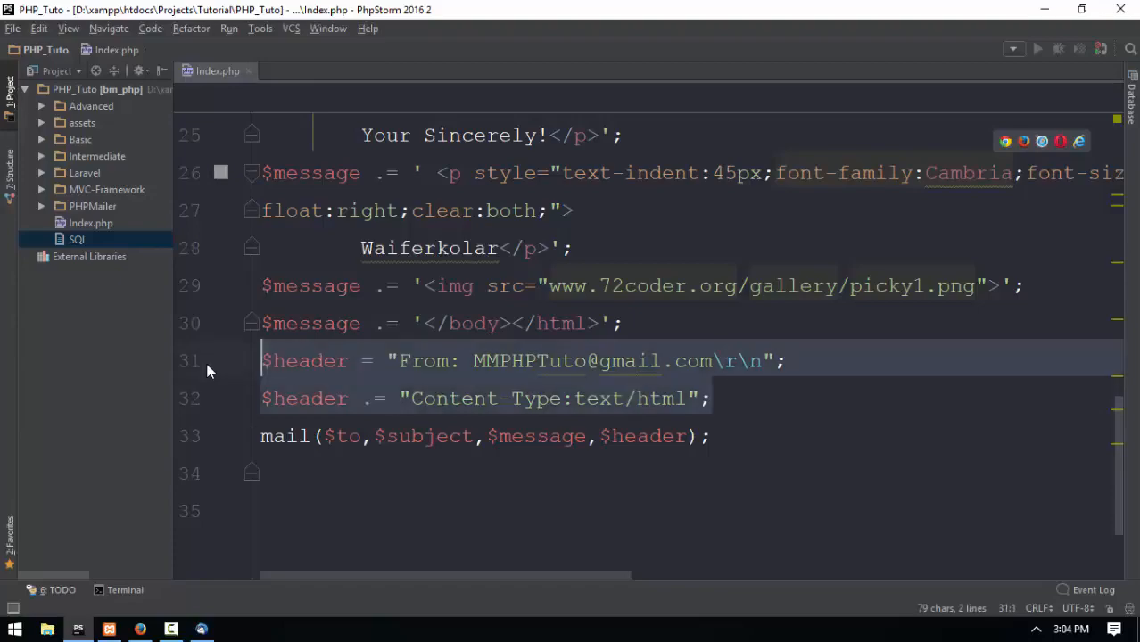
left_click(417, 436)
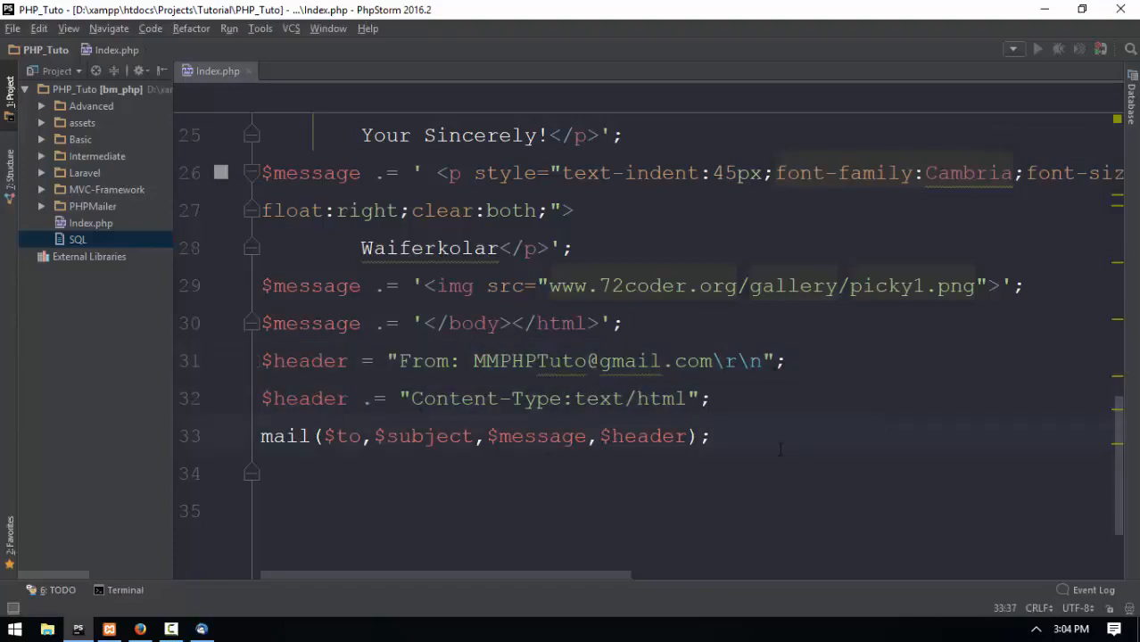
scroll("up", 3)
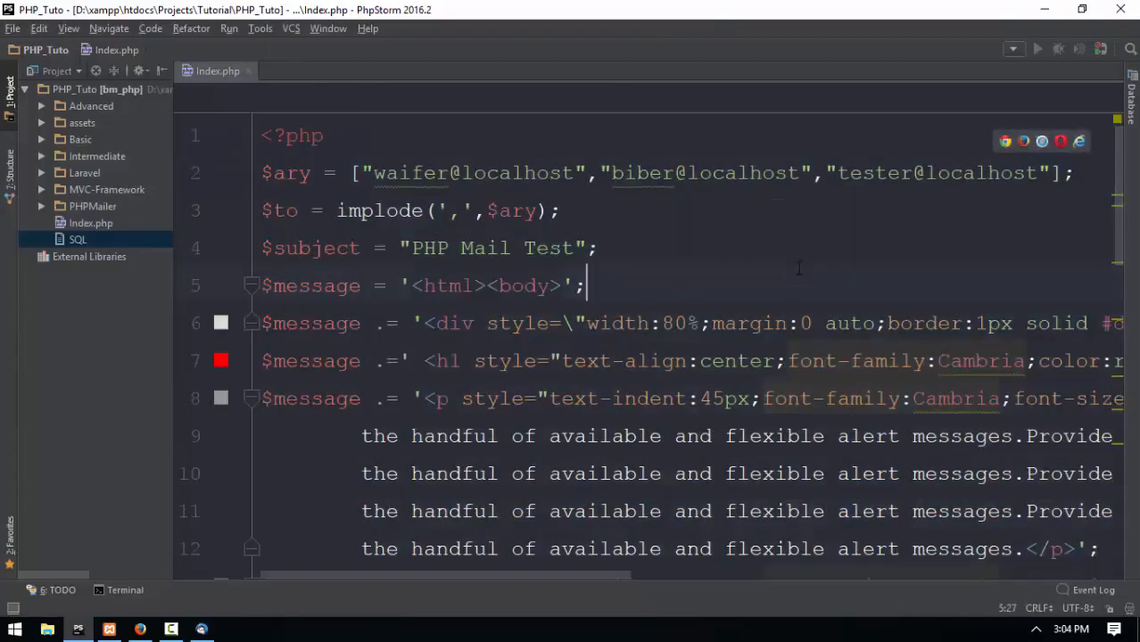
scroll("down", 3)
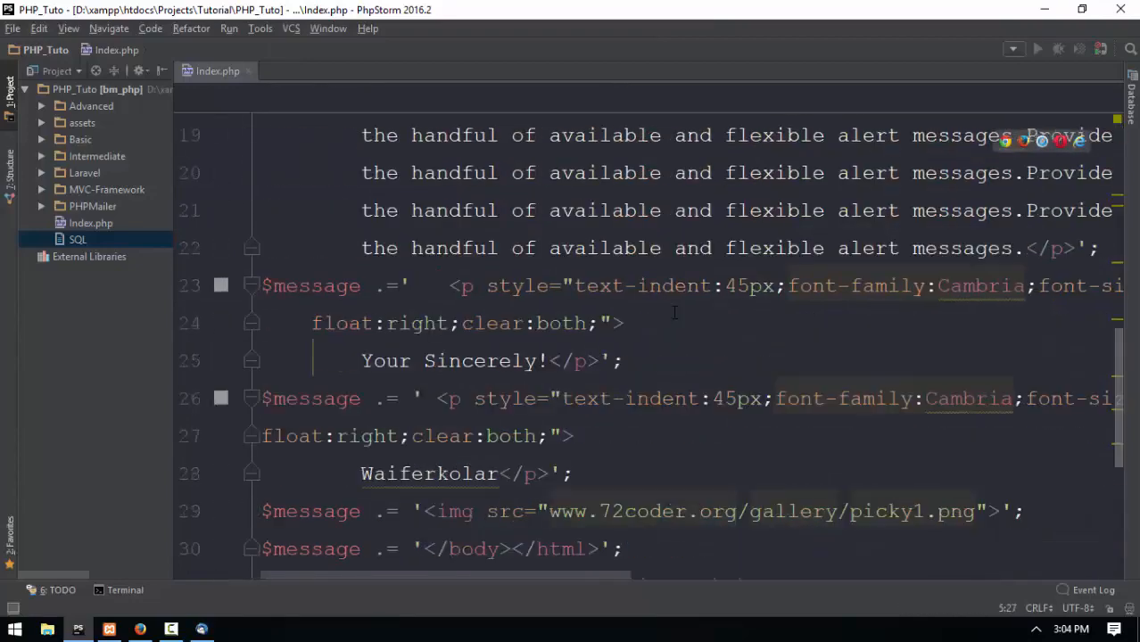
scroll("up", 3)
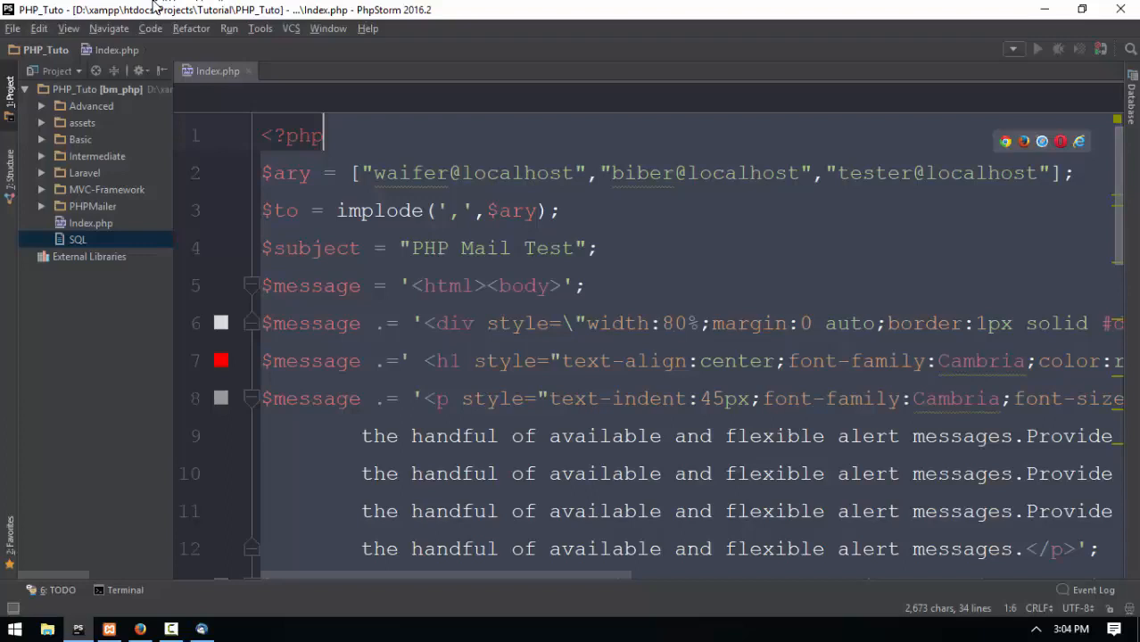
left_click(42, 155)
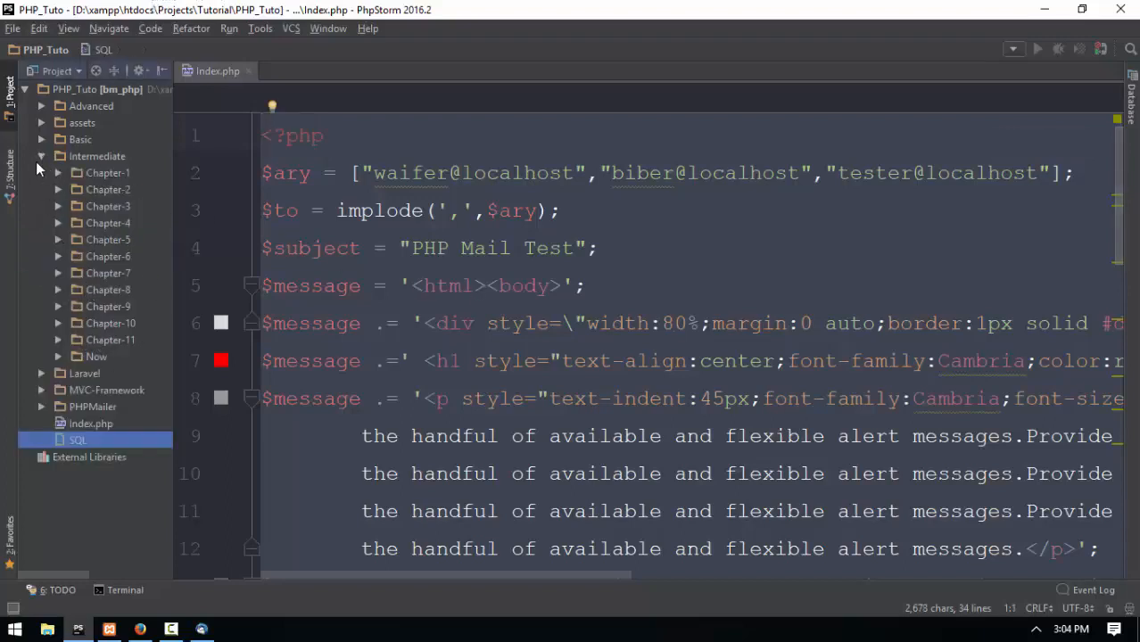
left_click(41, 105)
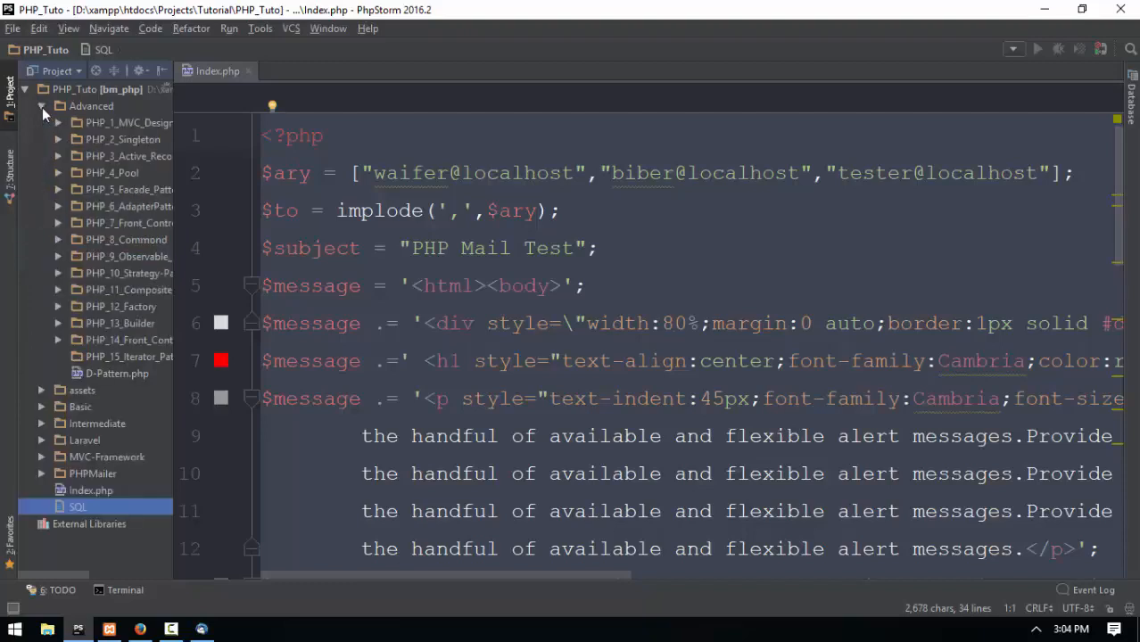
left_click(42, 105)
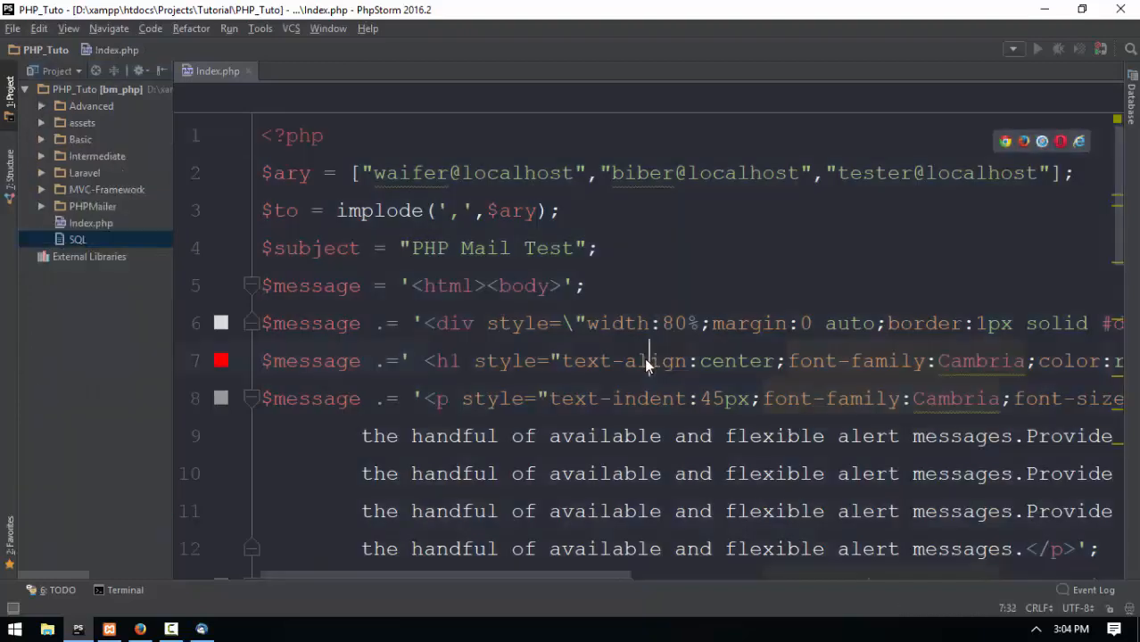